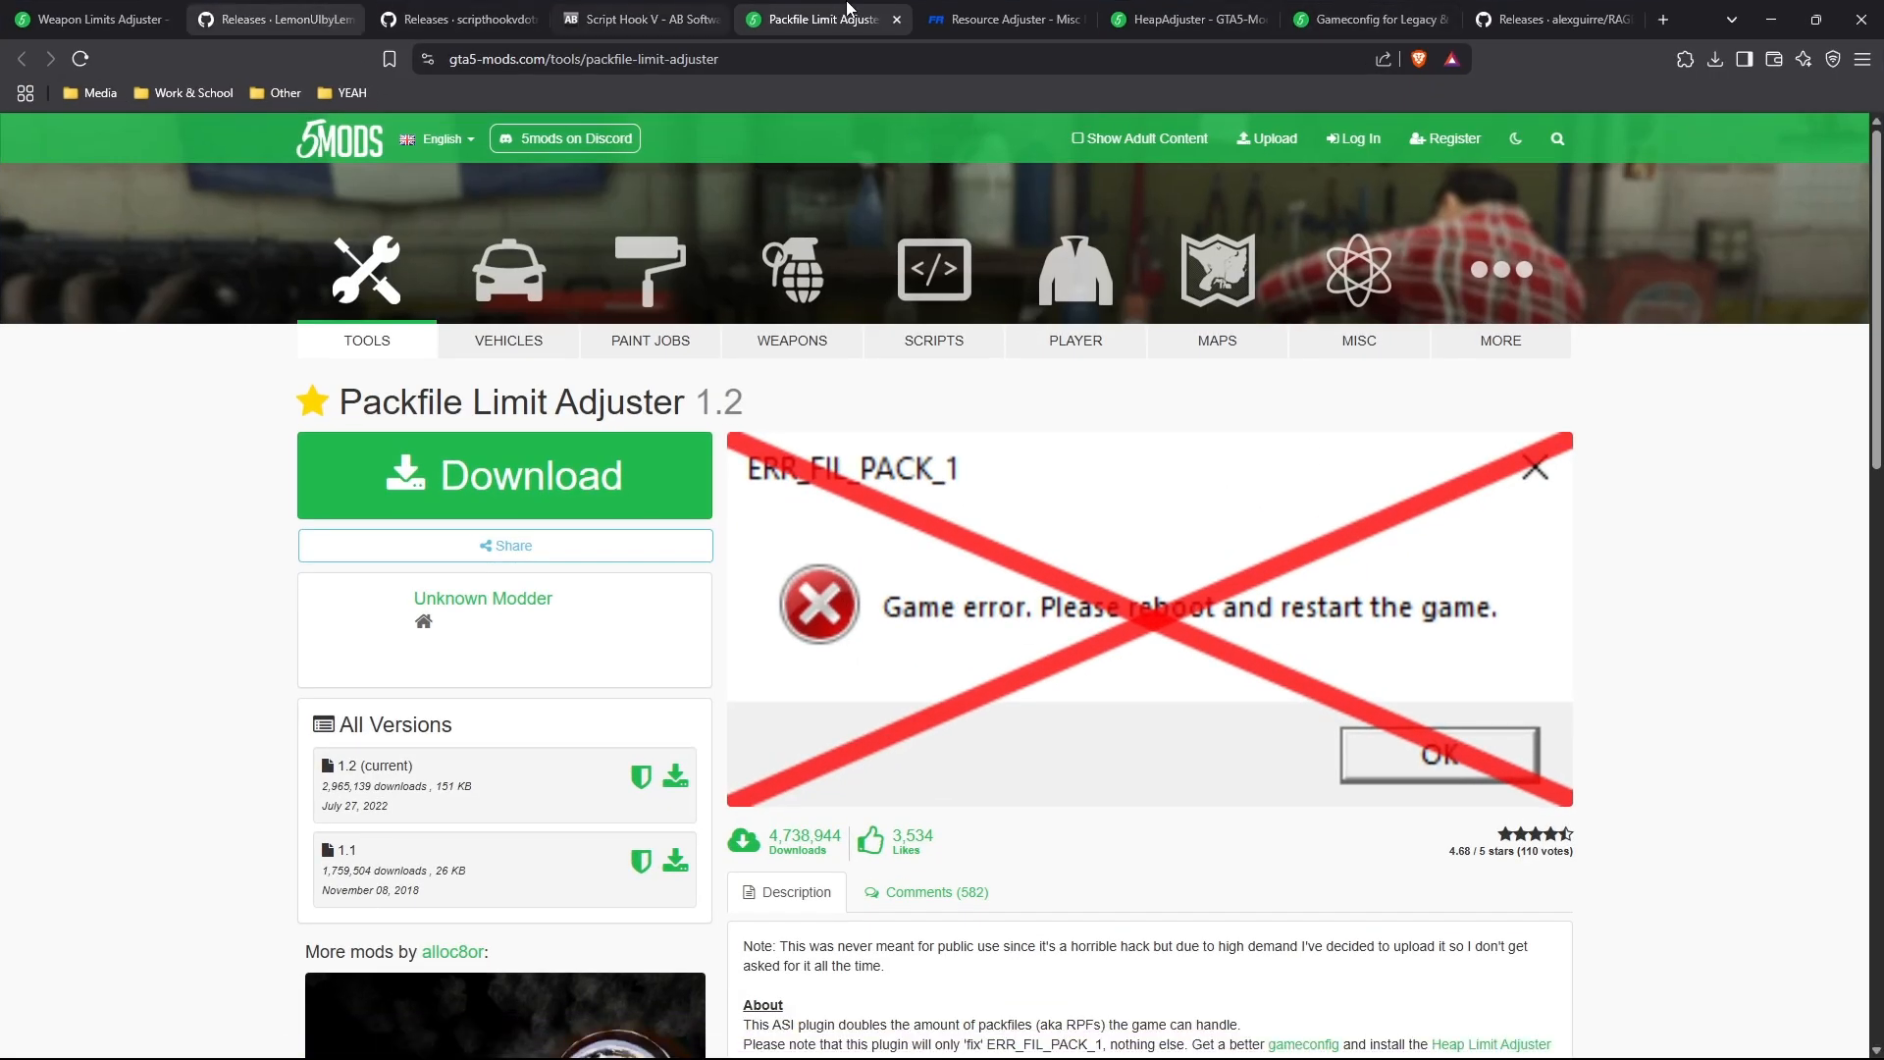
pyautogui.moveTo(870, 567)
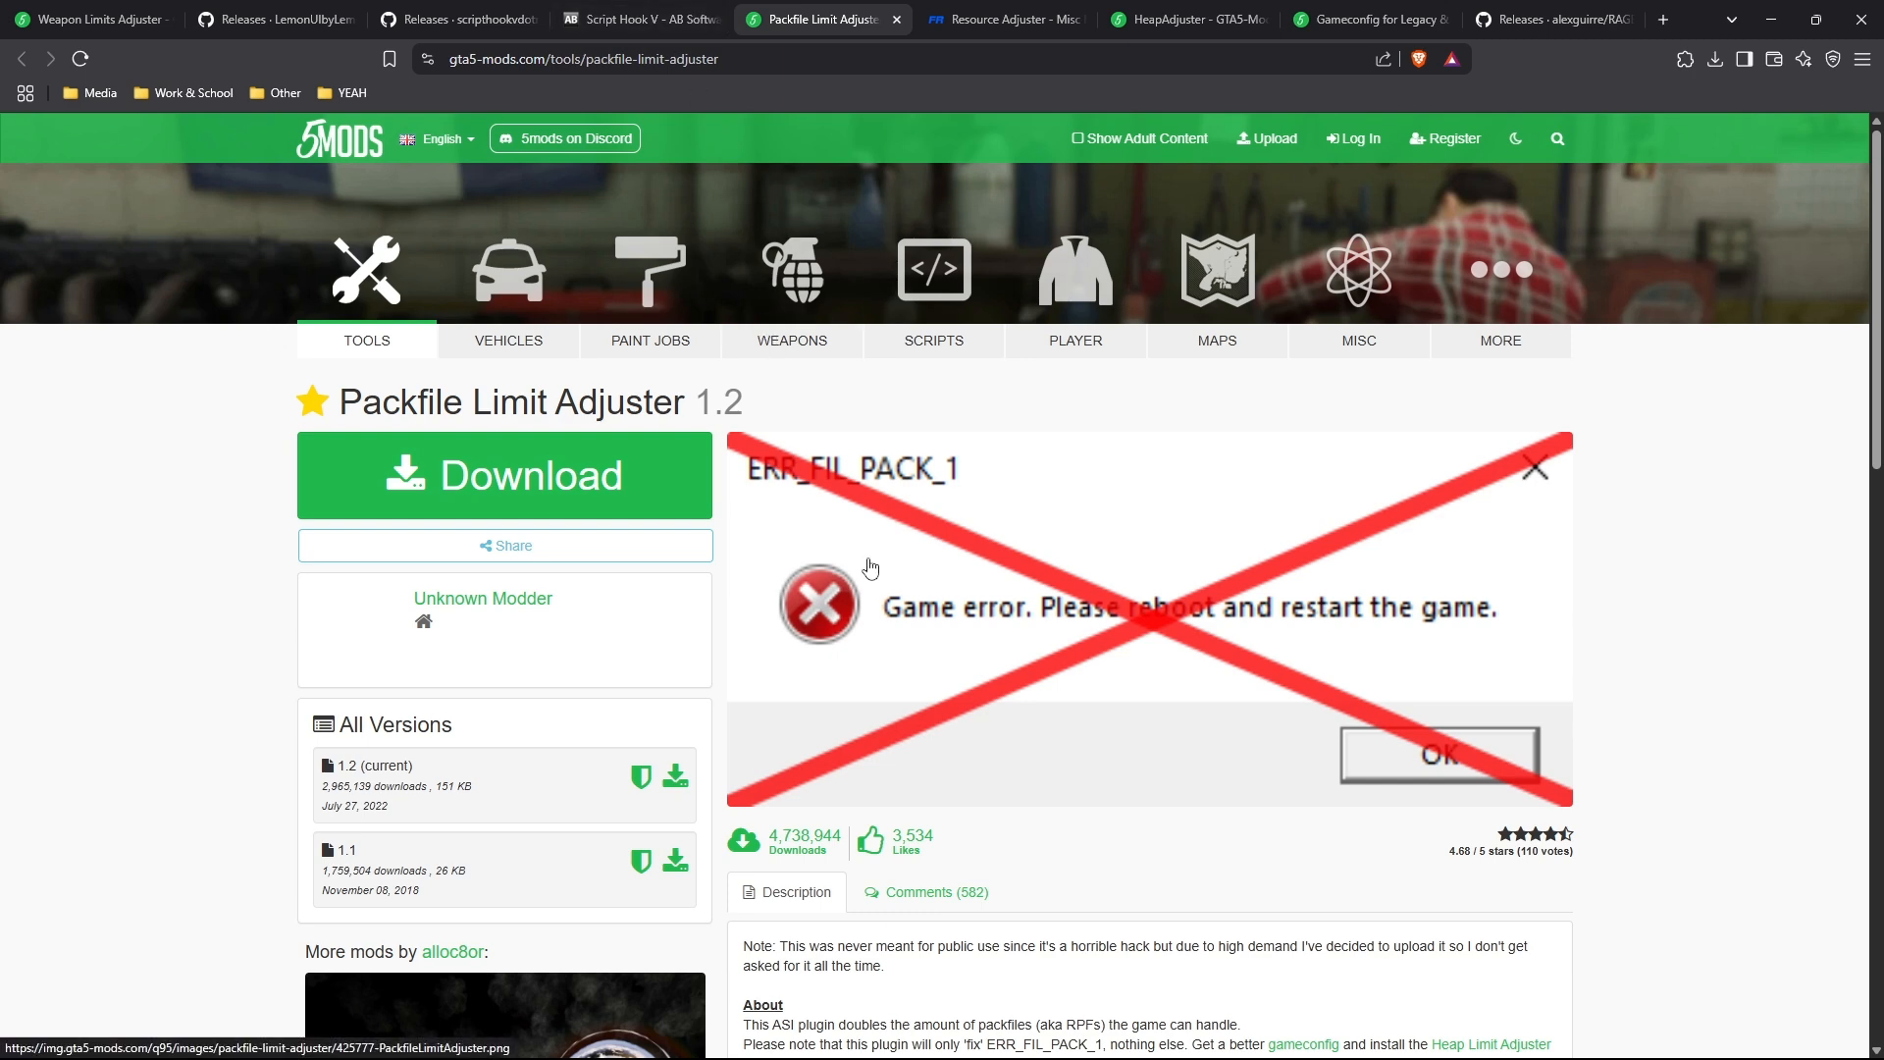
pyautogui.moveTo(869, 567)
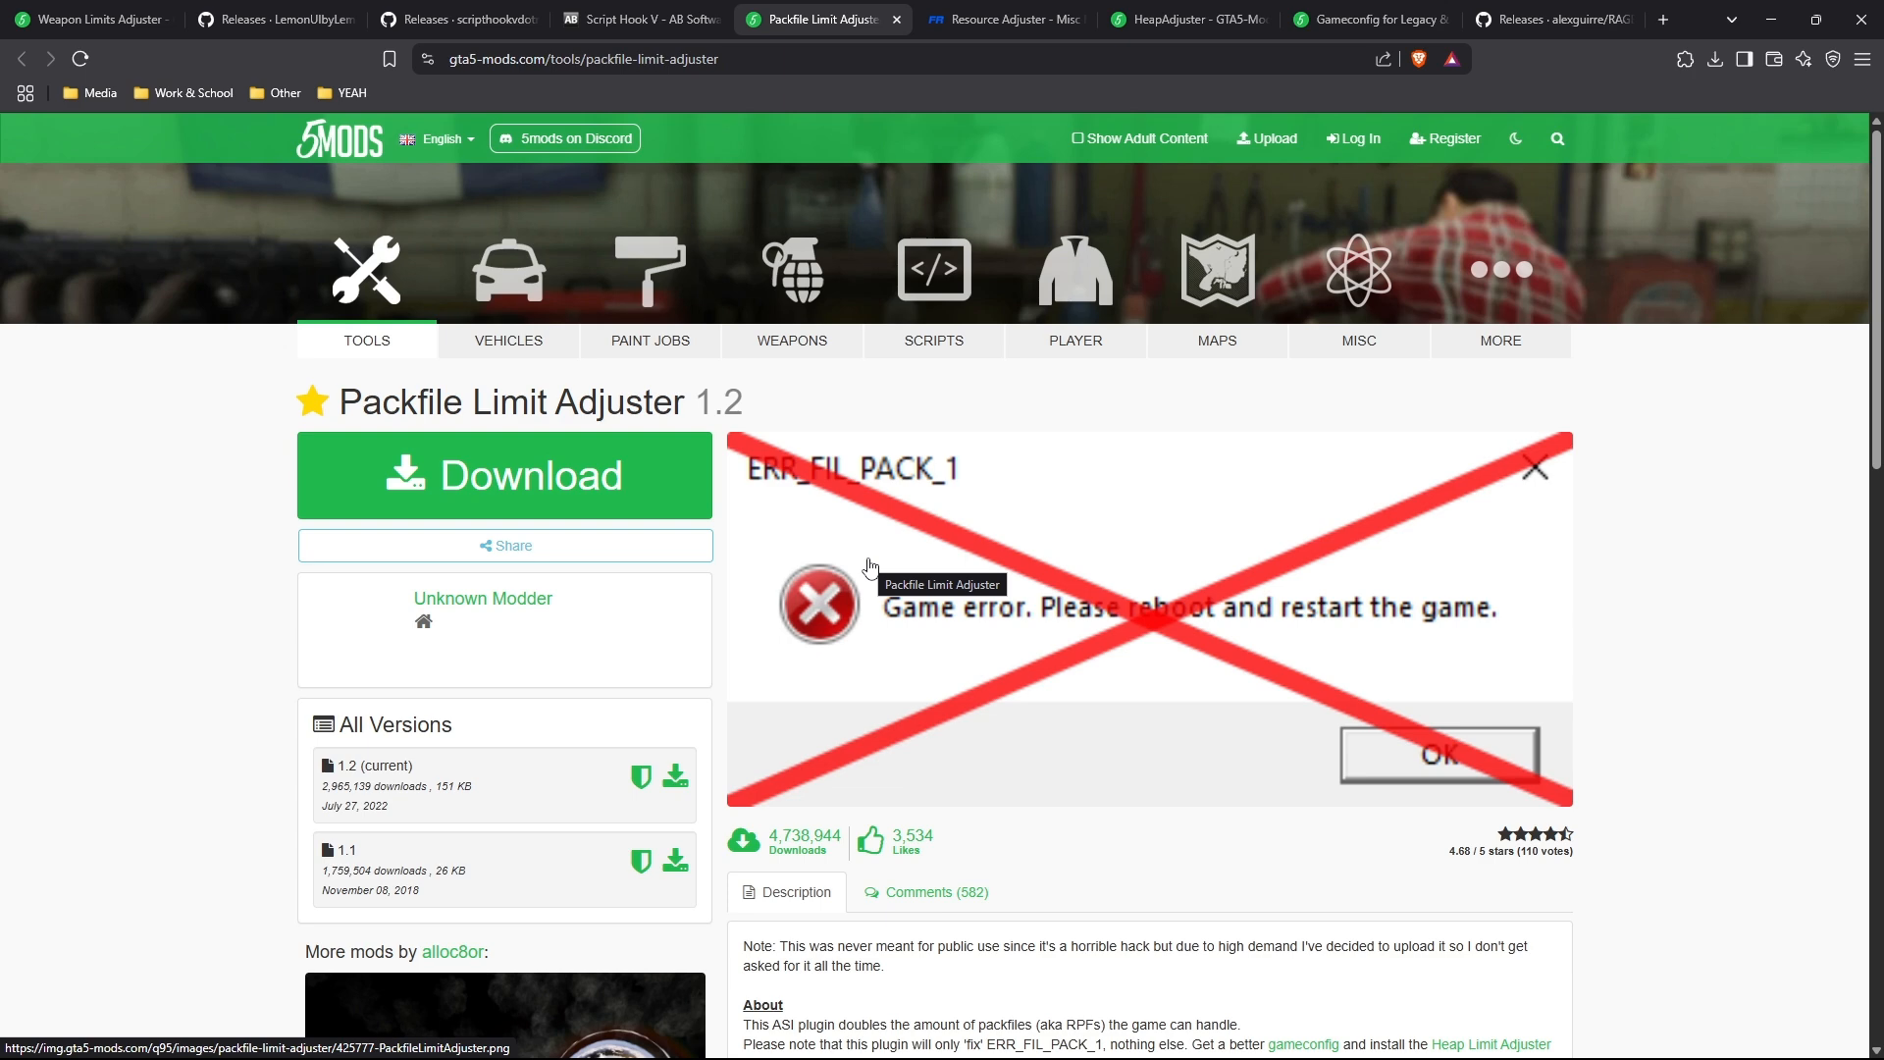
pyautogui.moveTo(1706, 552)
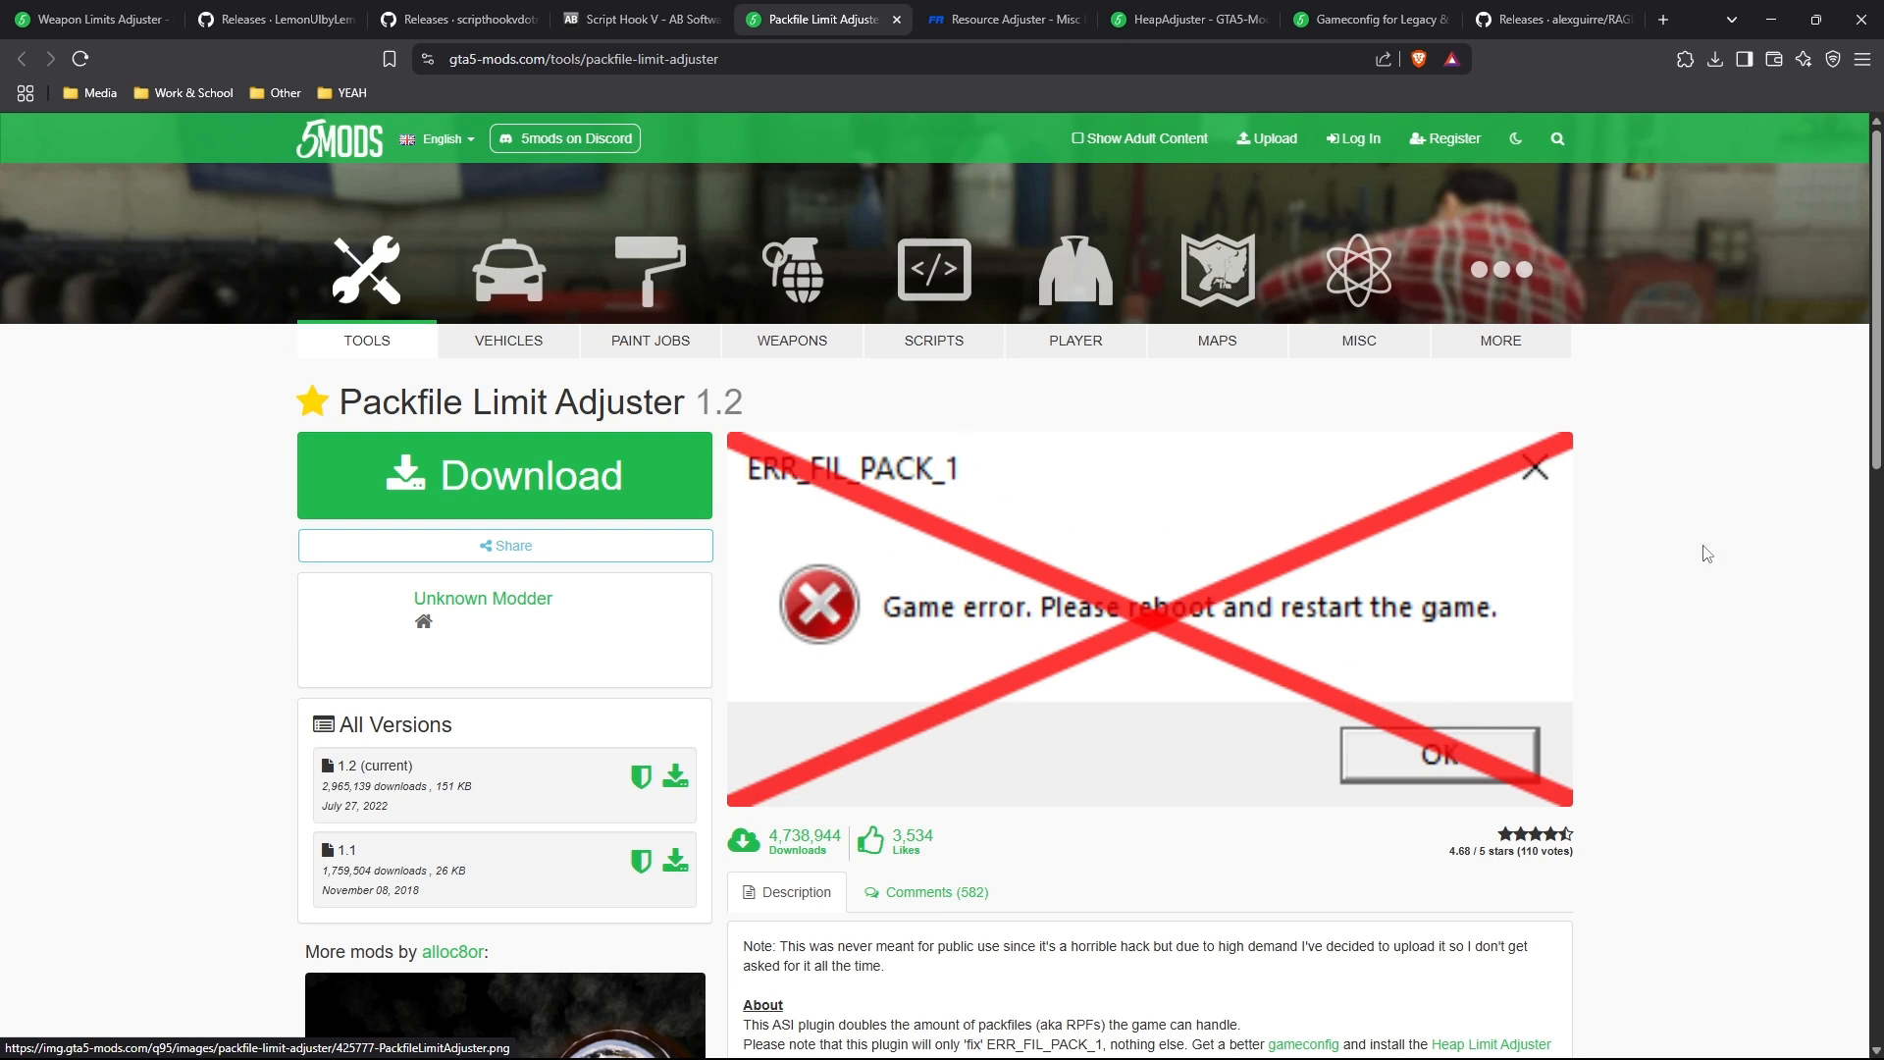
# Browse the Gameconfig, RAGENativeUI, LemonUI, Packfile Limit Adjuster and HeapAdjuster mod tabs.
pyautogui.click(1370, 19)
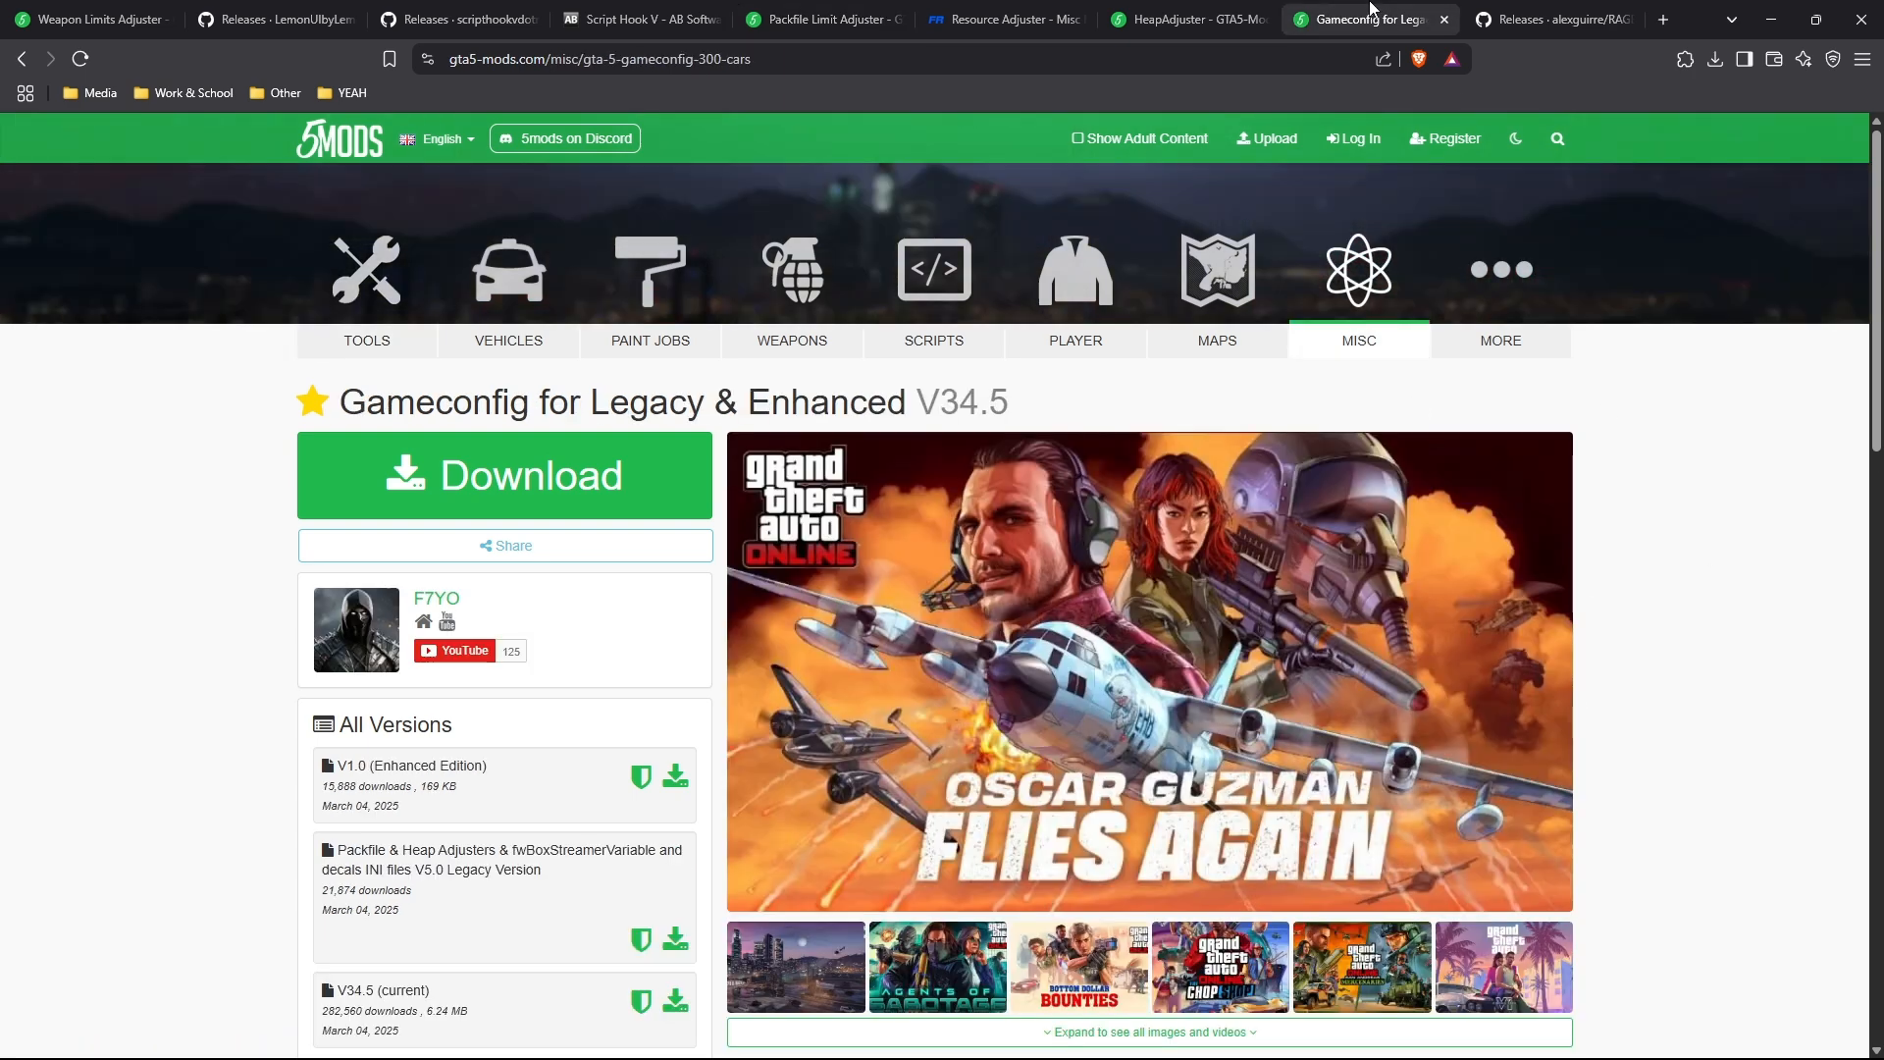
pyautogui.click(1551, 20)
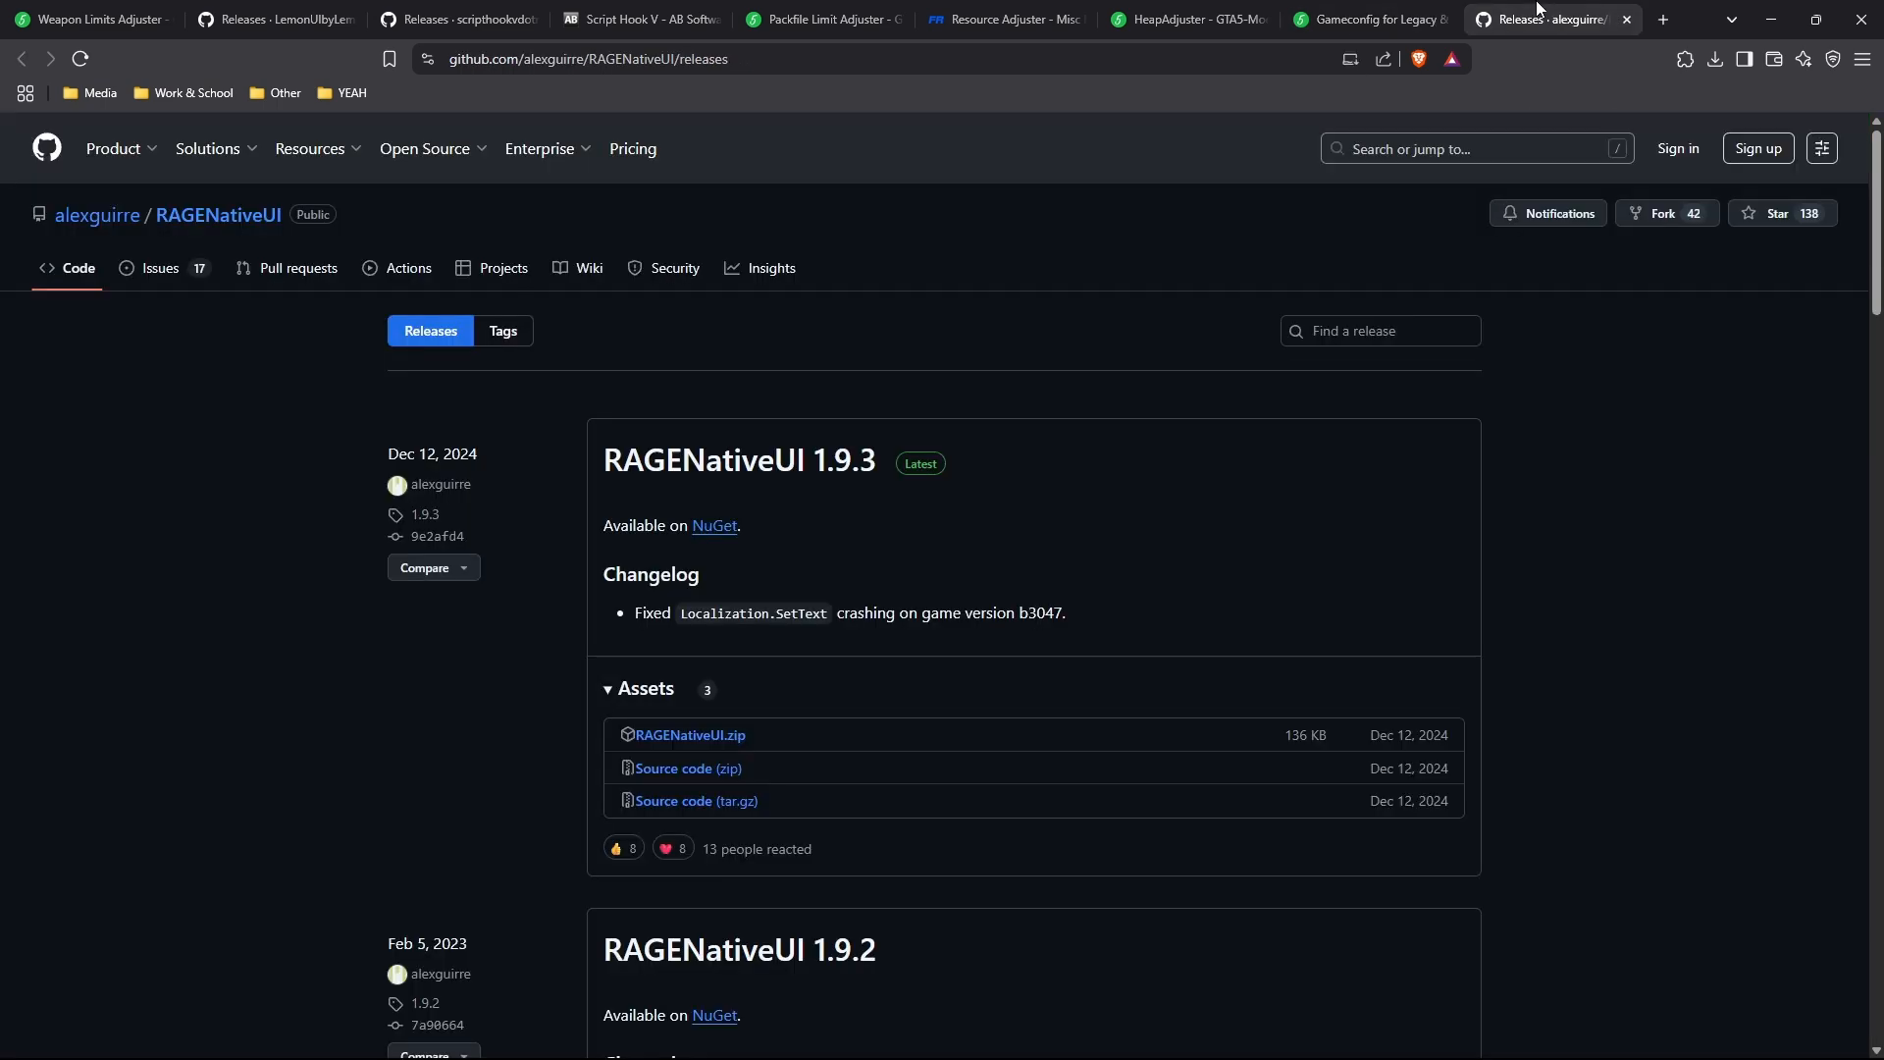
pyautogui.moveTo(968, 557)
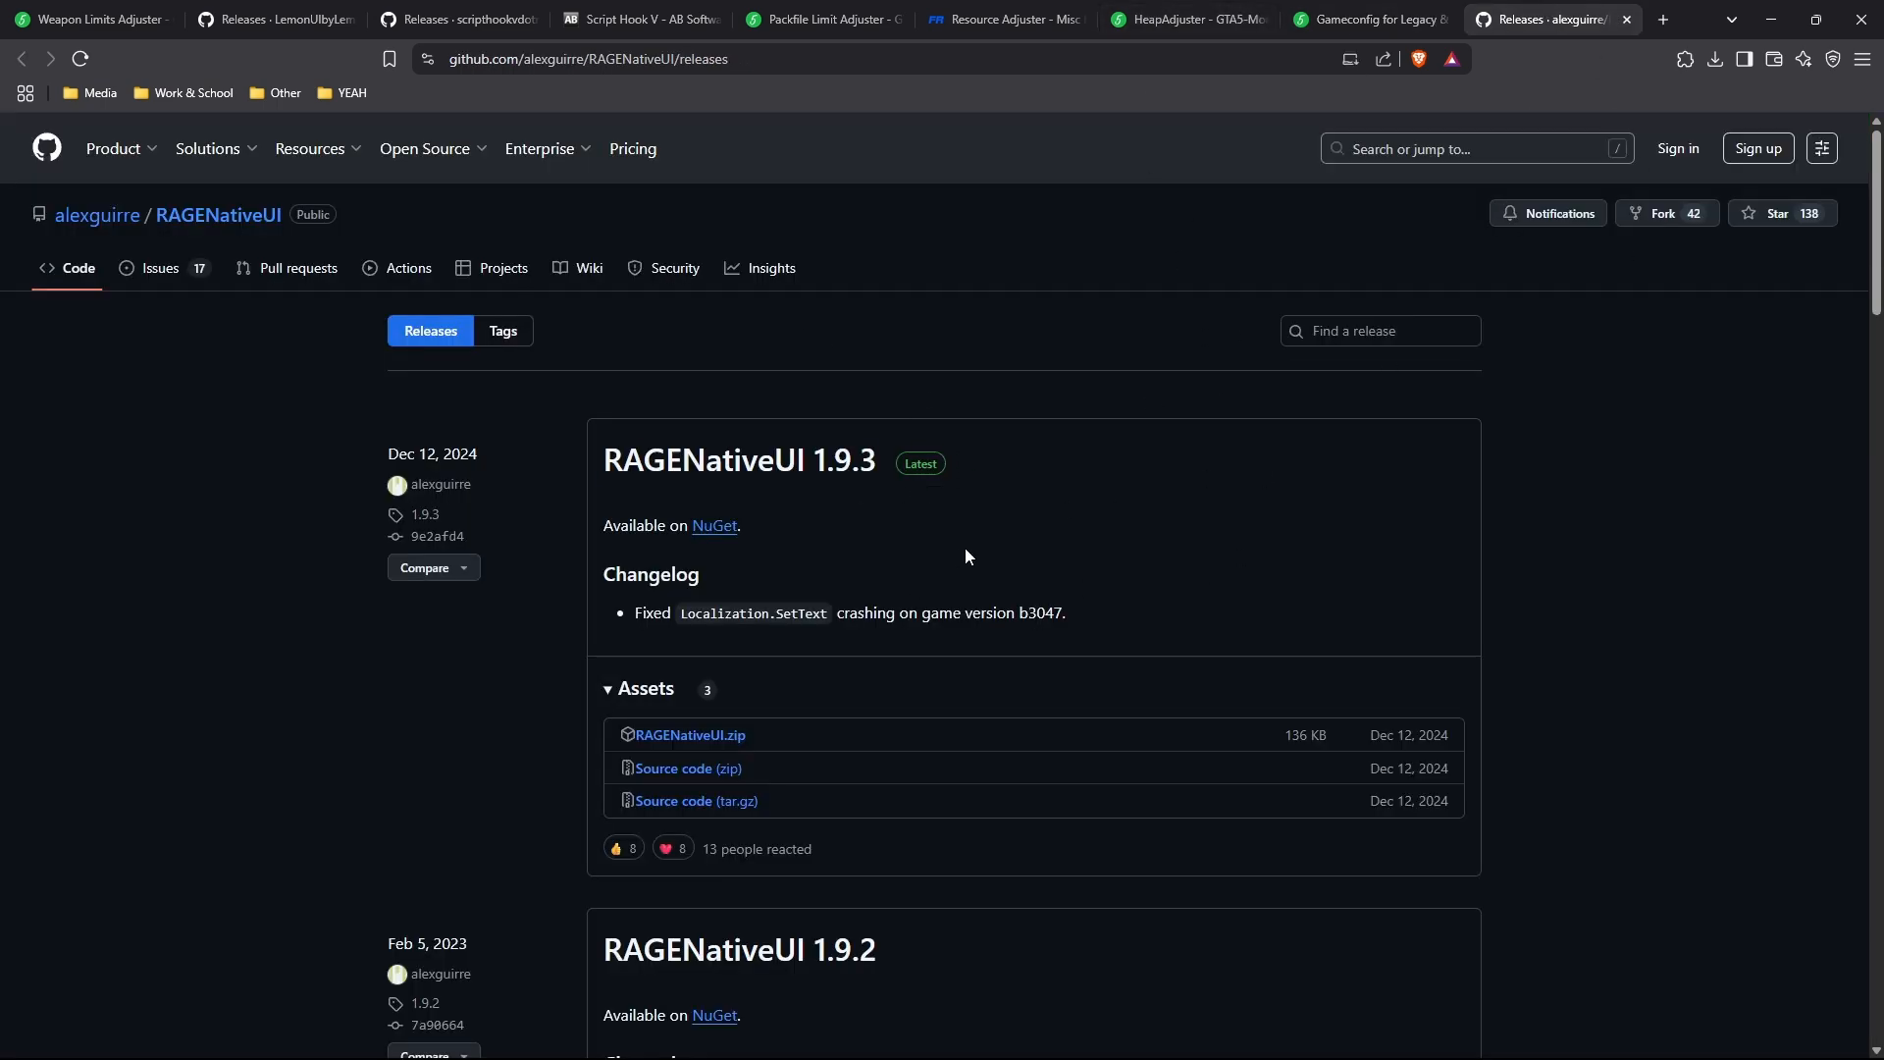
pyautogui.click(1184, 19)
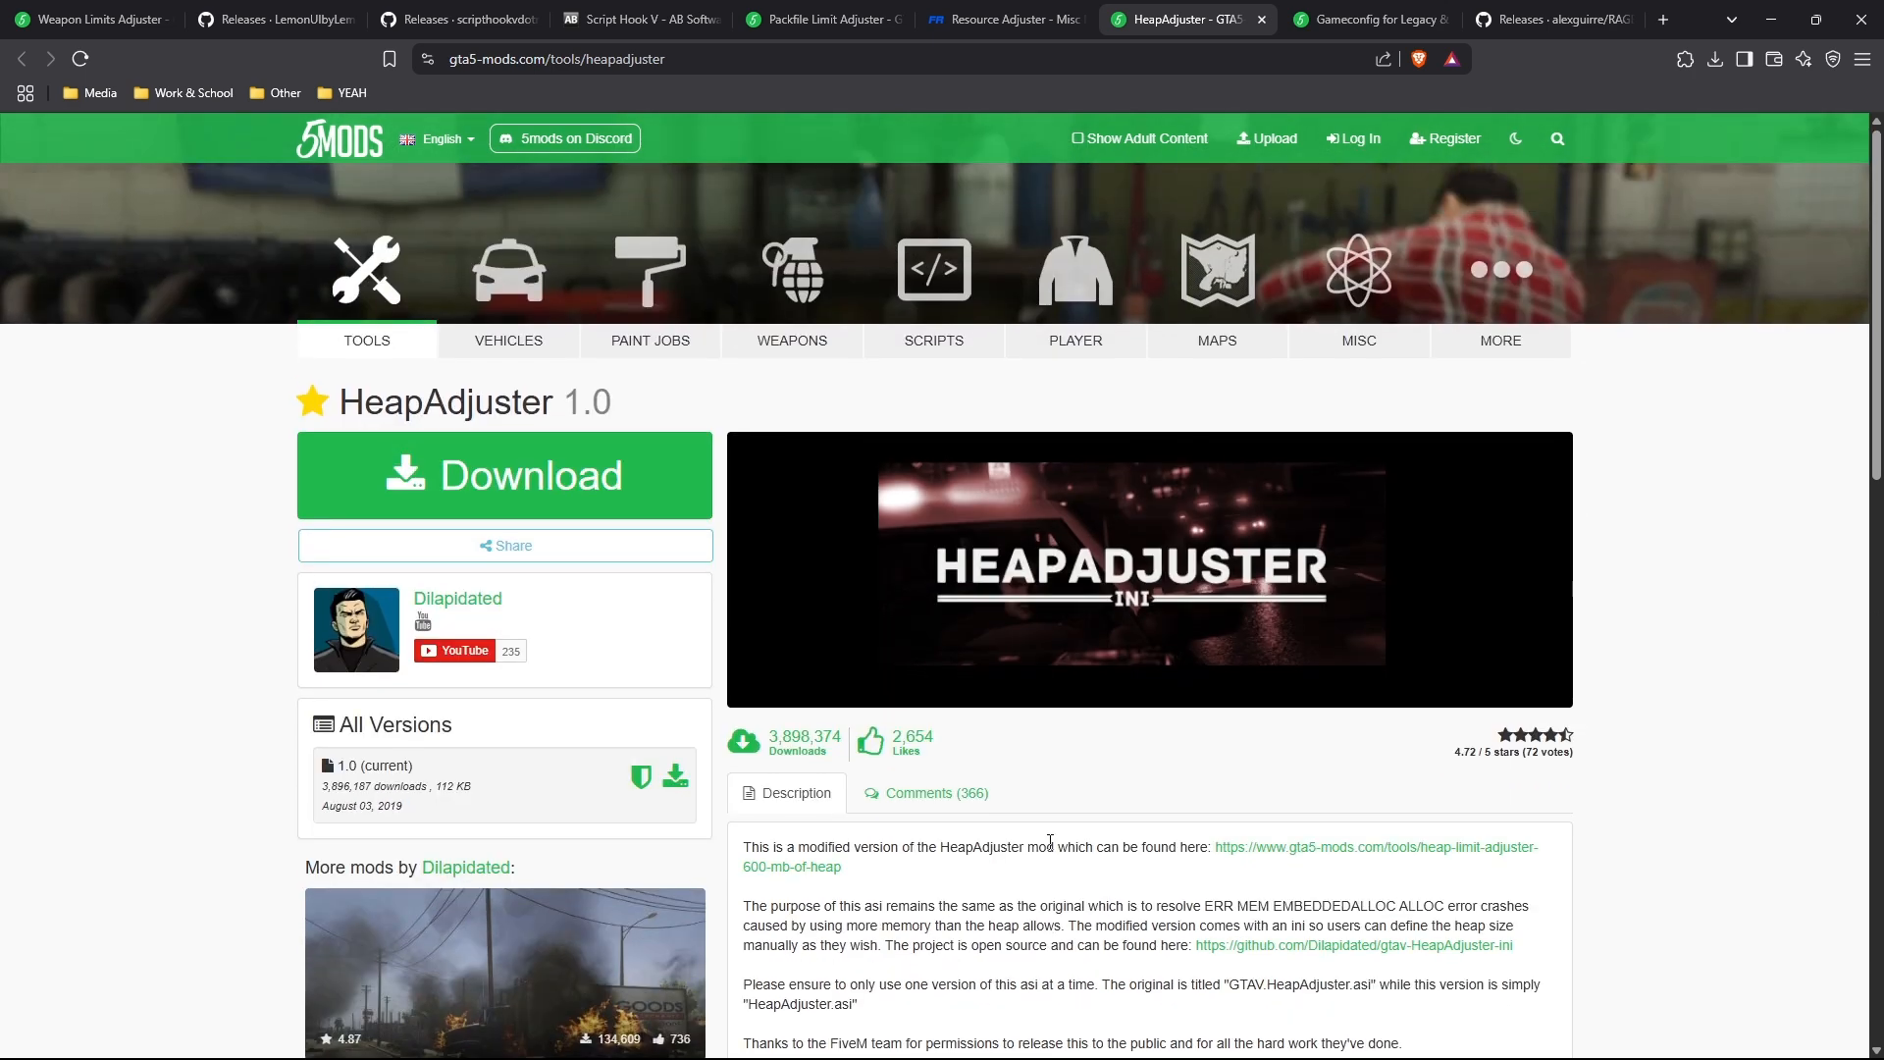
pyautogui.click(274, 20)
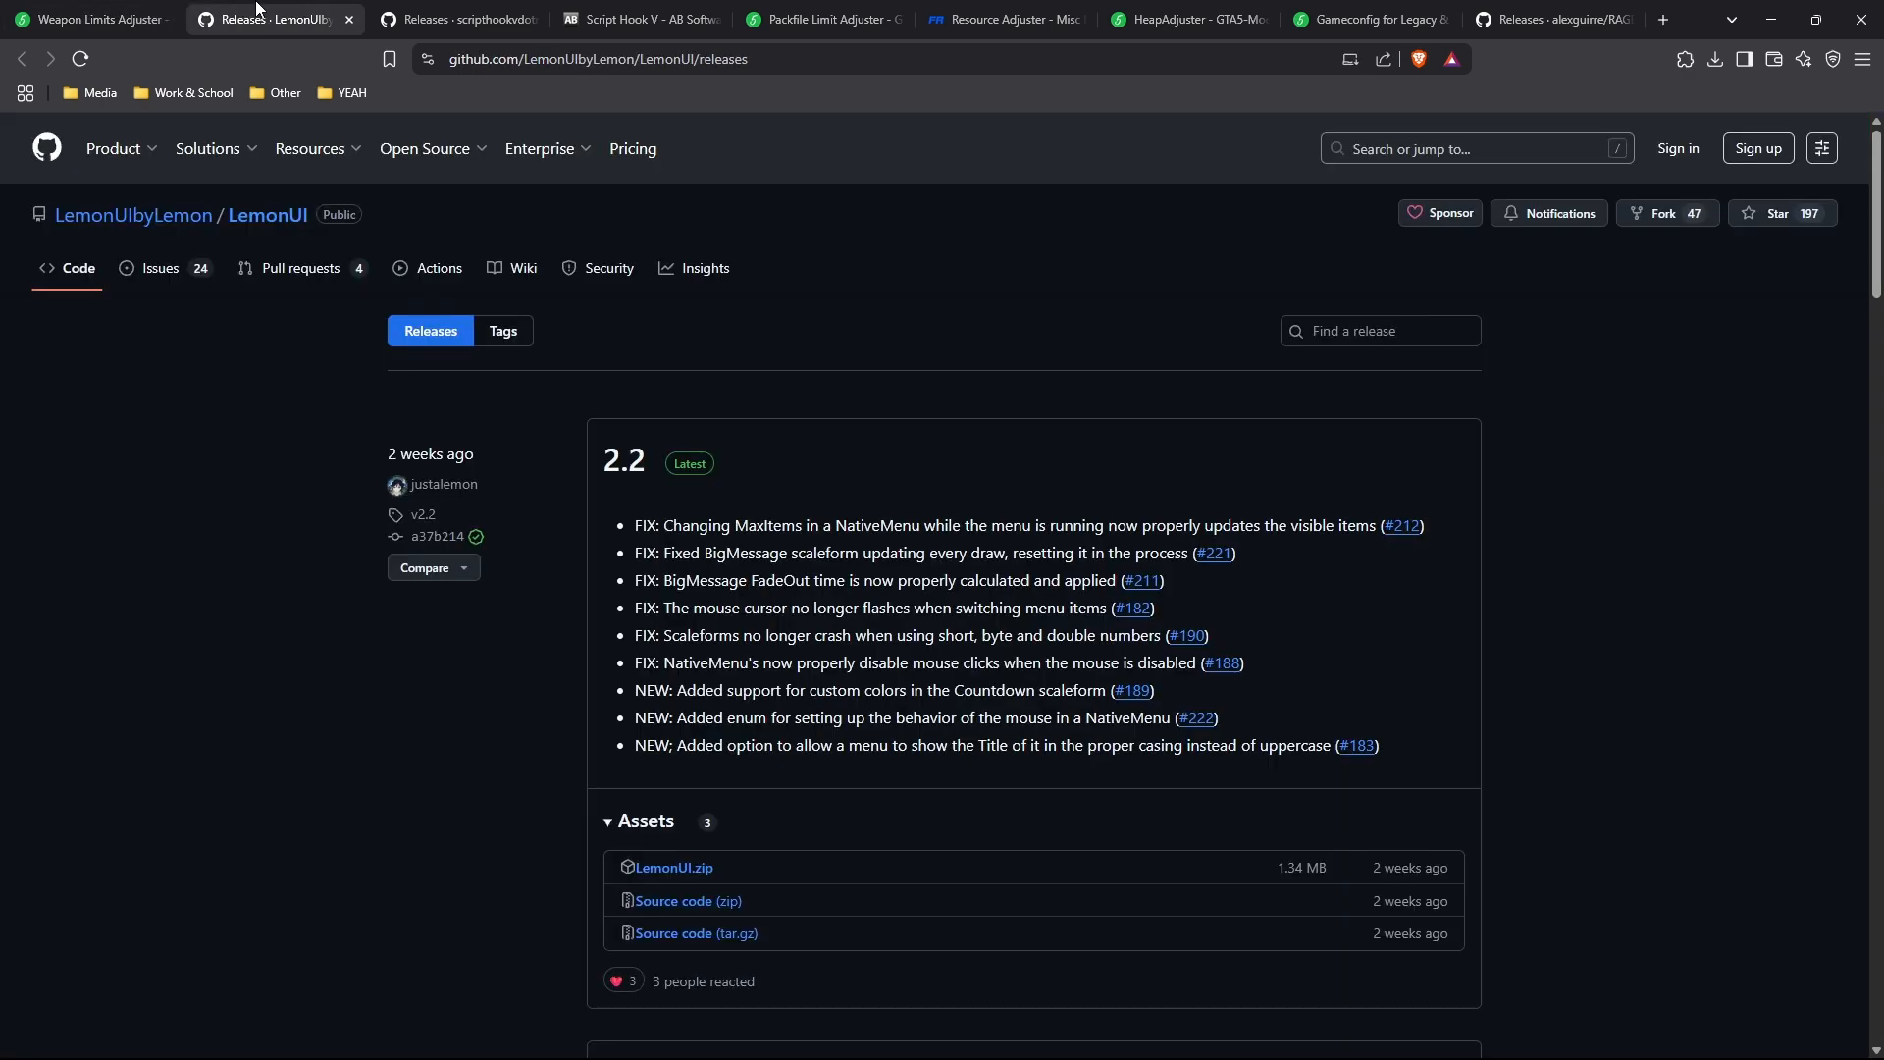
pyautogui.click(817, 20)
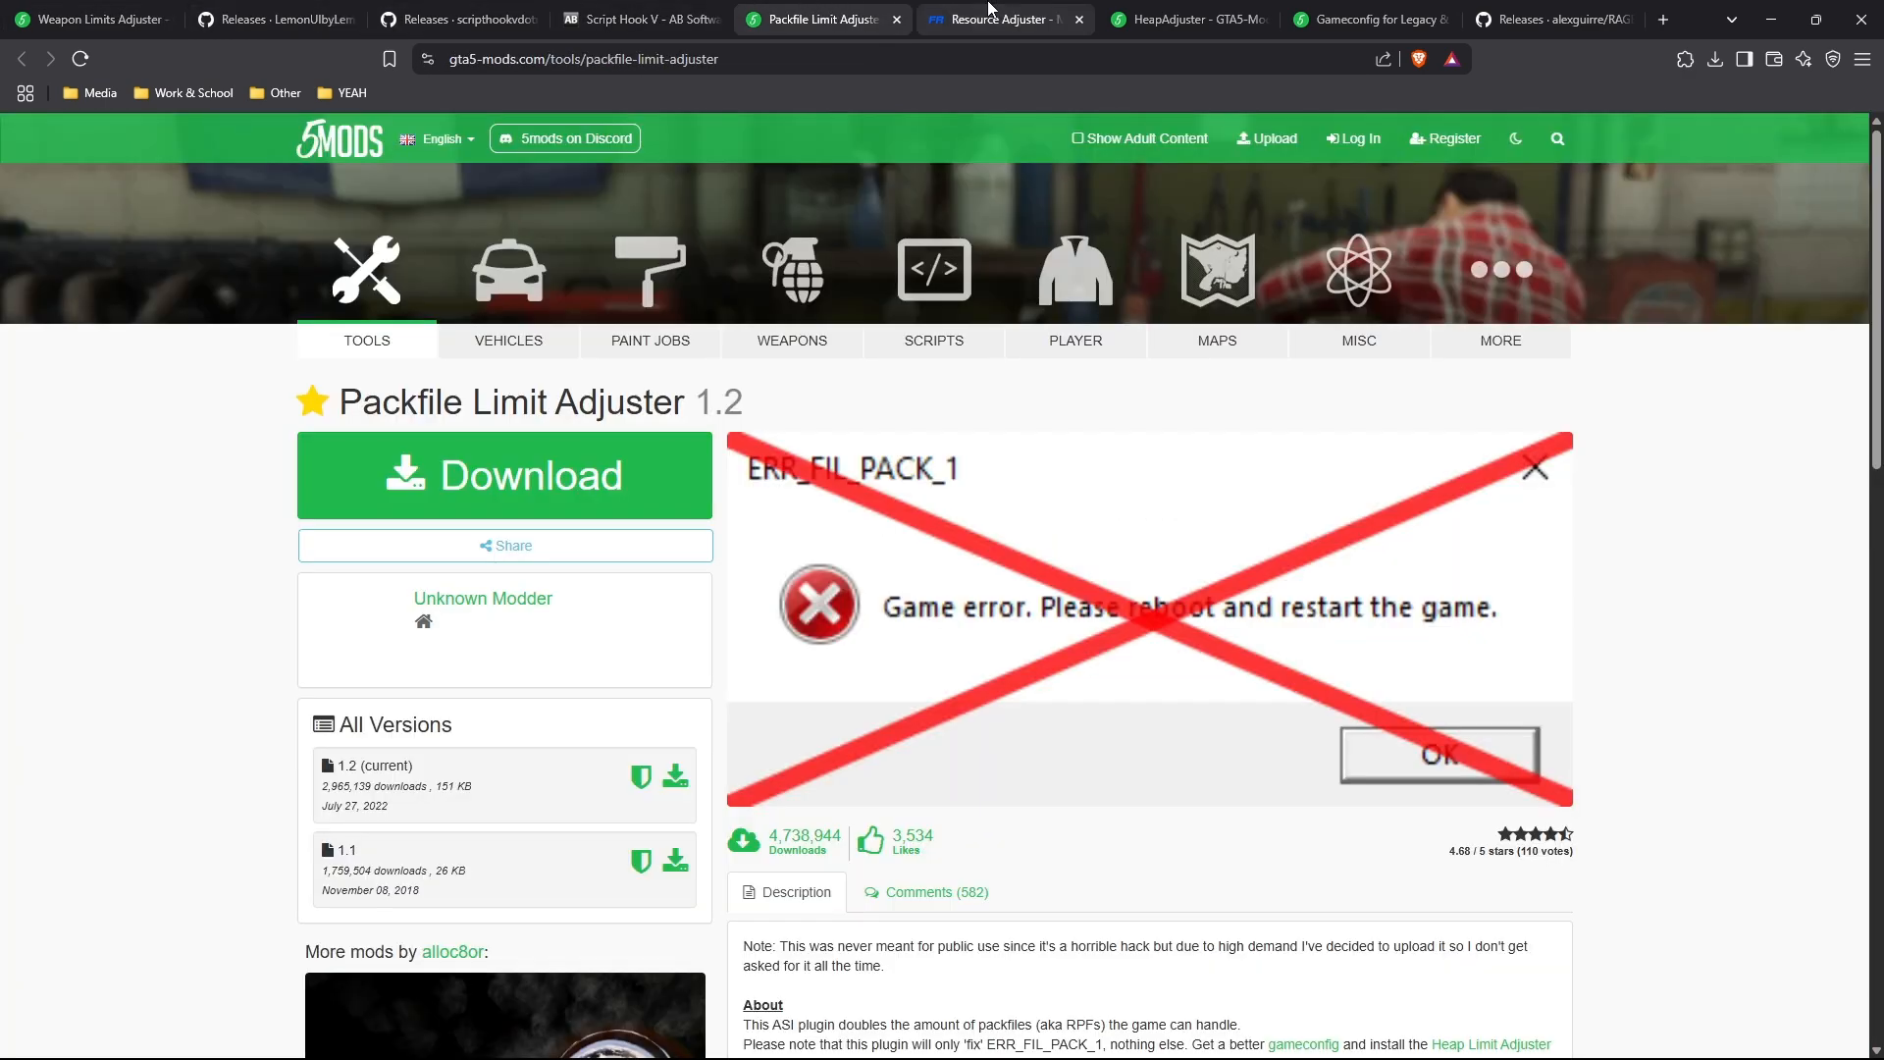
pyautogui.click(1183, 20)
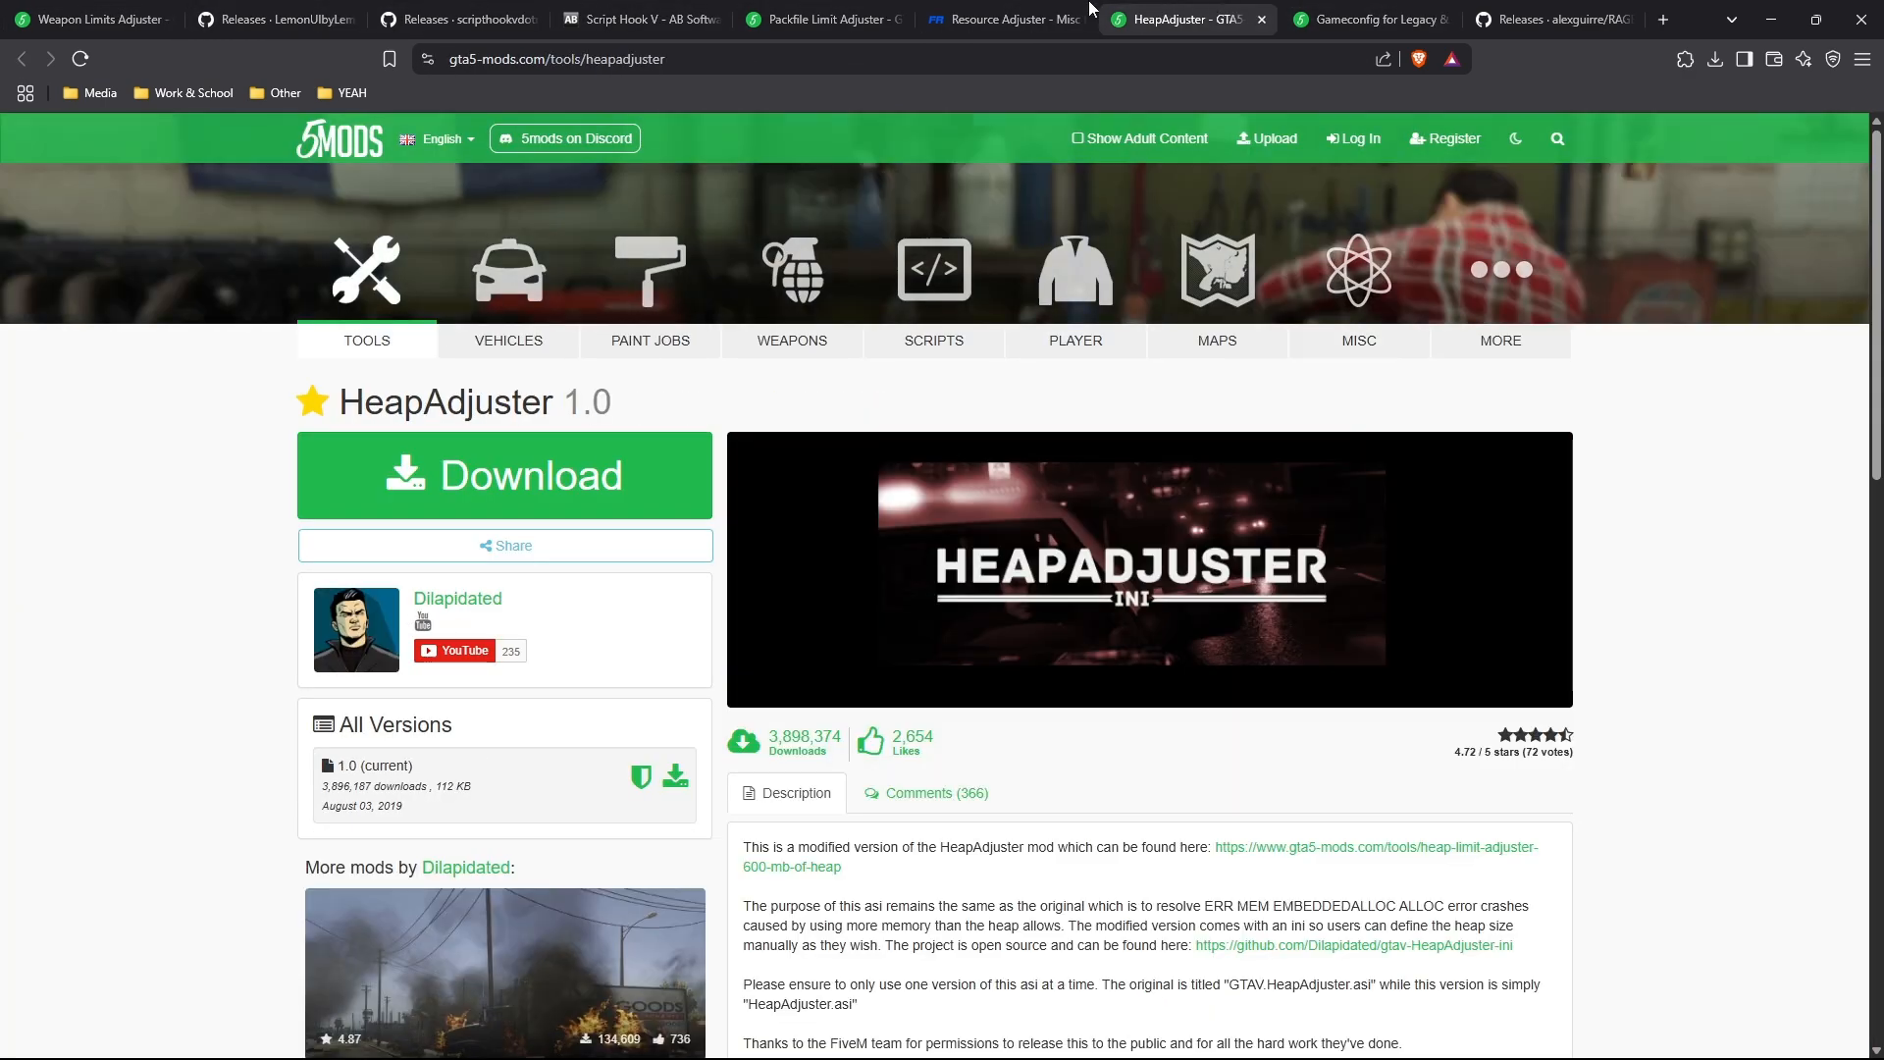
pyautogui.click(1550, 19)
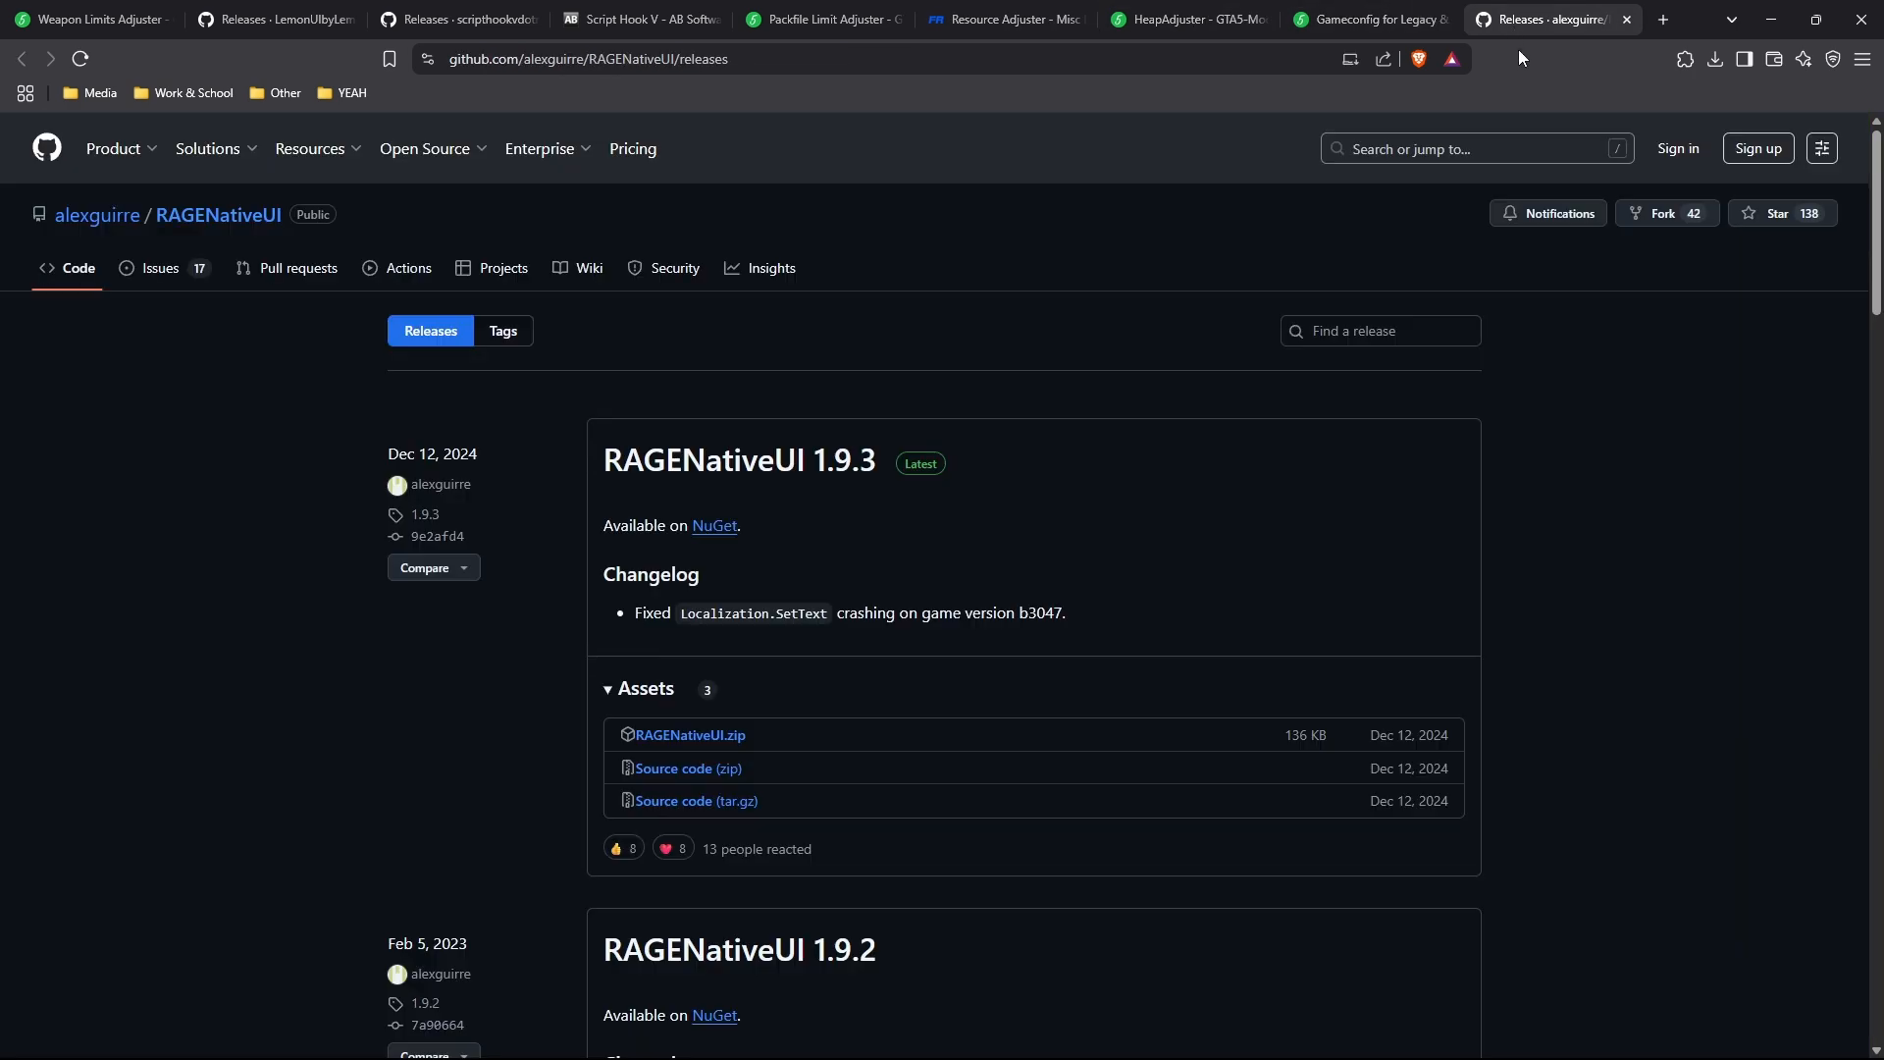
pyautogui.moveTo(948, 311)
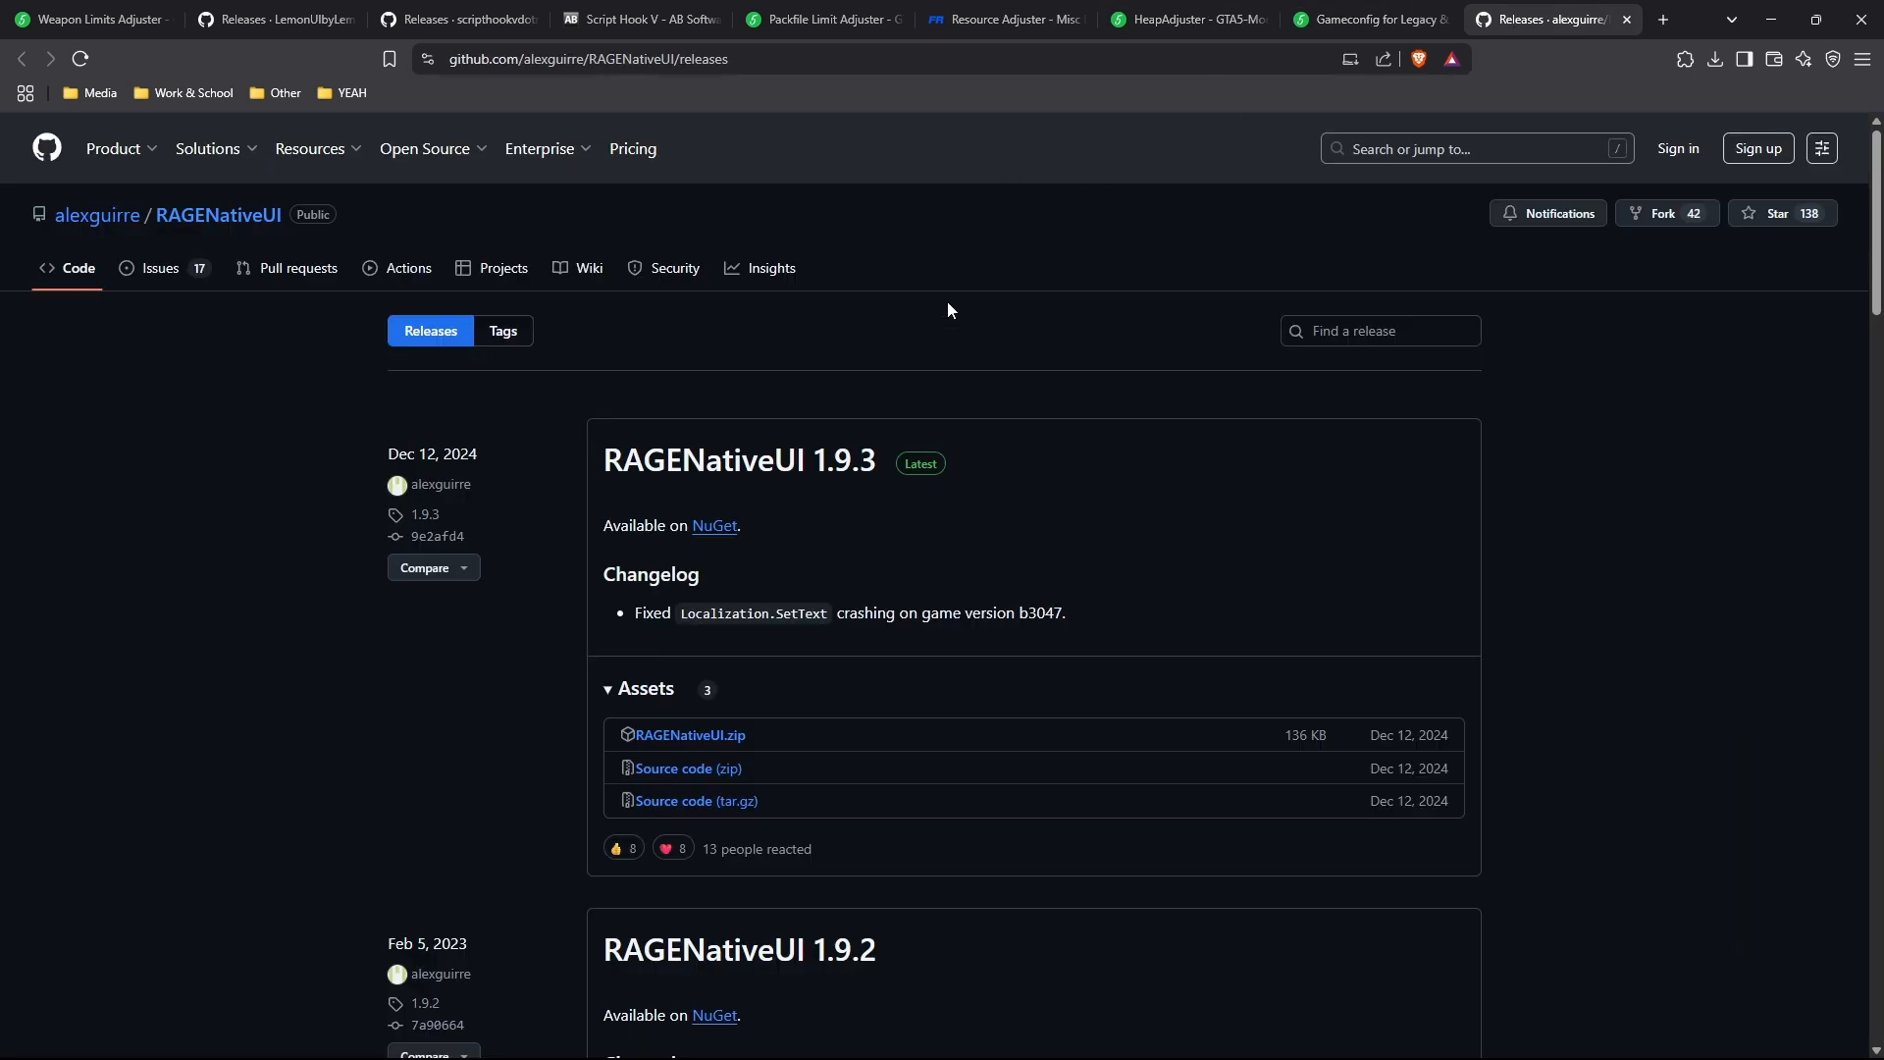
pyautogui.moveTo(813, 560)
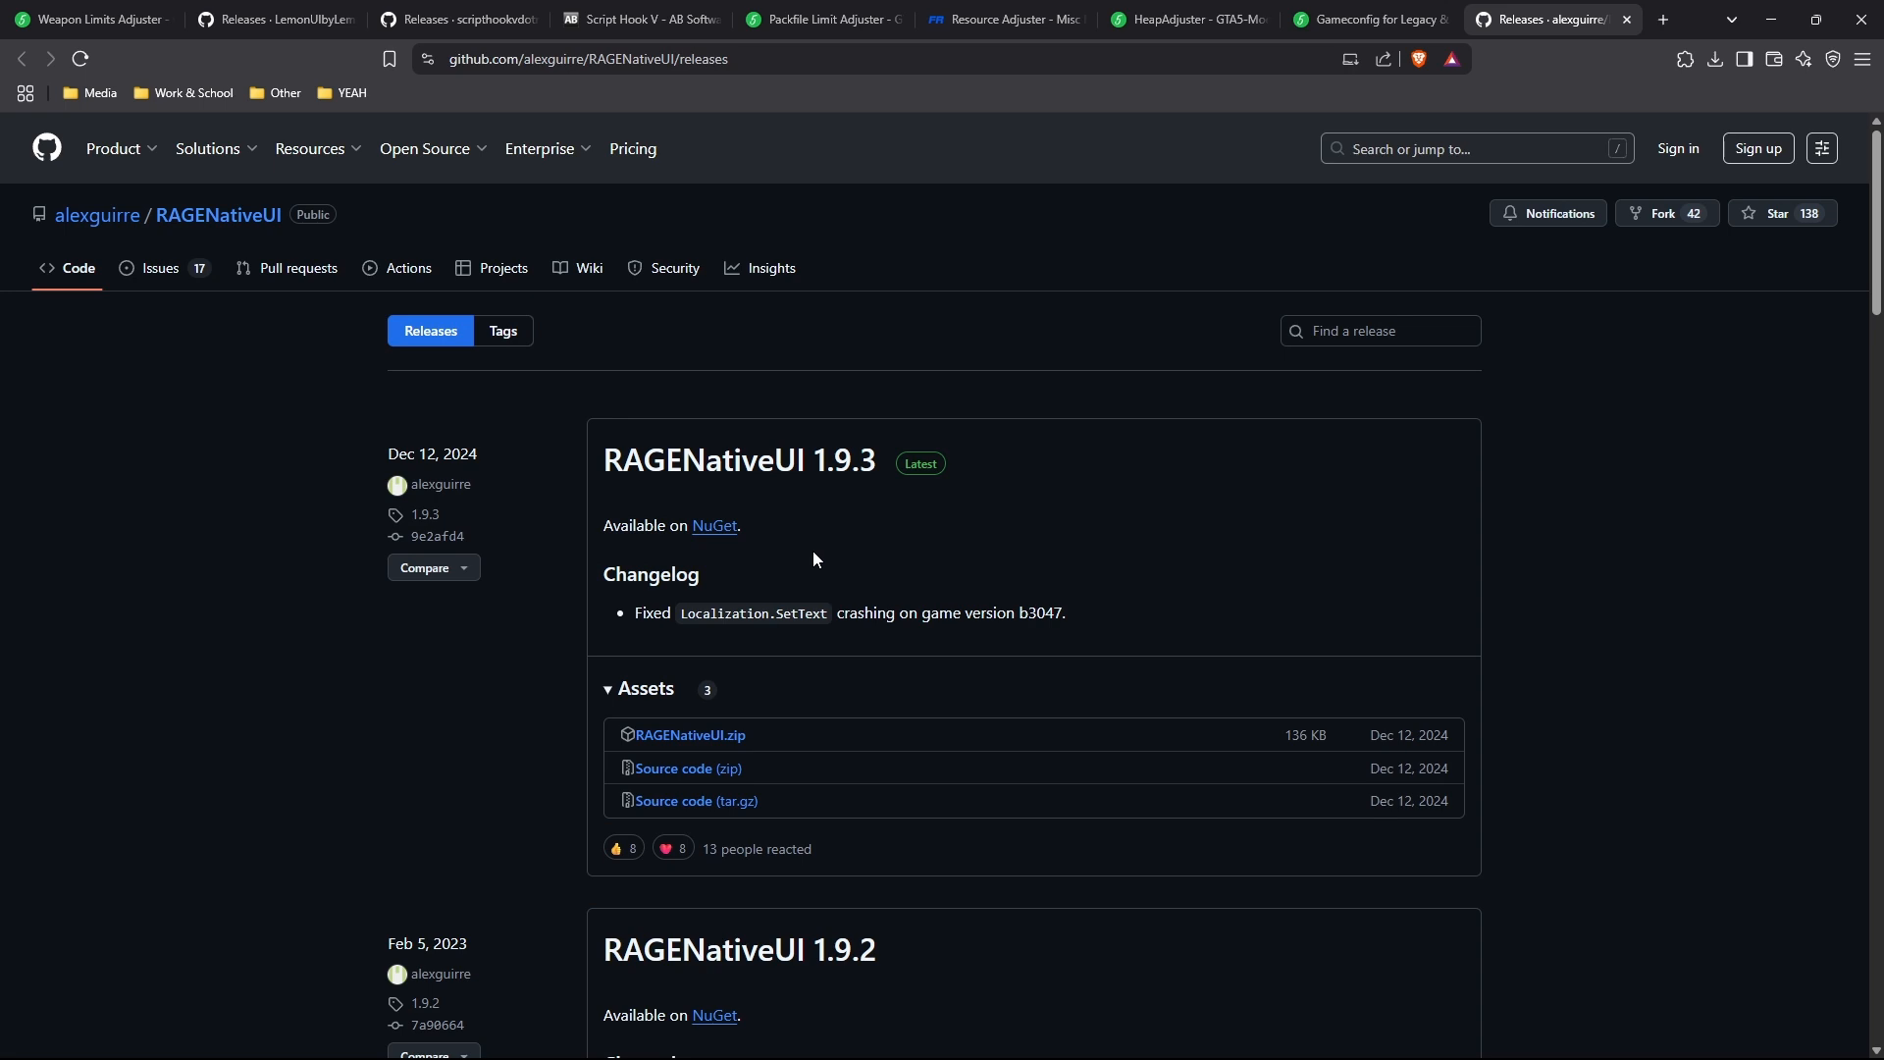
pyautogui.moveTo(813, 551)
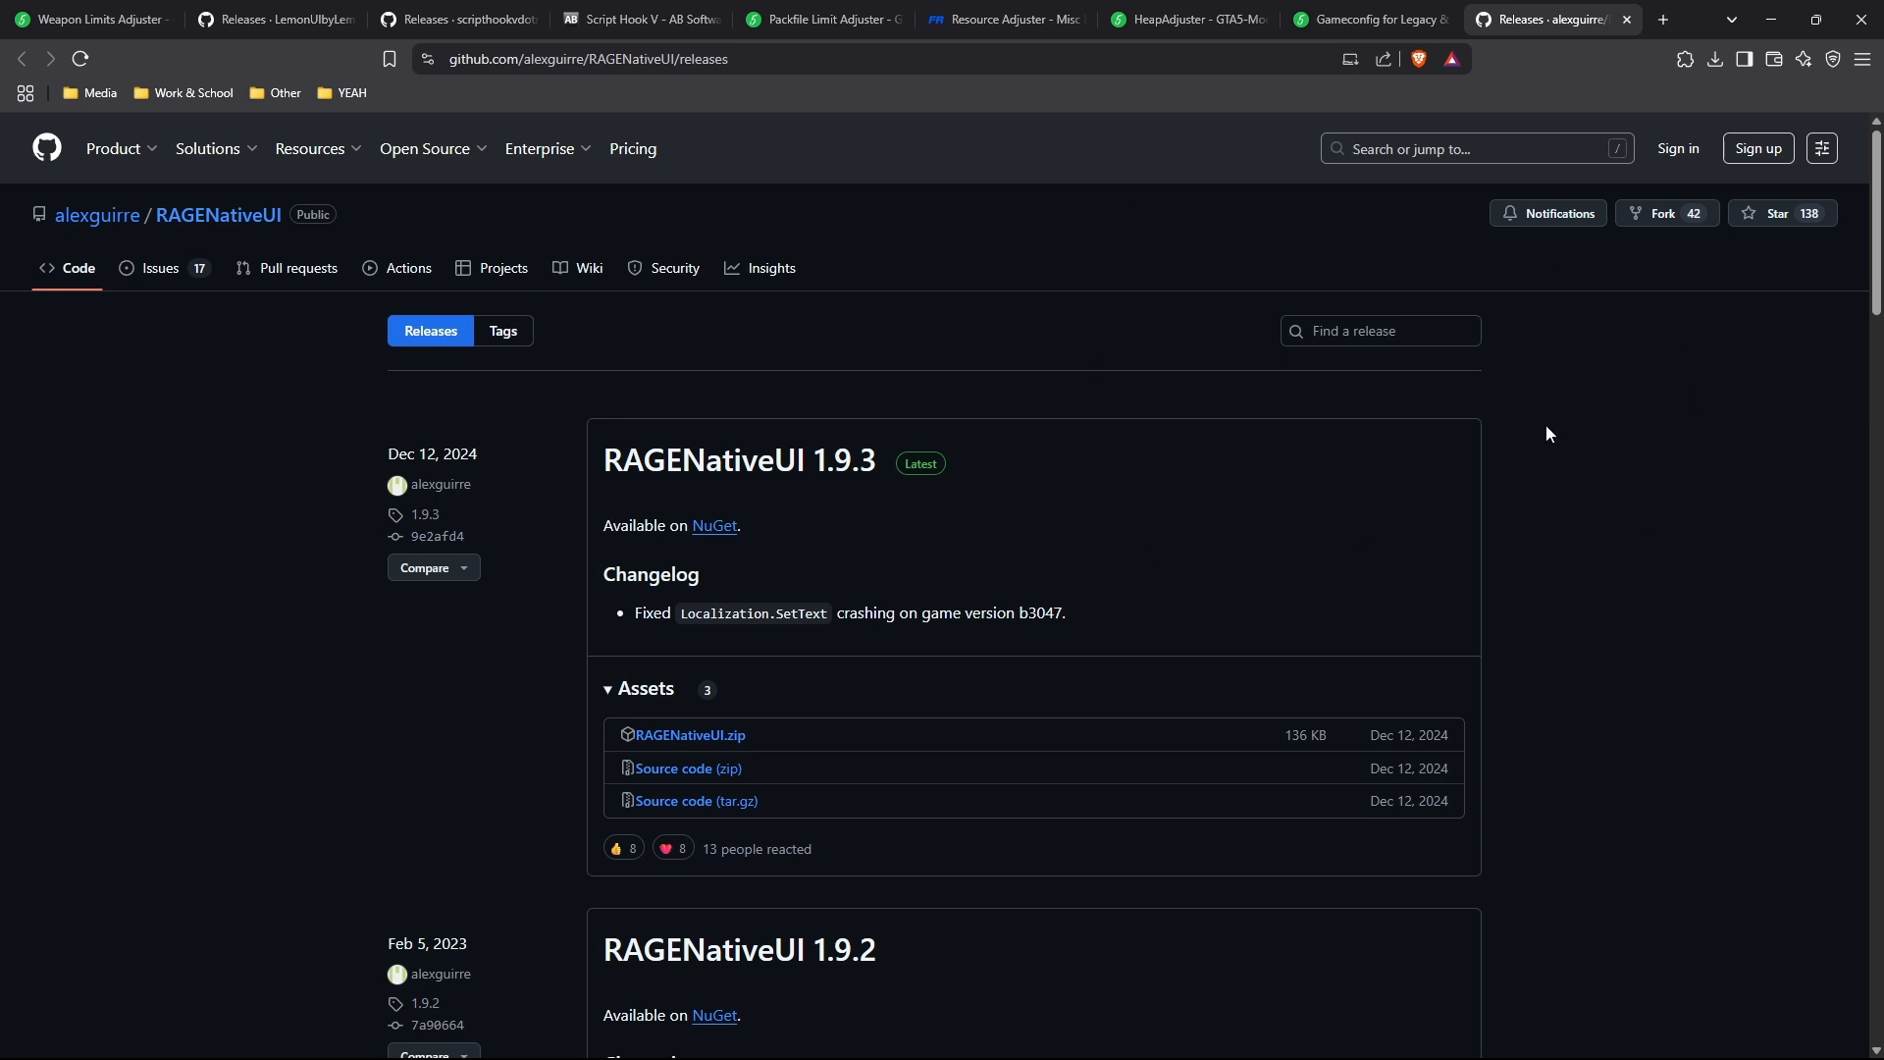
pyautogui.moveTo(1053, 545)
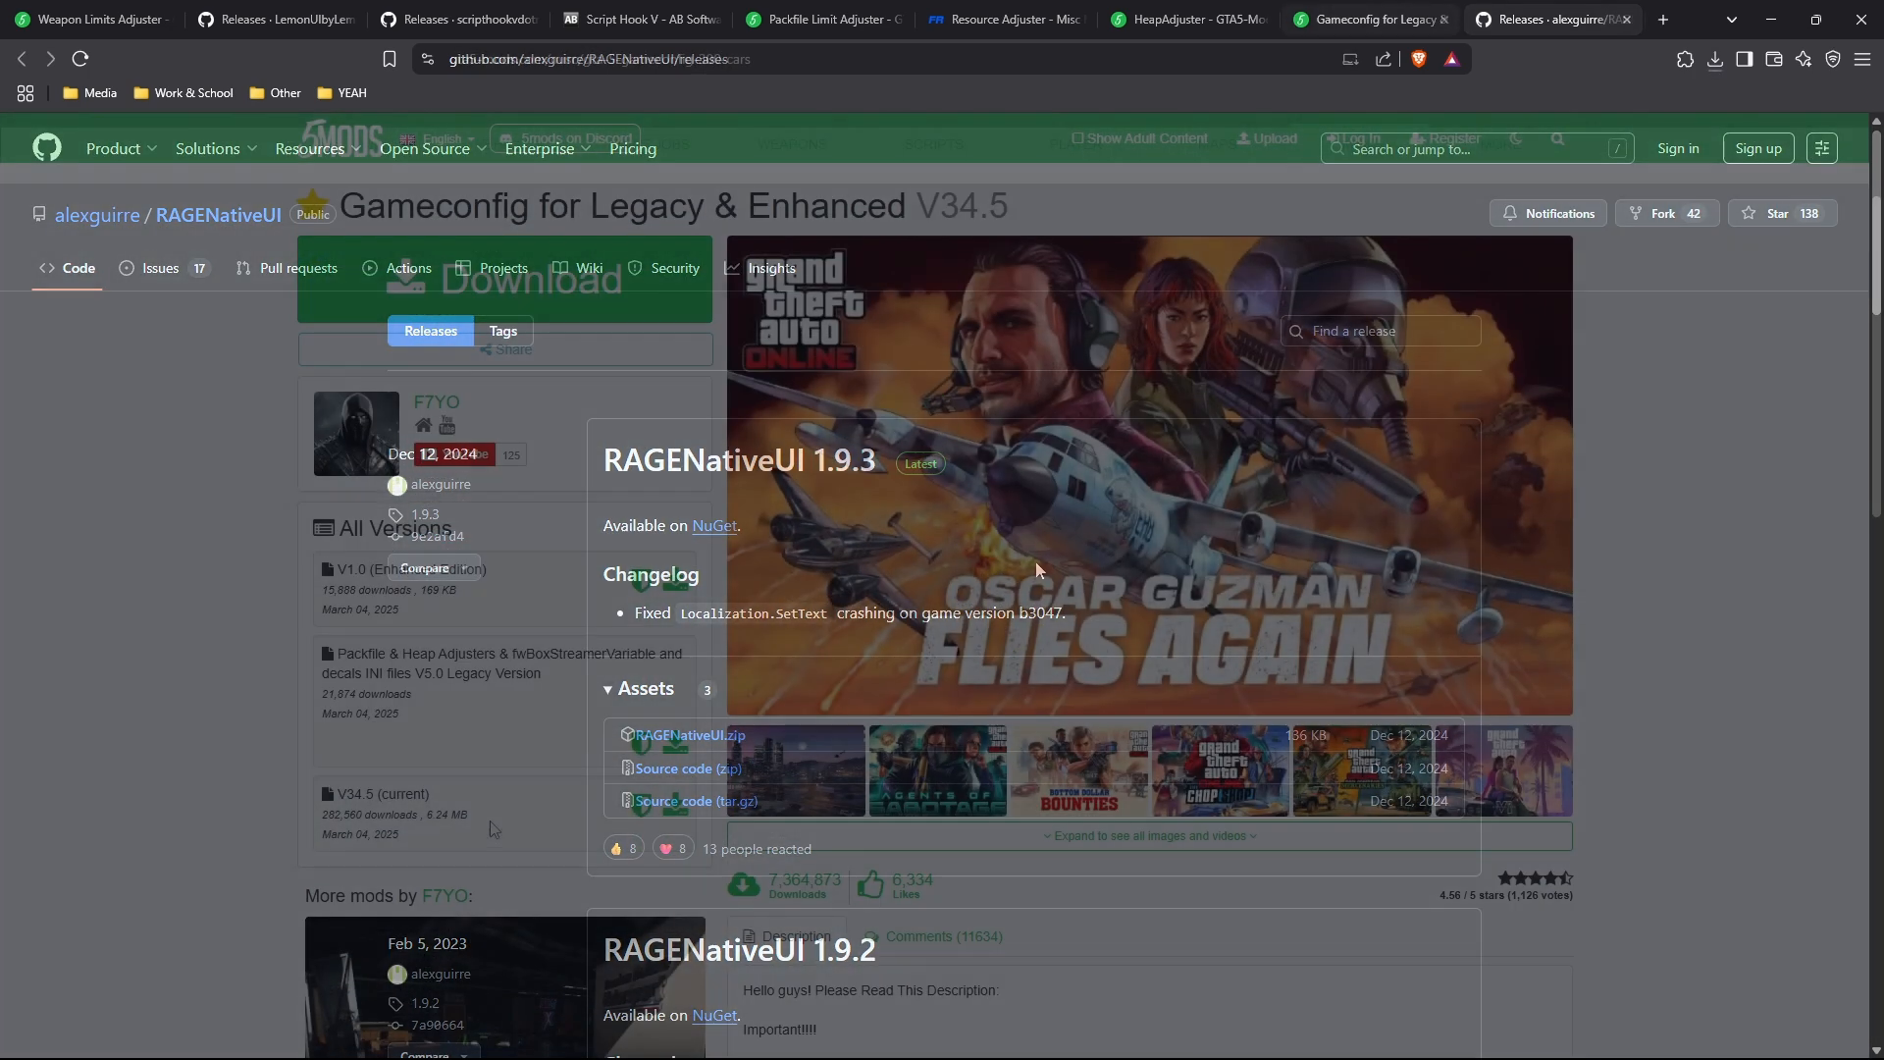
pyautogui.click(1364, 20)
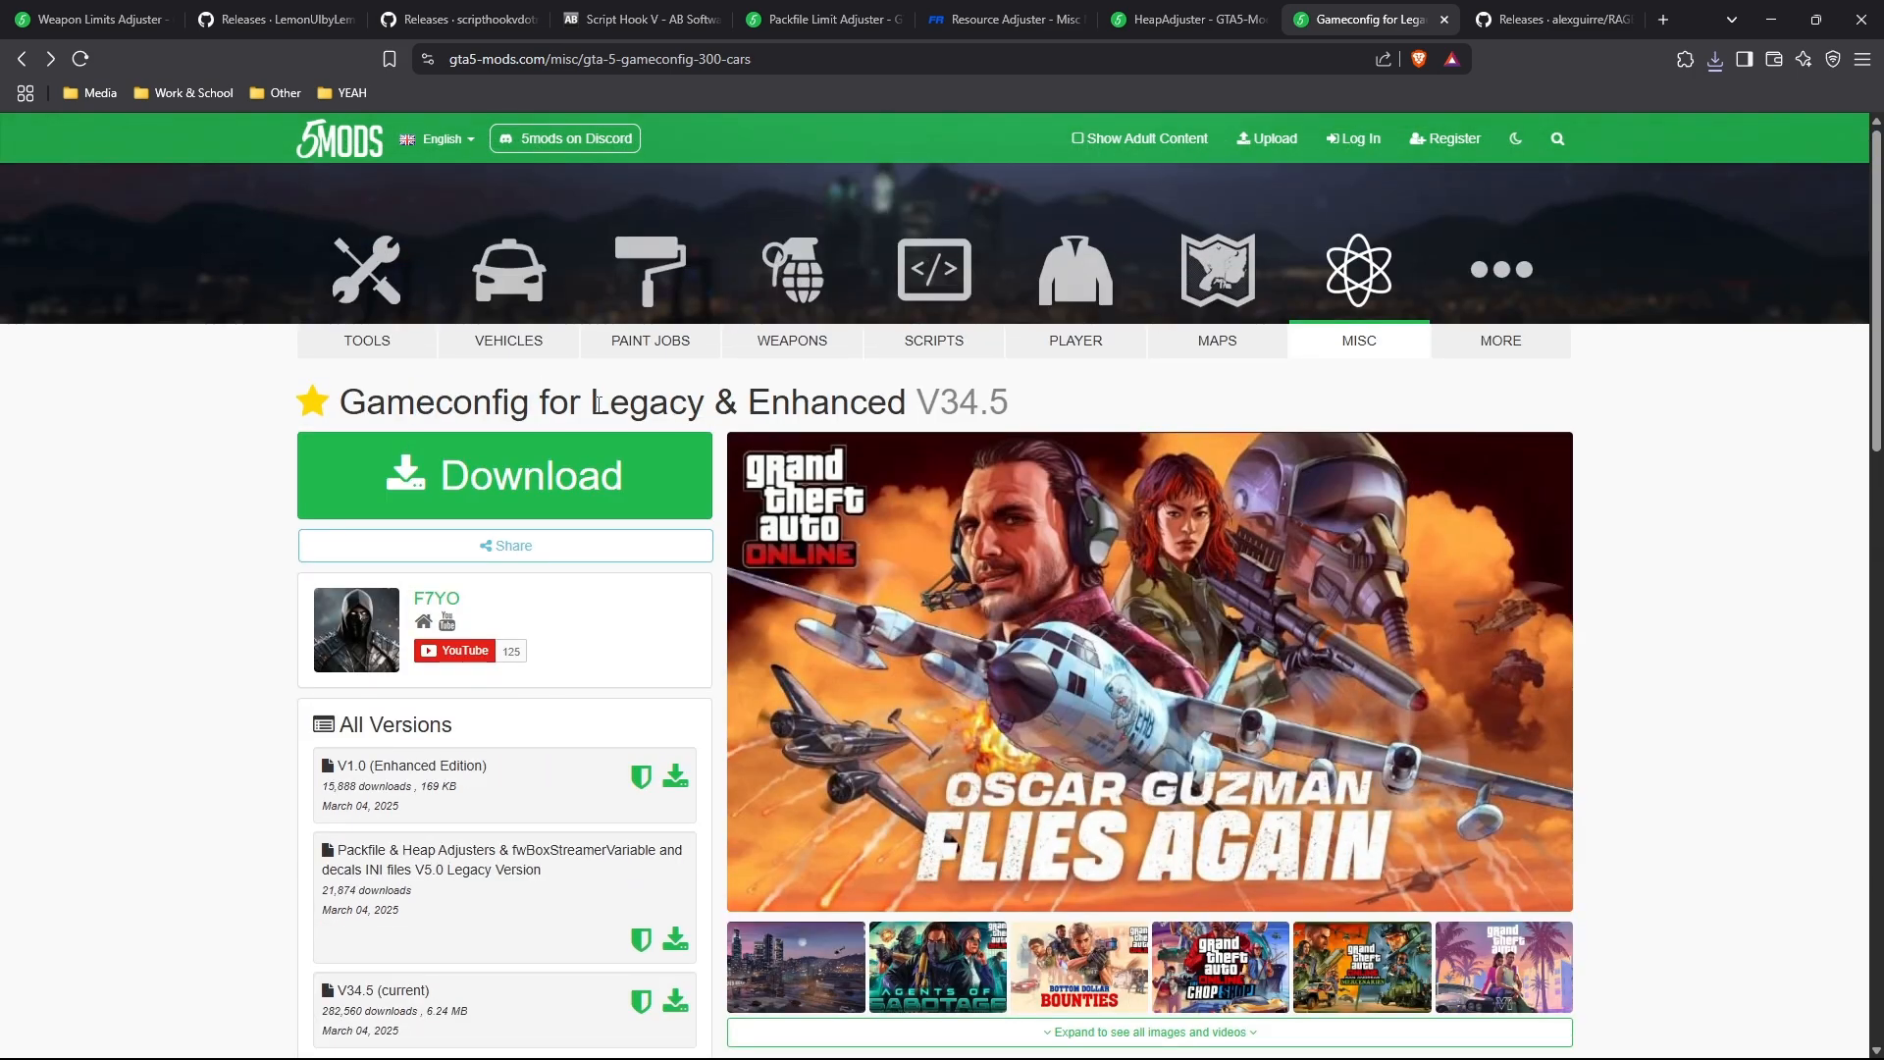
pyautogui.doubleClick(825, 402)
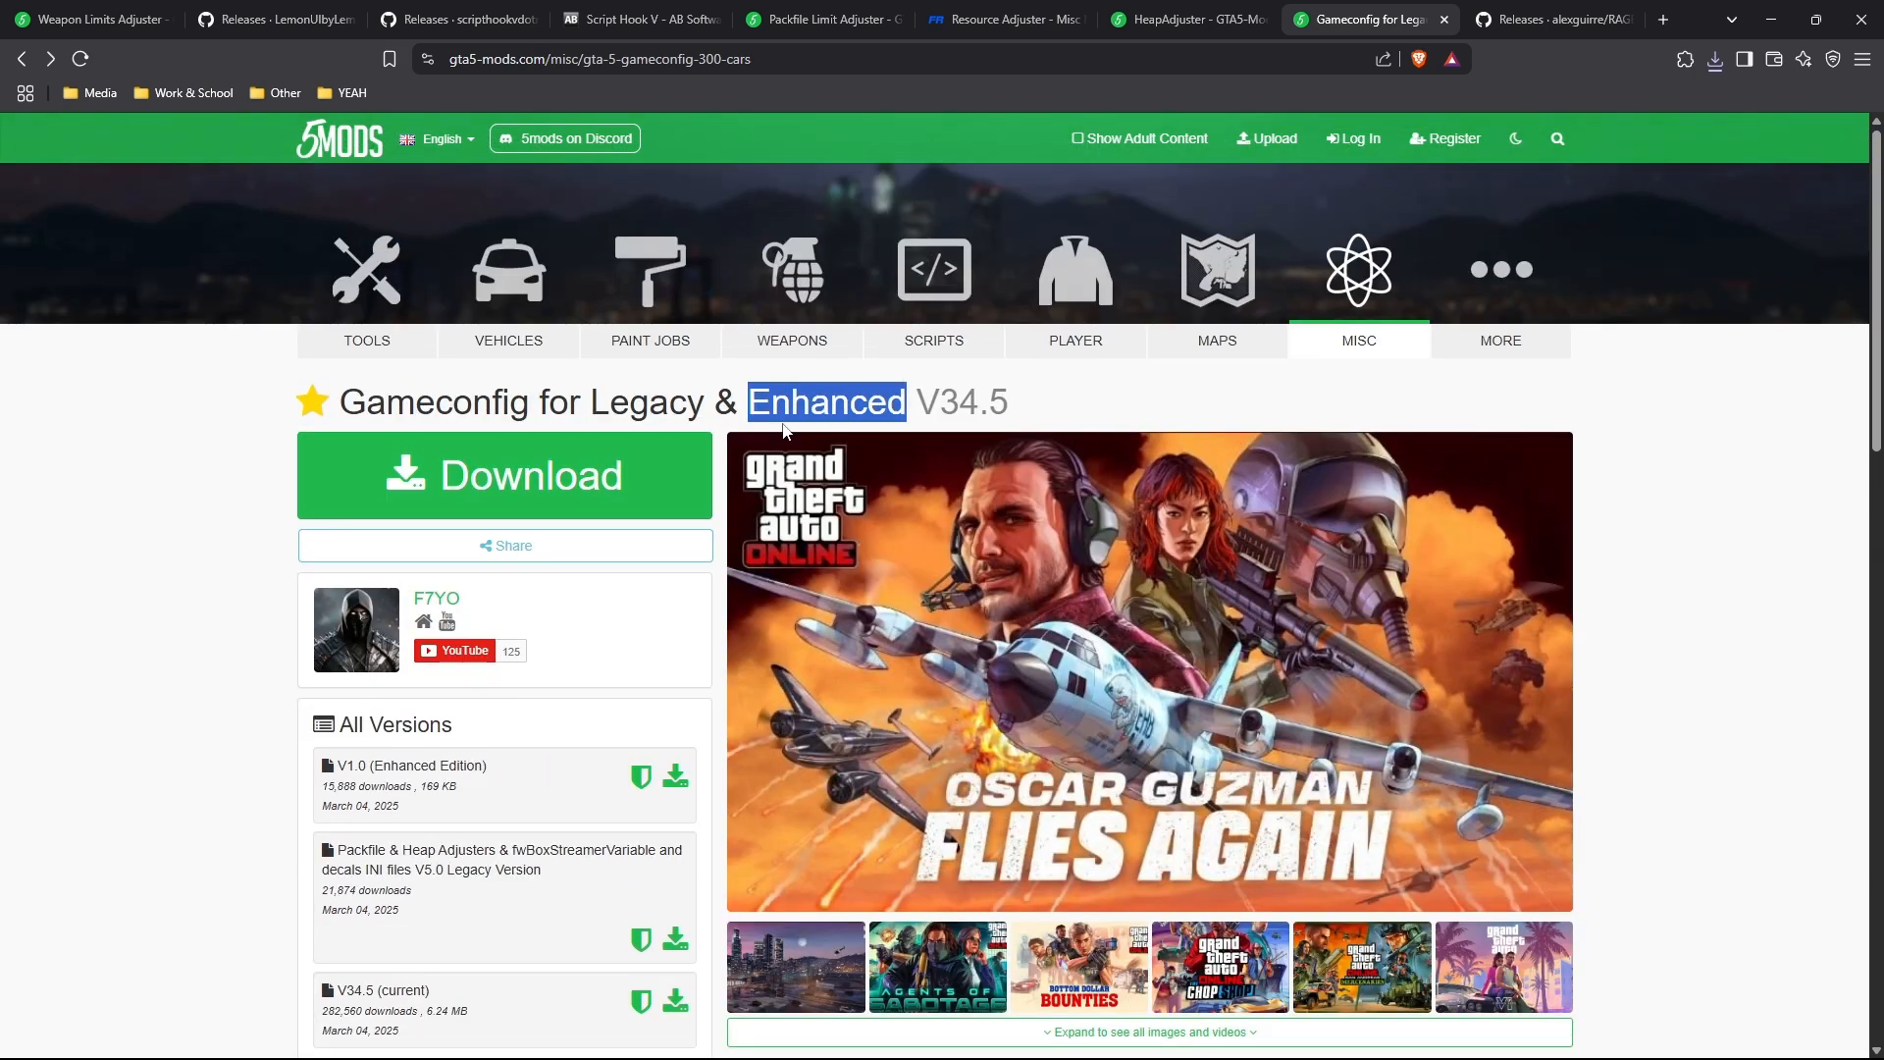
pyautogui.scroll(-3)
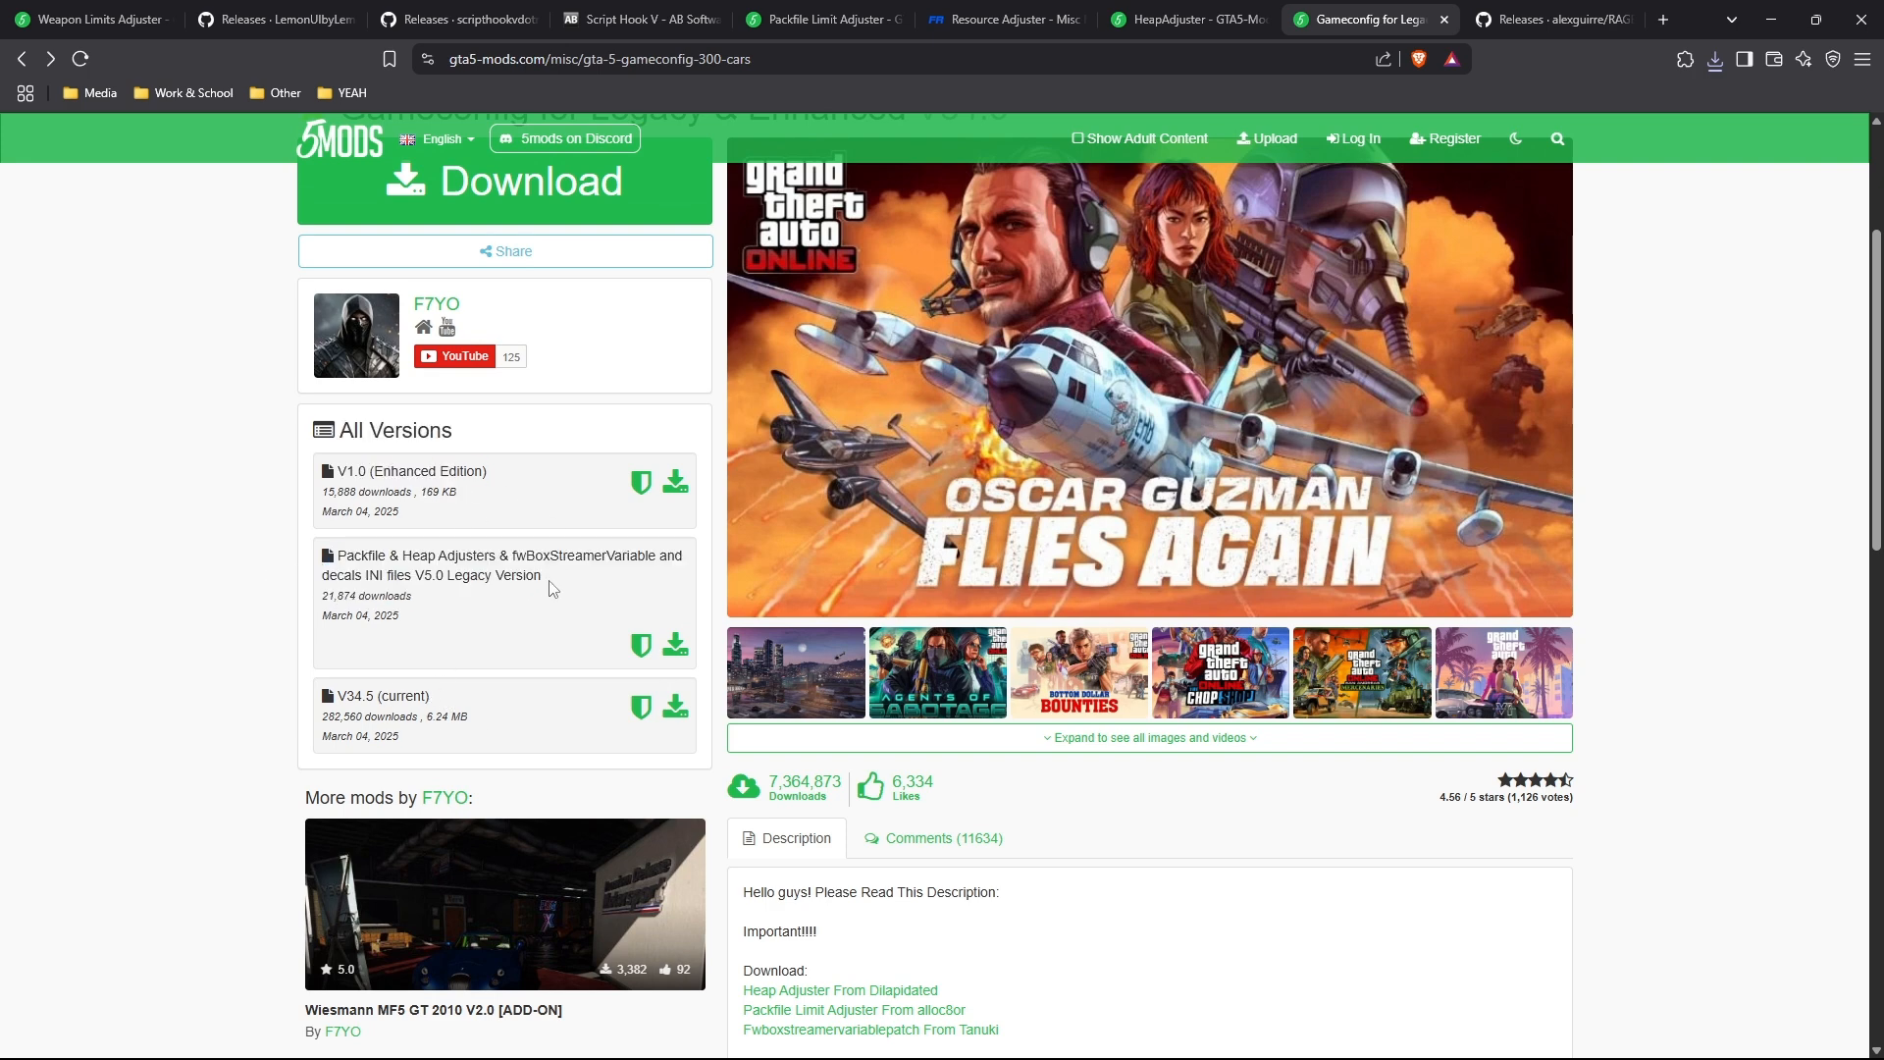
pyautogui.doubleClick(493, 574)
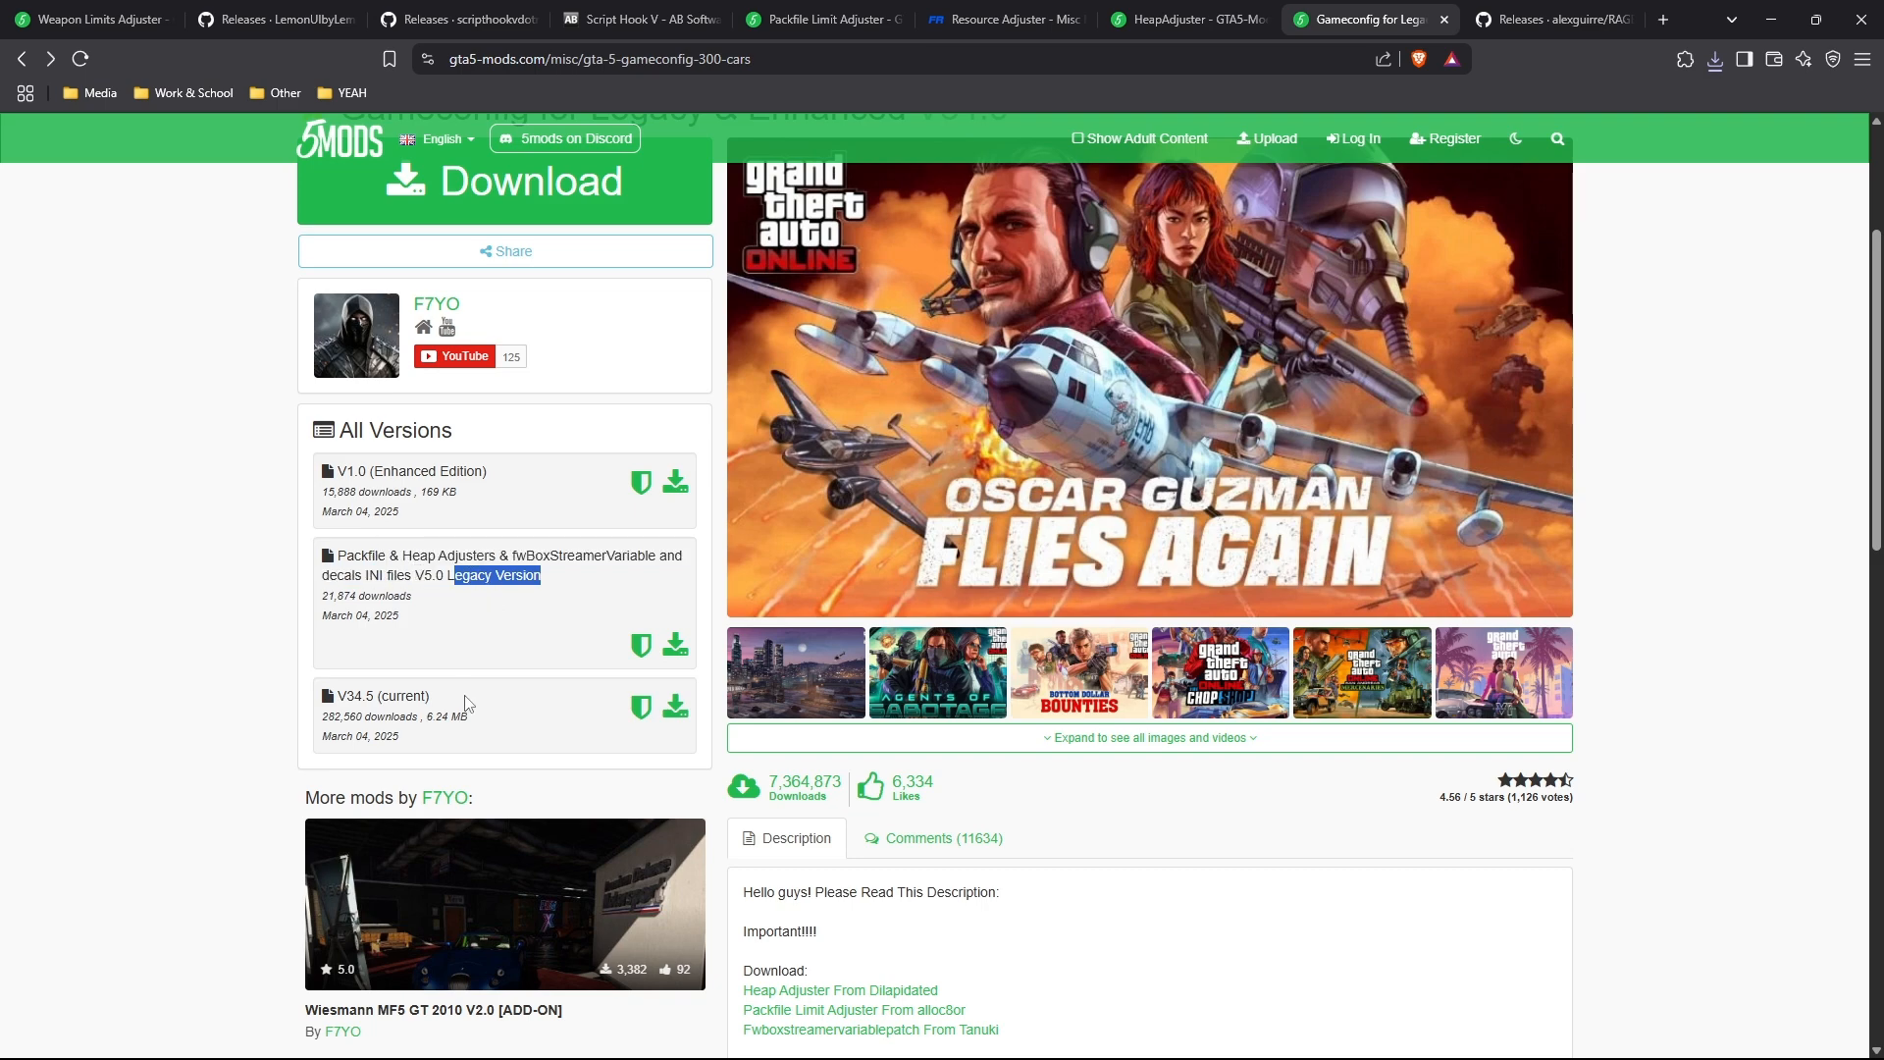
pyautogui.doubleClick(381, 696)
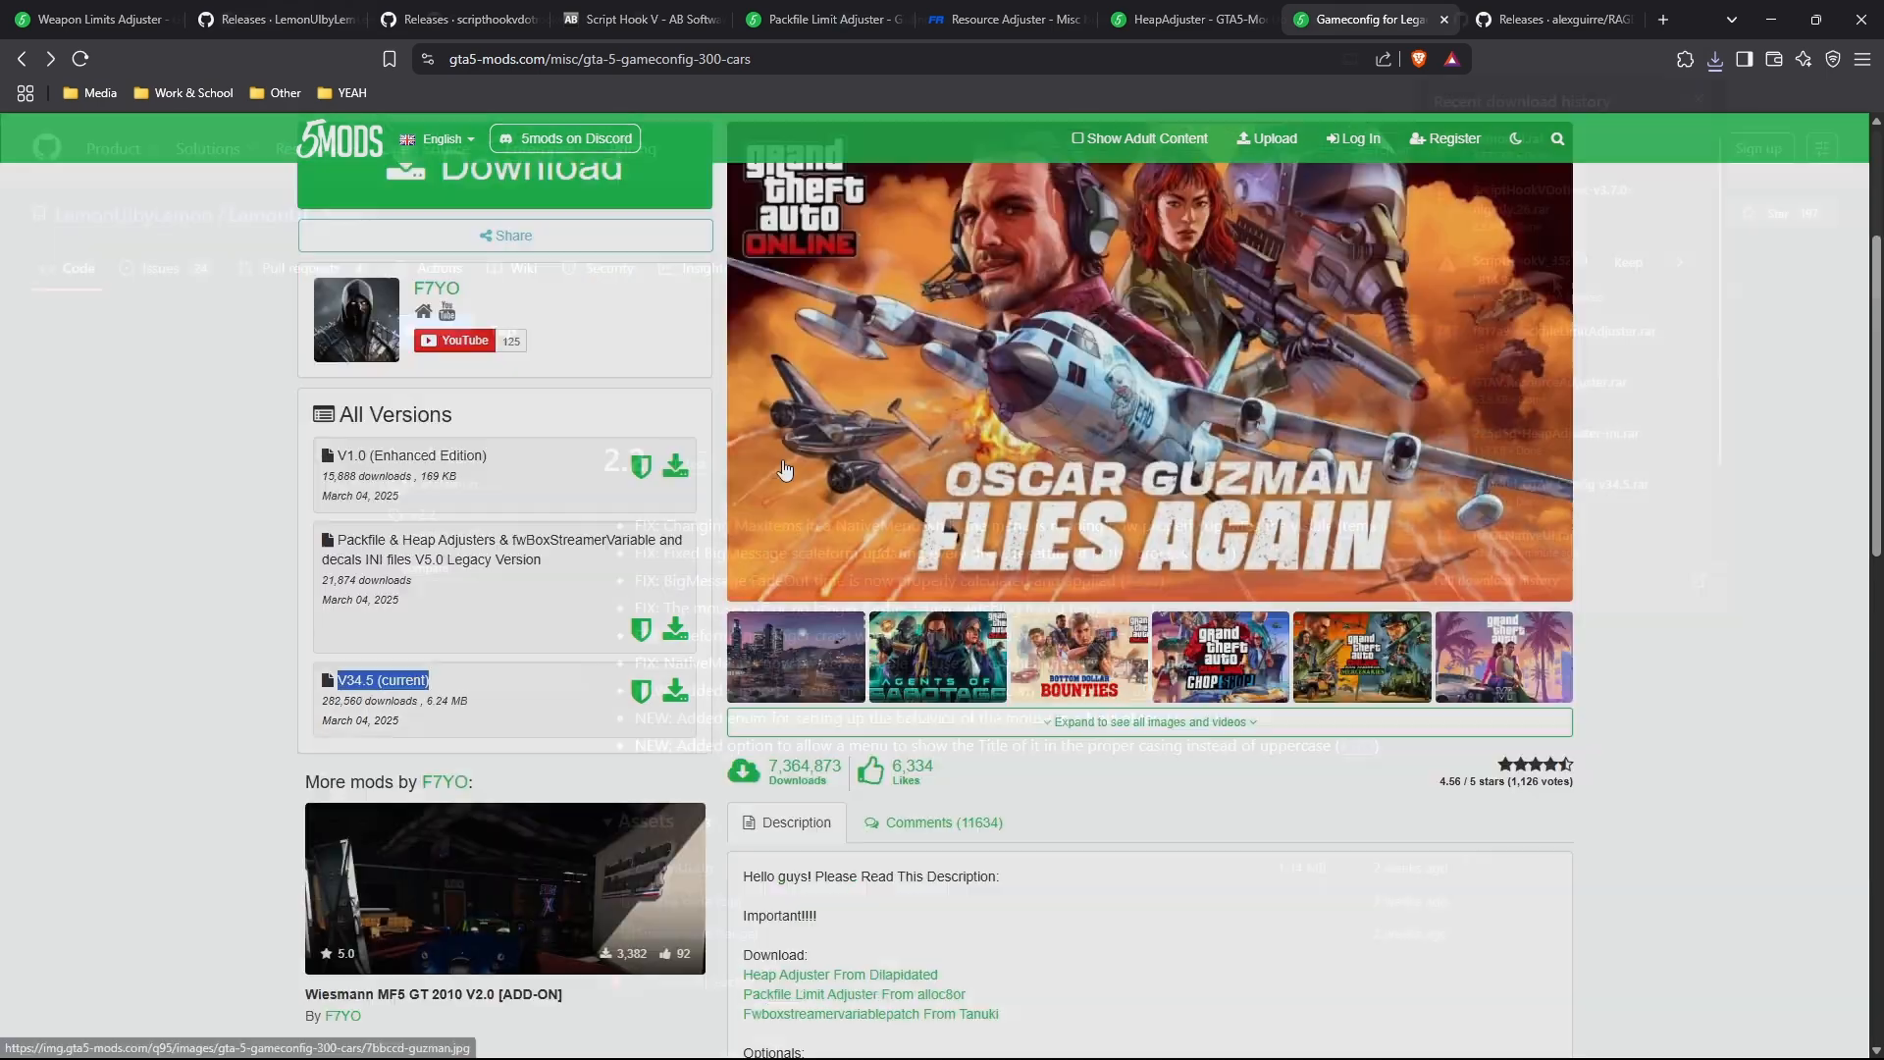
# Check recent downloads, then save the Weapon Limits Adjuster zip into Downloads.
pyautogui.click(301, 20)
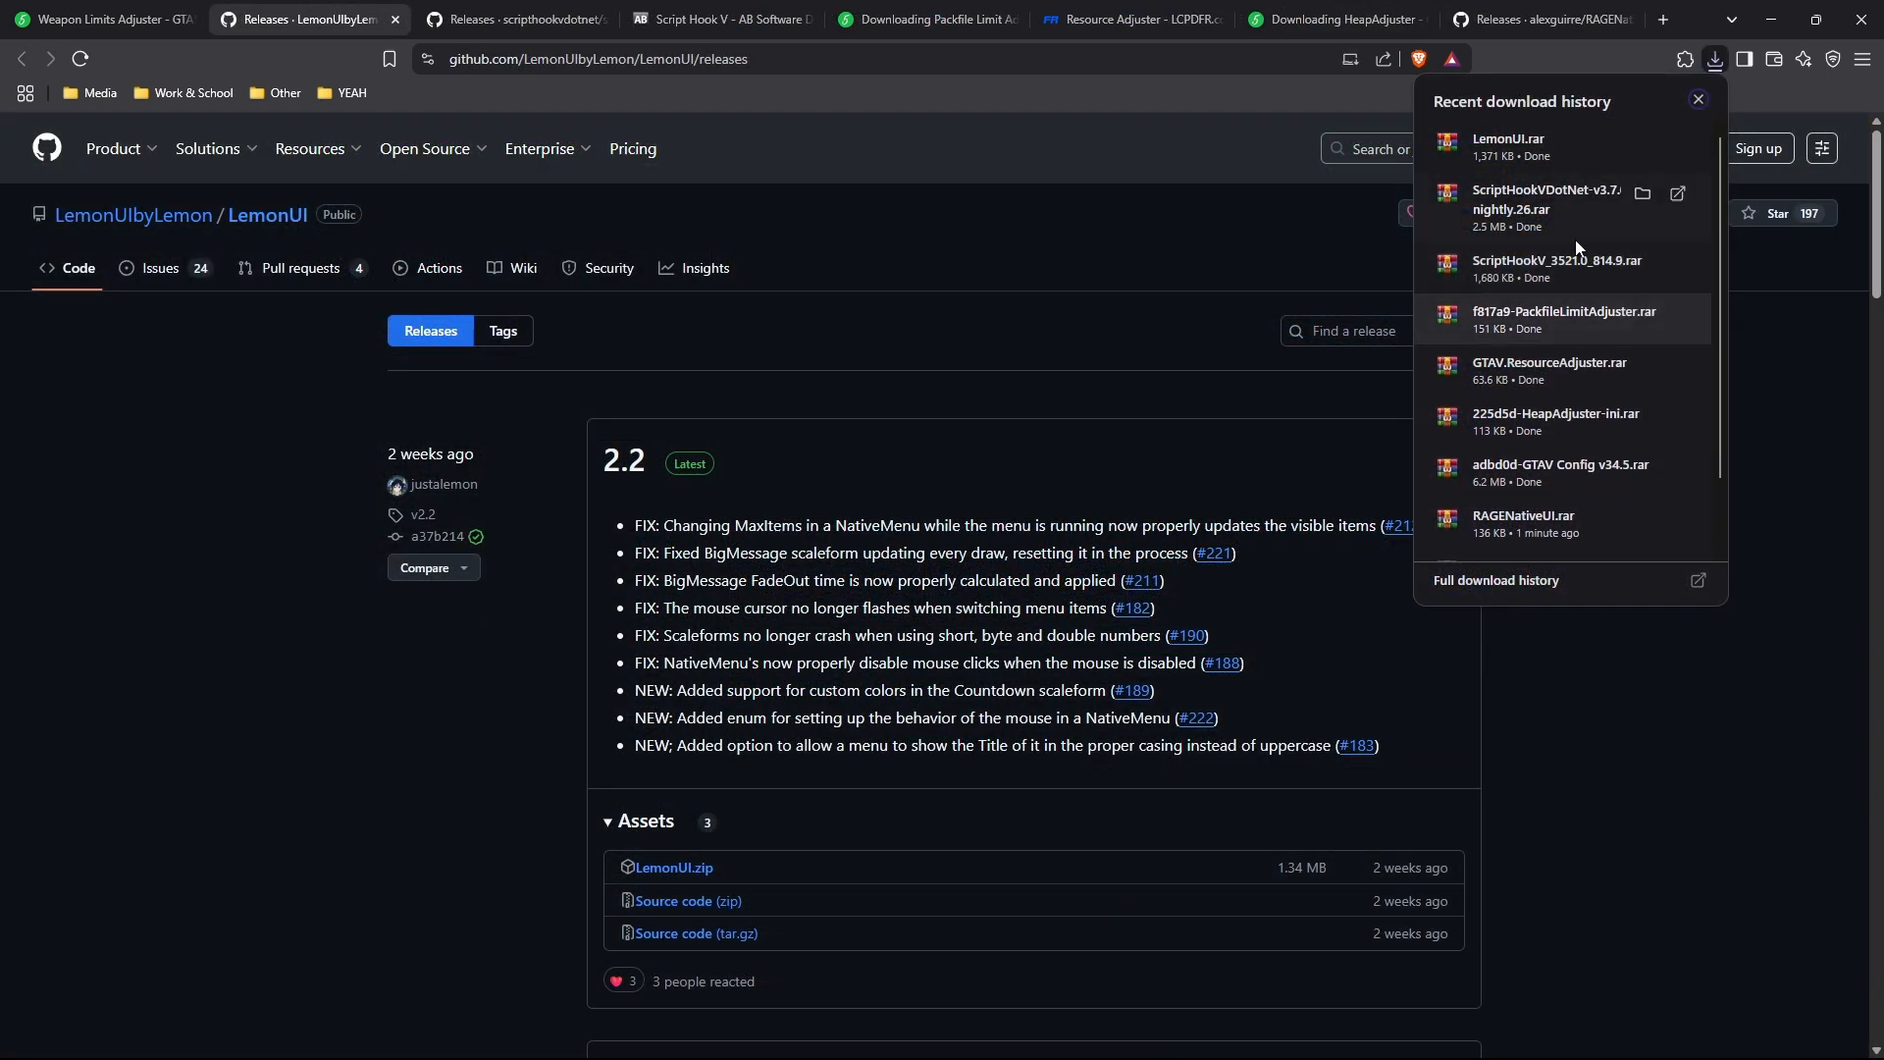
pyautogui.moveTo(1496, 321)
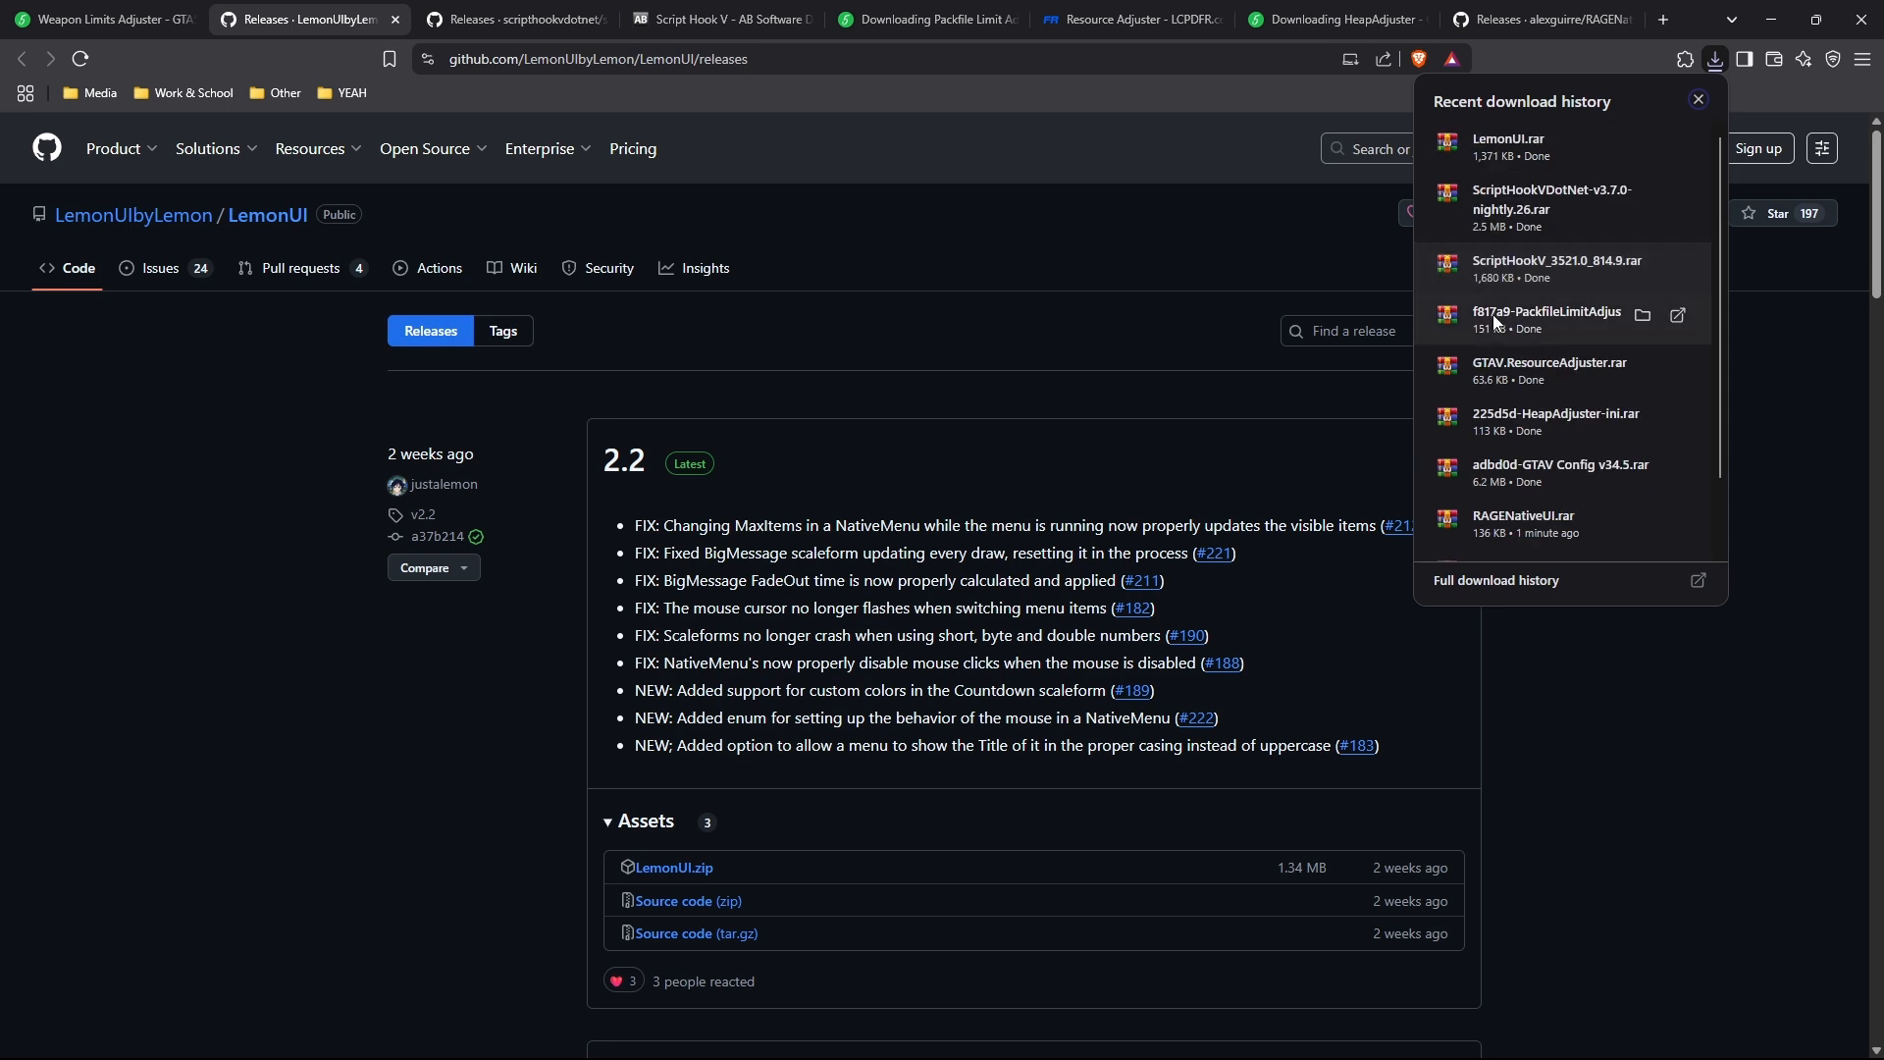
pyautogui.moveTo(1773, 574)
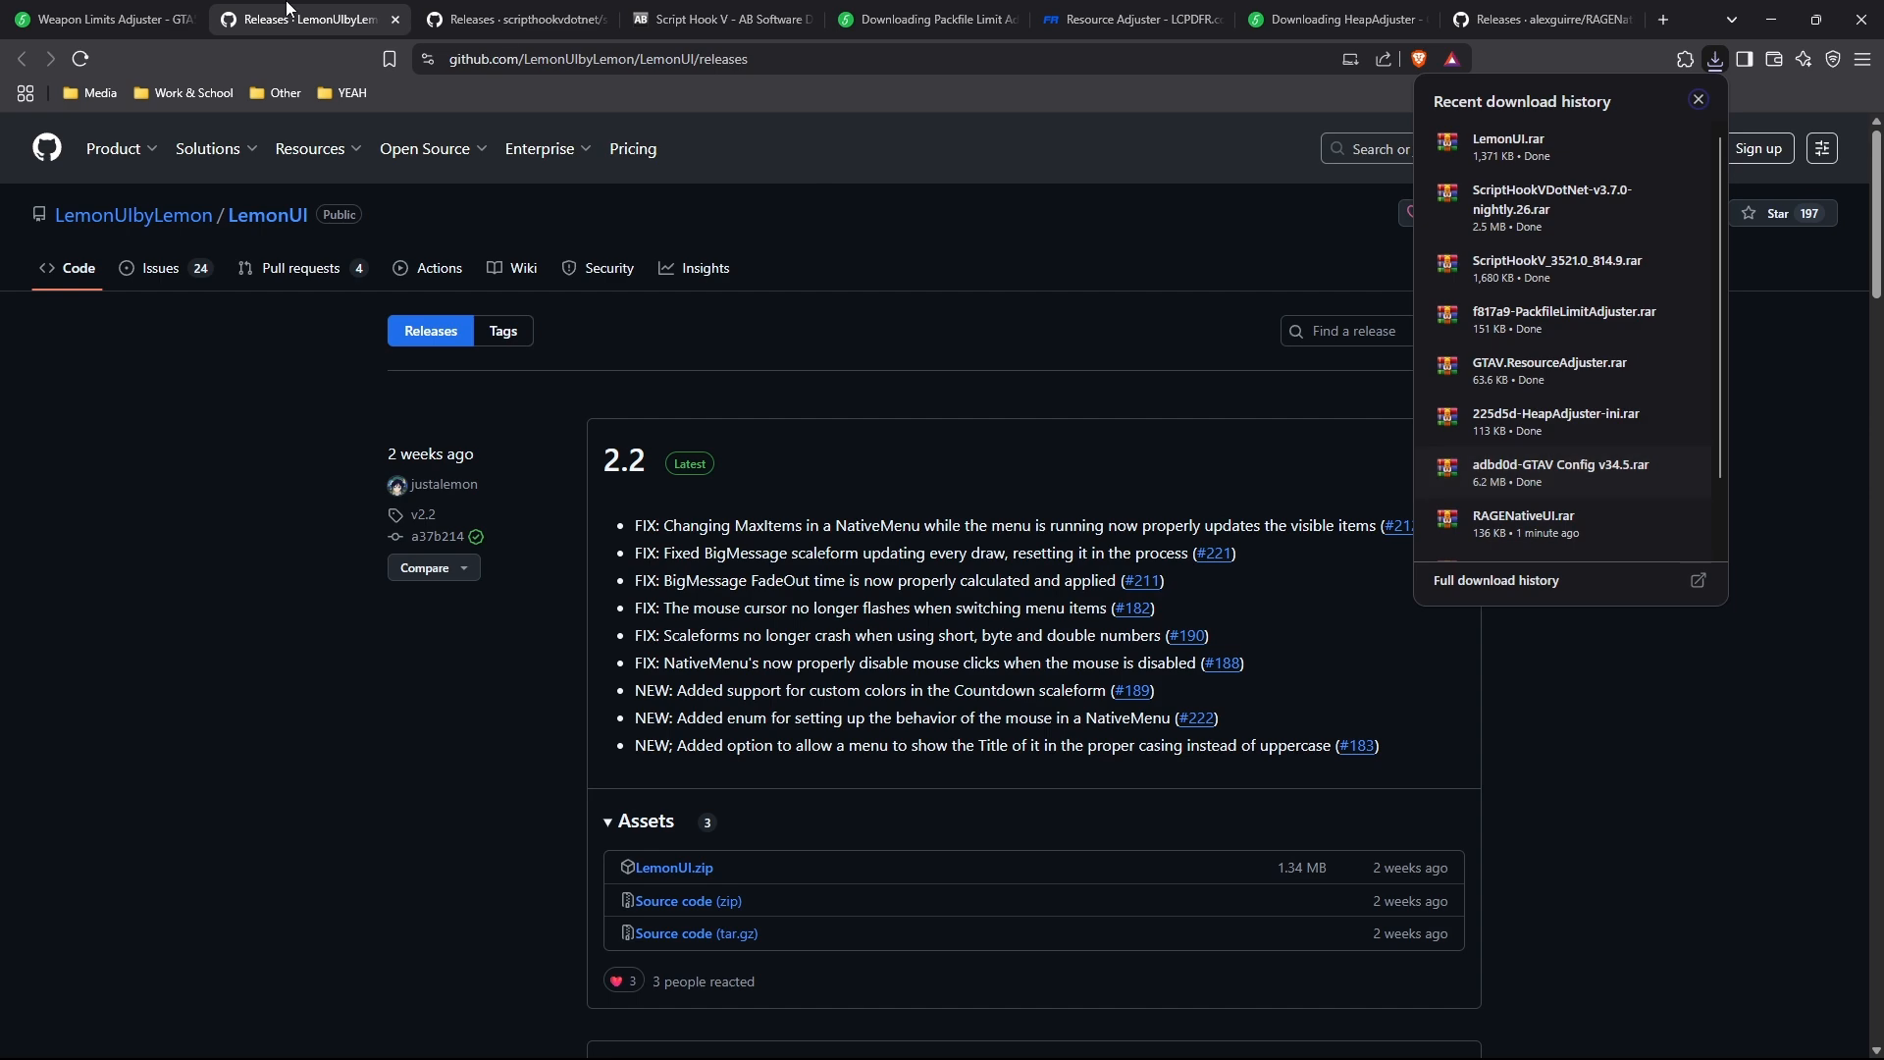
pyautogui.click(102, 19)
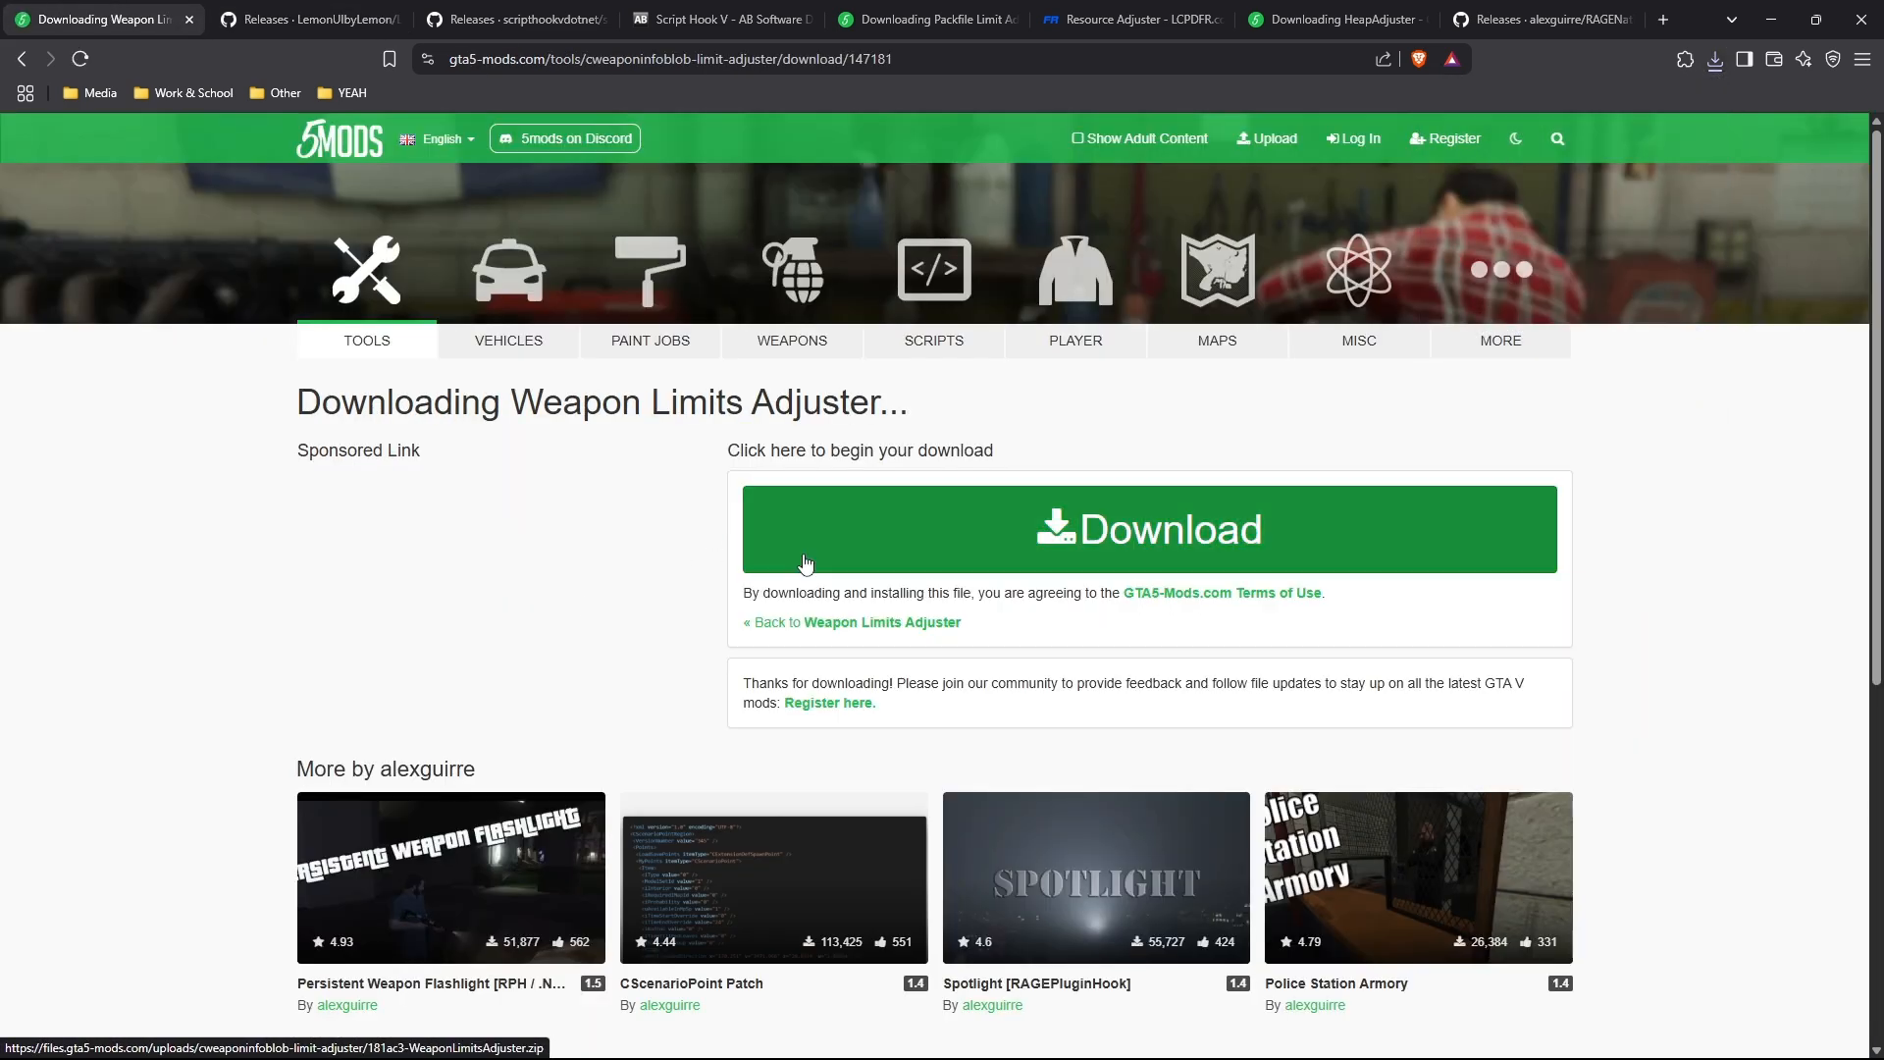
pyautogui.click(1147, 529)
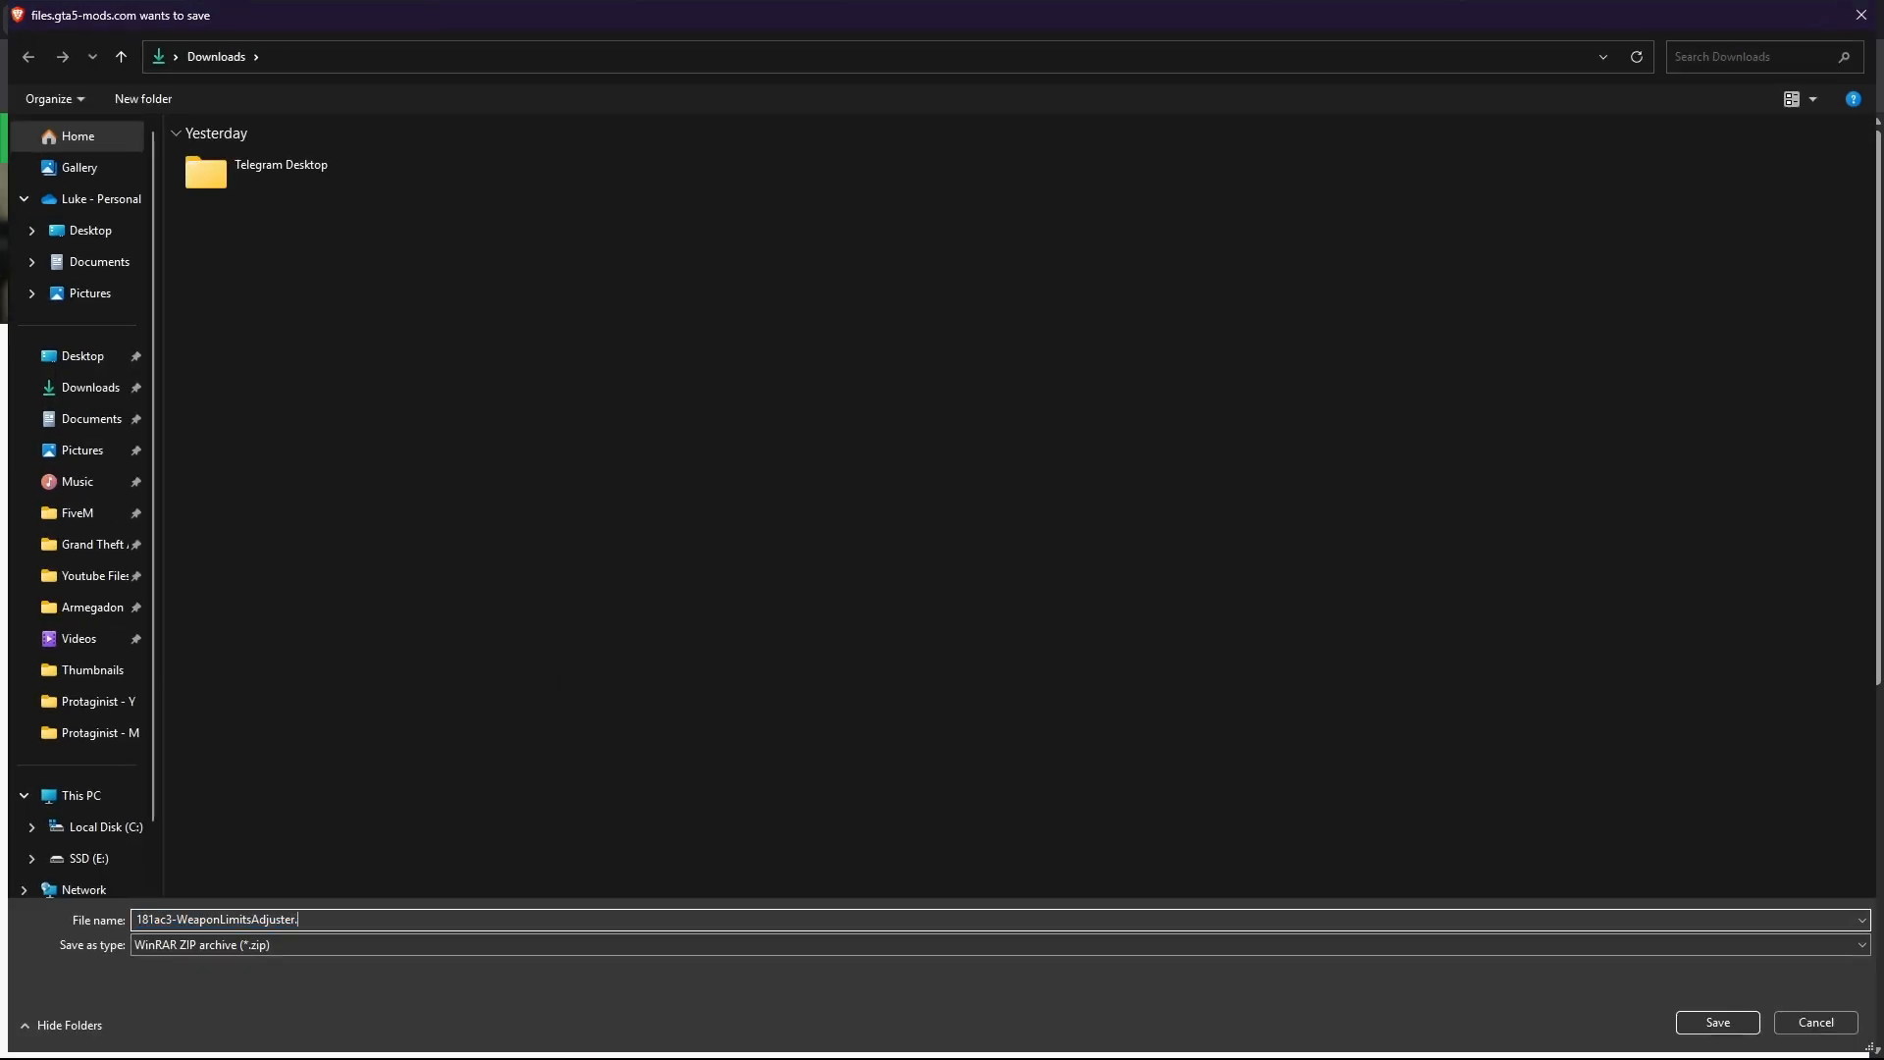
pyautogui.click(1714, 1022)
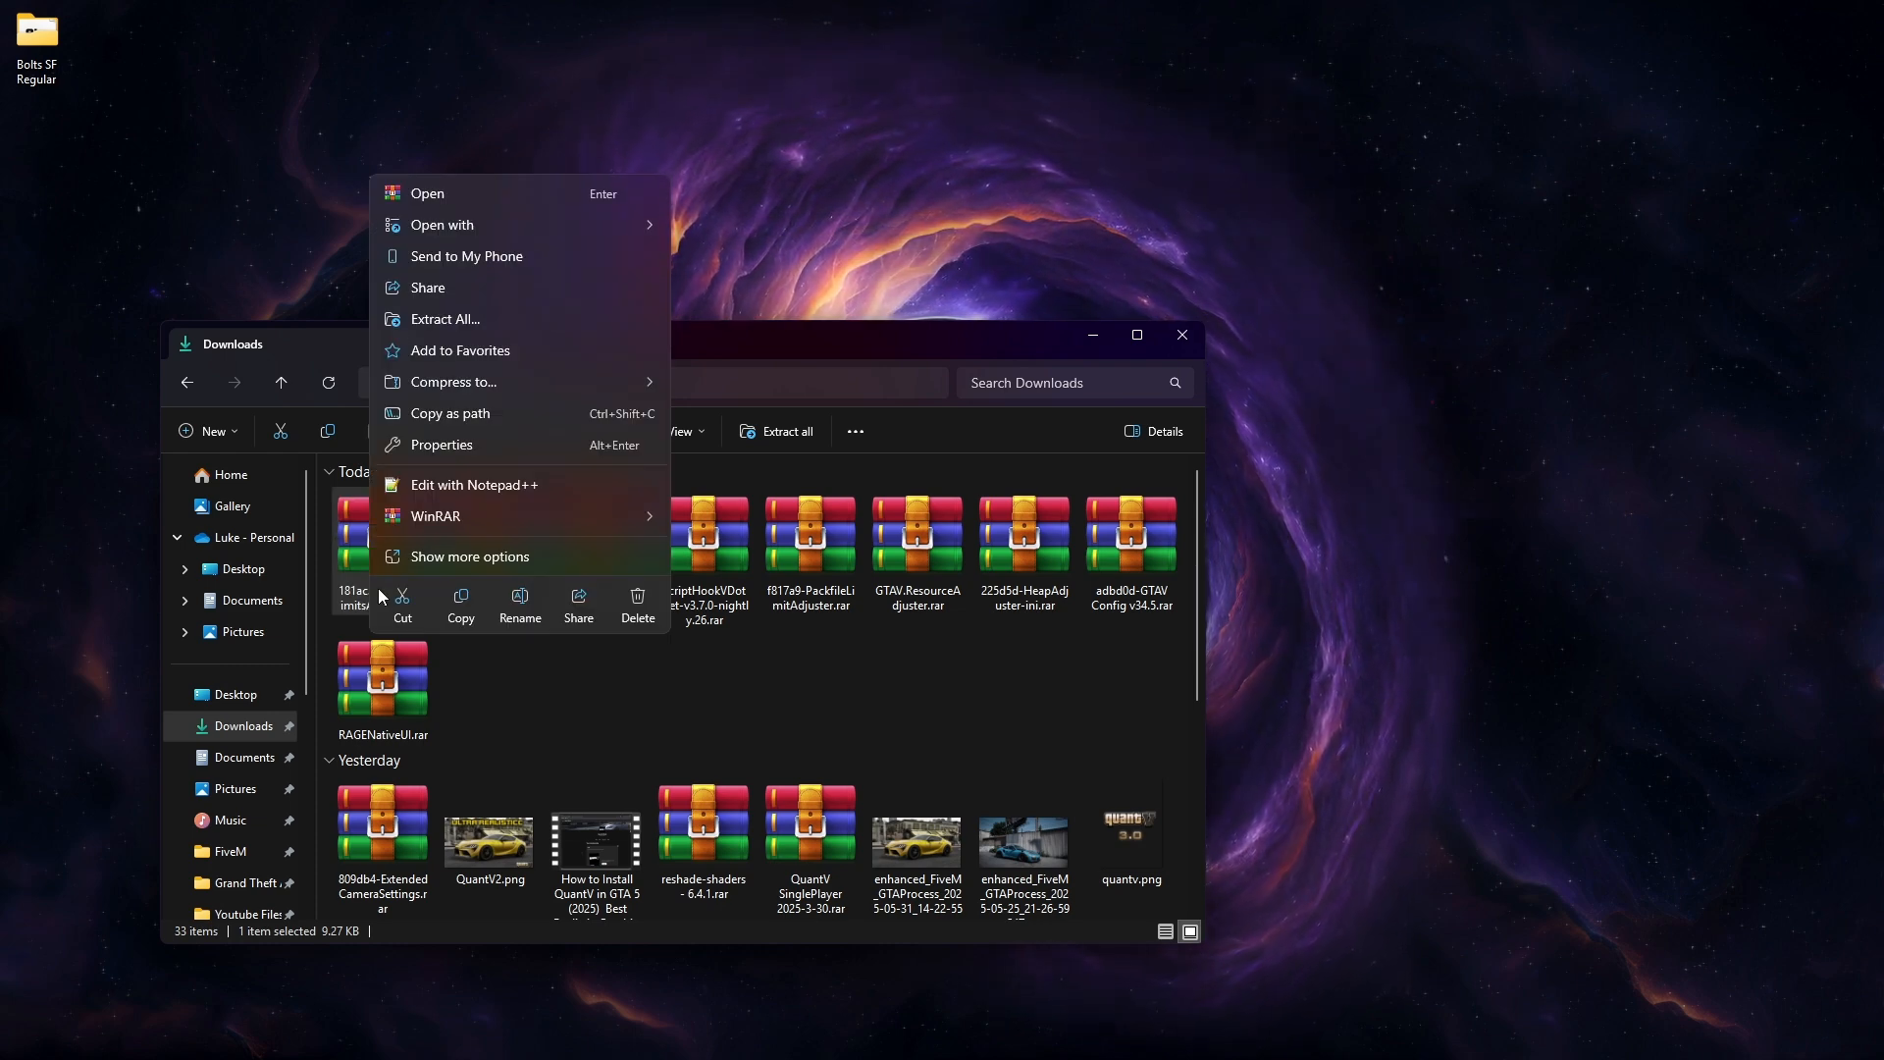
# Open the 181ac3-WeaponLimitsAdjuster archive with WinRAR from its Open with menu.
pyautogui.click(439, 225)
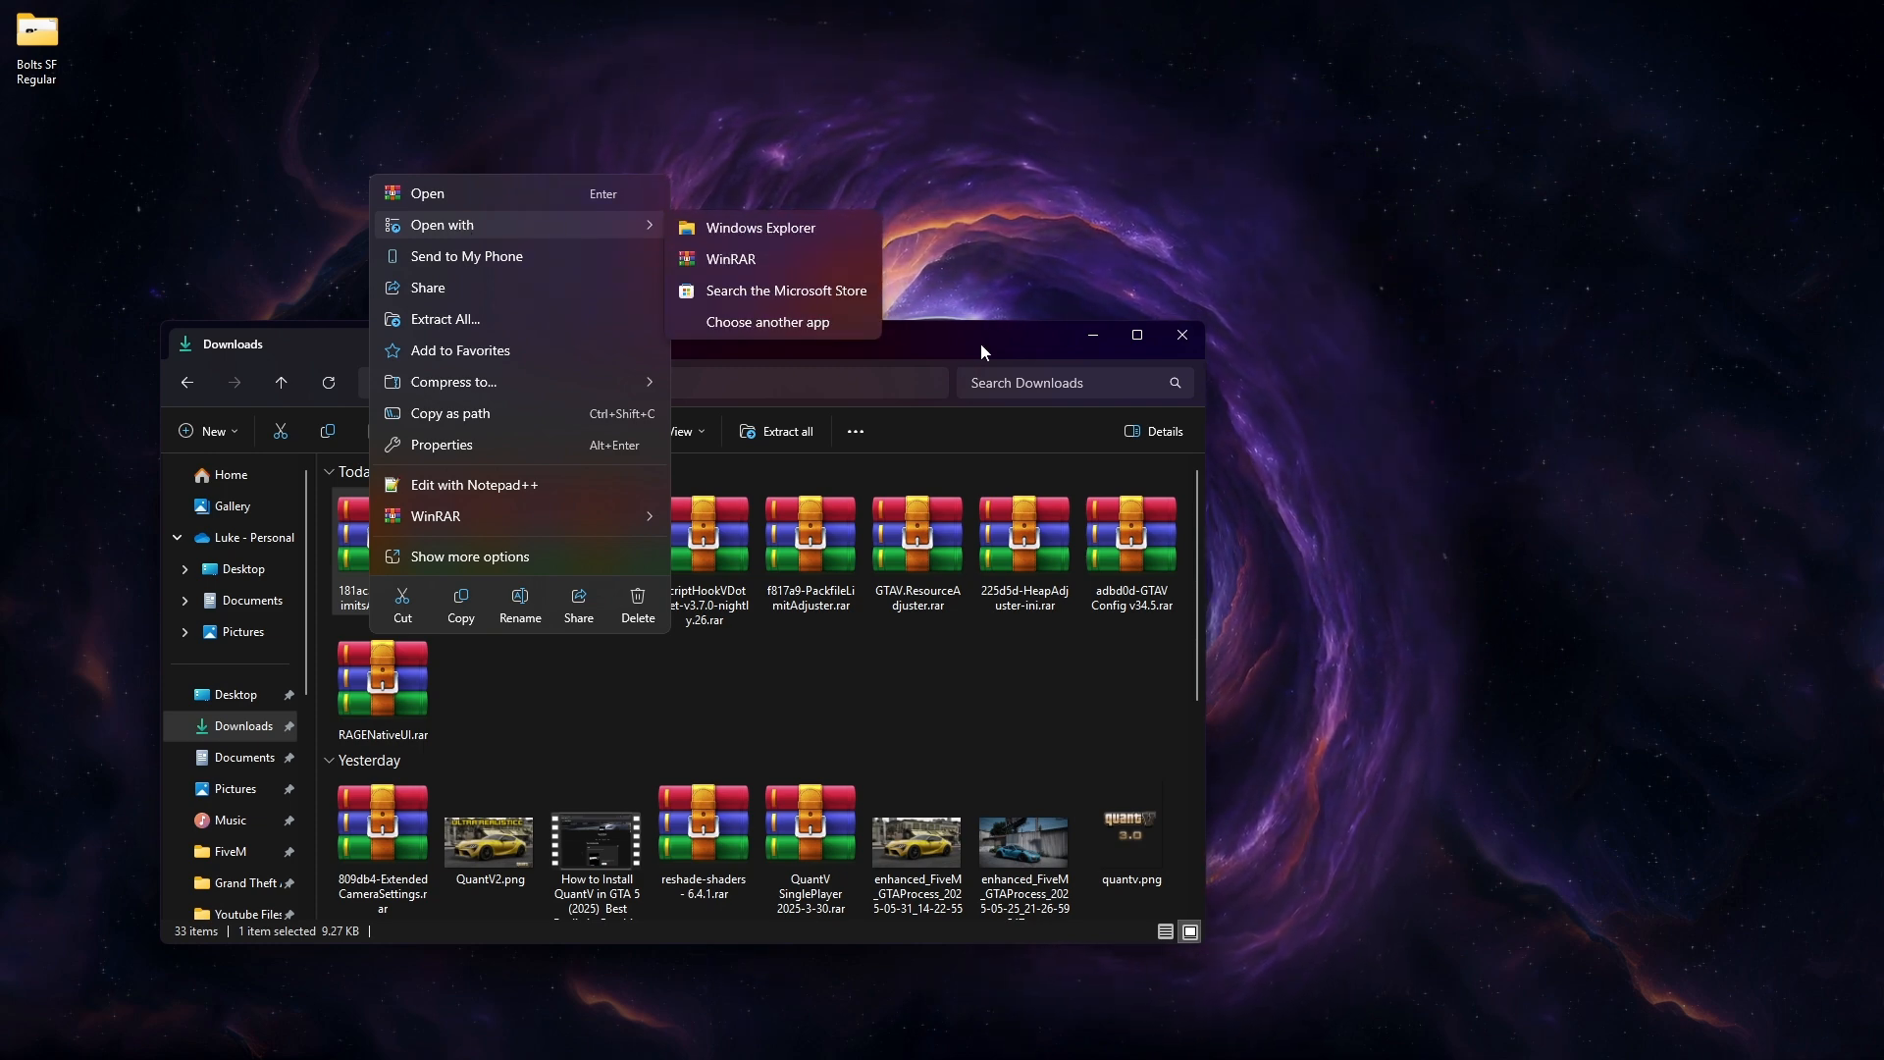
pyautogui.click(556, 692)
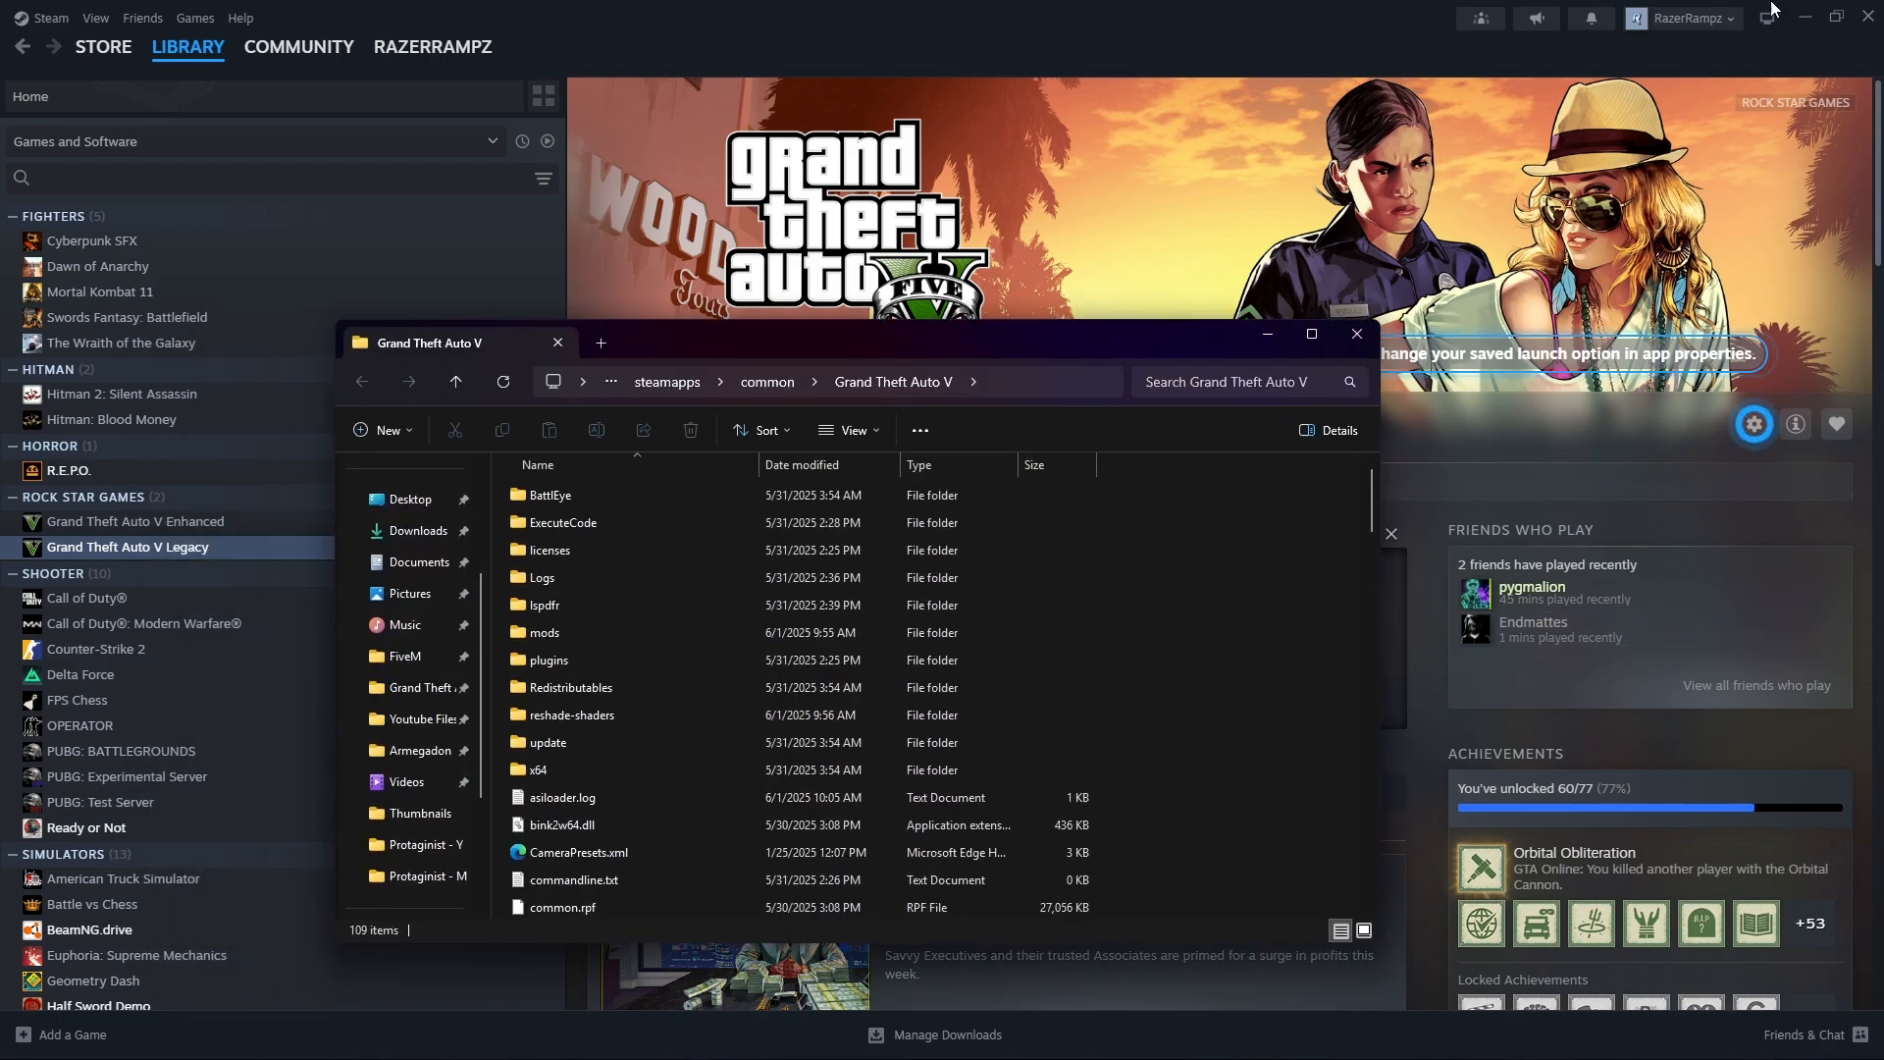
# Bring the Grand Theft Auto V install folder window to full screen.
pyautogui.press('alt+tab')
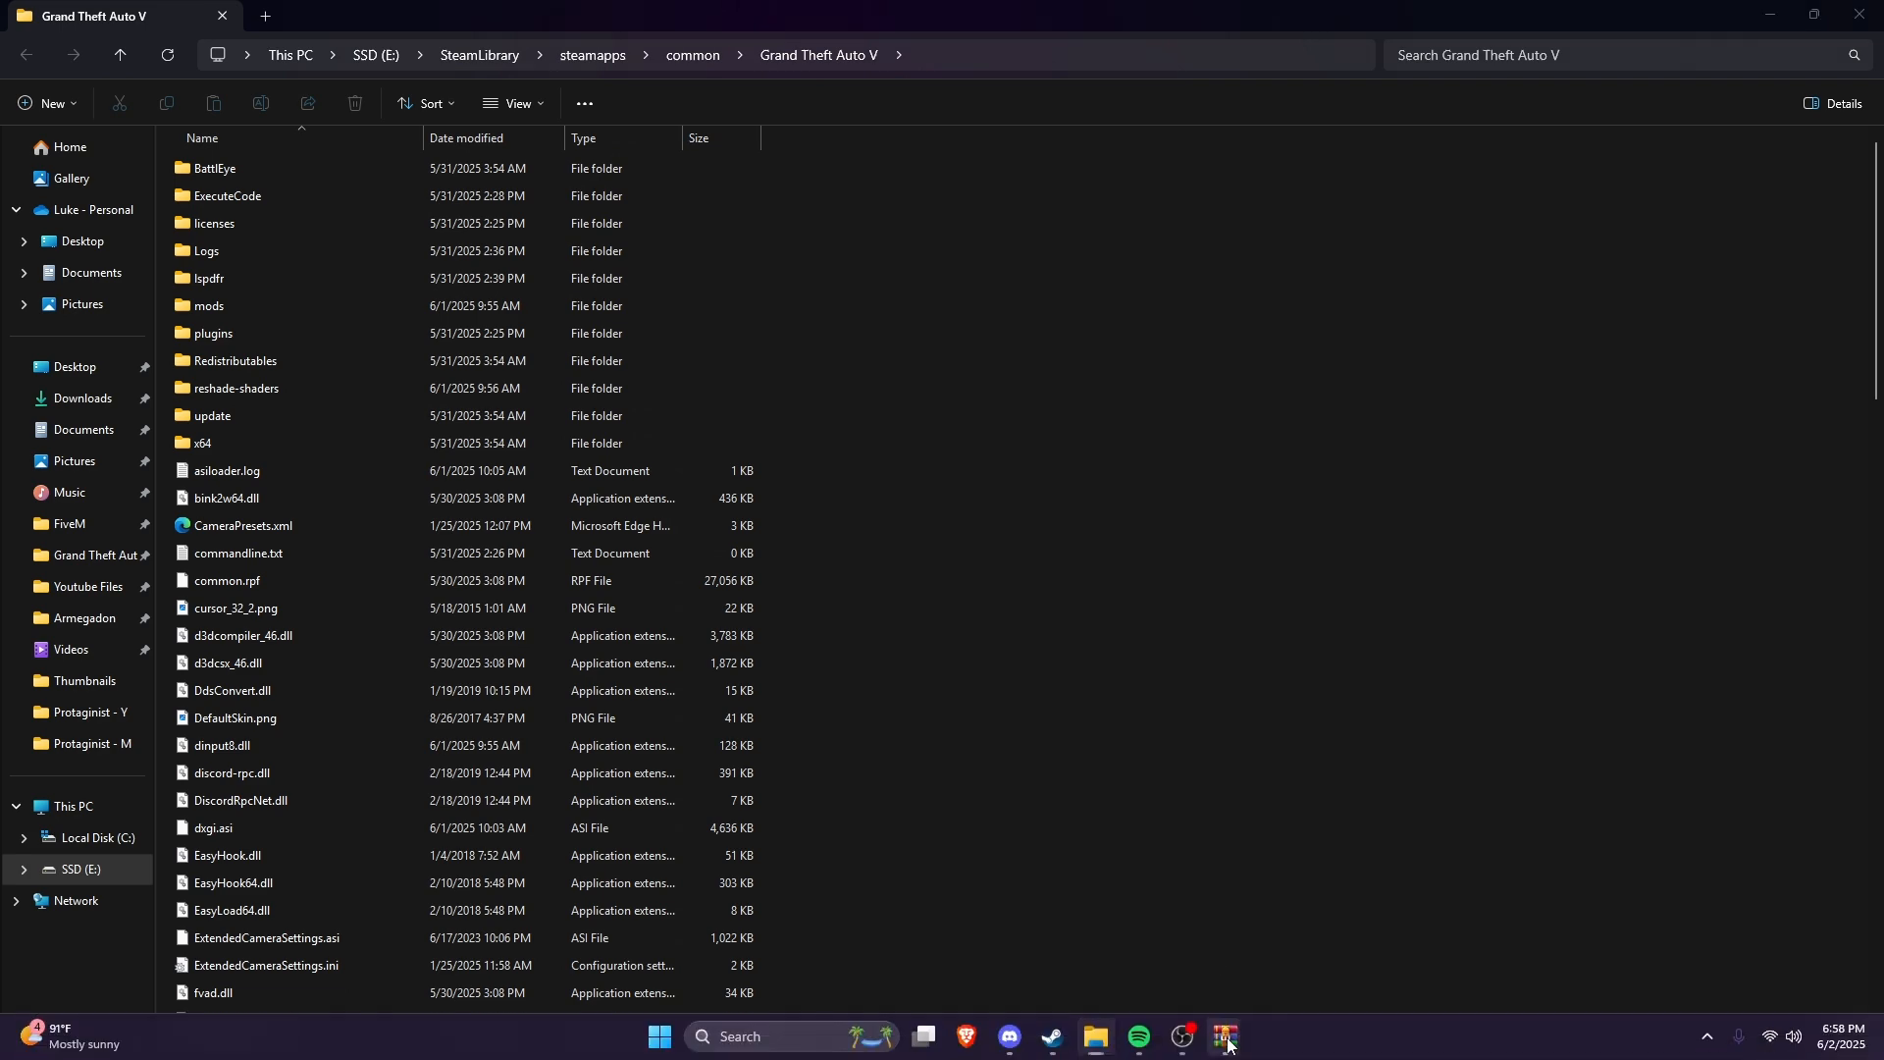
# Drag RAGENativeUI.dll and RAGENativeUI.xml from the RAGENativeUI archive into the game folder.
pyautogui.click(1223, 1036)
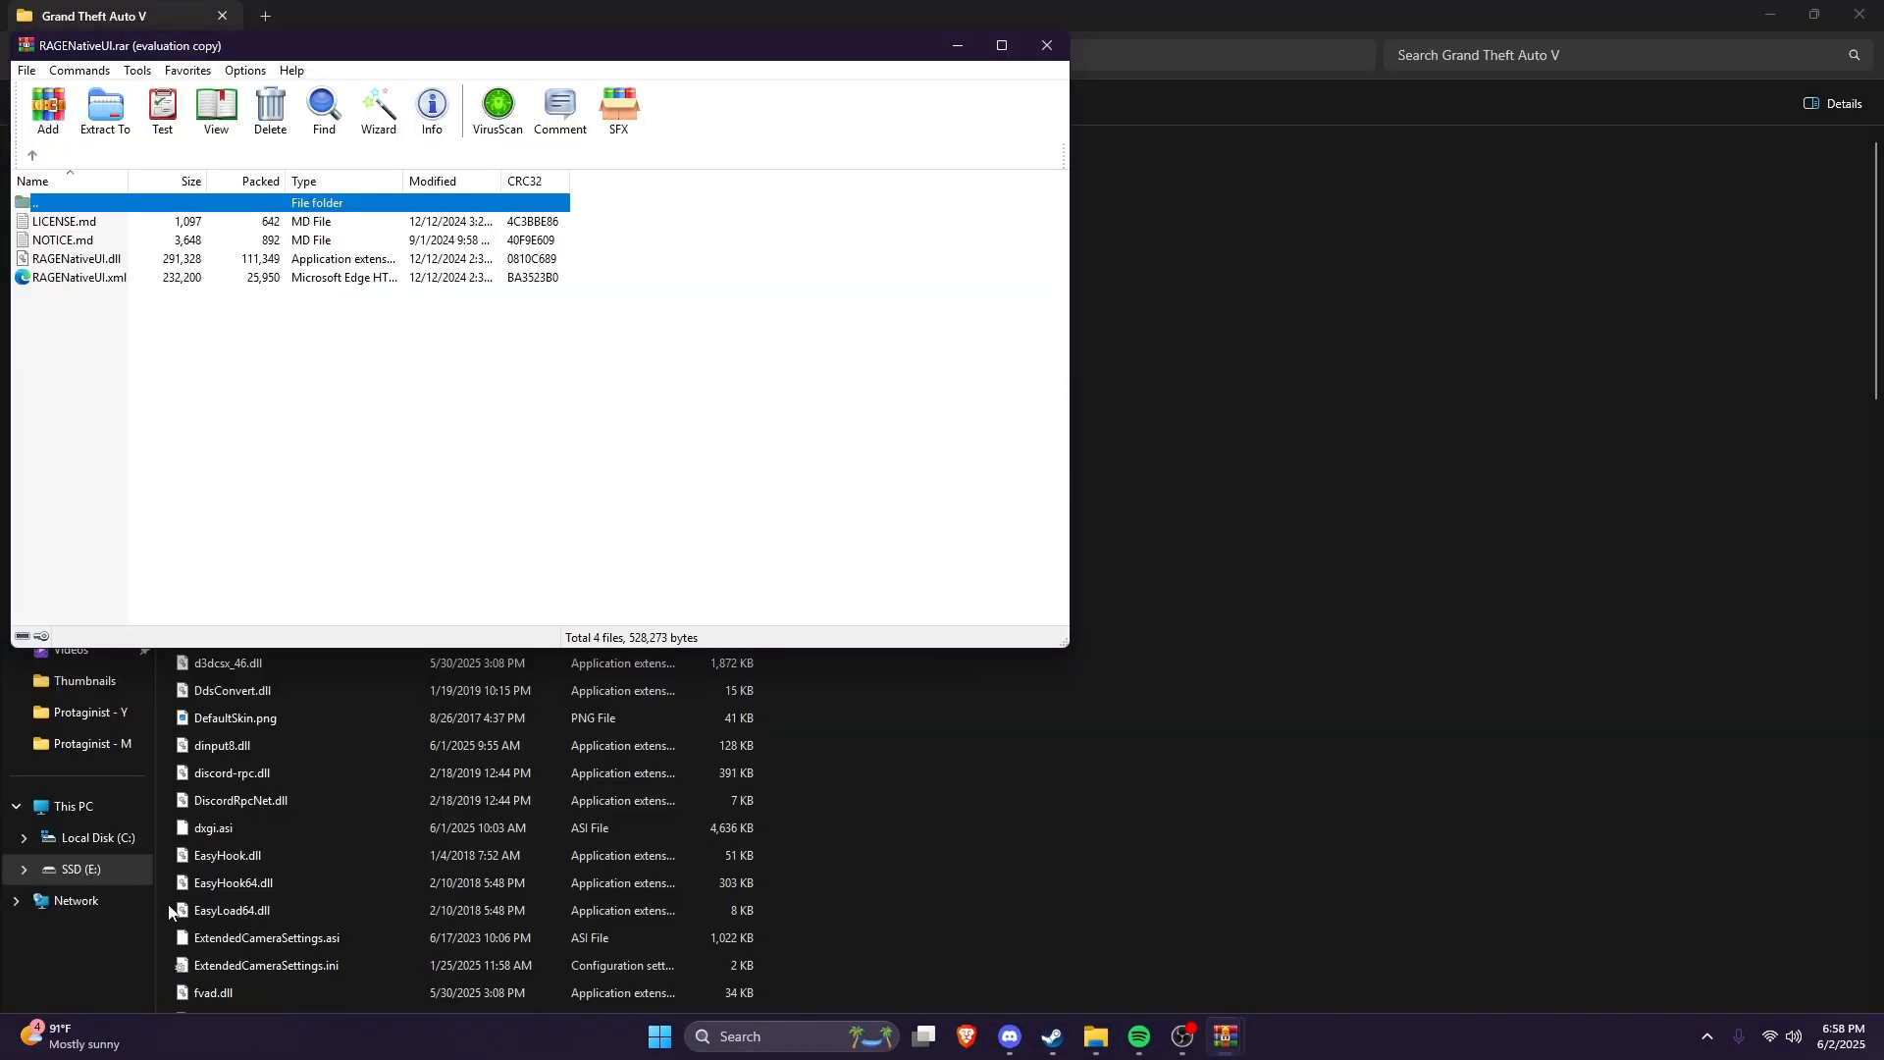
pyautogui.moveTo(120, 46); pyautogui.dragTo(1263, 134)
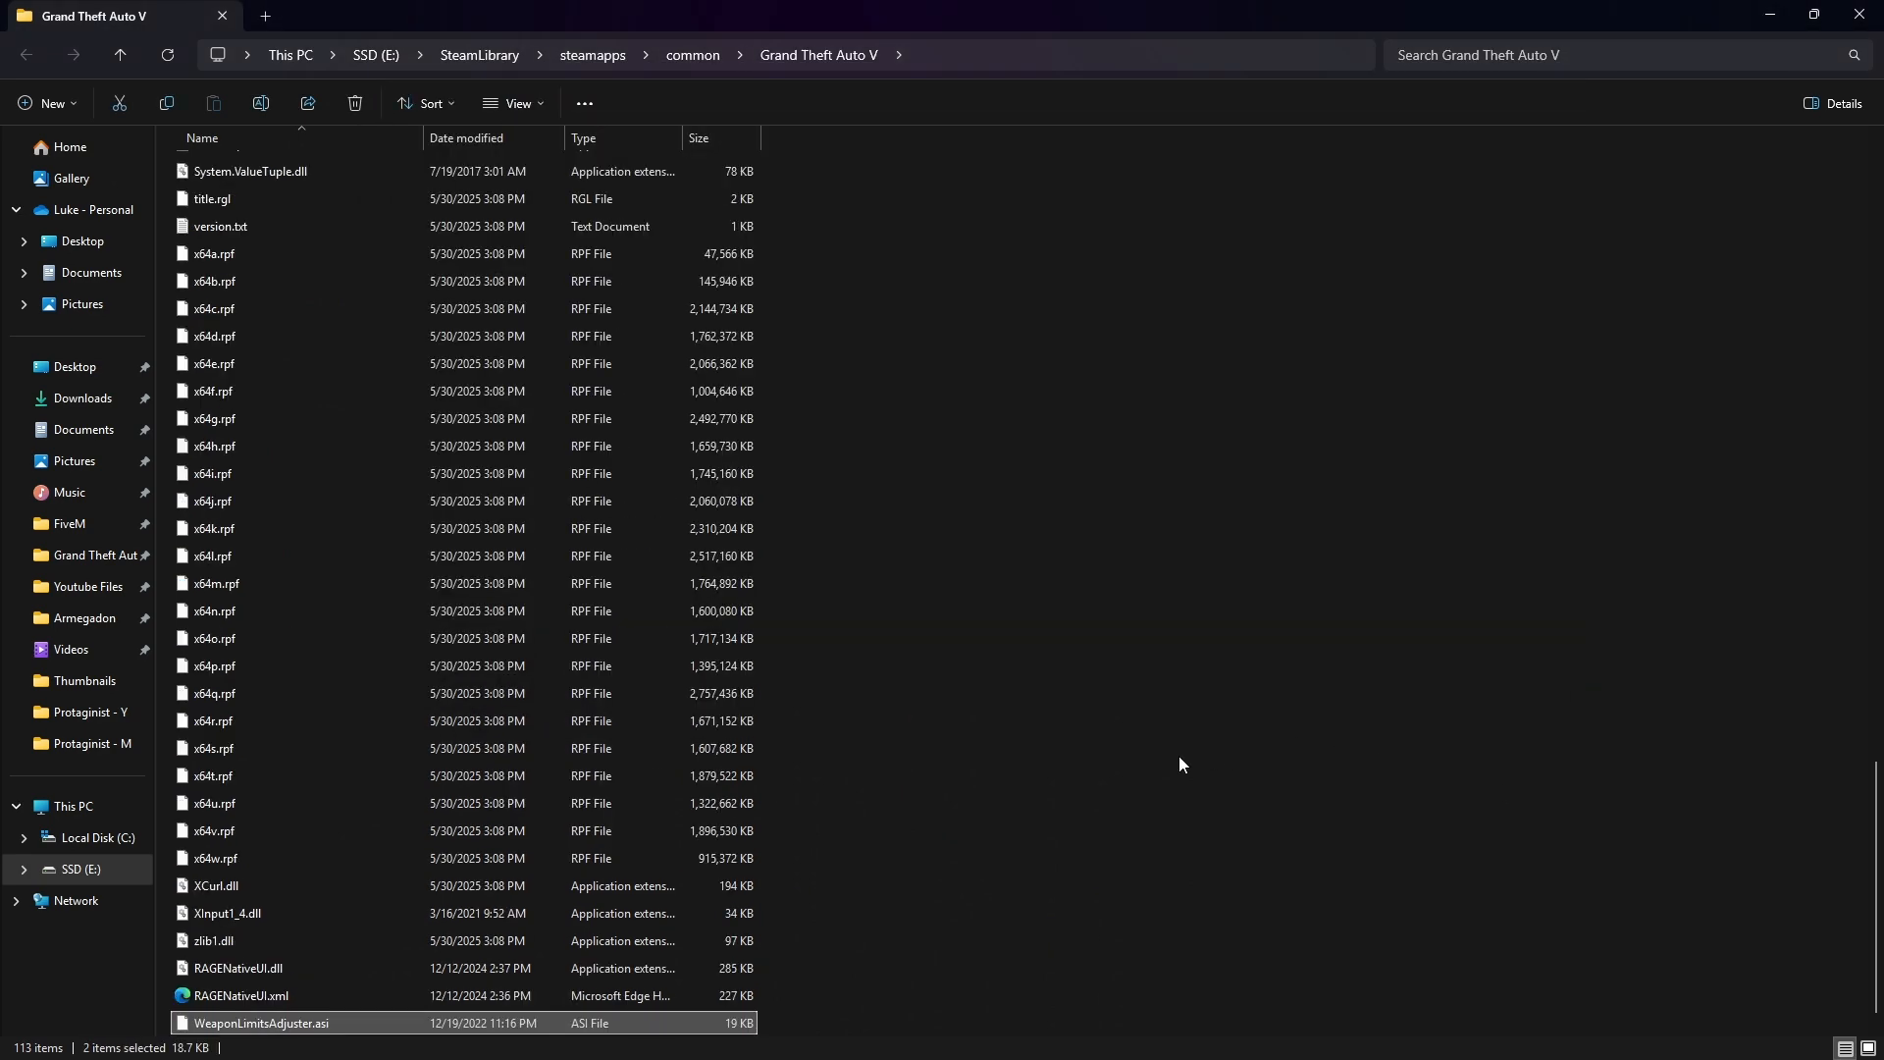
pyautogui.doubleClick(262, 1023)
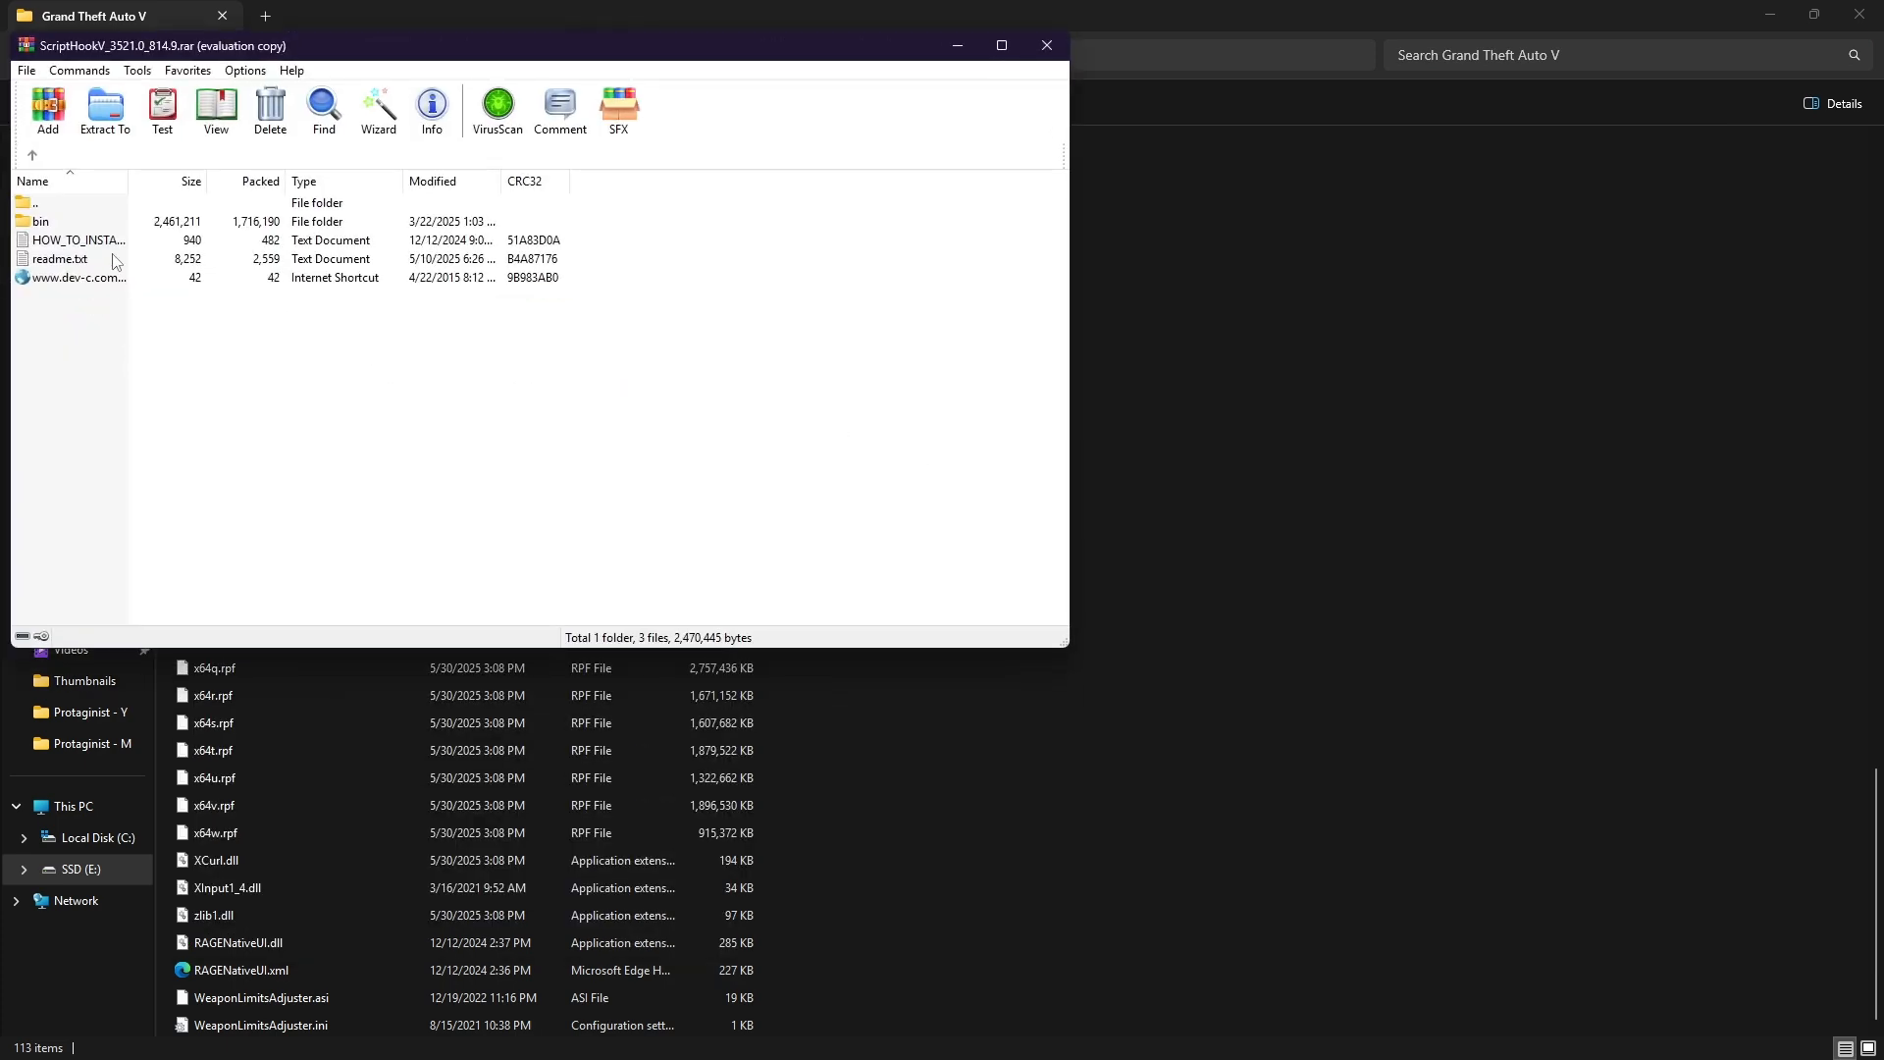
# Extract ScriptHookV.dll and xinput1_4.dll from the bin folder, replacing the old xinput1_4.dll.
pyautogui.doubleClick(38, 220)
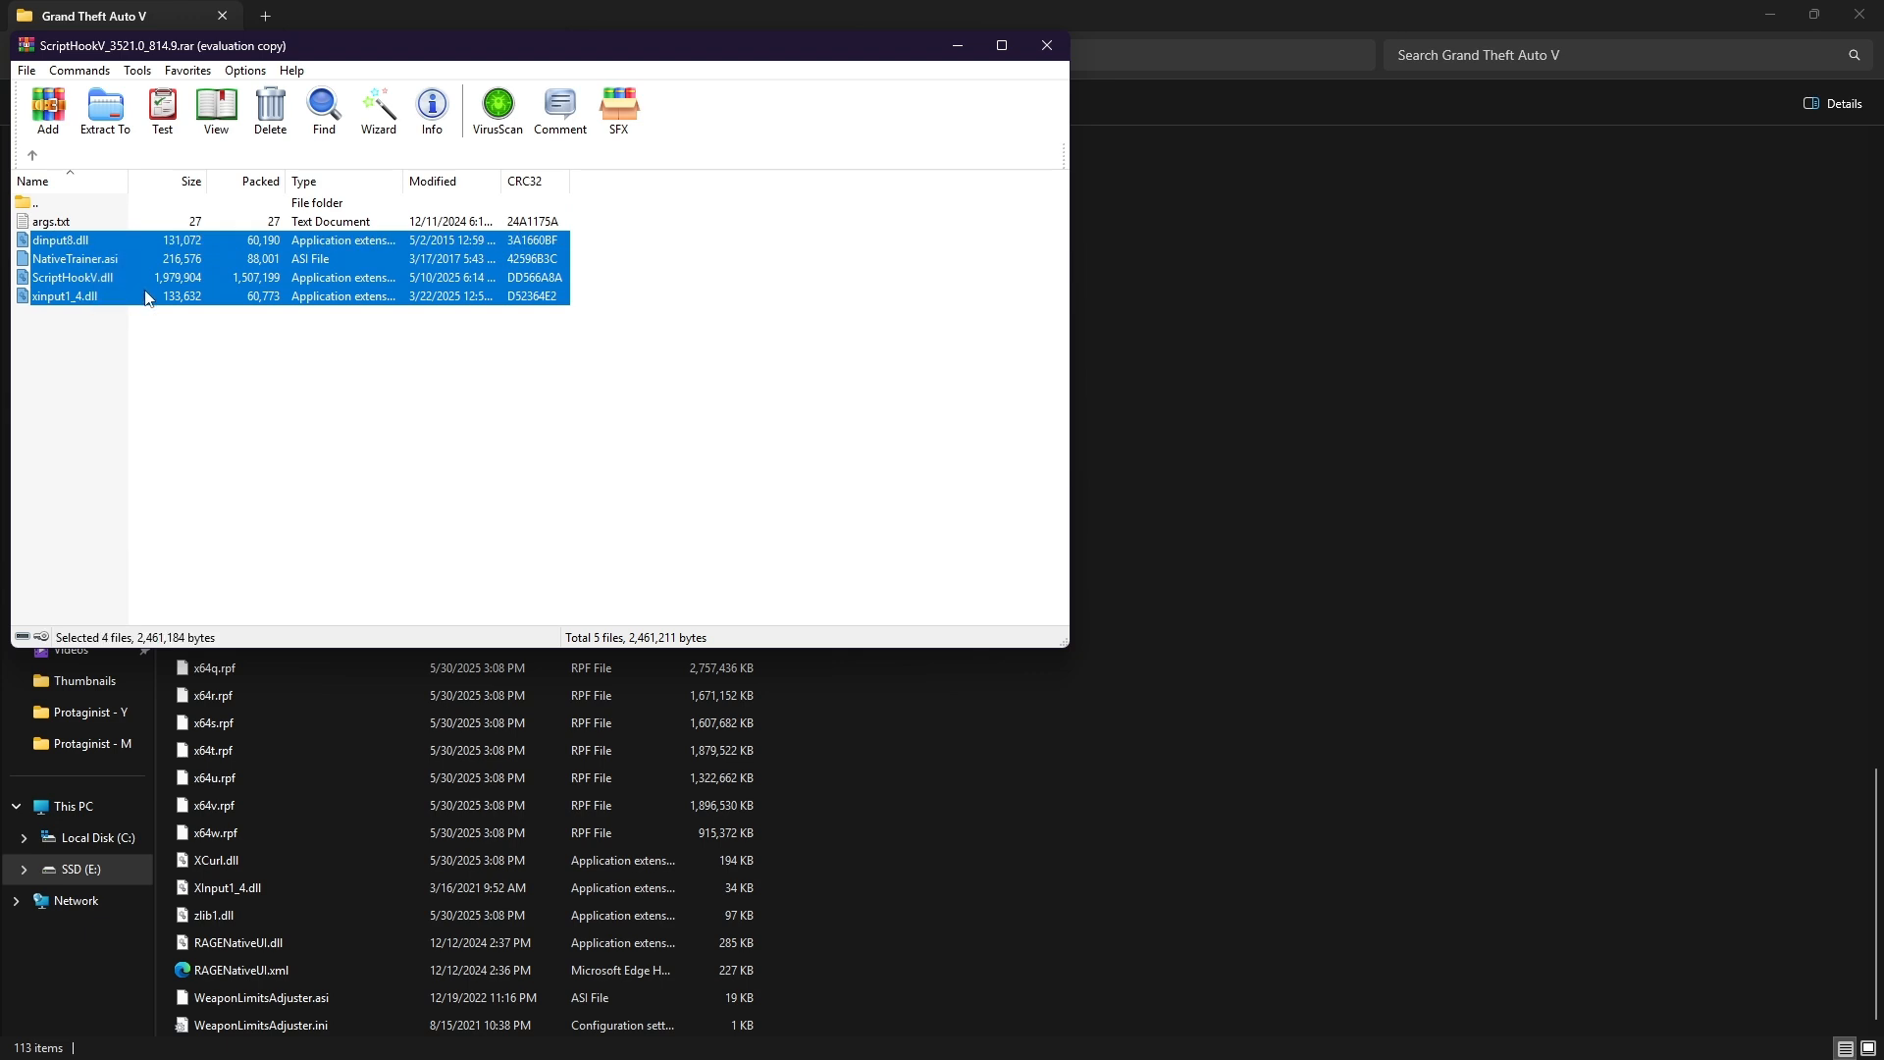
pyautogui.moveTo(114, 289)
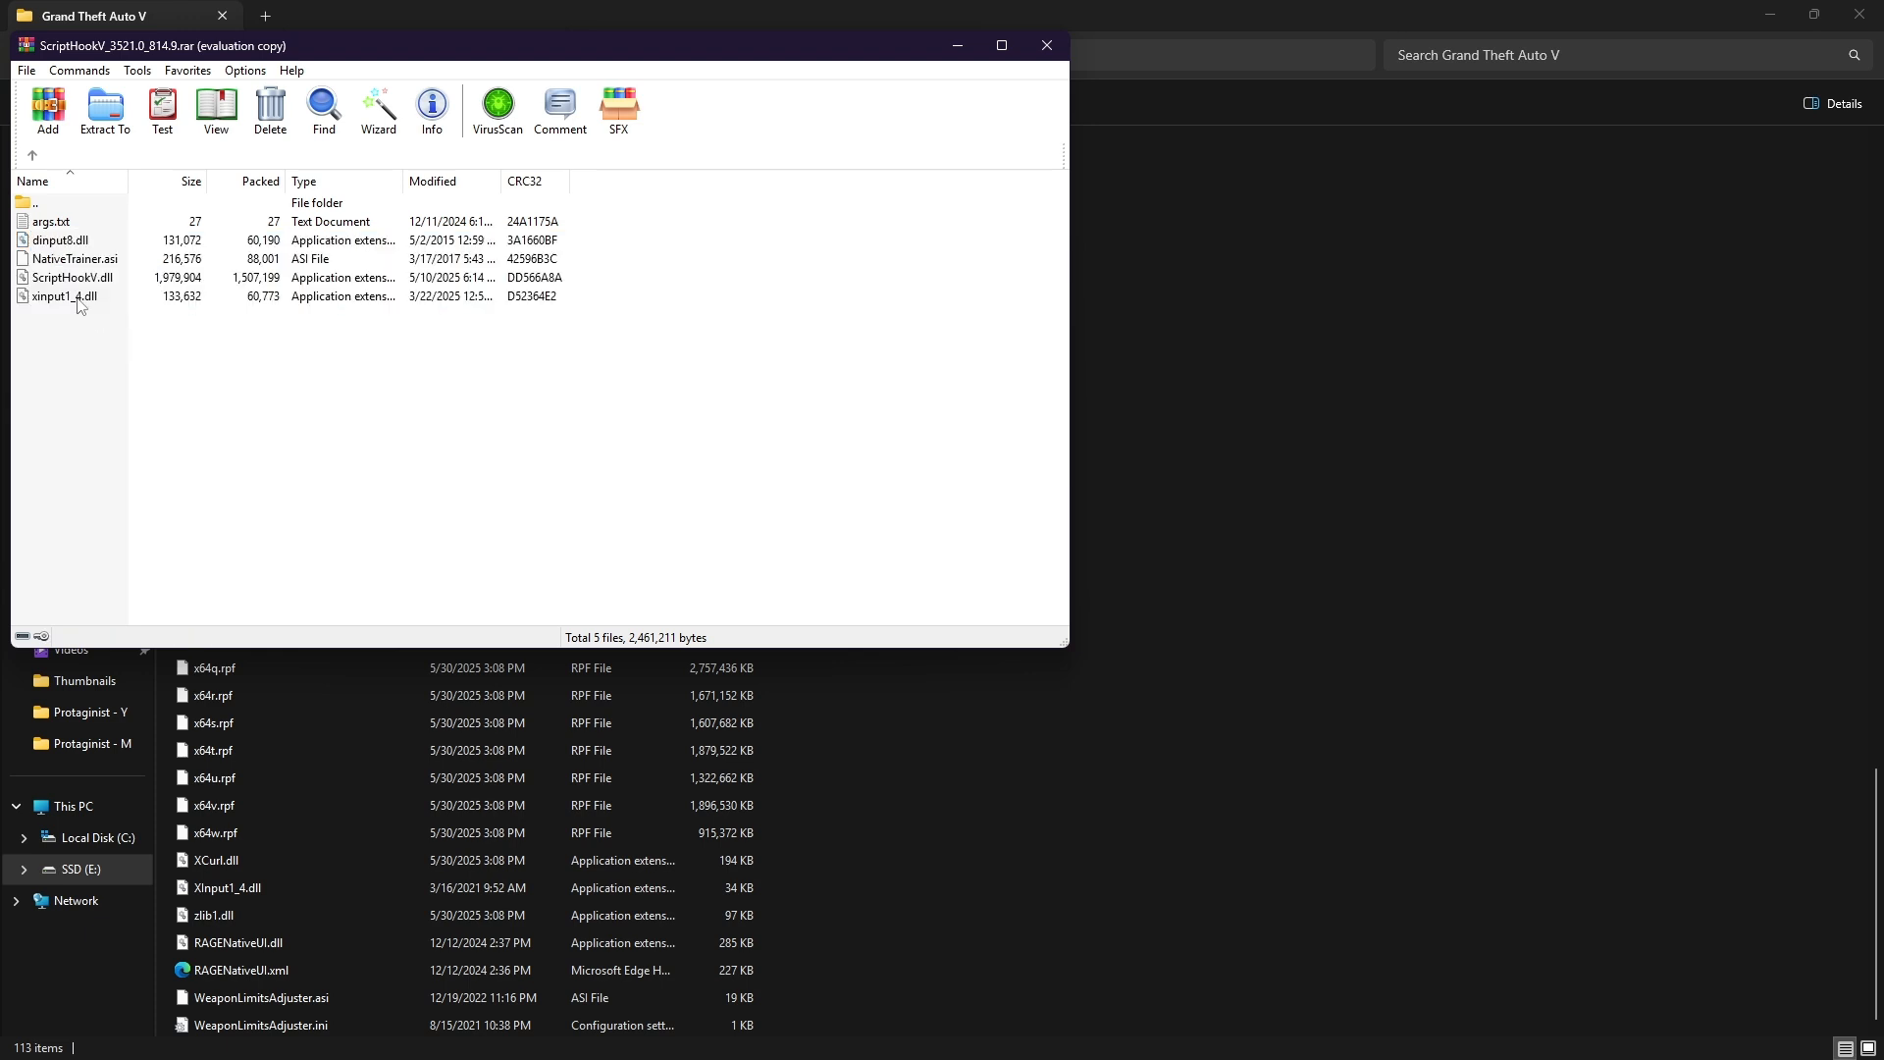
pyautogui.moveTo(106, 301)
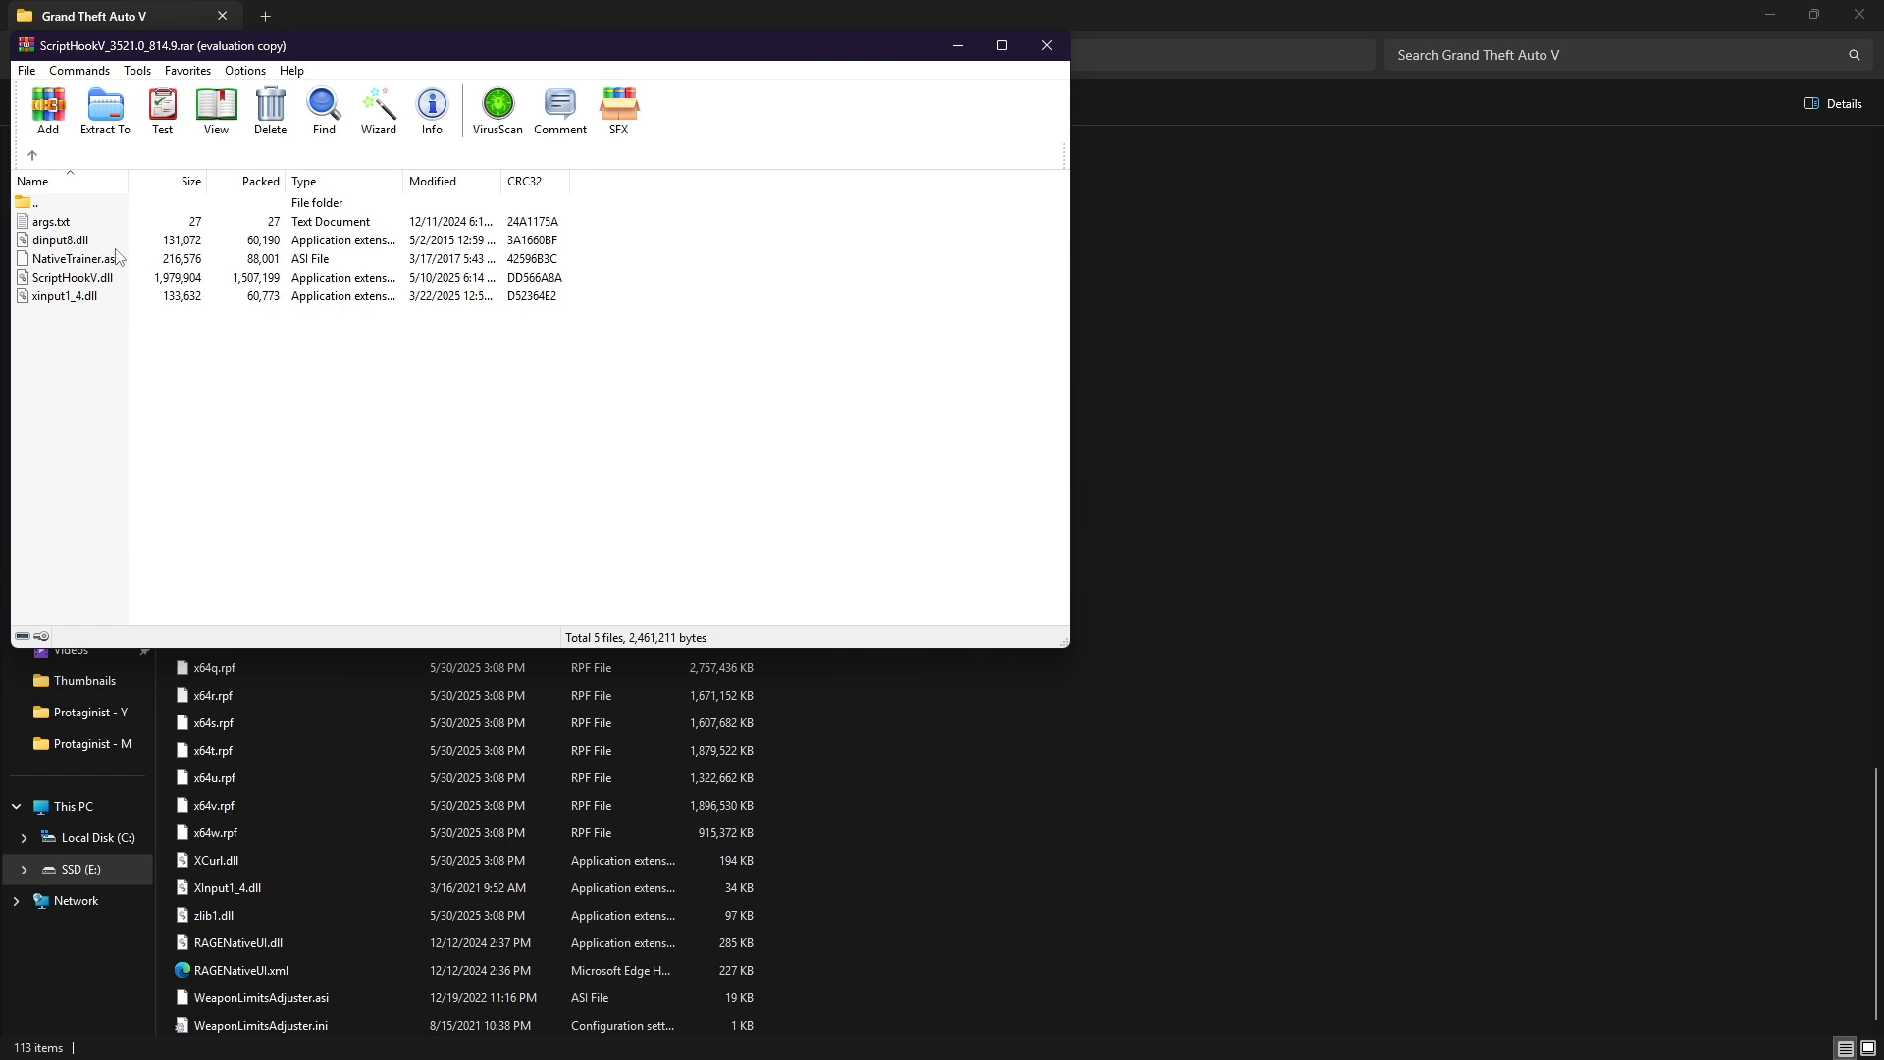
pyautogui.click(58, 240)
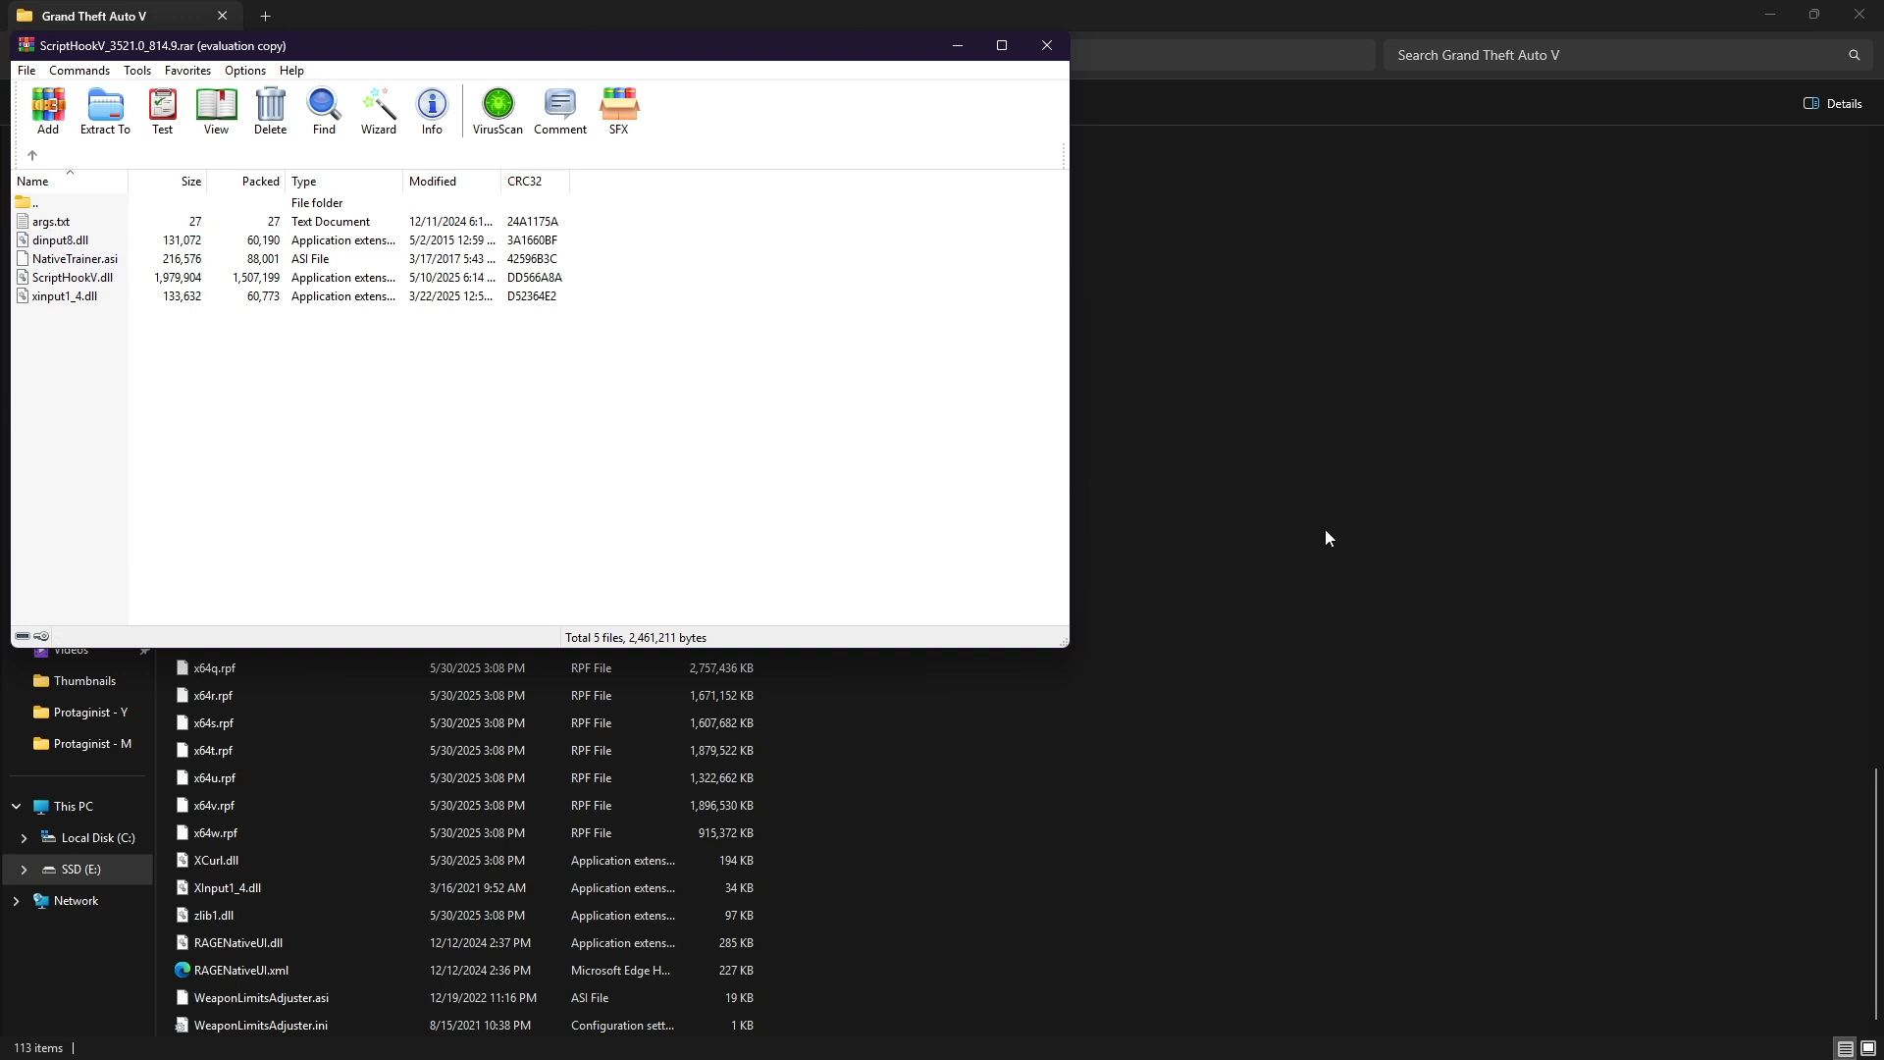
pyautogui.moveTo(151, 337)
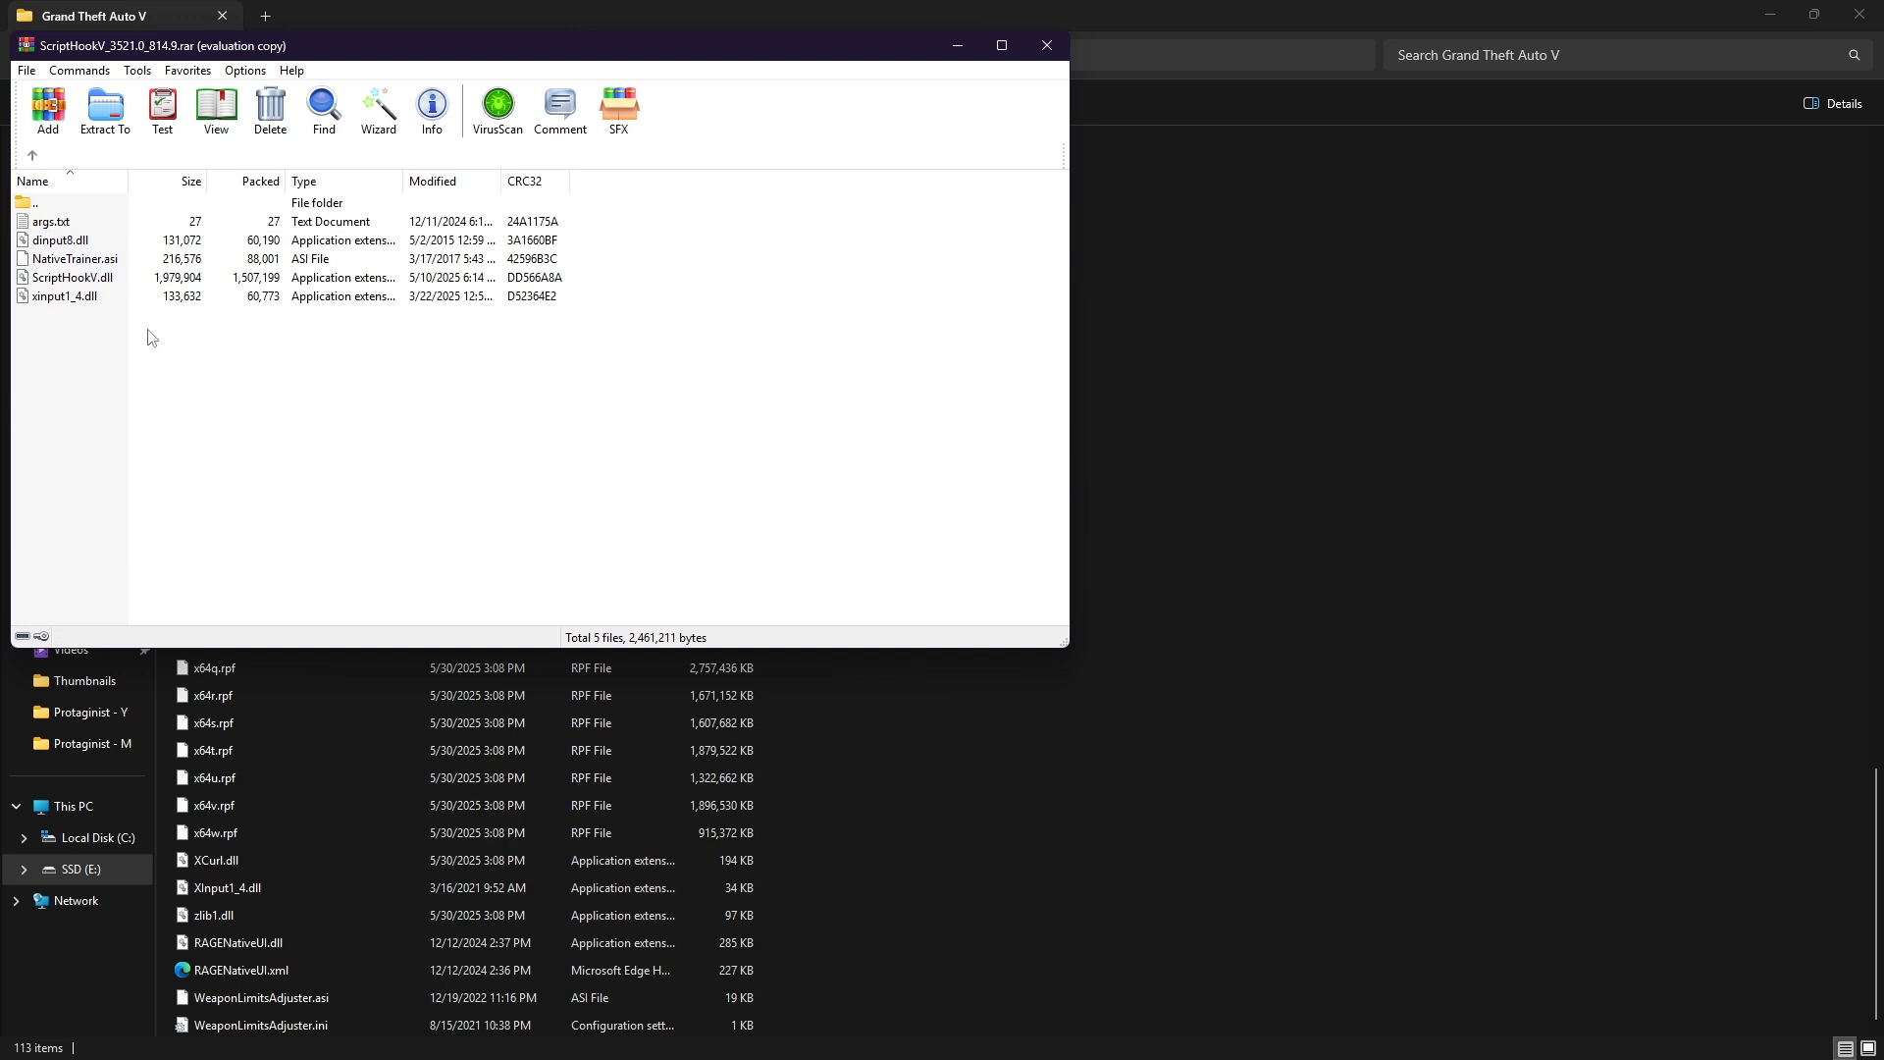
pyautogui.moveTo(153, 312)
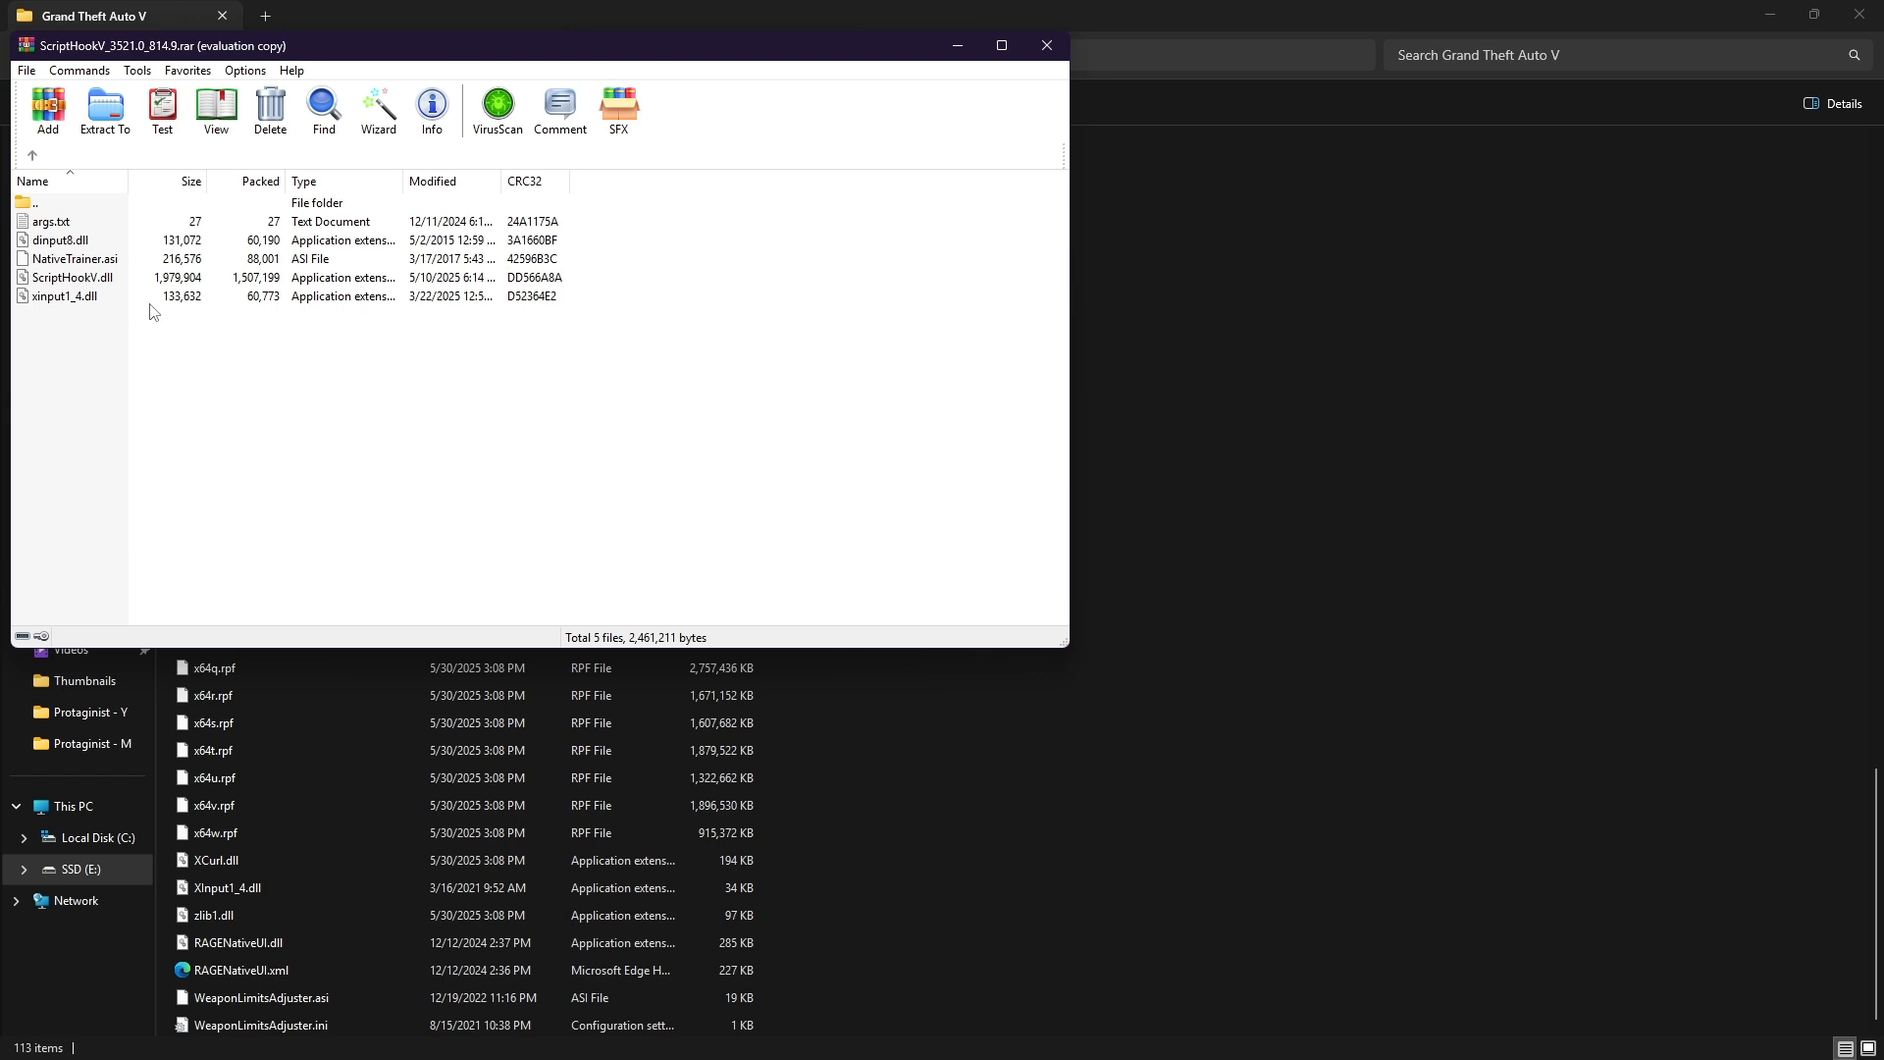
pyautogui.moveTo(106, 352)
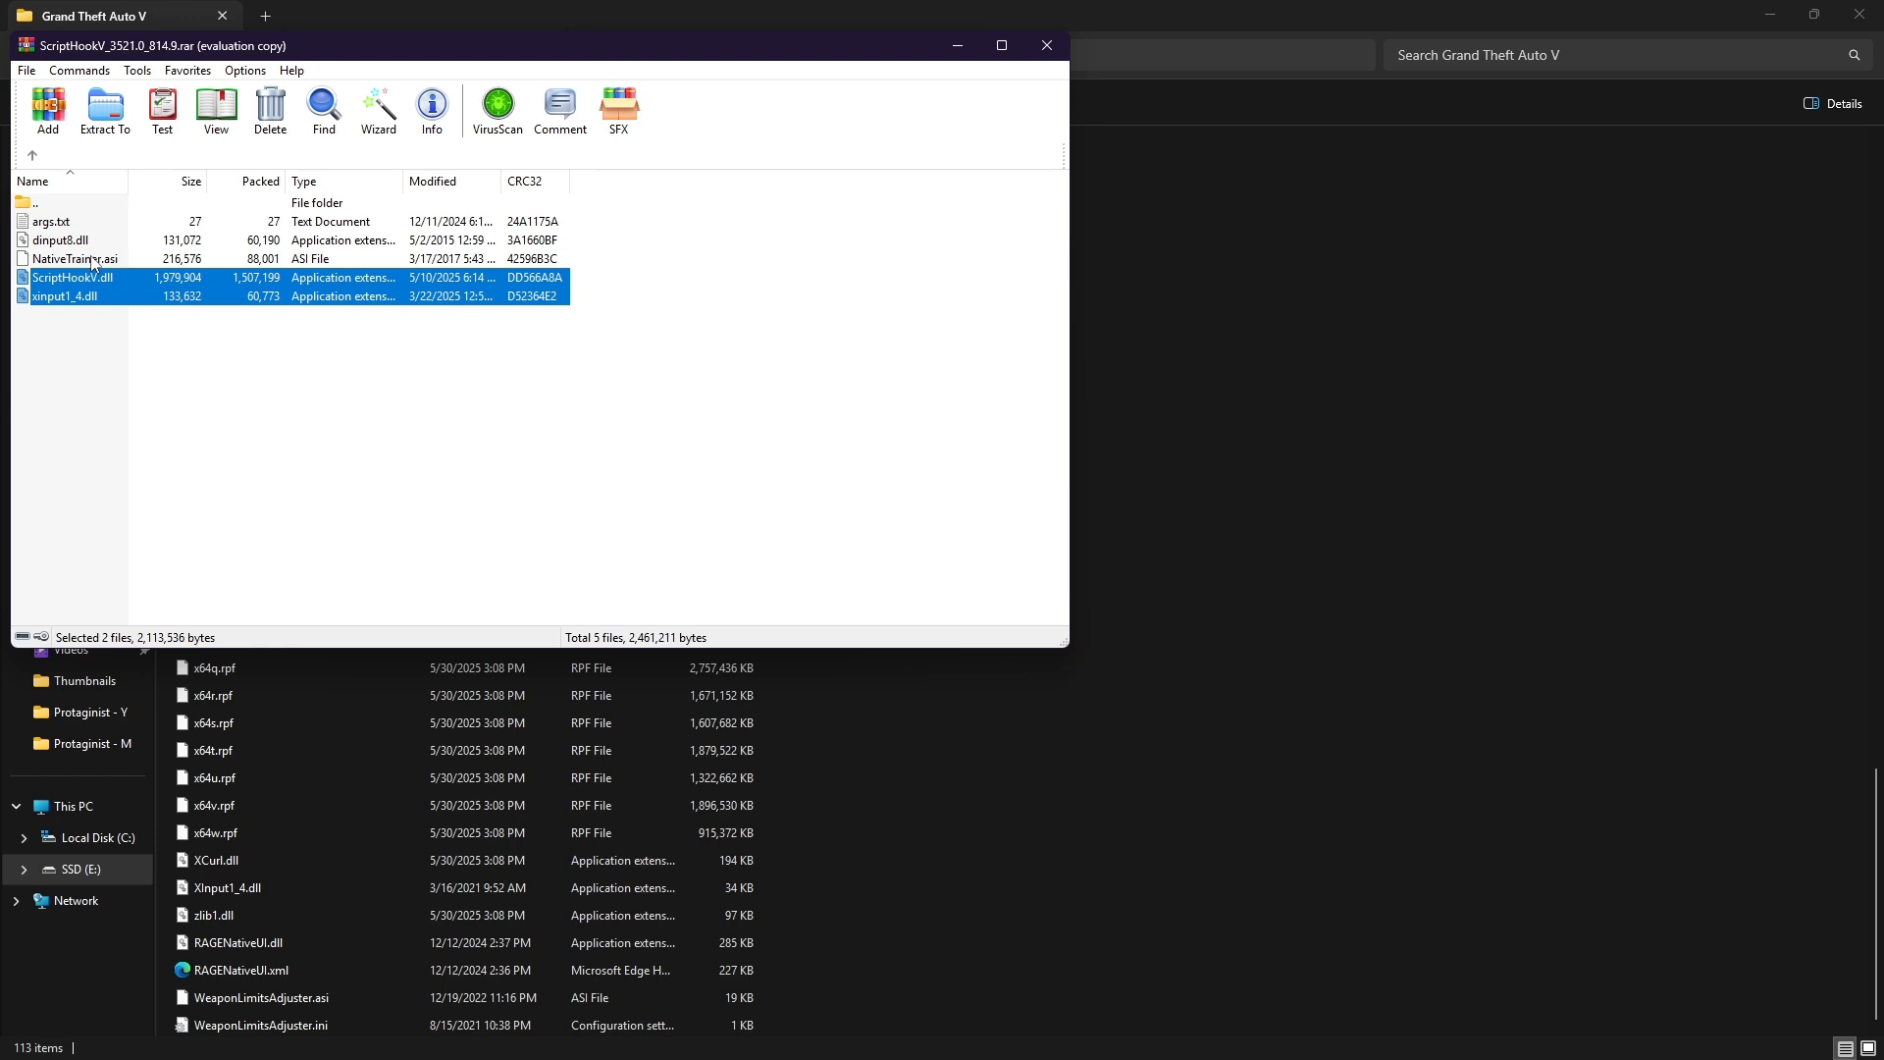
pyautogui.moveTo(112, 297)
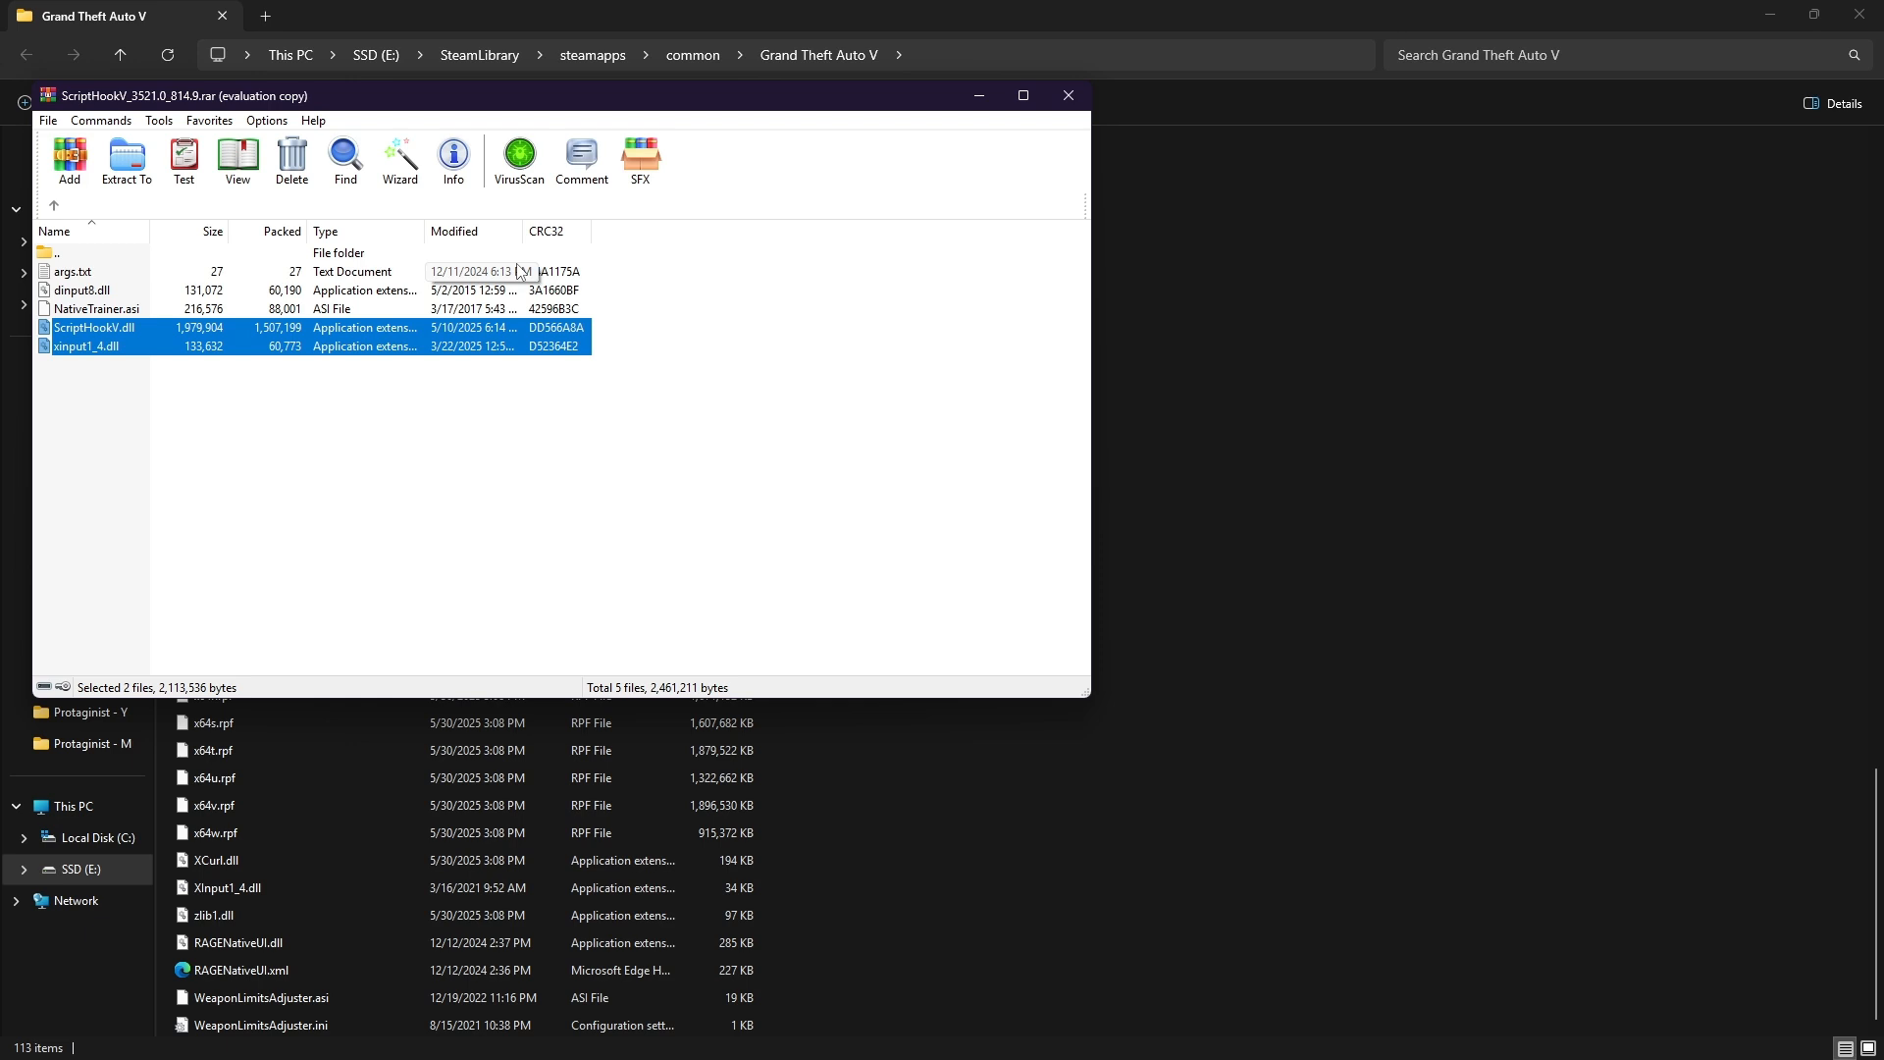
pyautogui.moveTo(146, 325)
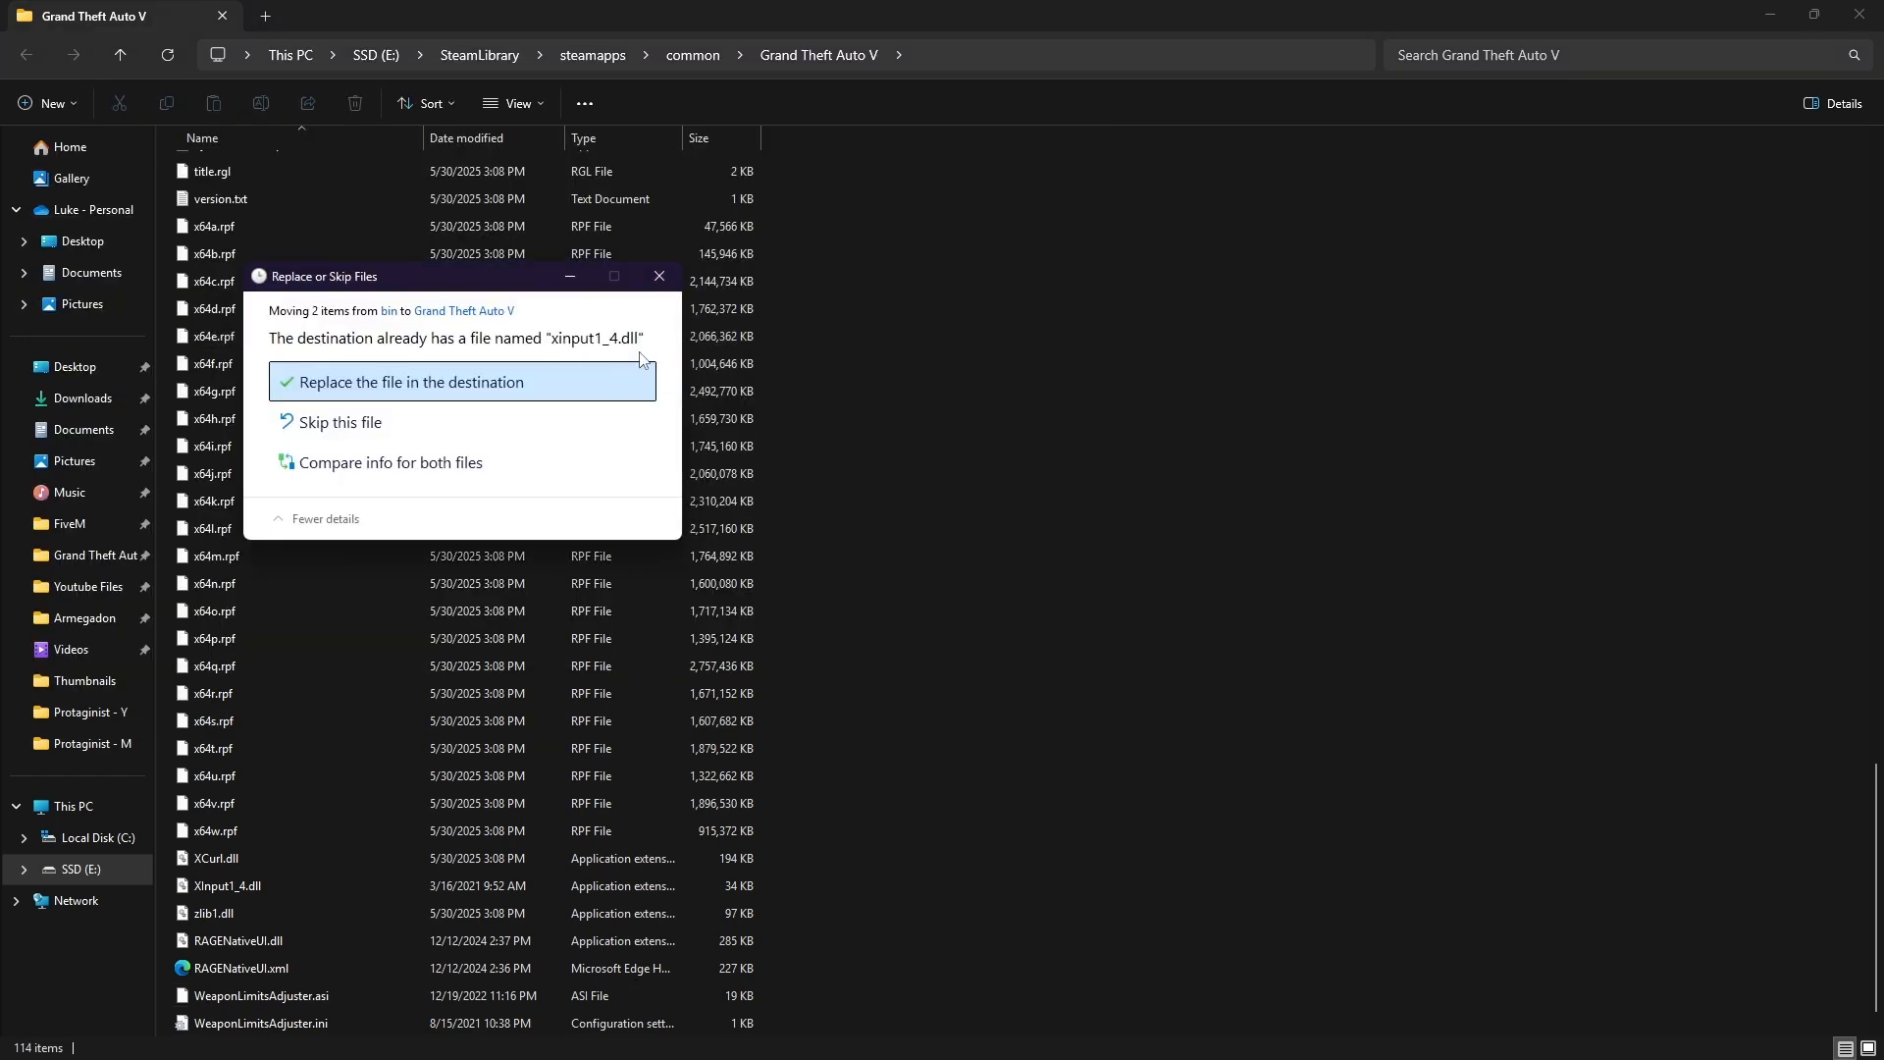
pyautogui.click(410, 382)
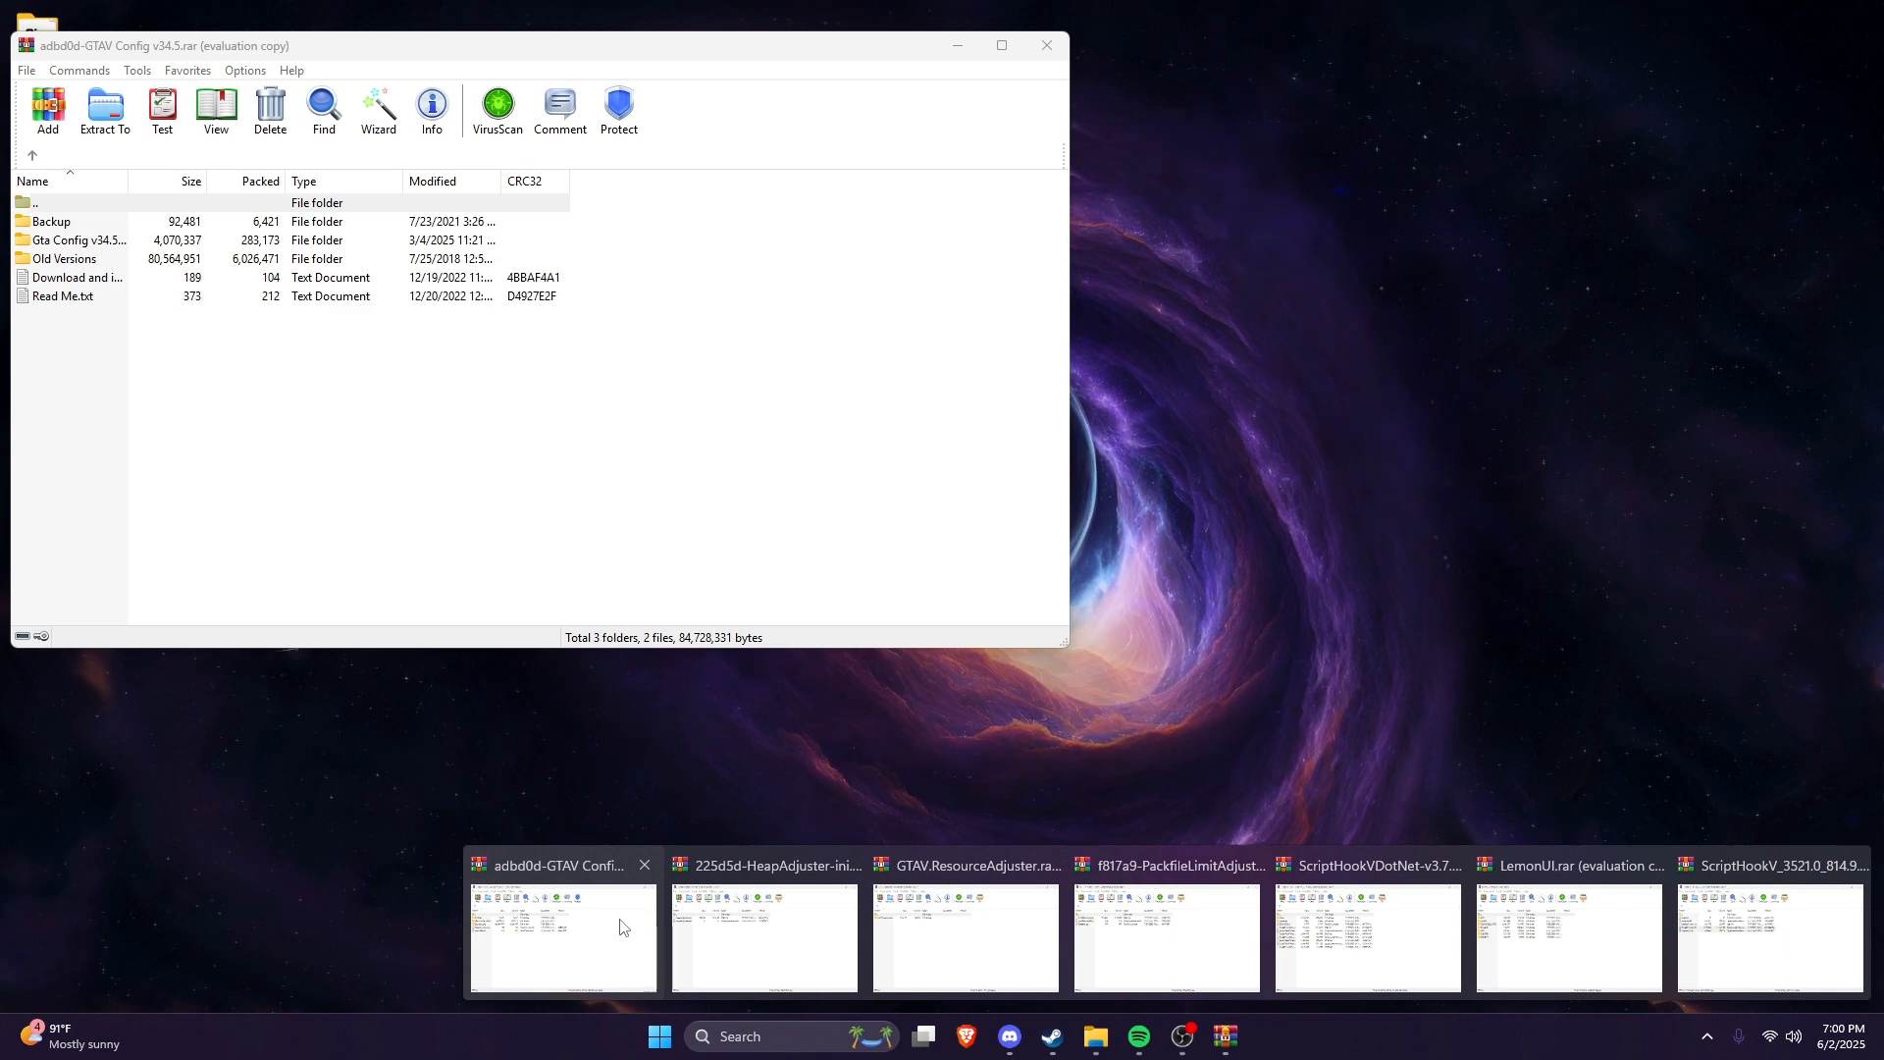
# Close the HeapAdjuster archive after its files are extracted, using Task View.
pyautogui.click(764, 865)
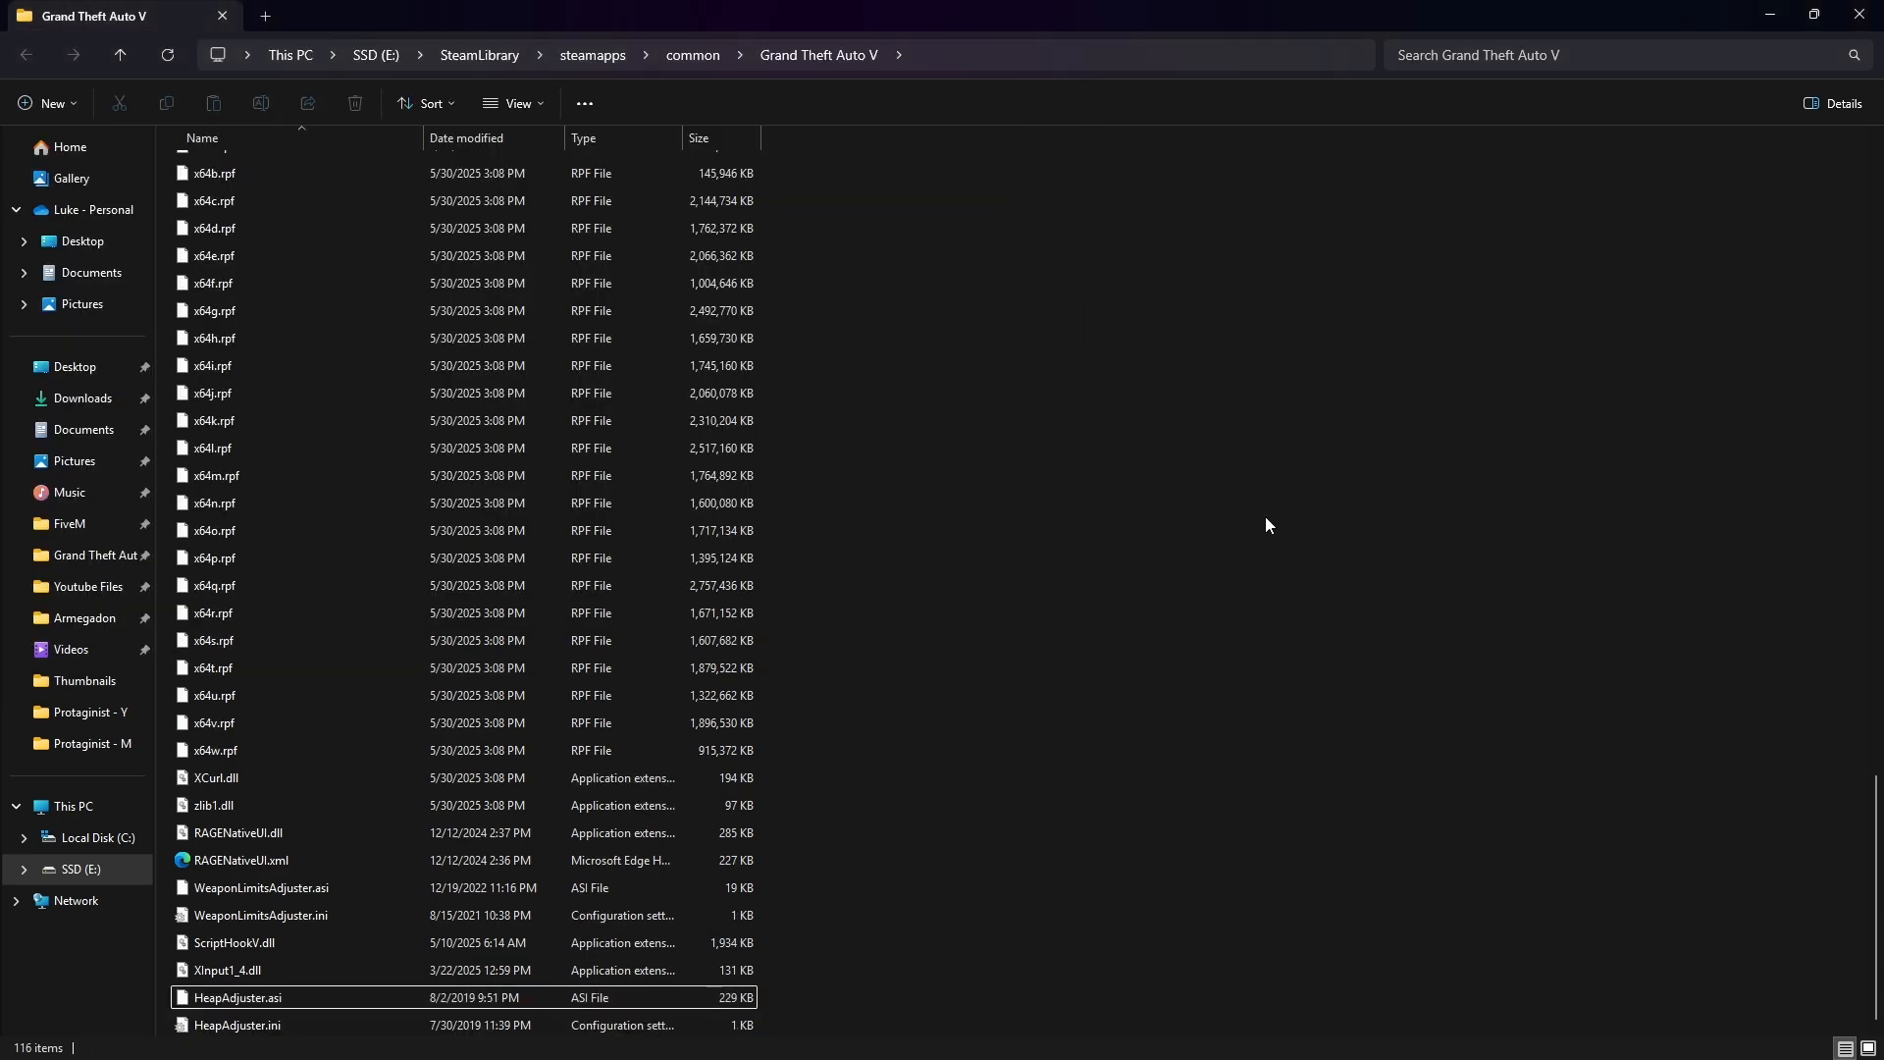
pyautogui.press('alt+tab')
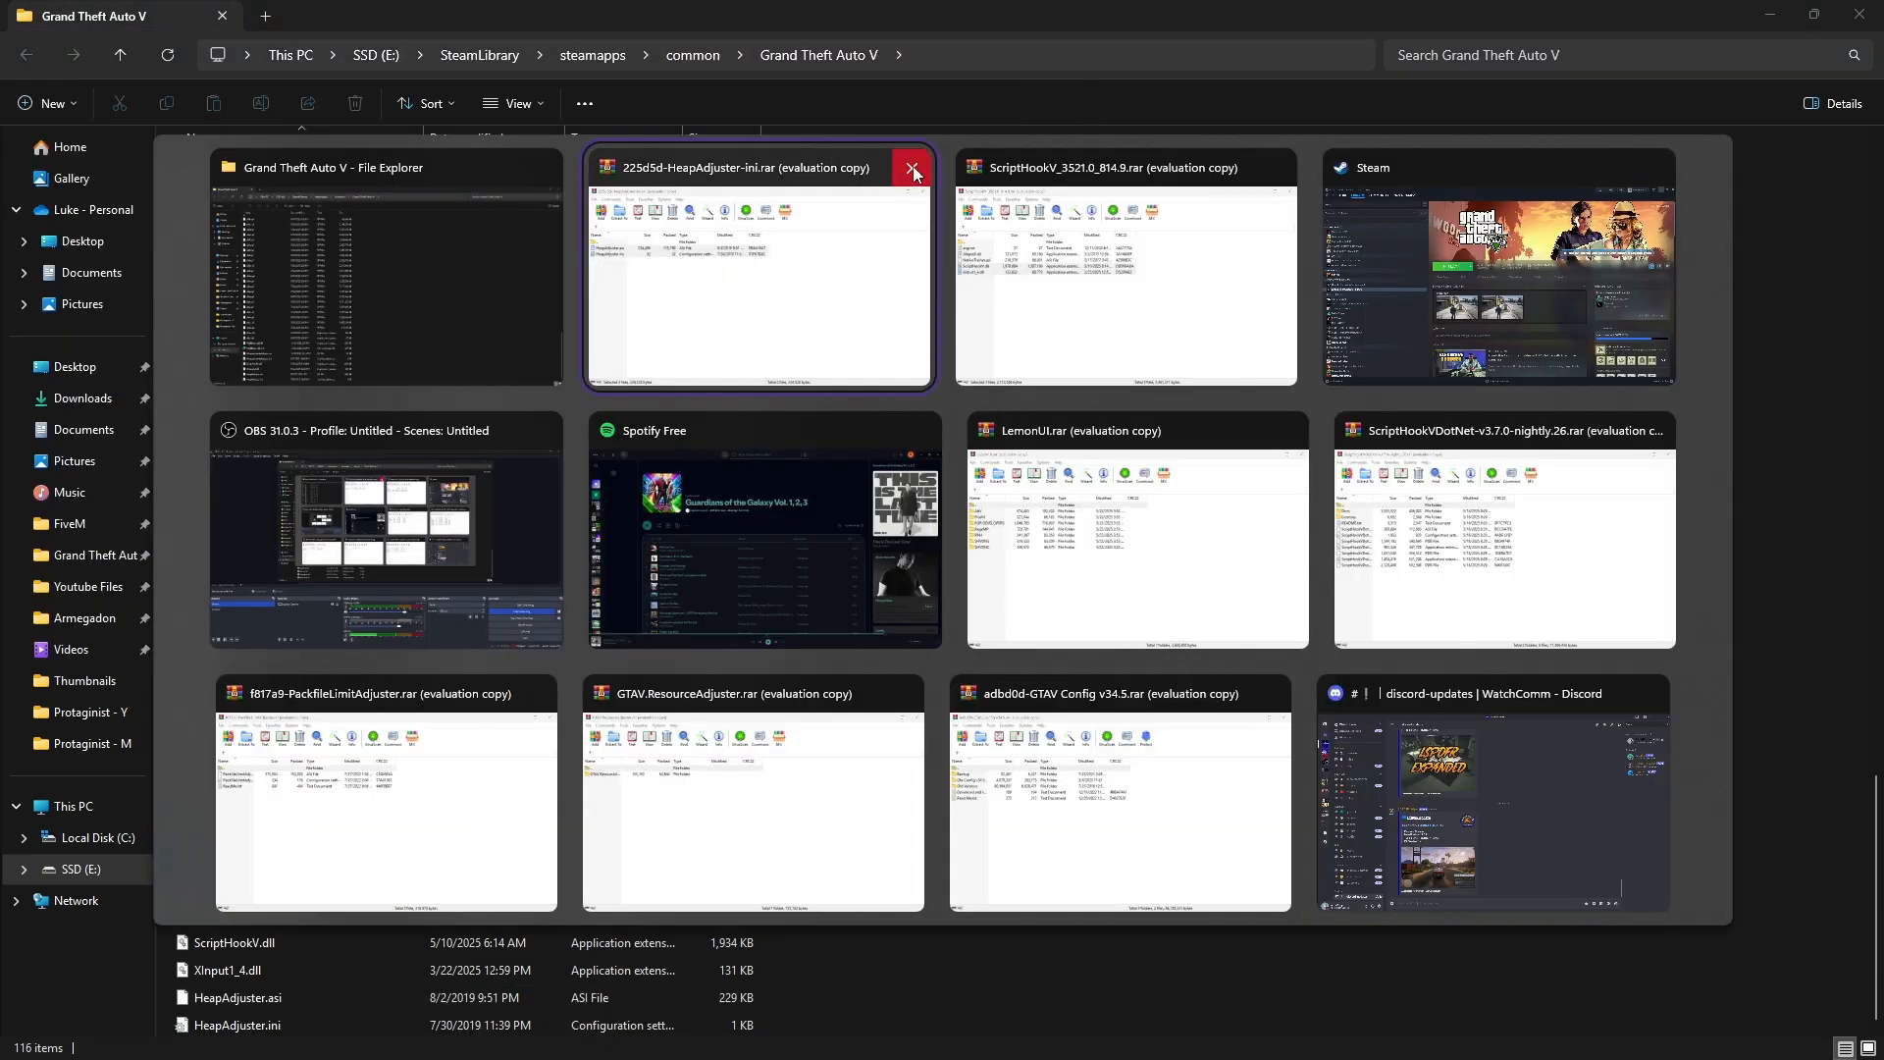
pyautogui.click(912, 167)
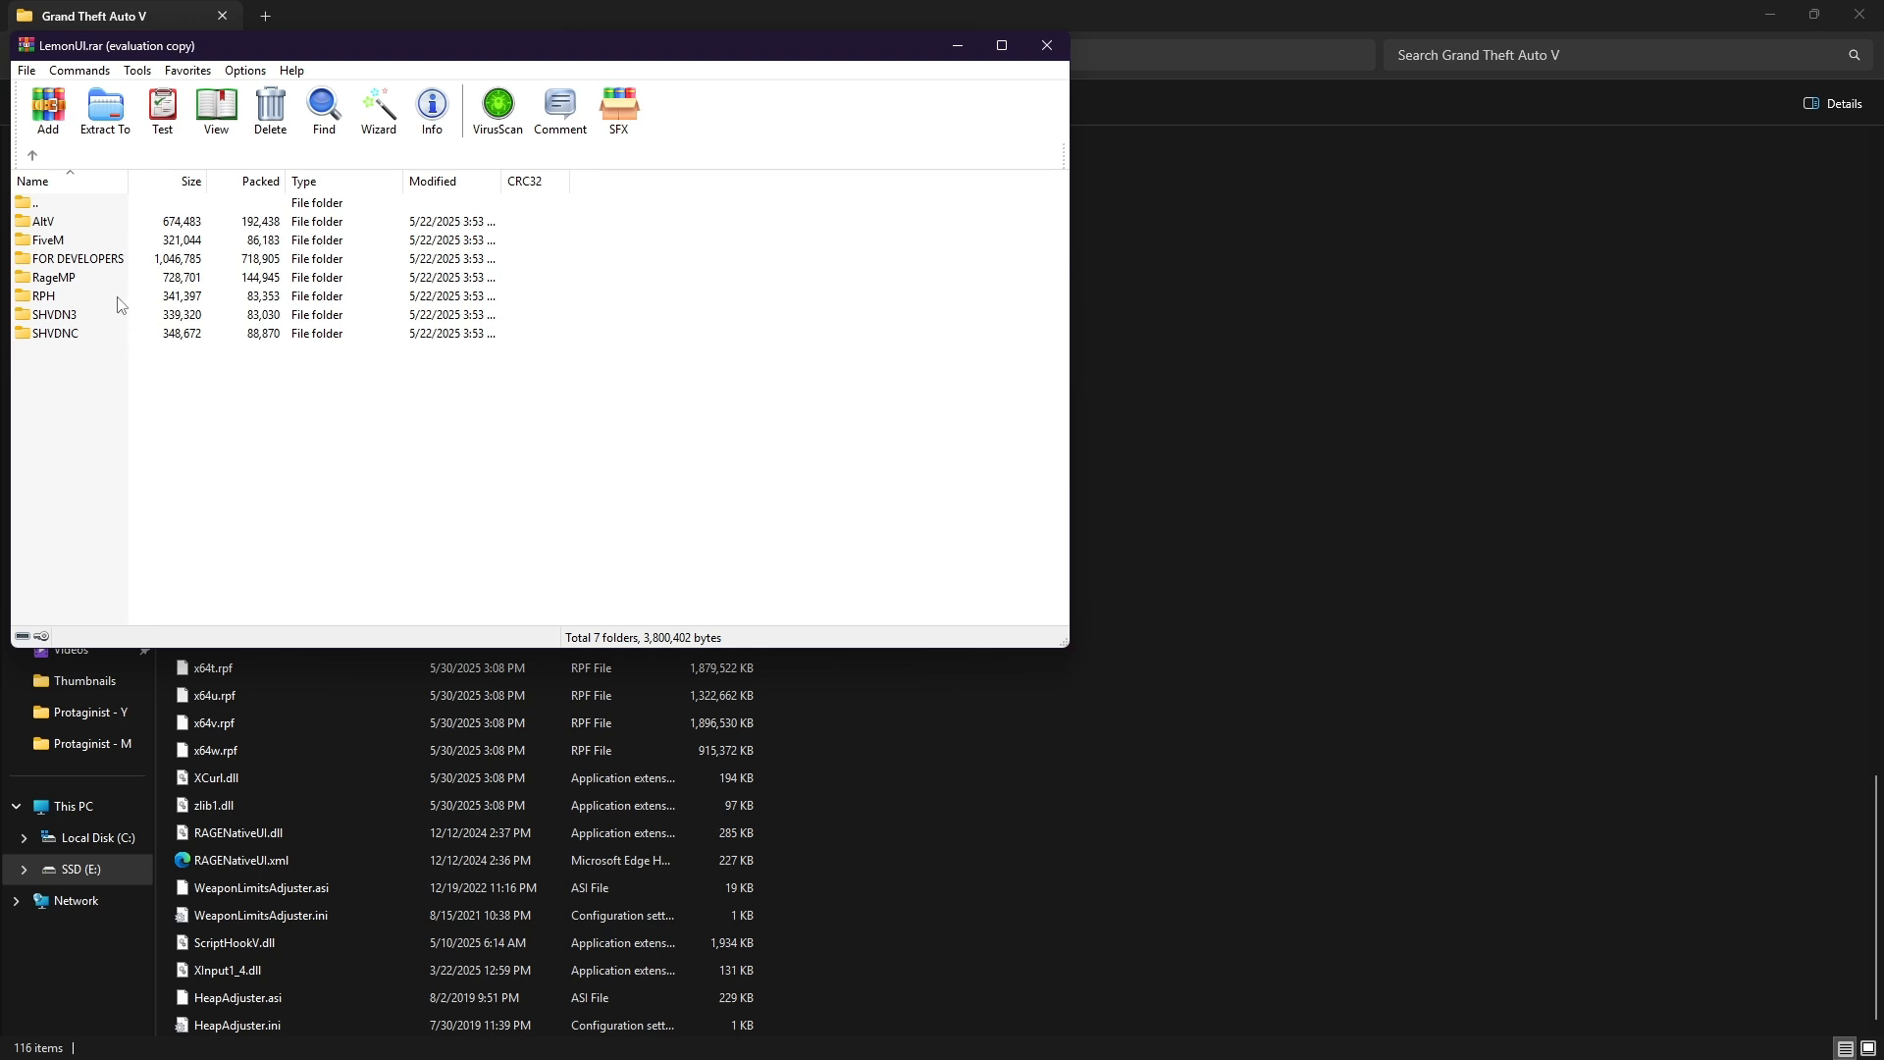
pyautogui.moveTo(101, 324)
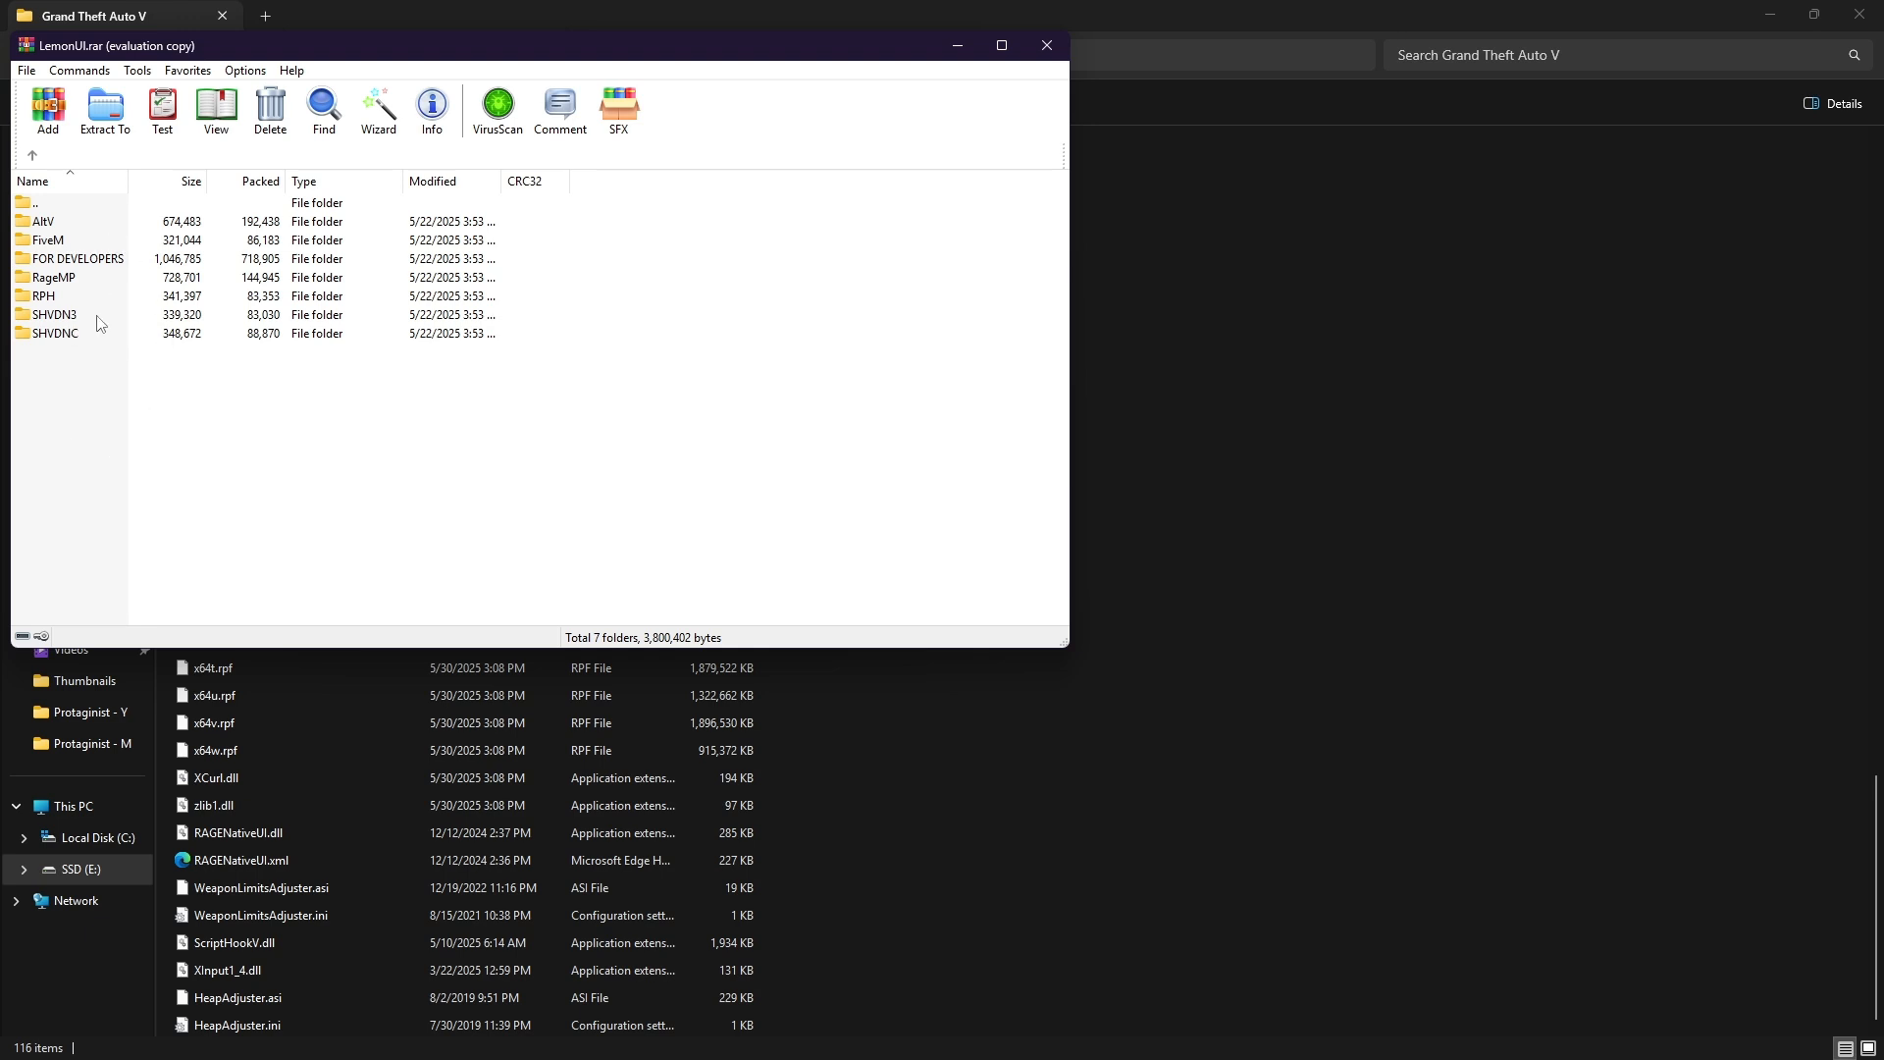
# Open LemonUI's SHVDN3 folder to extract its library files into the game folder.
pyautogui.click(43, 295)
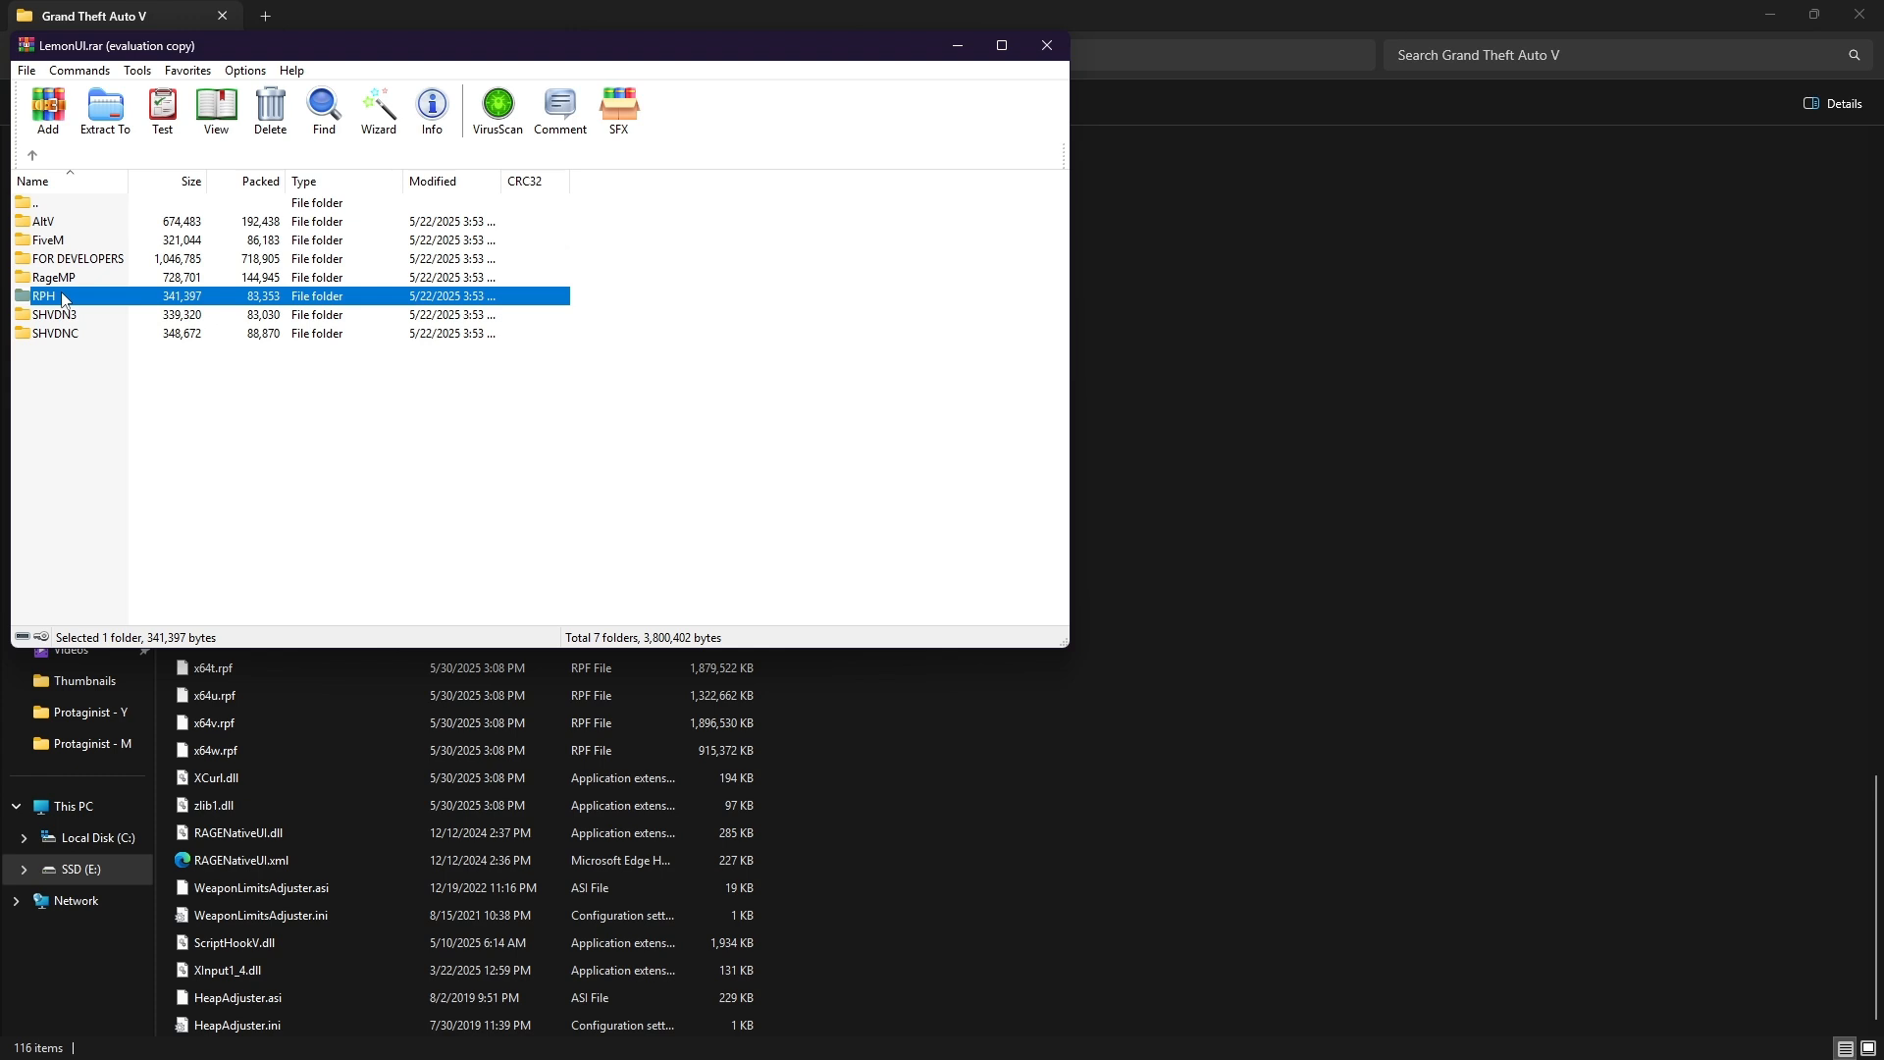
pyautogui.click(53, 314)
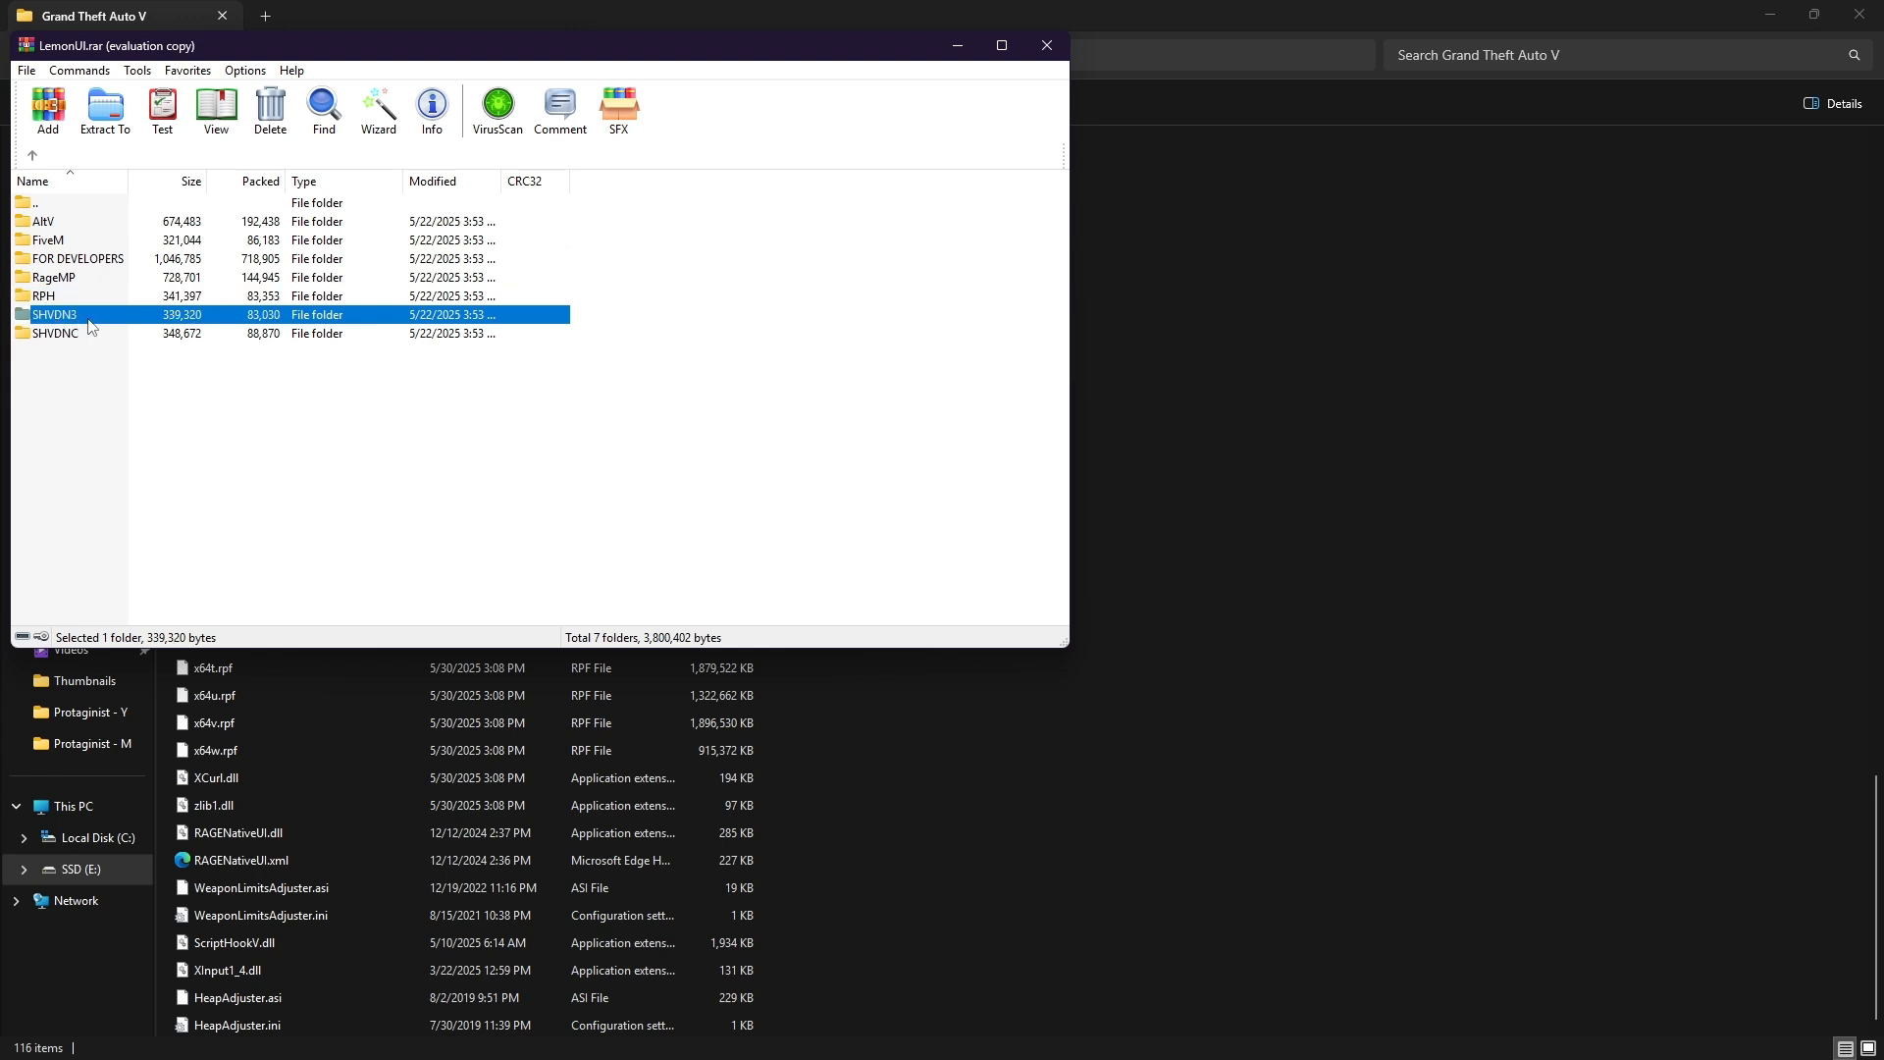
pyautogui.moveTo(60, 349)
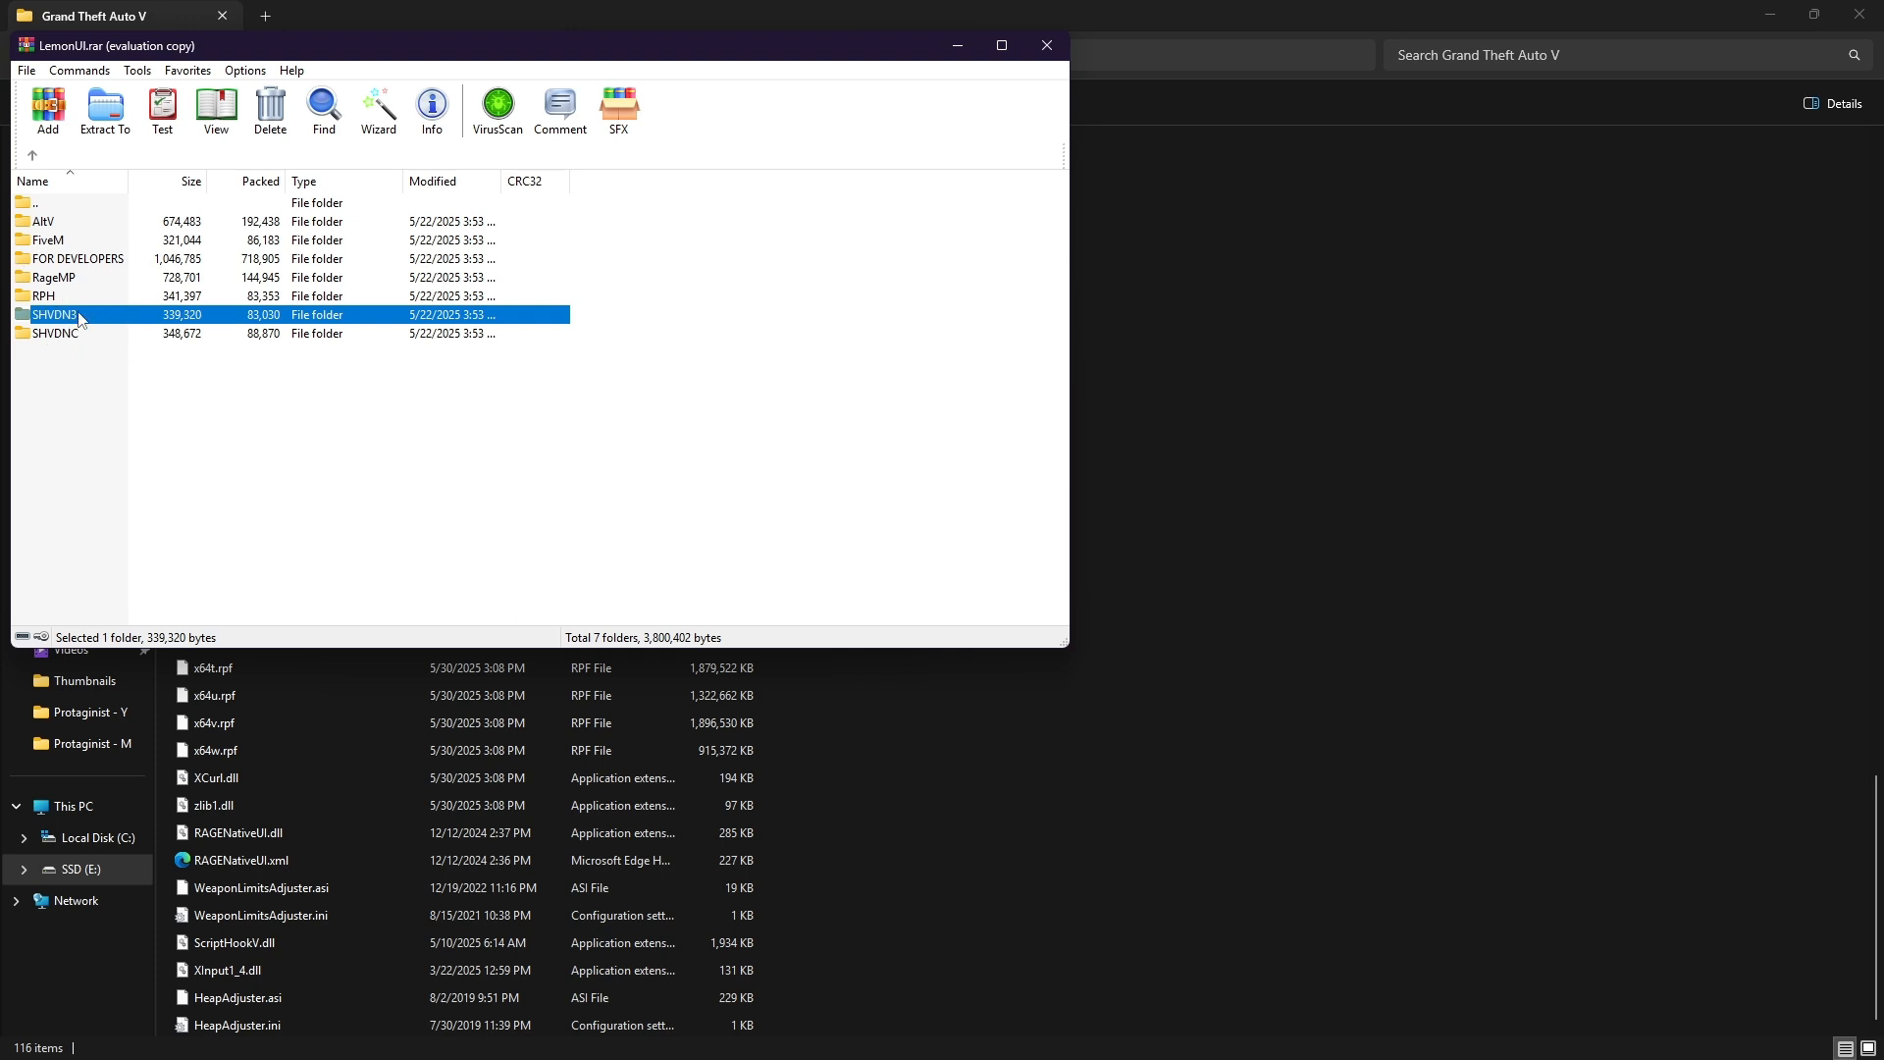
pyautogui.doubleClick(53, 314)
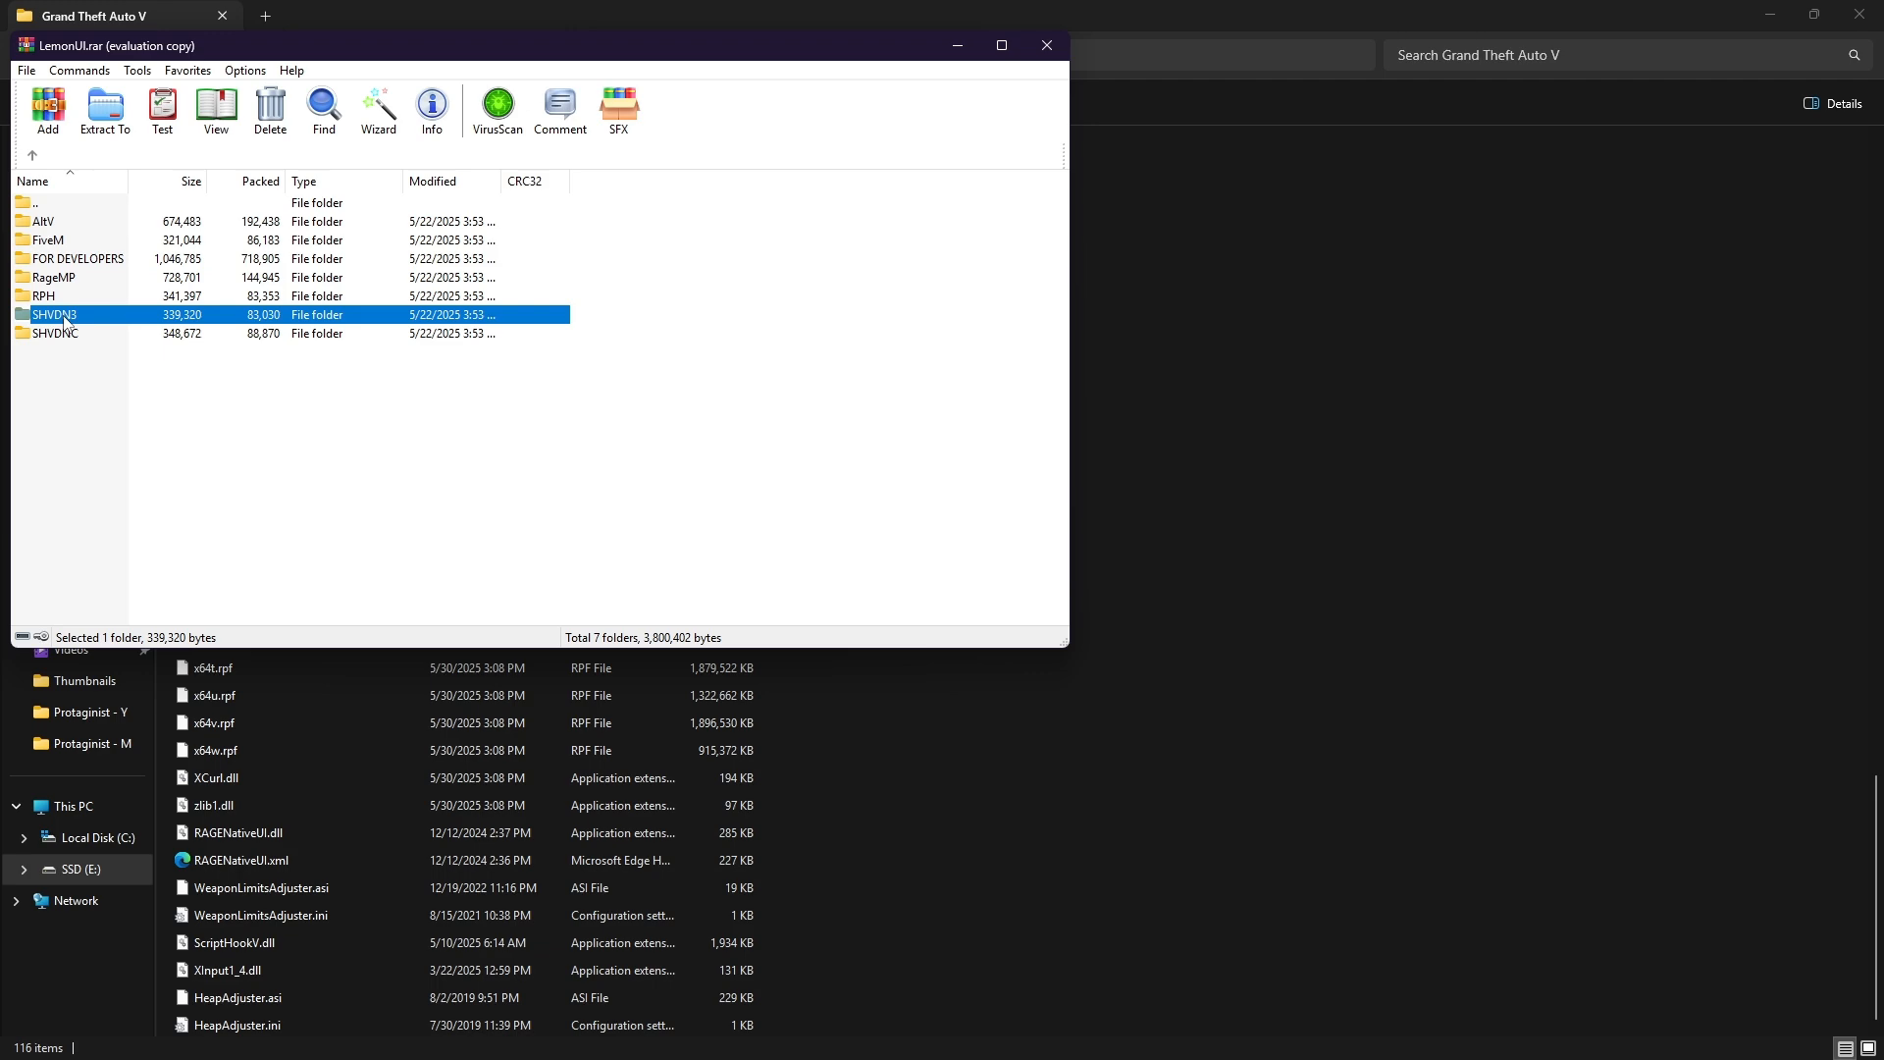
pyautogui.doubleClick(53, 314)
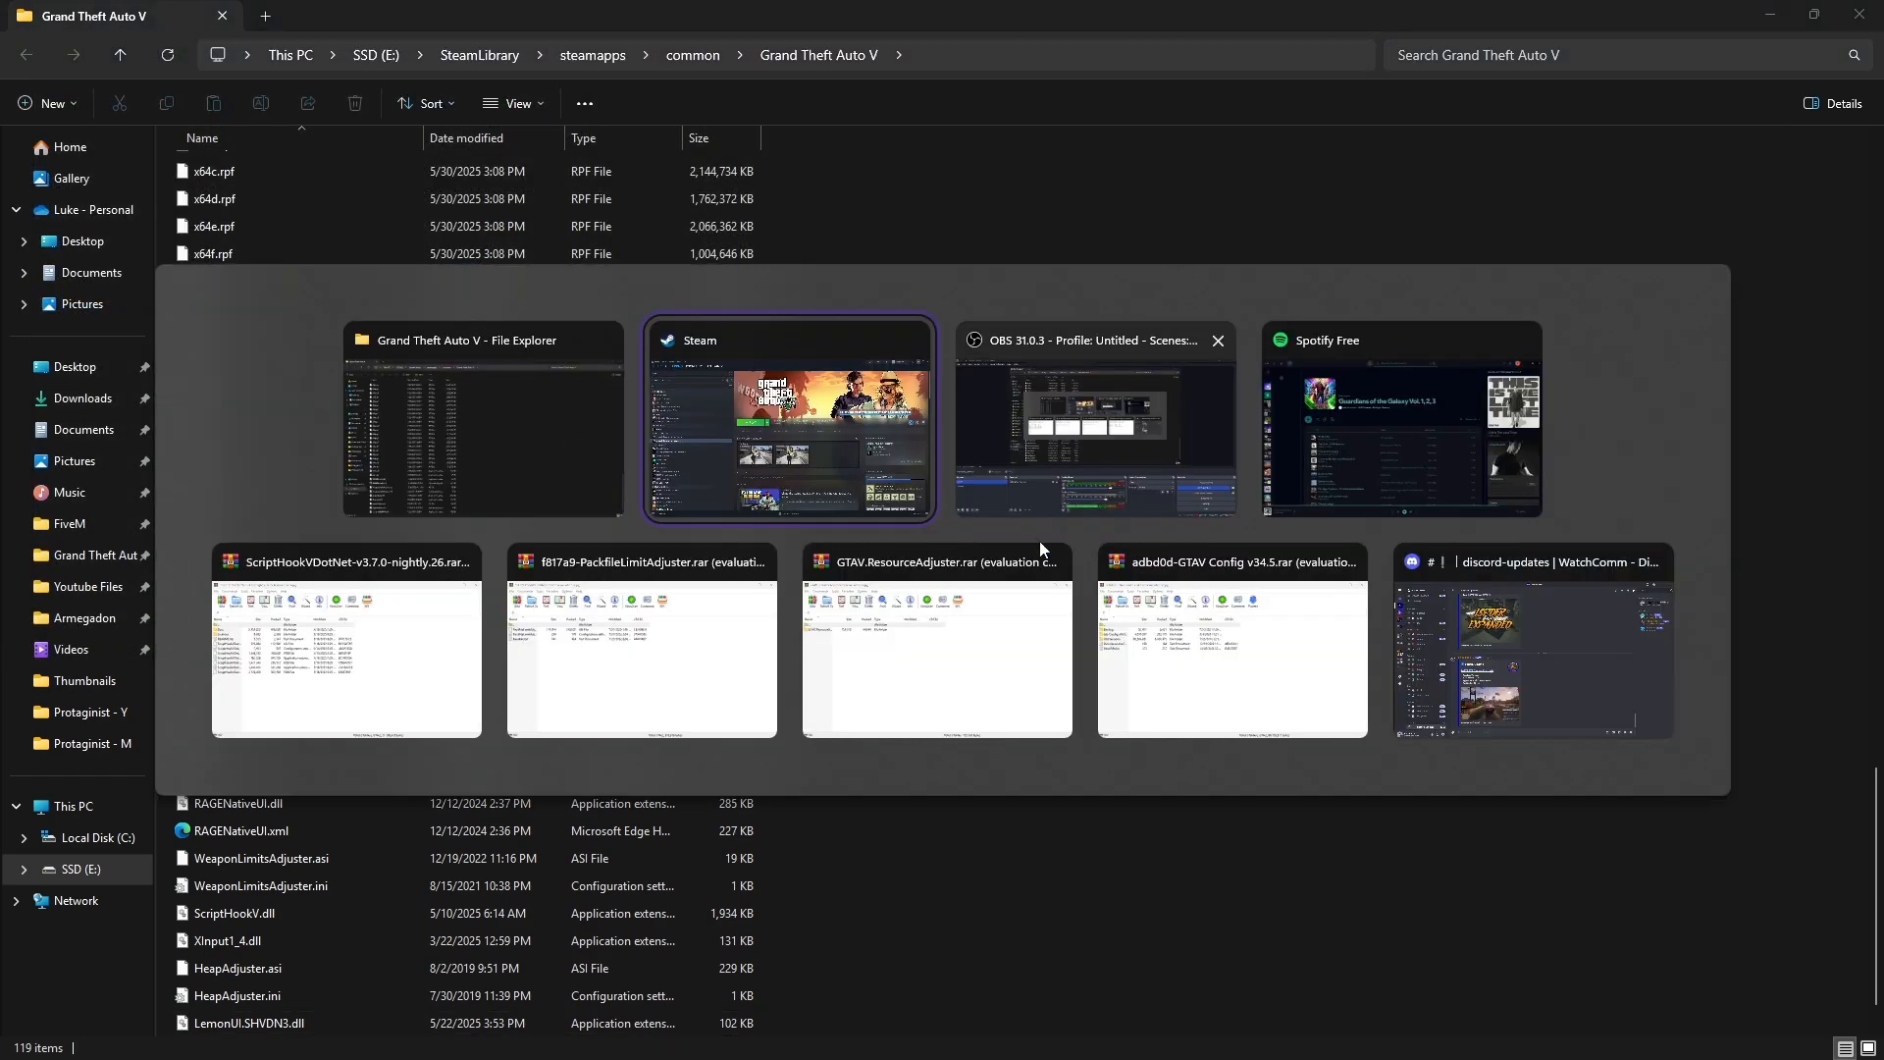
# Extract ScriptHookVDotNet, PackfileLimitAdjuster and ResourceAdjuster .asi/.ini files, then close the archive.
pyautogui.click(347, 643)
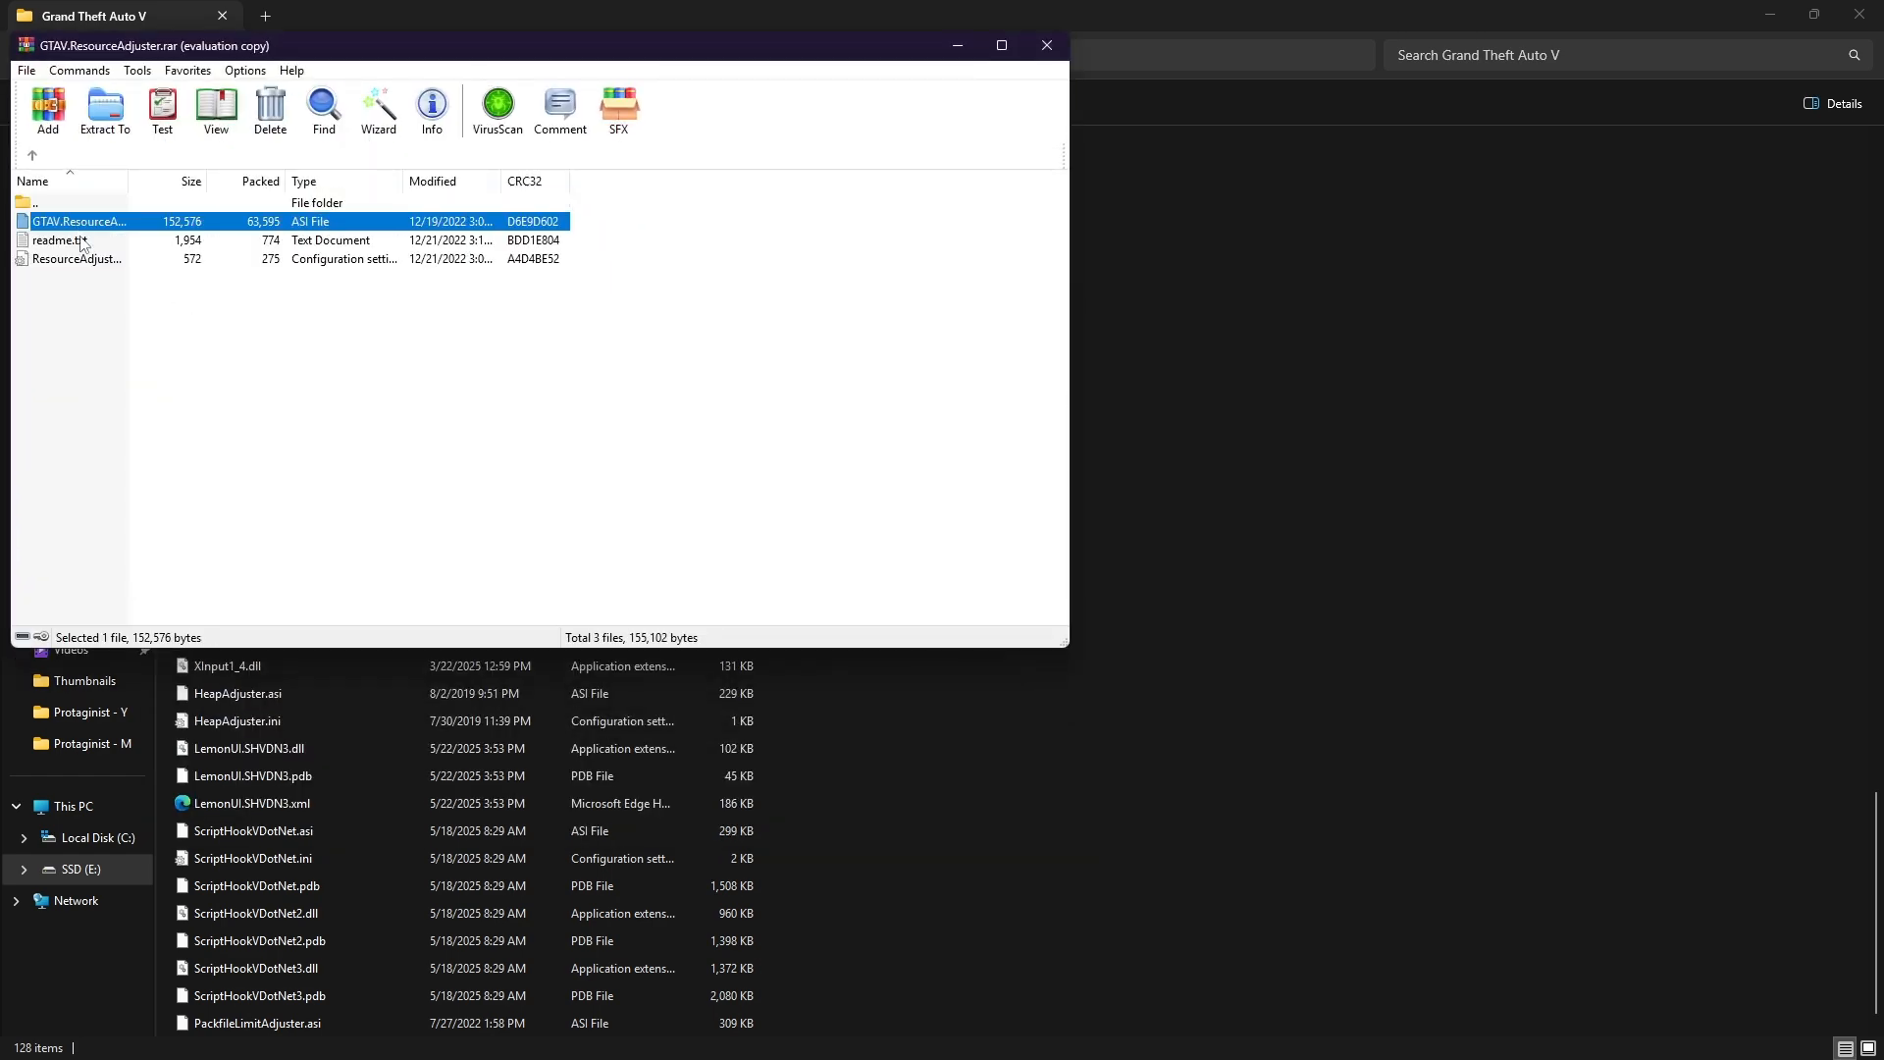
pyautogui.click(78, 259)
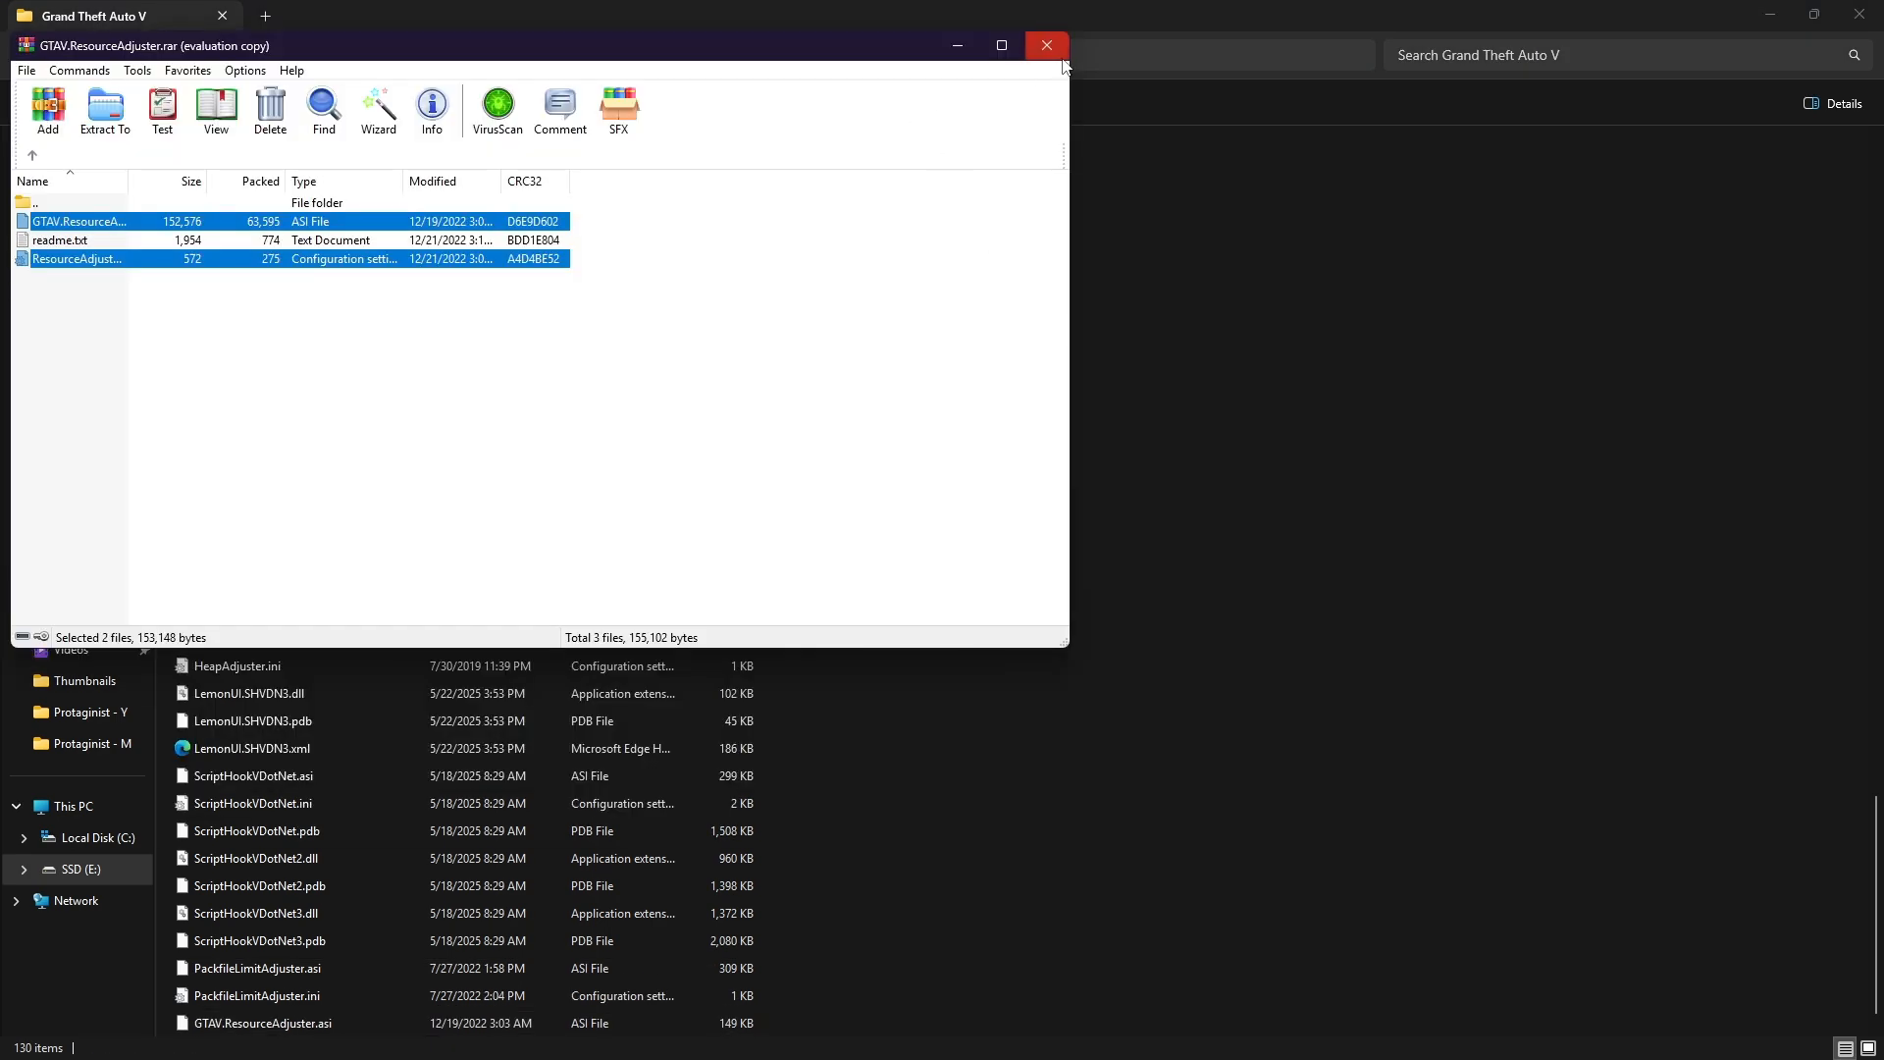
pyautogui.click(657, 1036)
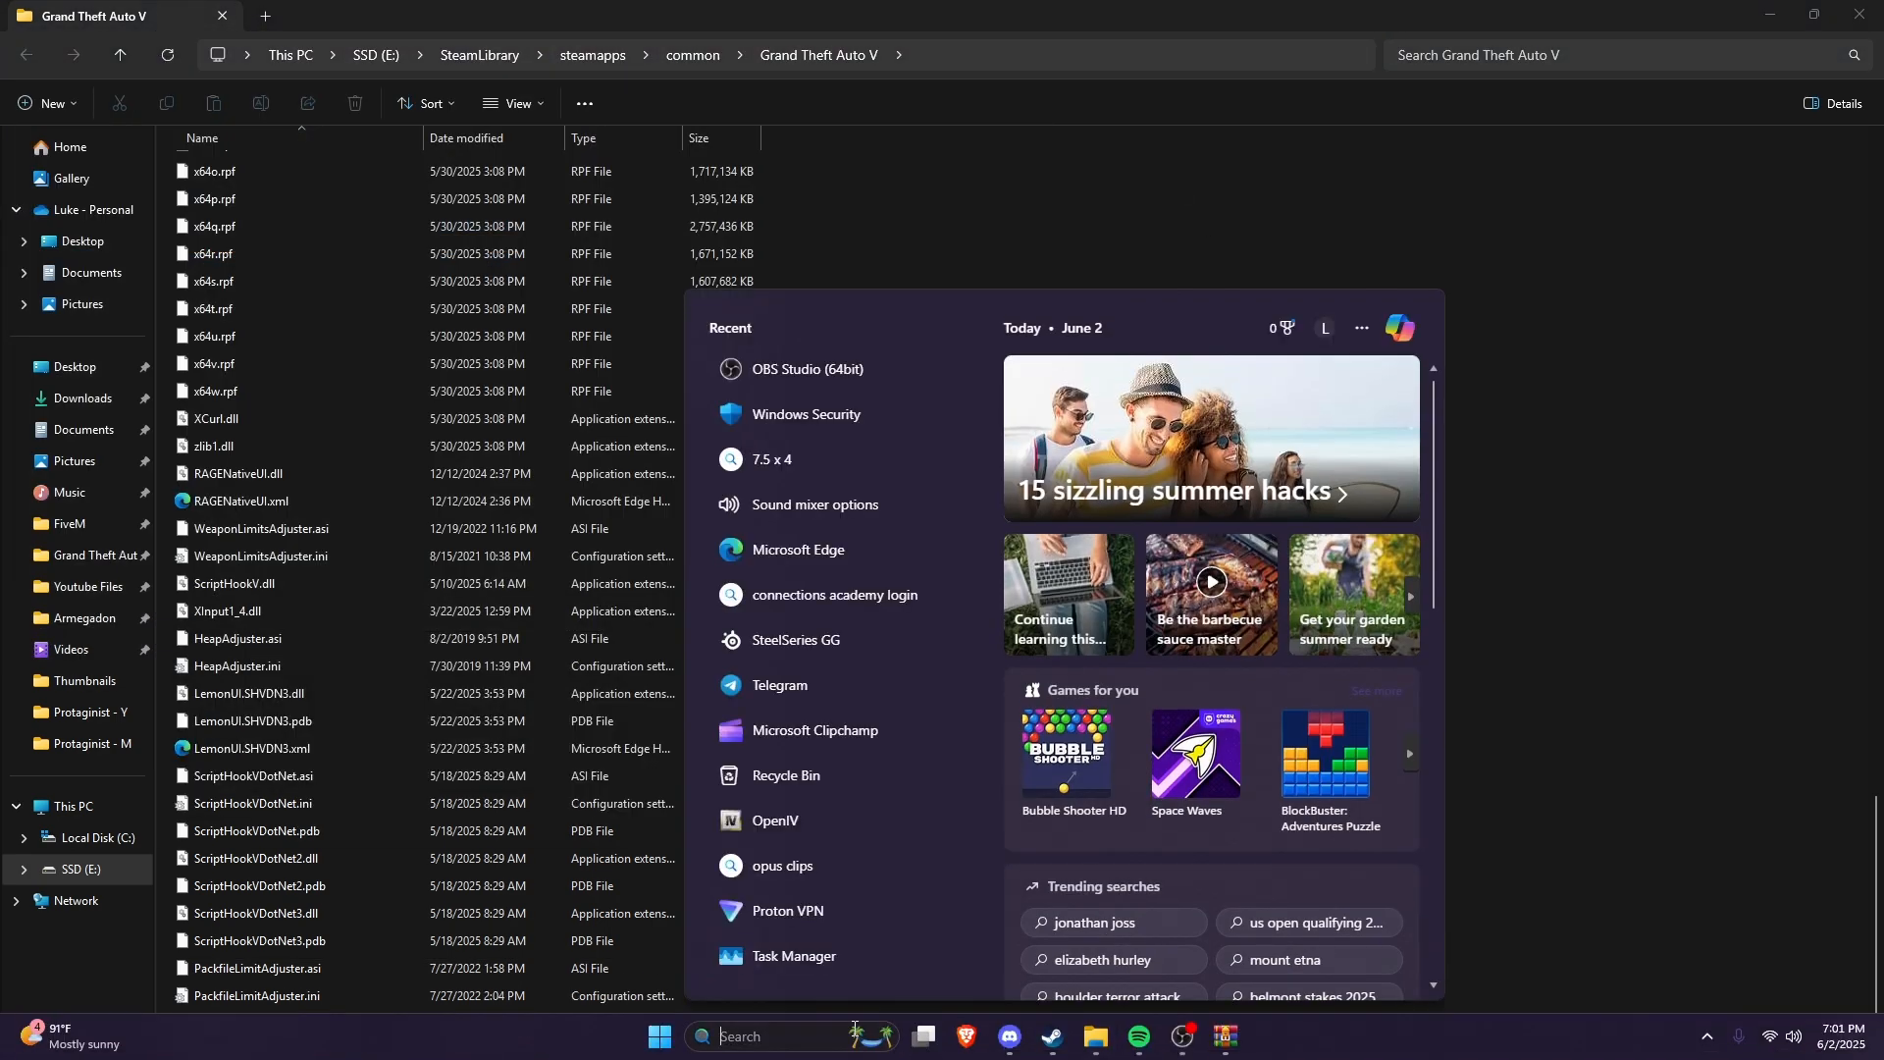
pyautogui.click(775, 820)
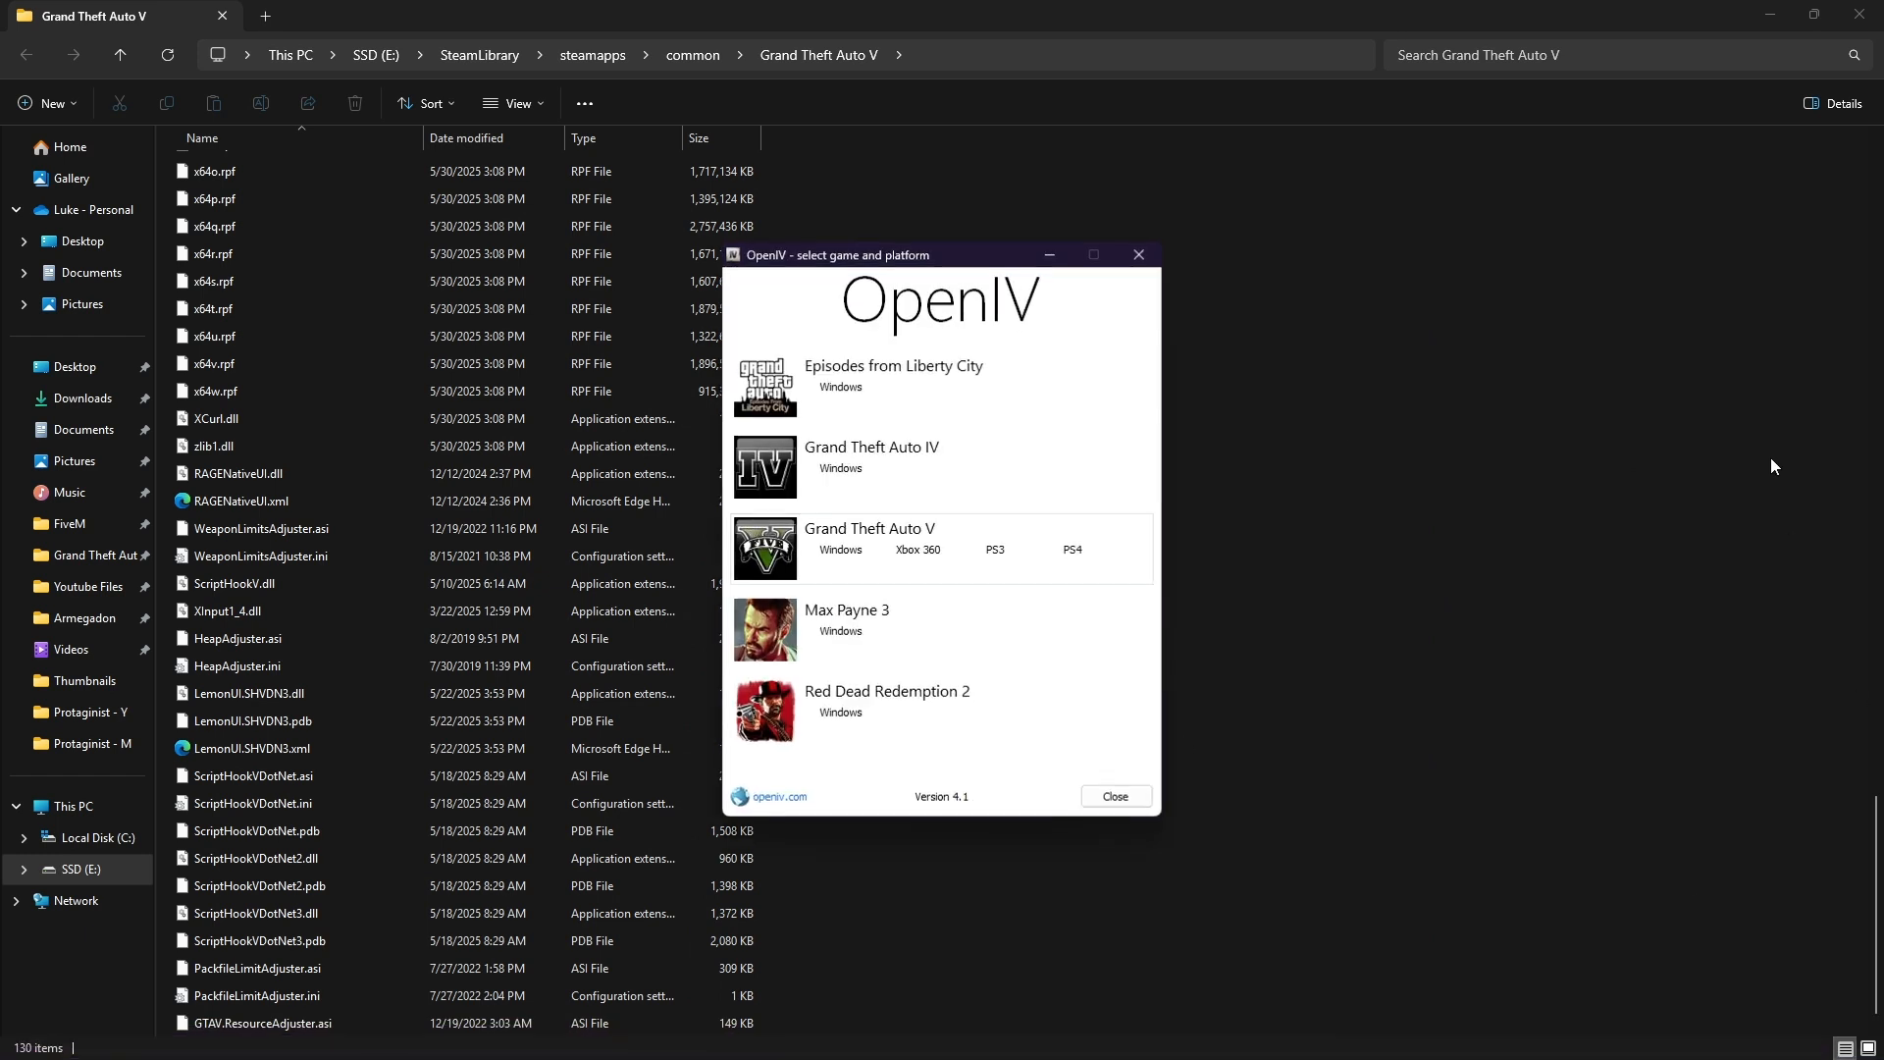
pyautogui.click(869, 539)
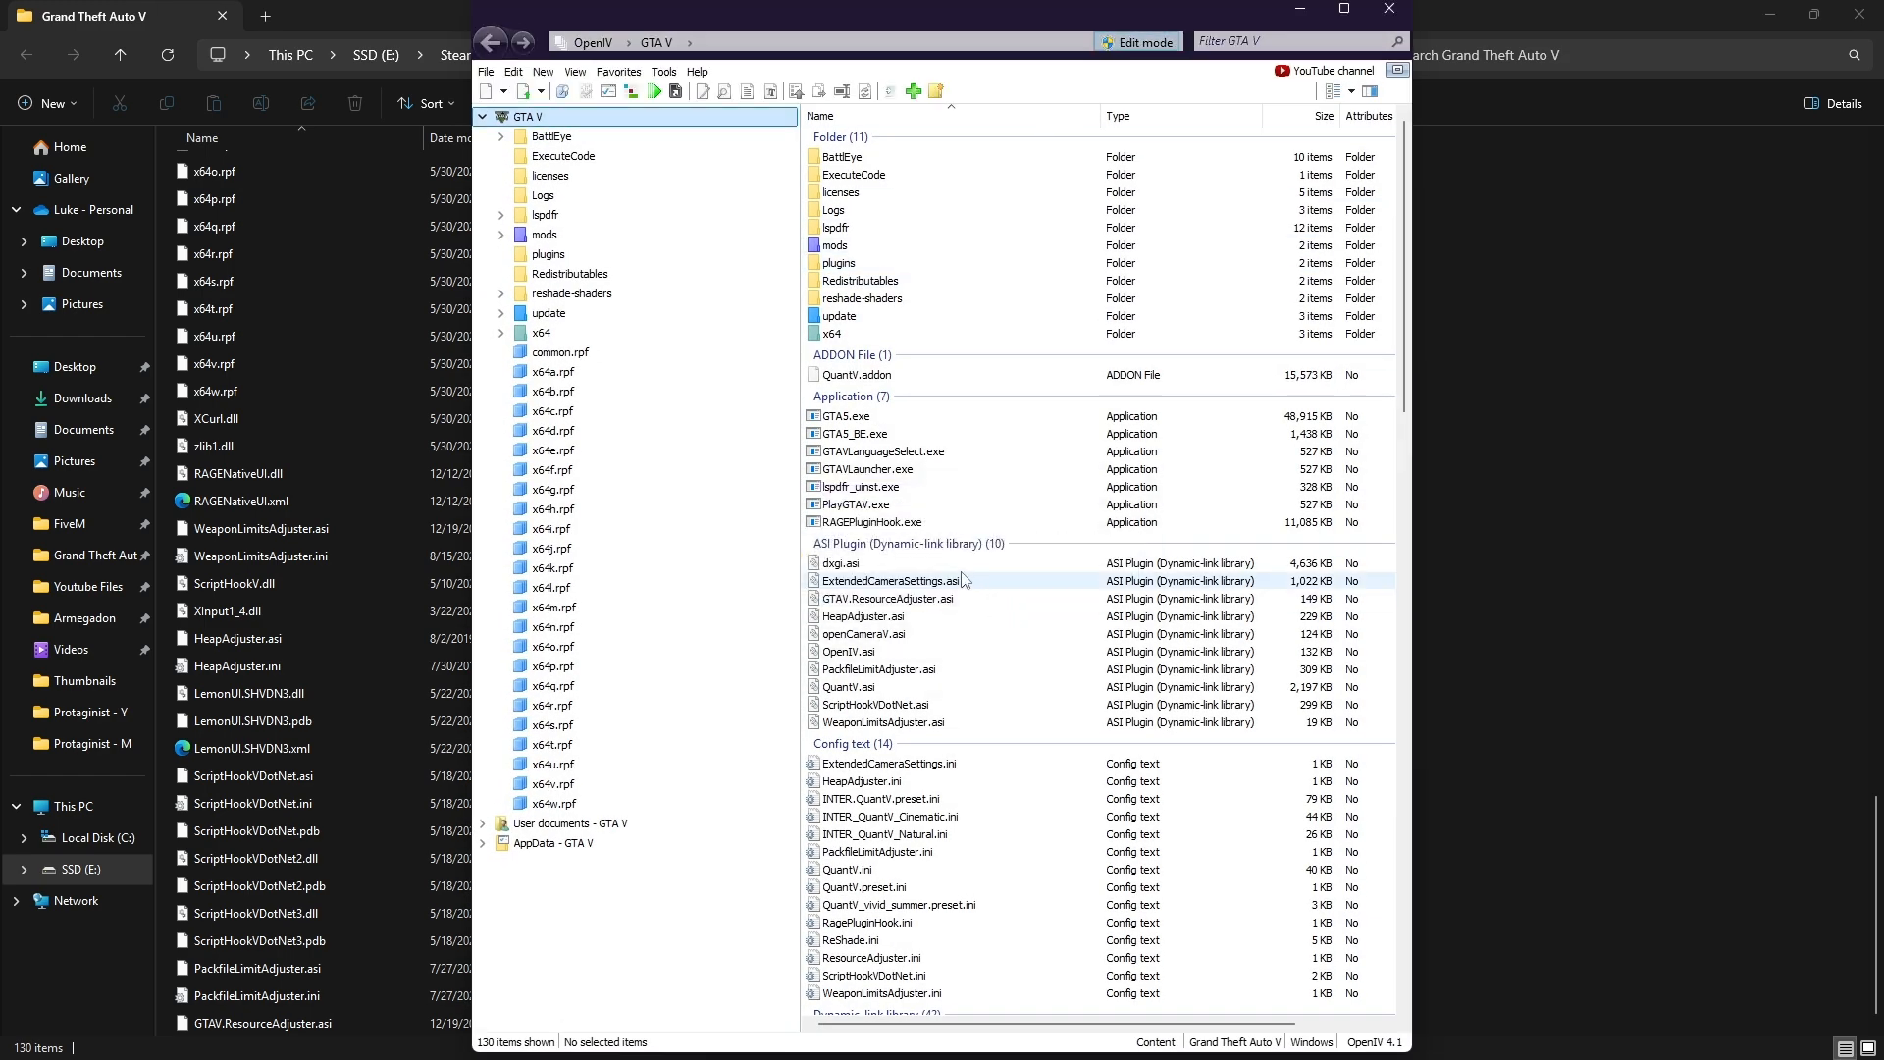
pyautogui.click(834, 245)
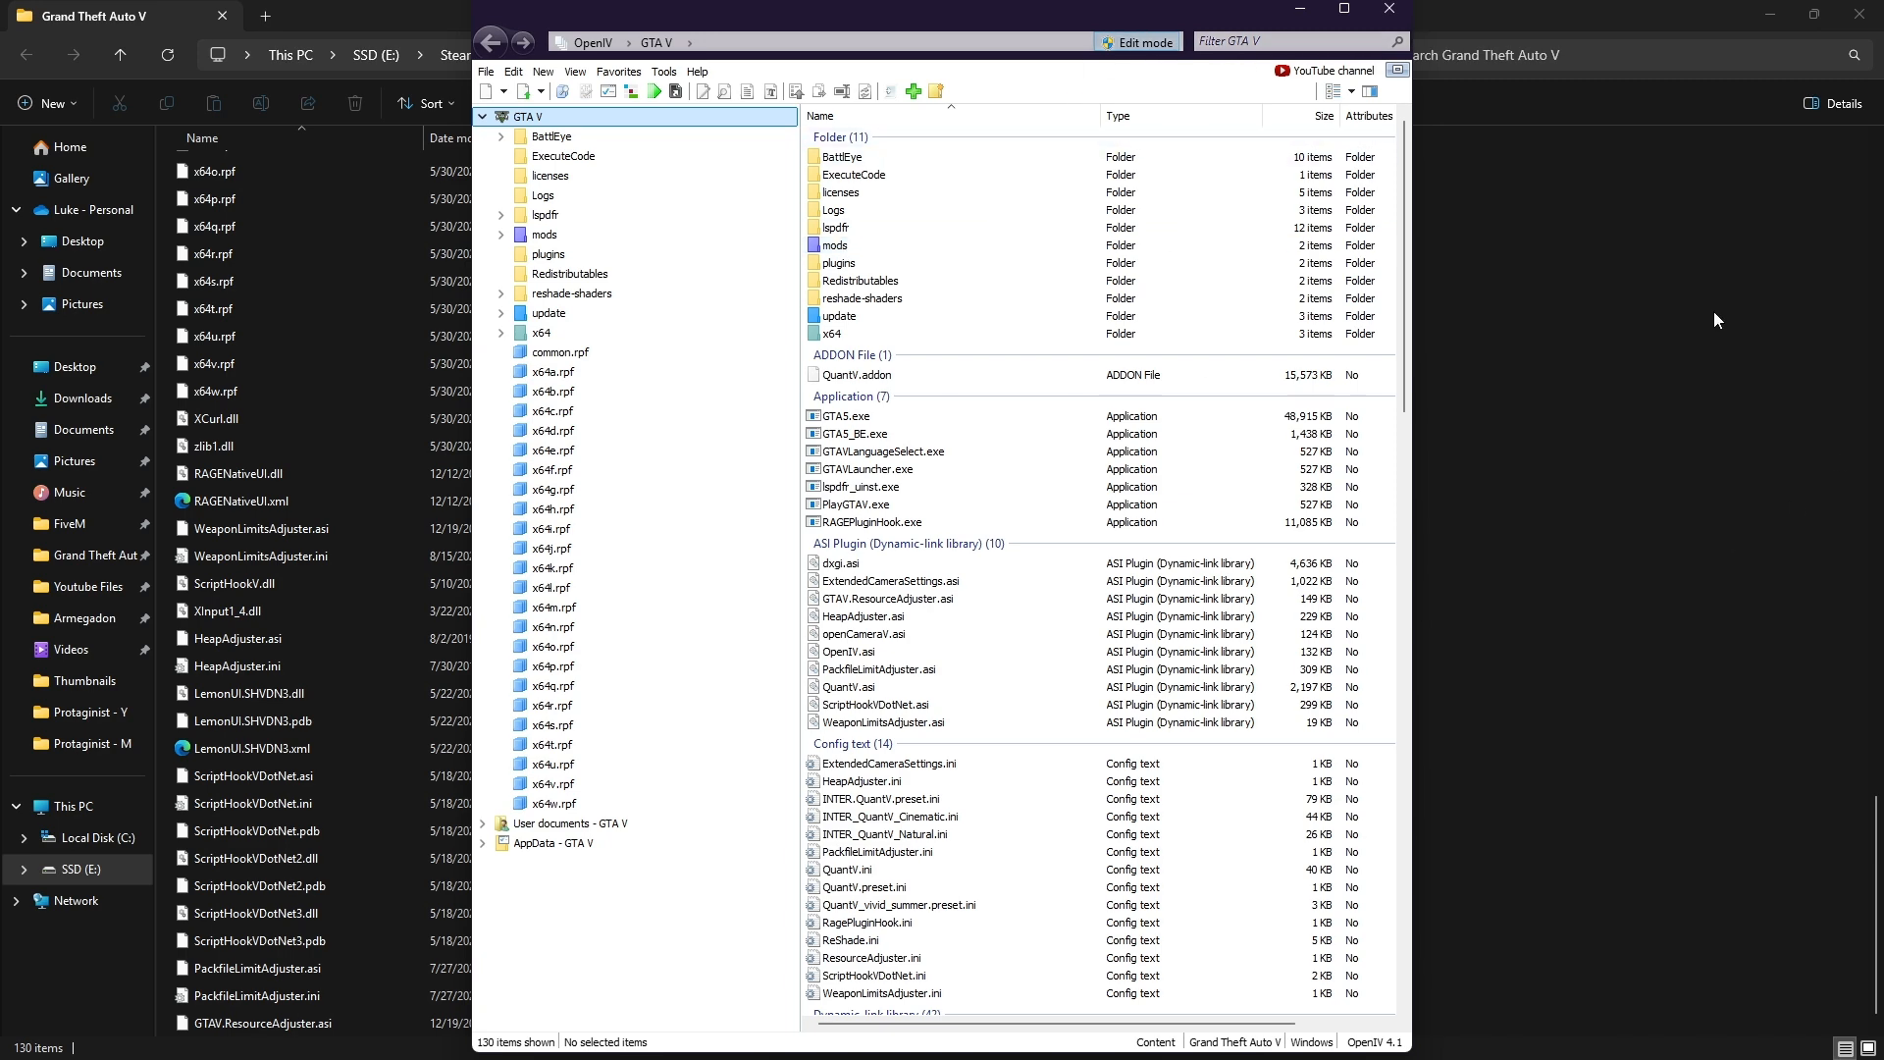
pyautogui.click(663, 70)
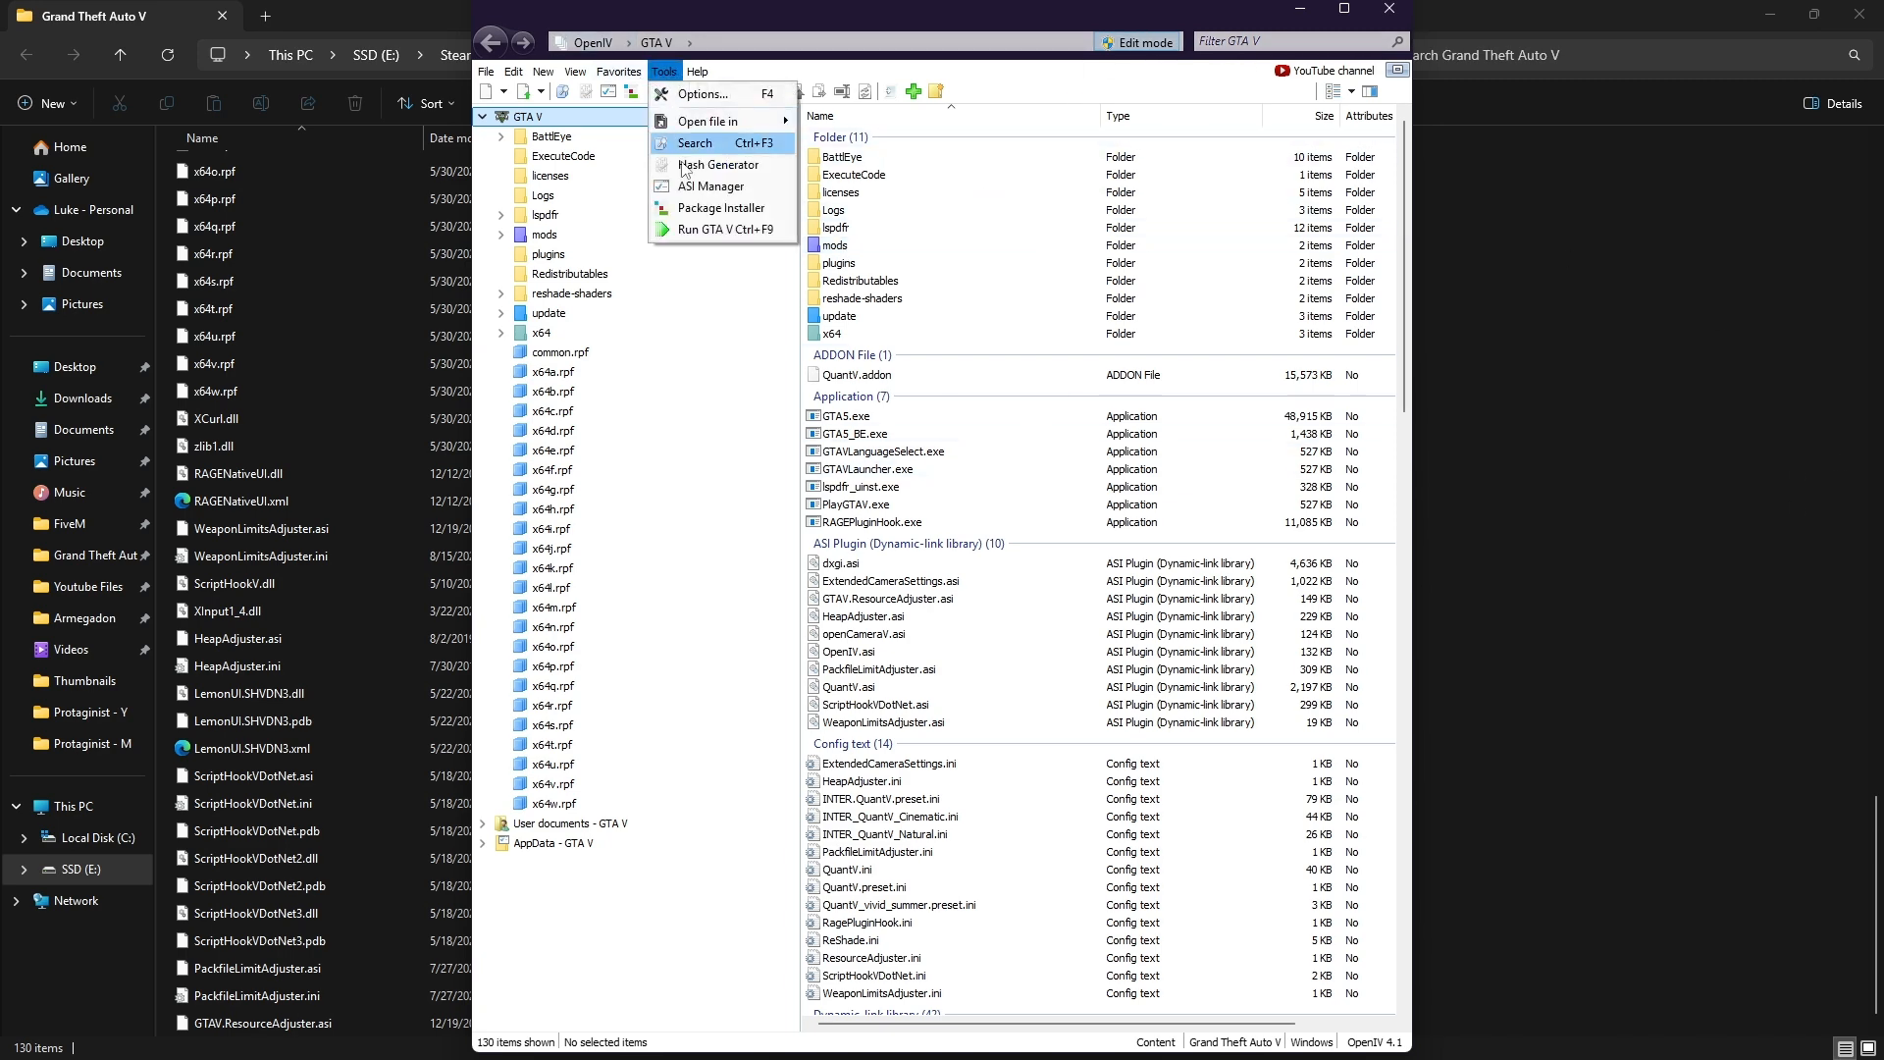
pyautogui.click(711, 187)
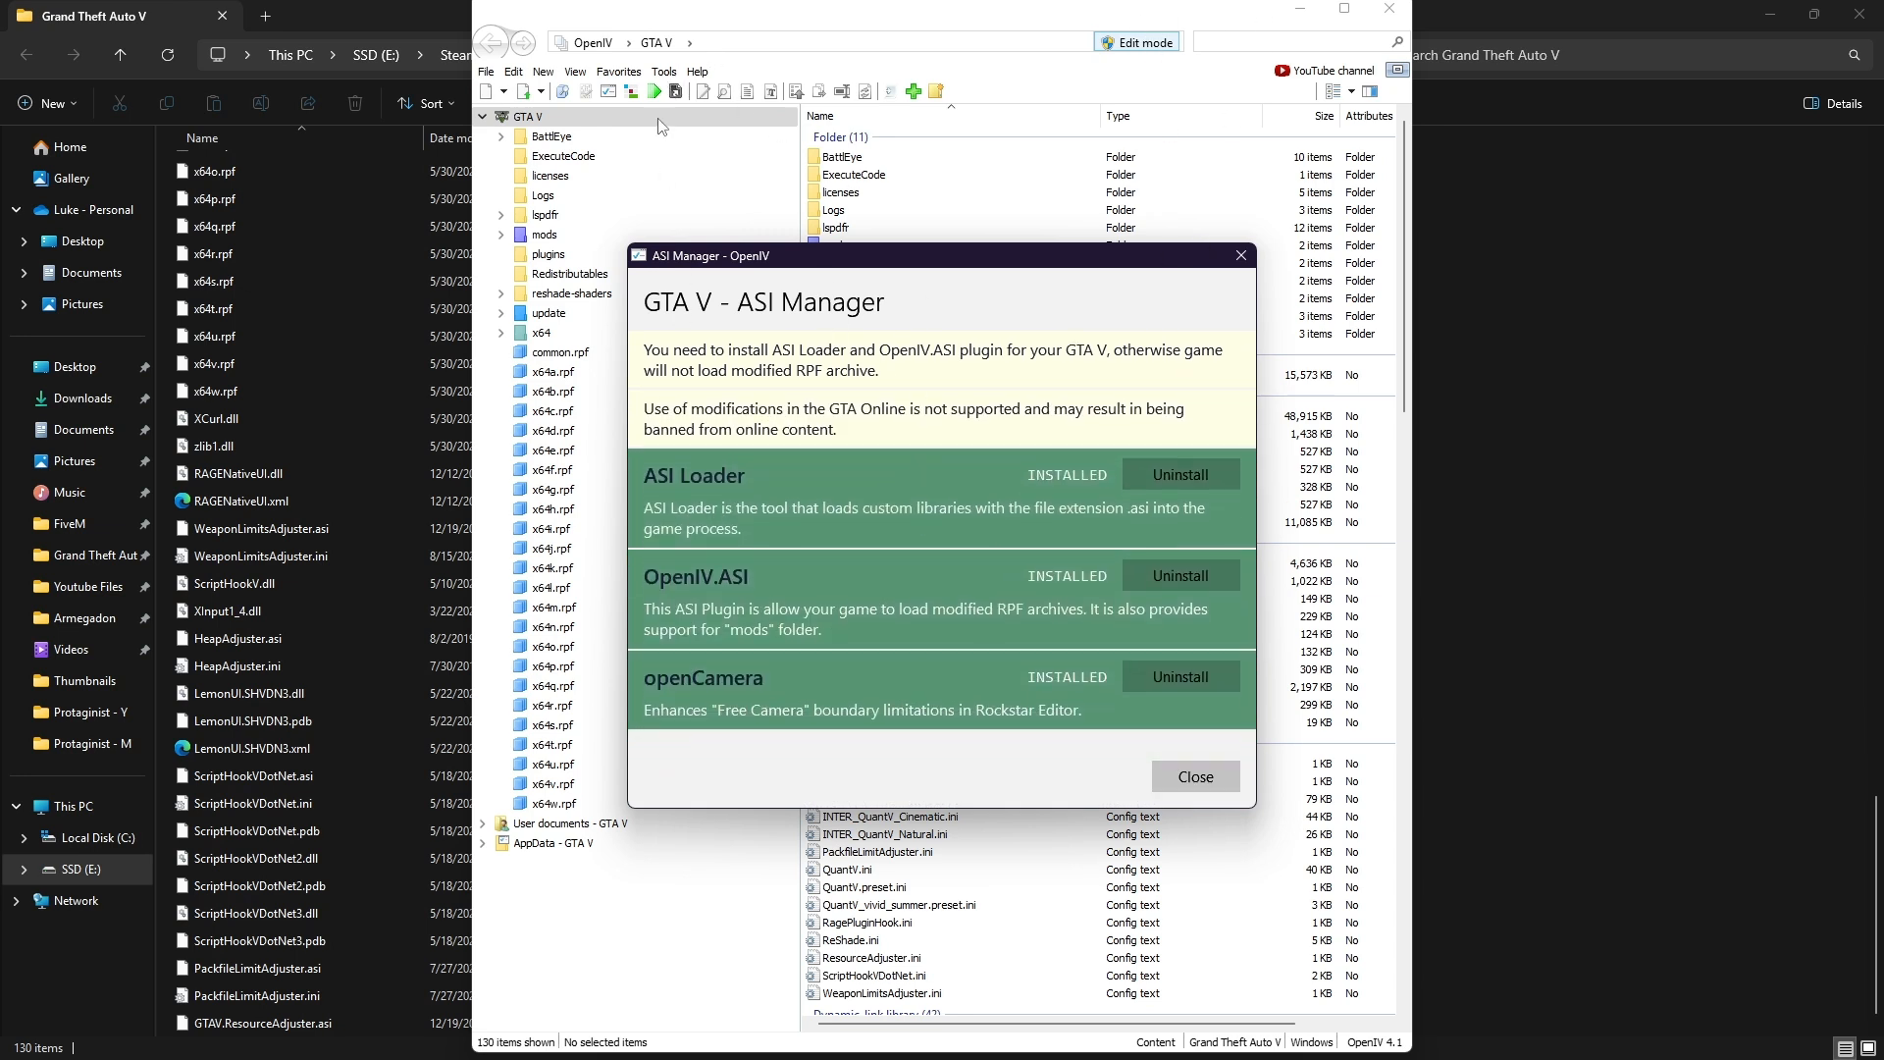
pyautogui.moveTo(841, 643)
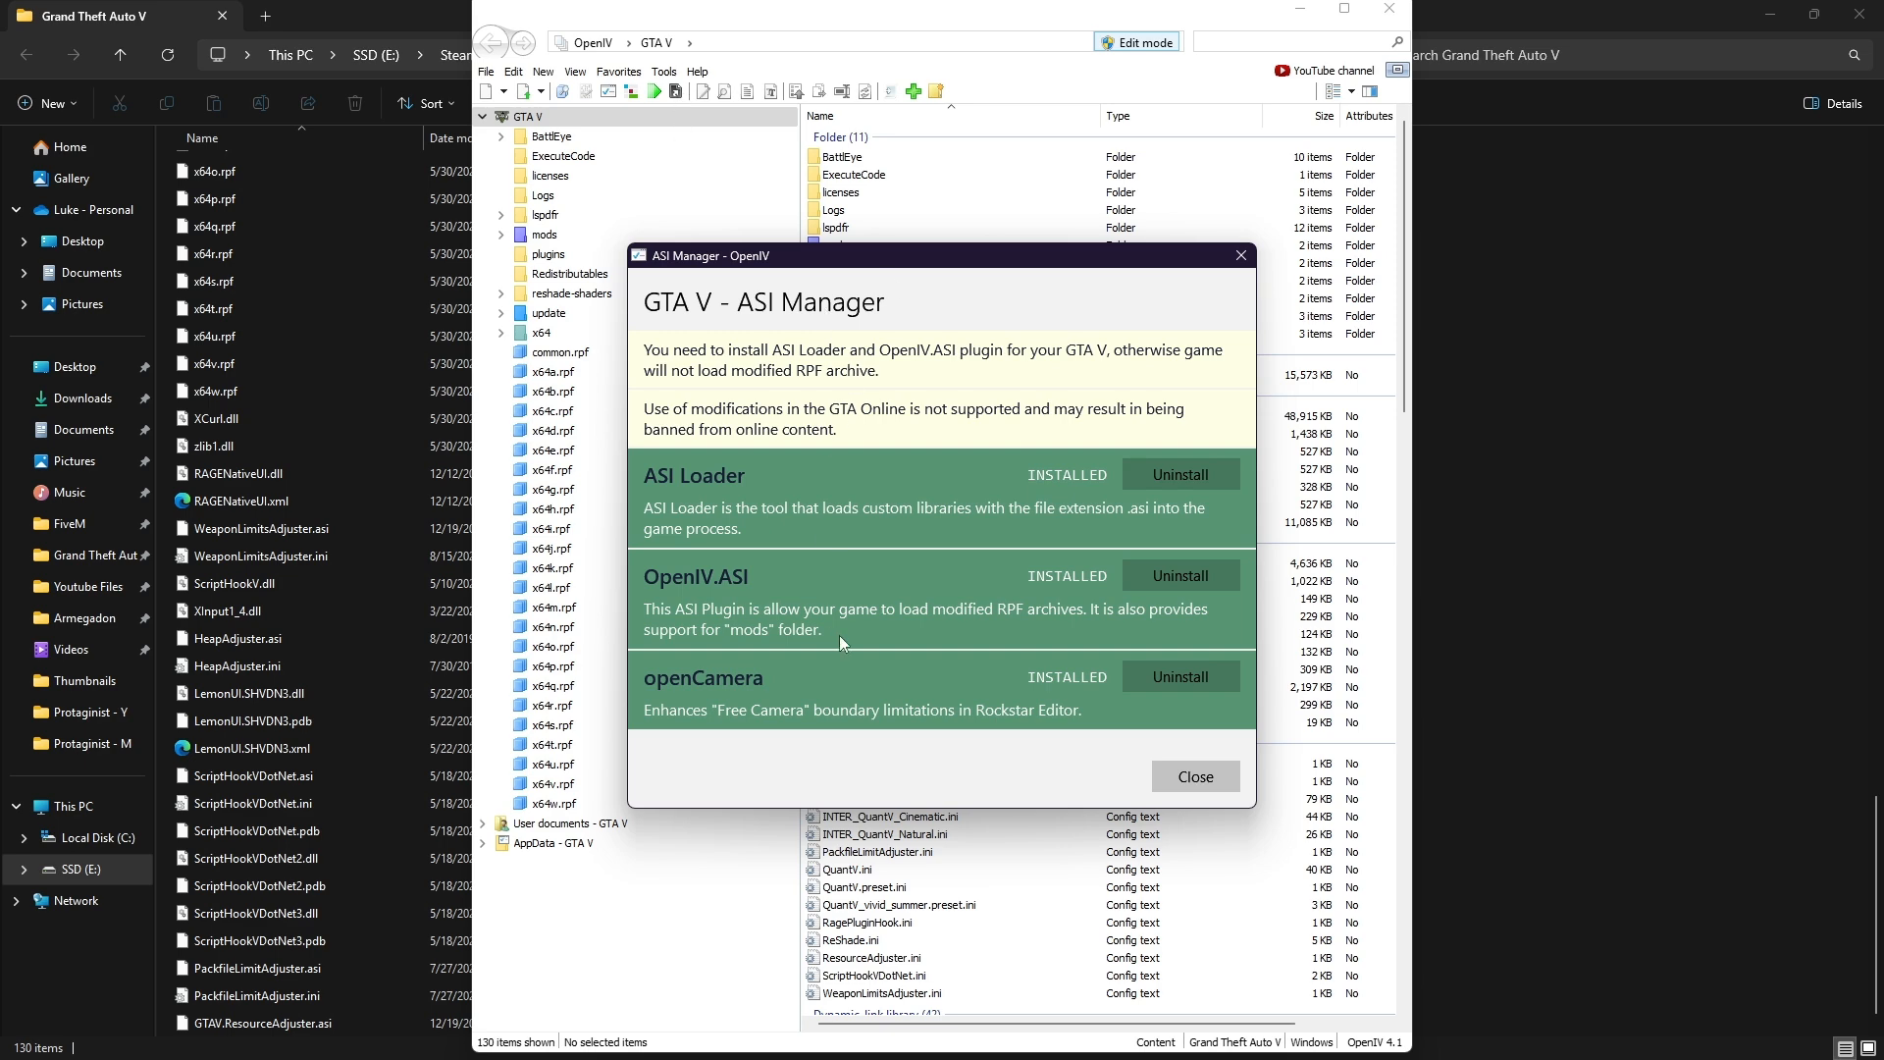
pyautogui.moveTo(1172, 756)
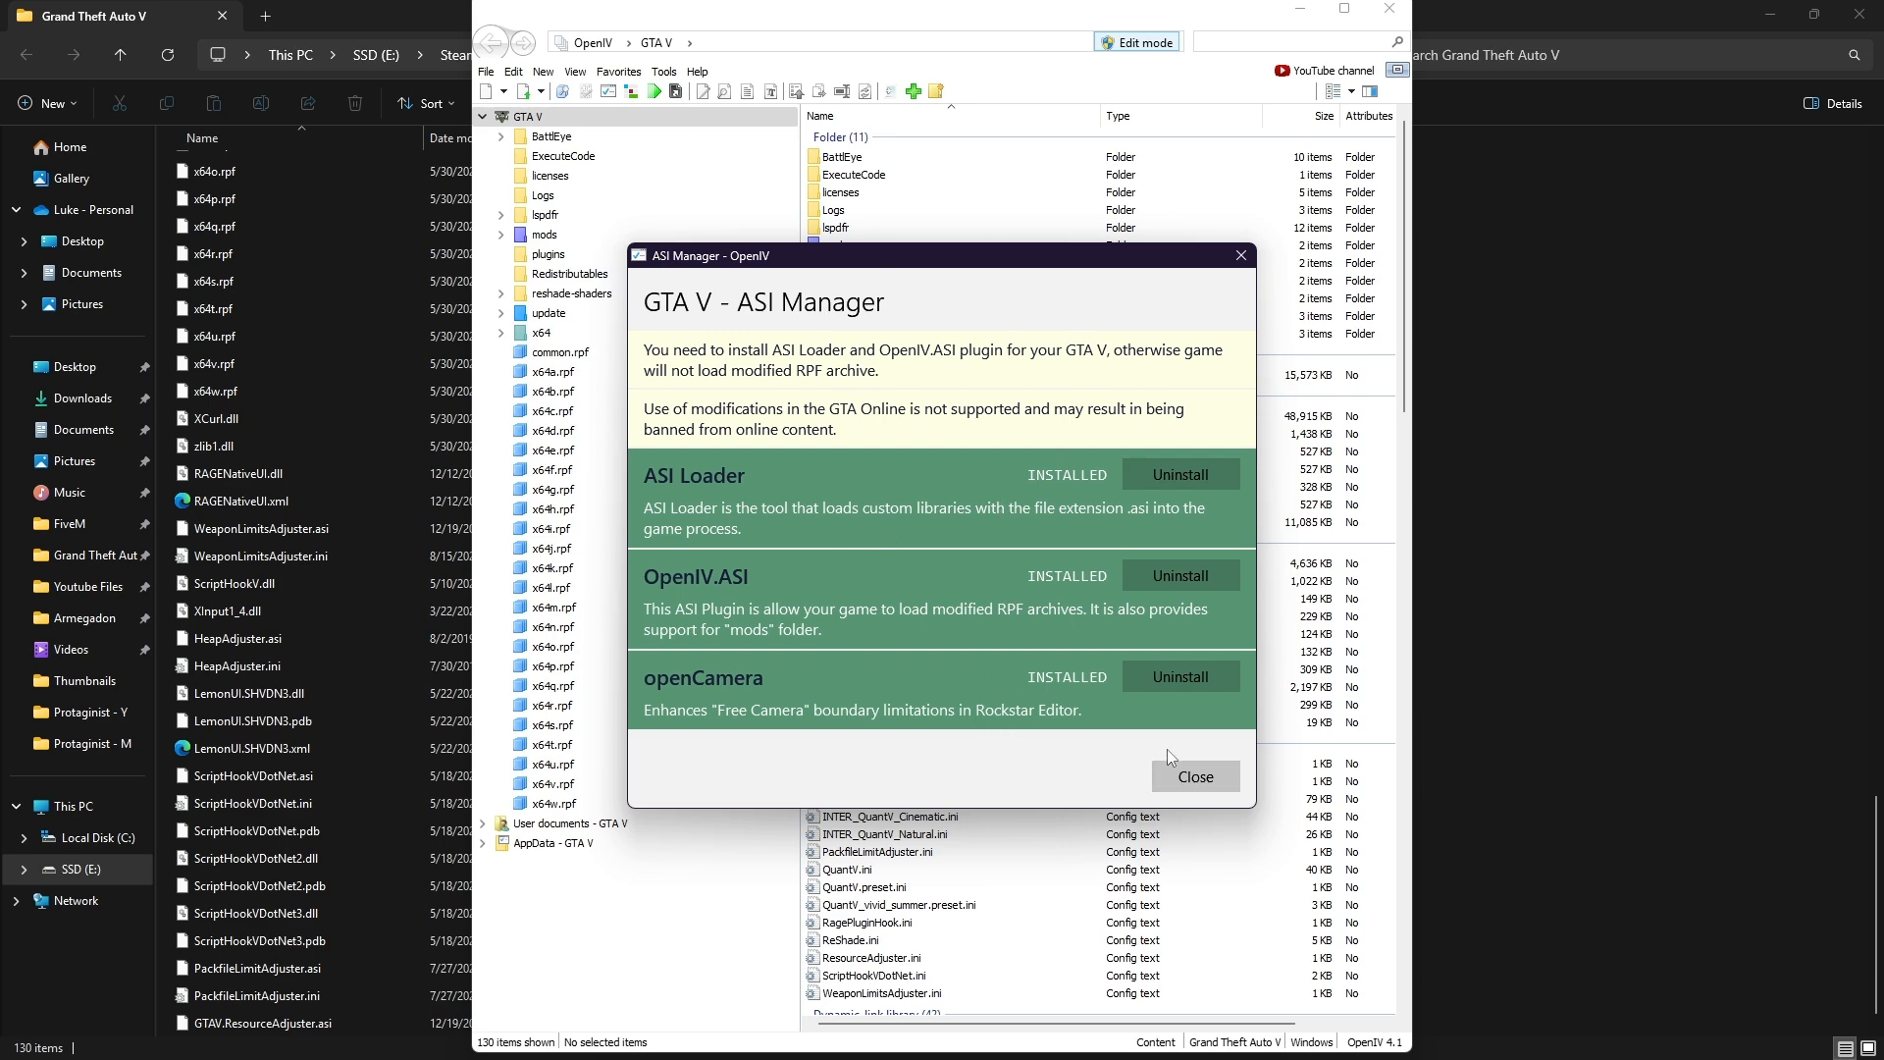
pyautogui.click(1193, 777)
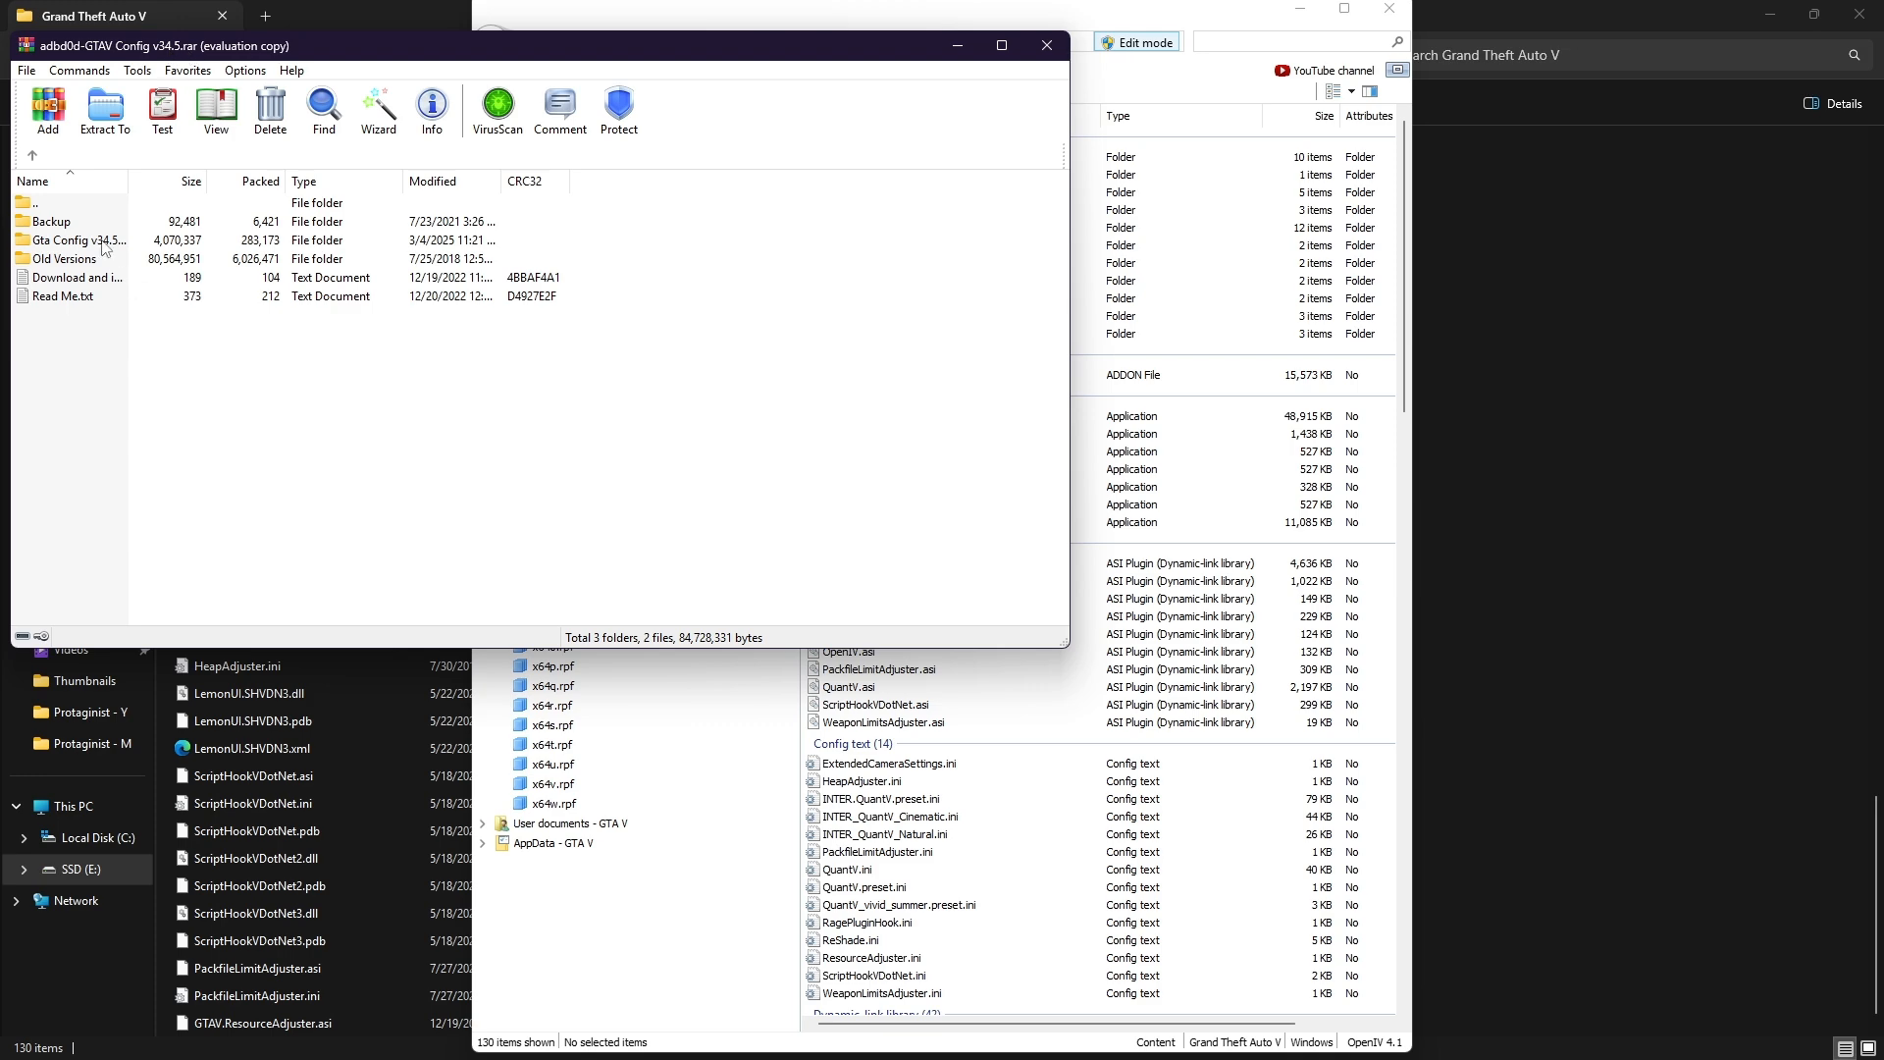
# Navigate Gta Config > For More Mods > 0.5x traffic 0.5x peds to reach gameconfig.xml.
pyautogui.click(71, 240)
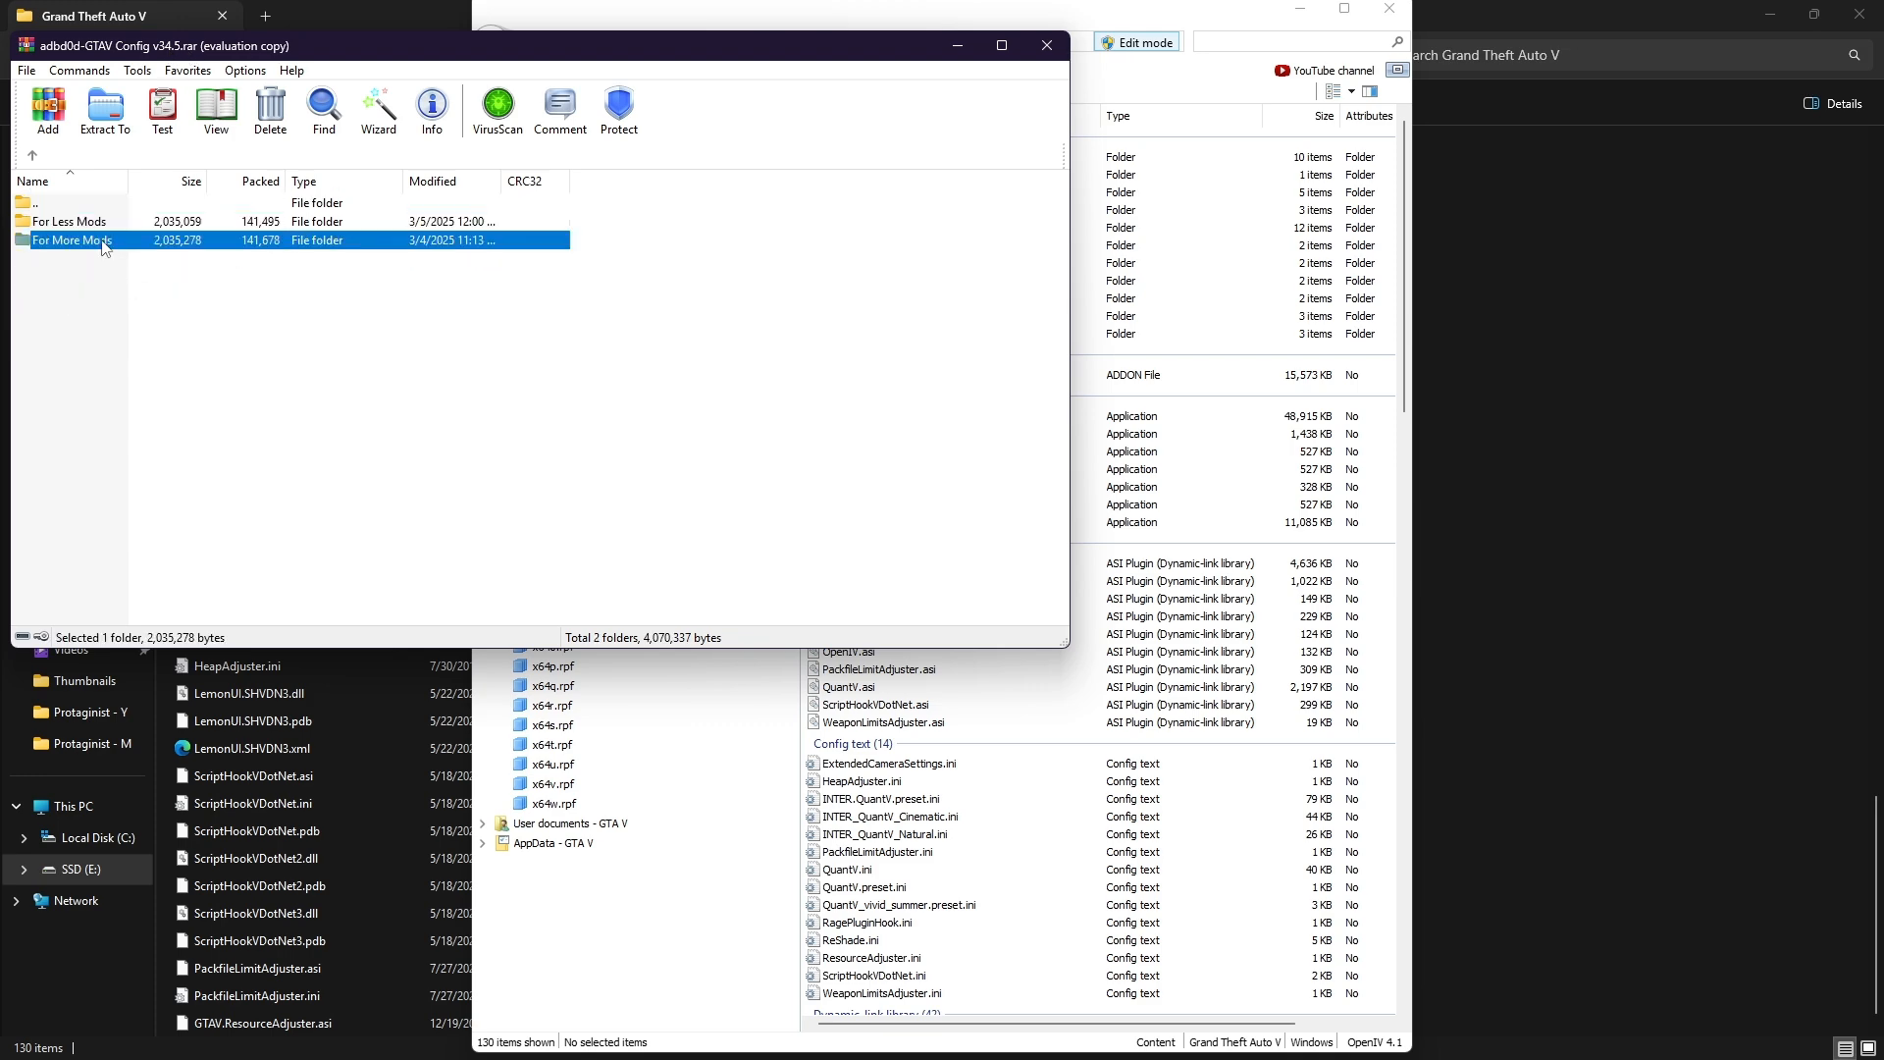
pyautogui.doubleClick(72, 240)
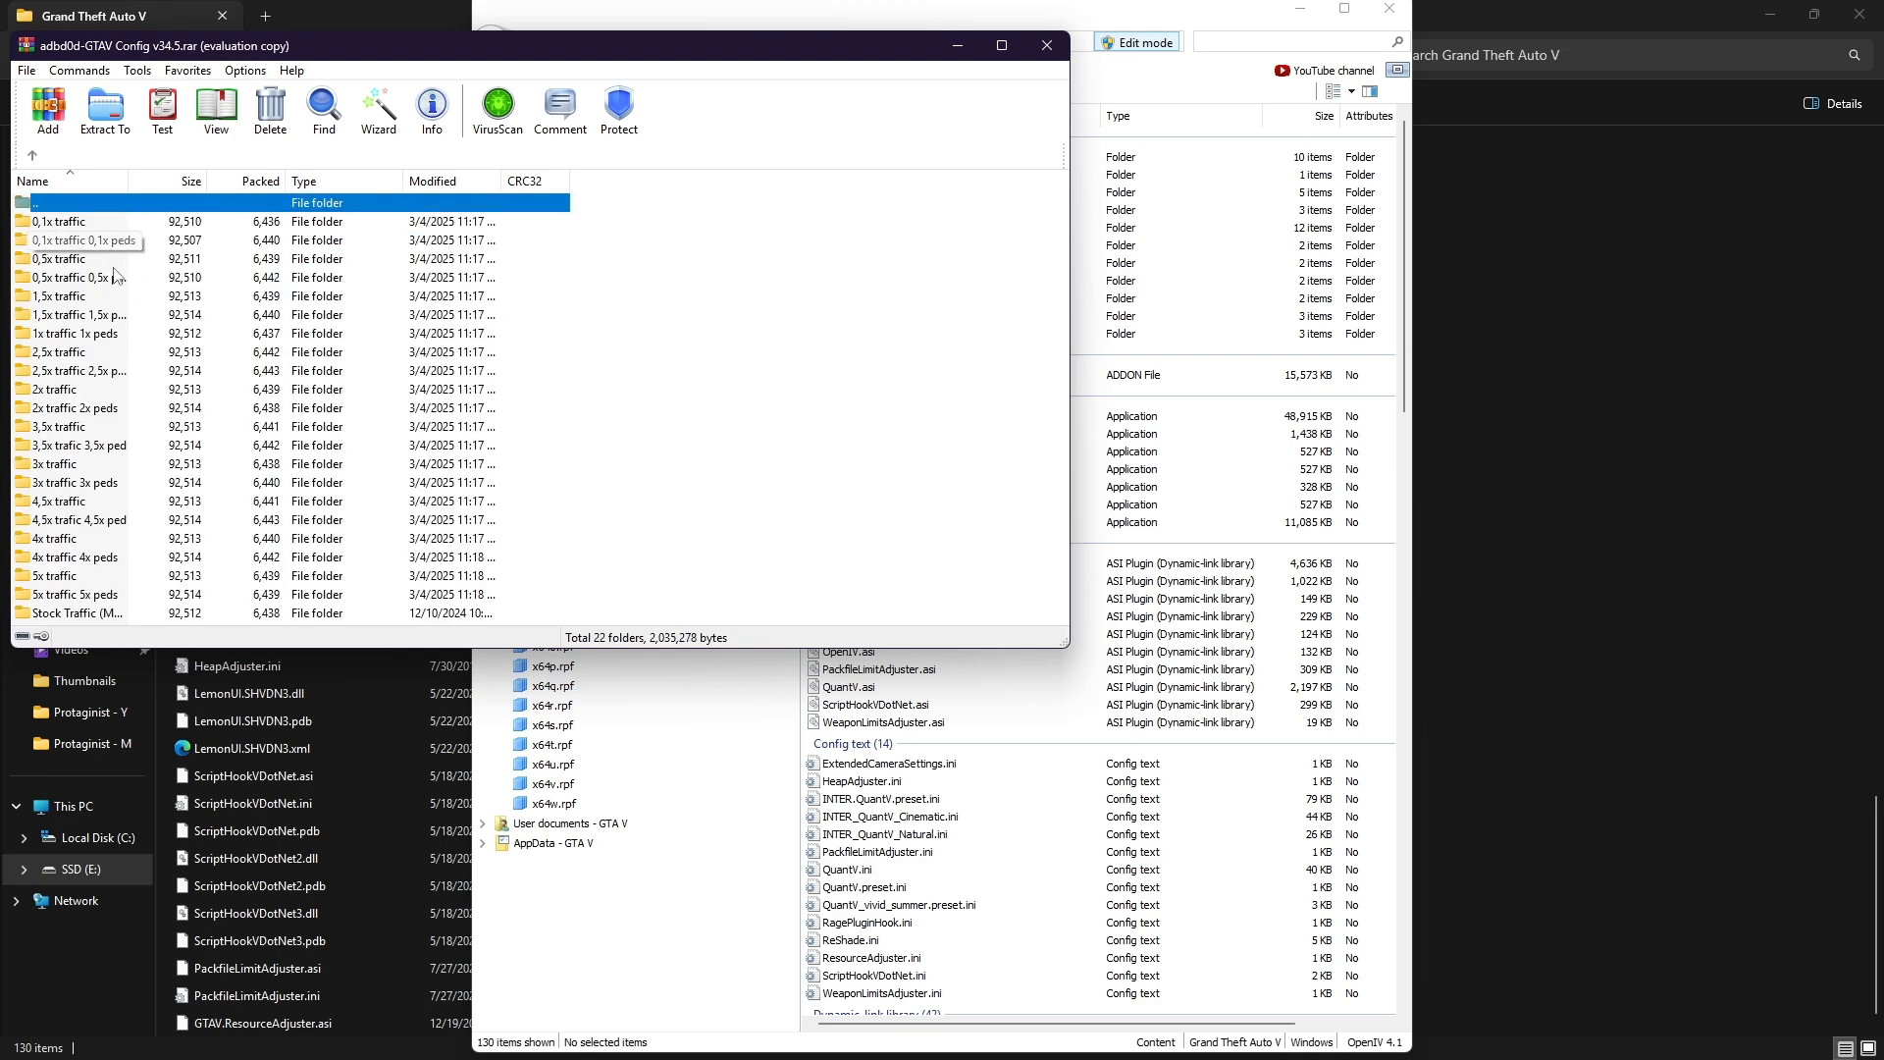
pyautogui.click(79, 278)
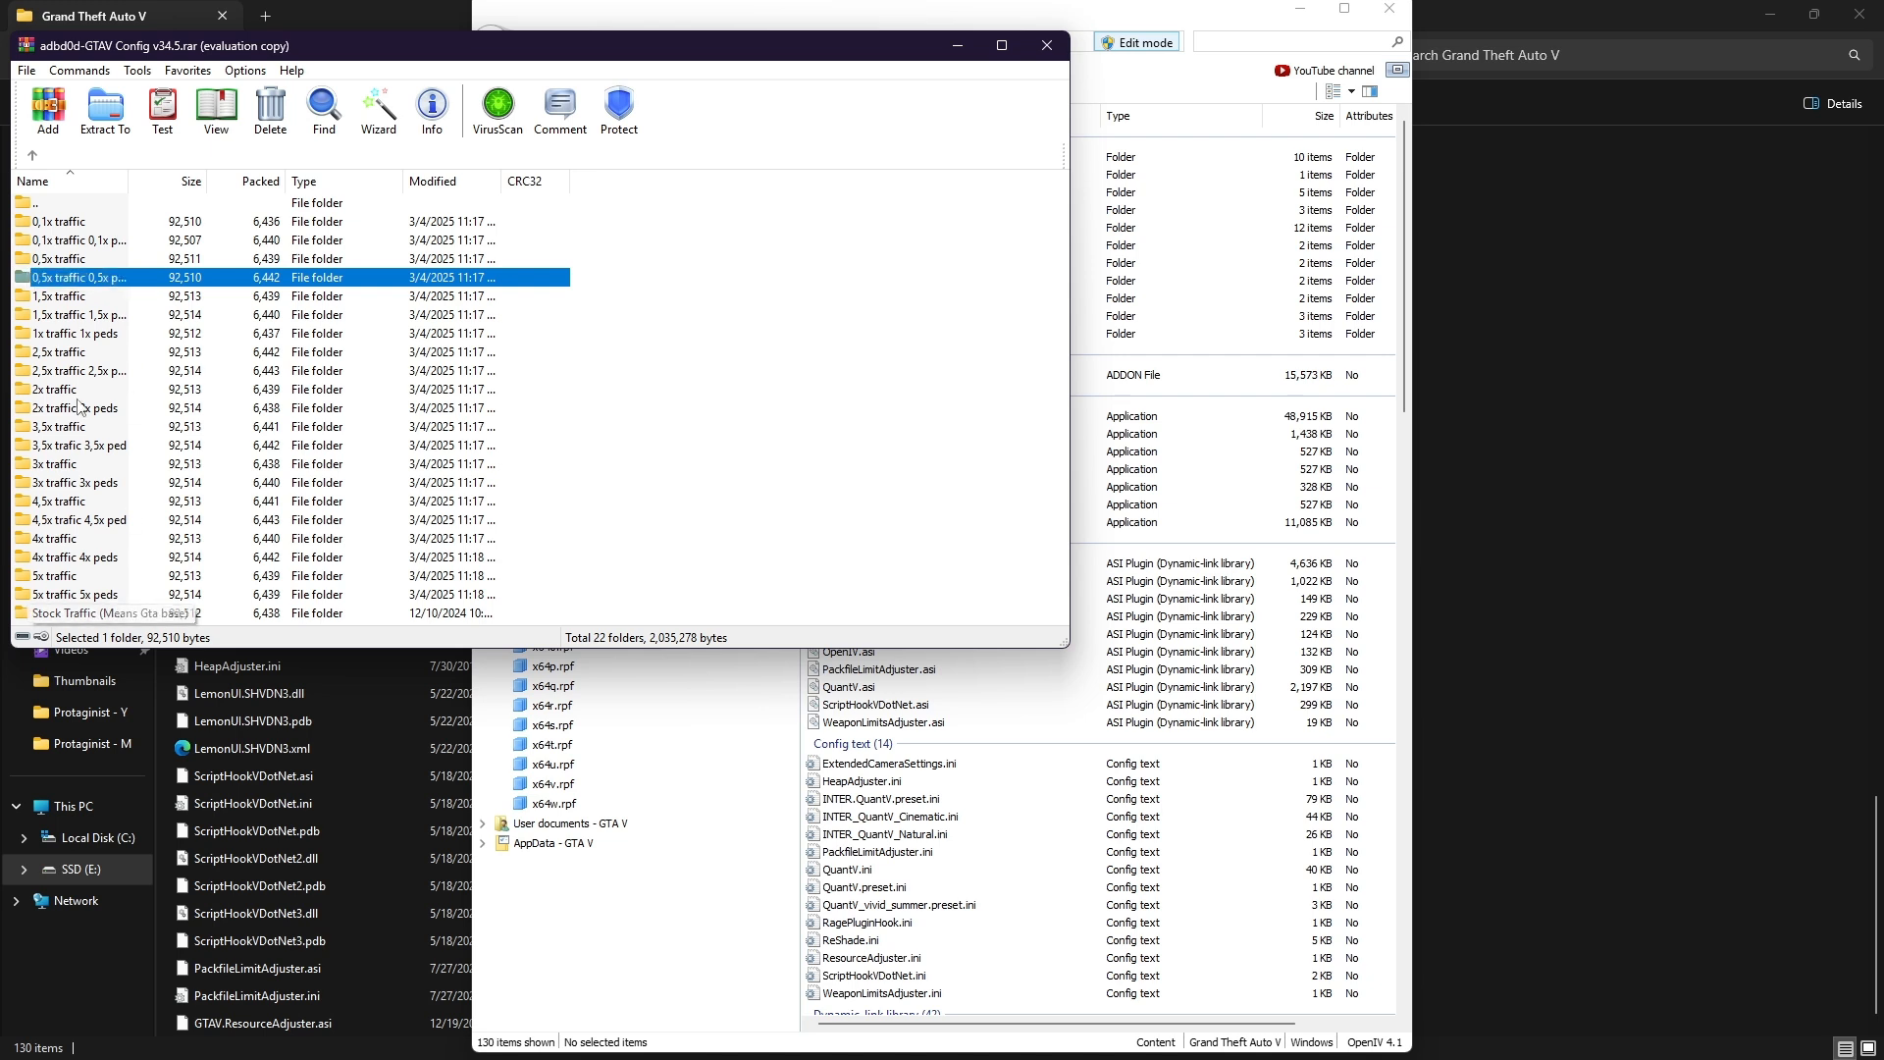
pyautogui.doubleClick(76, 278)
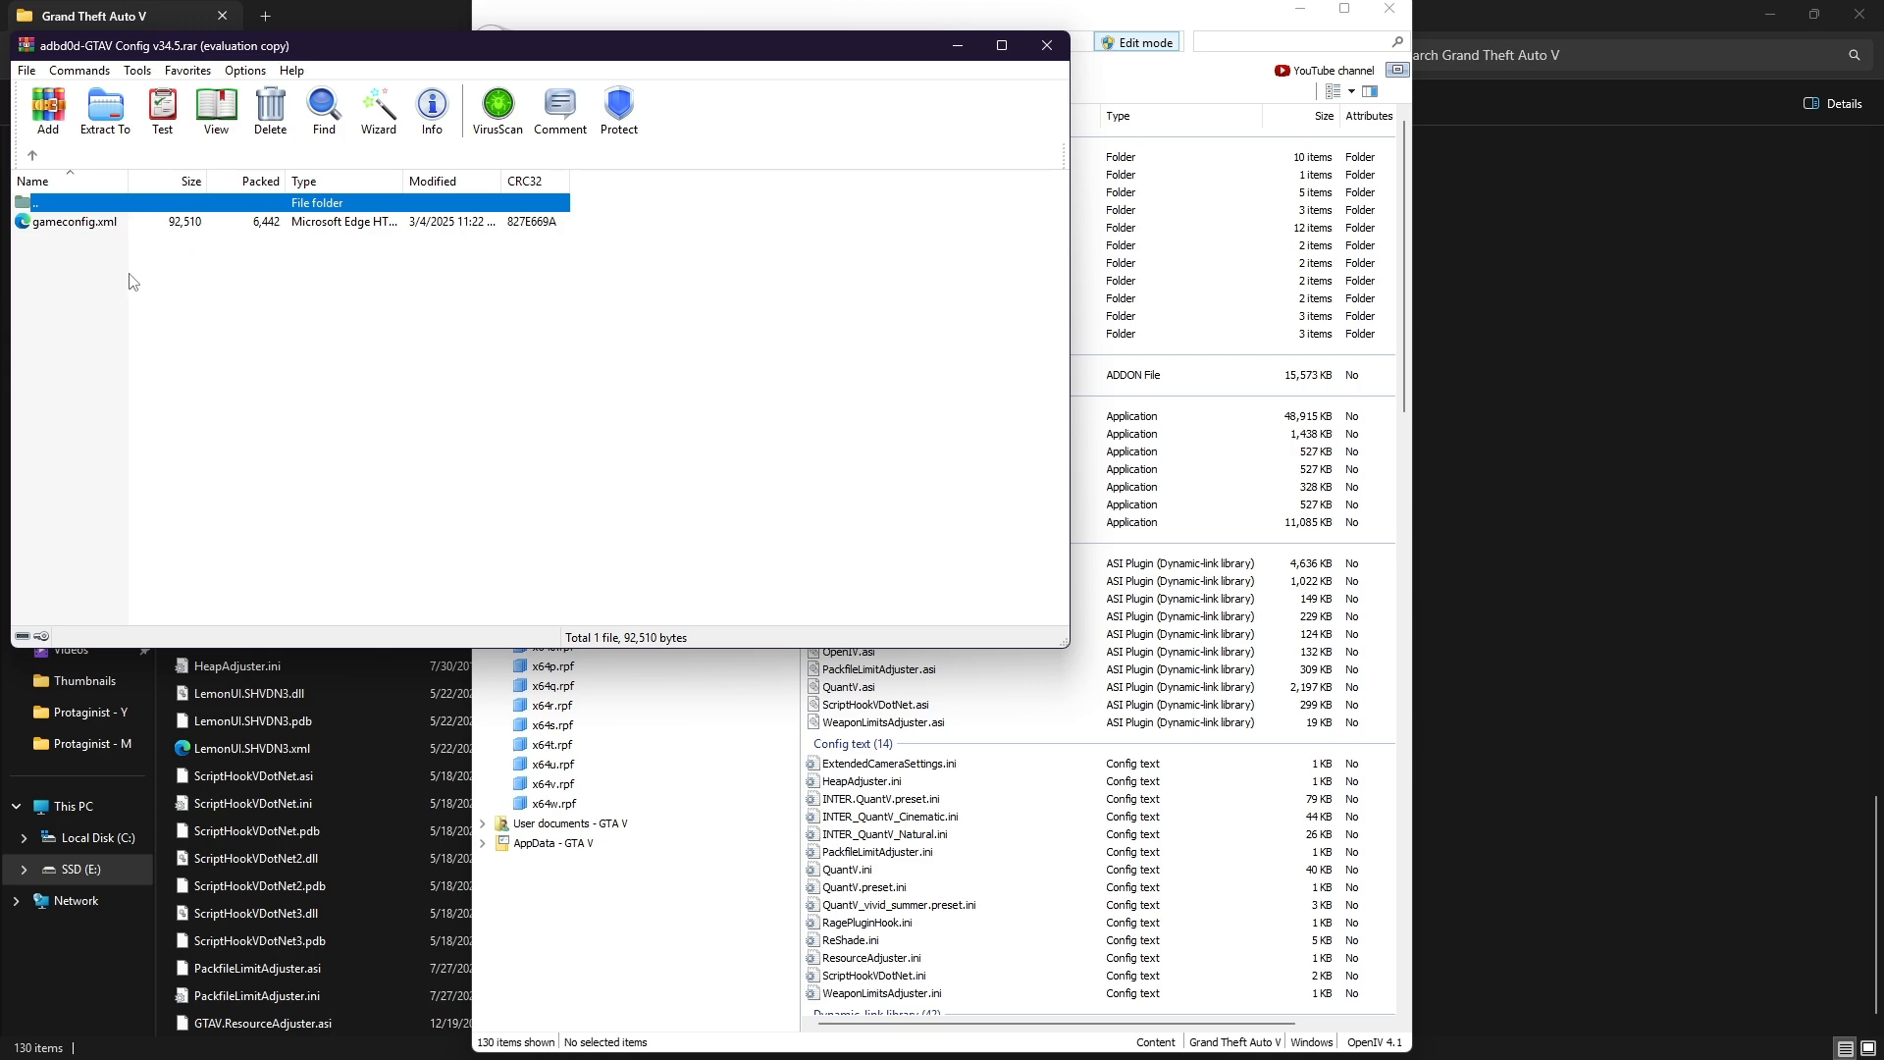
pyautogui.click(844, 197)
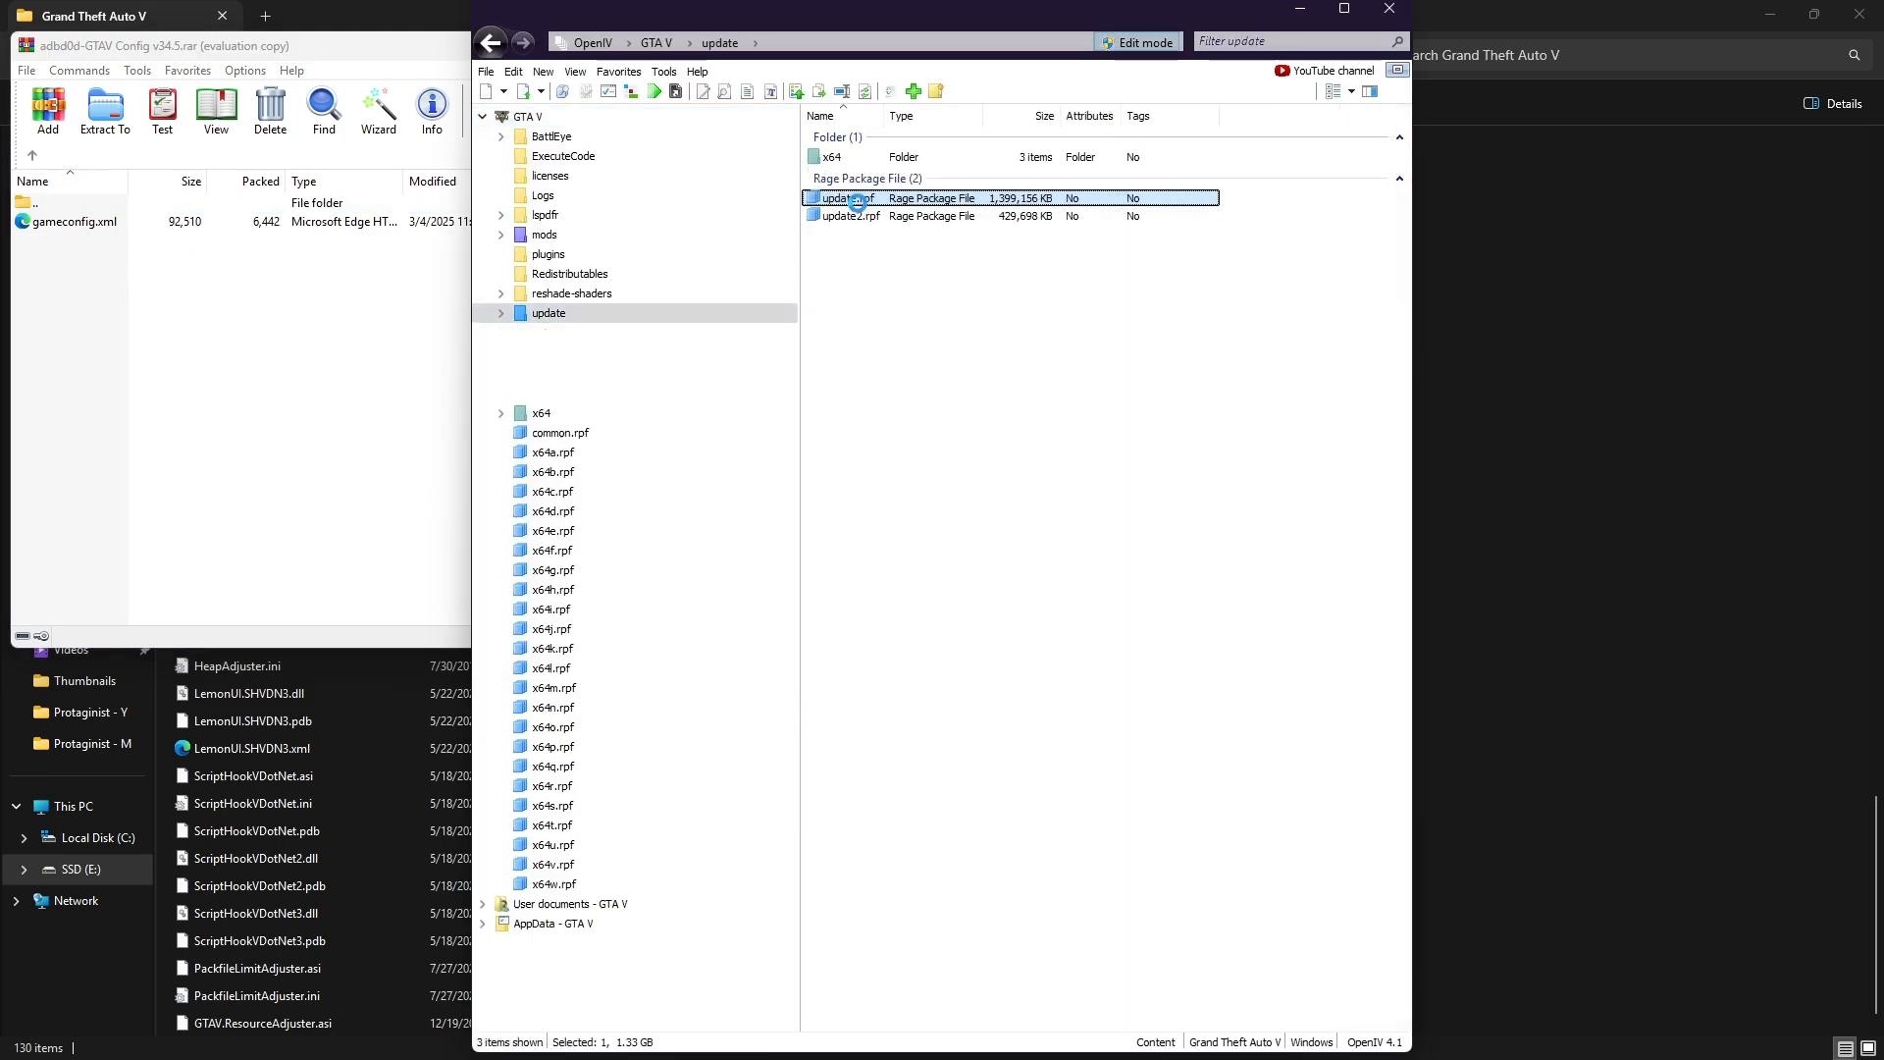
# Open update.rpf, jump to its mods folder copy and browse into common/data.
pyautogui.doubleClick(841, 197)
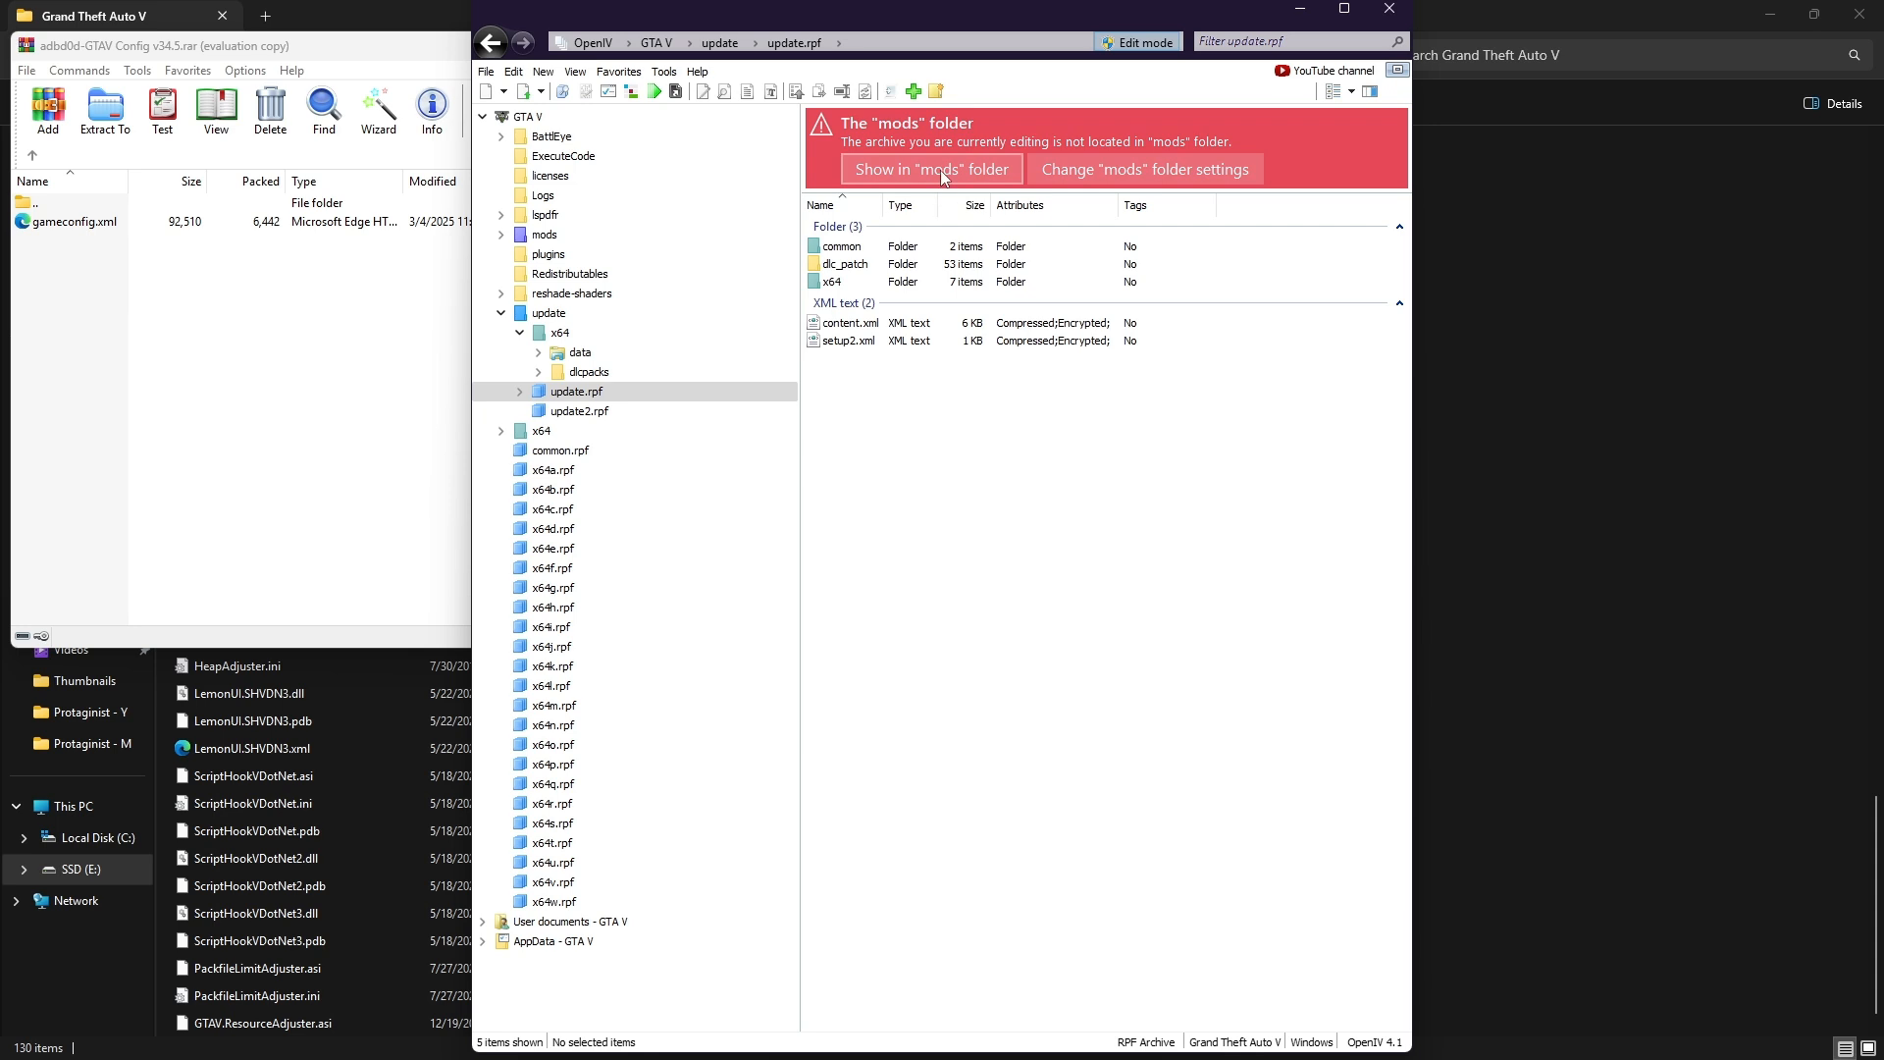
pyautogui.click(930, 167)
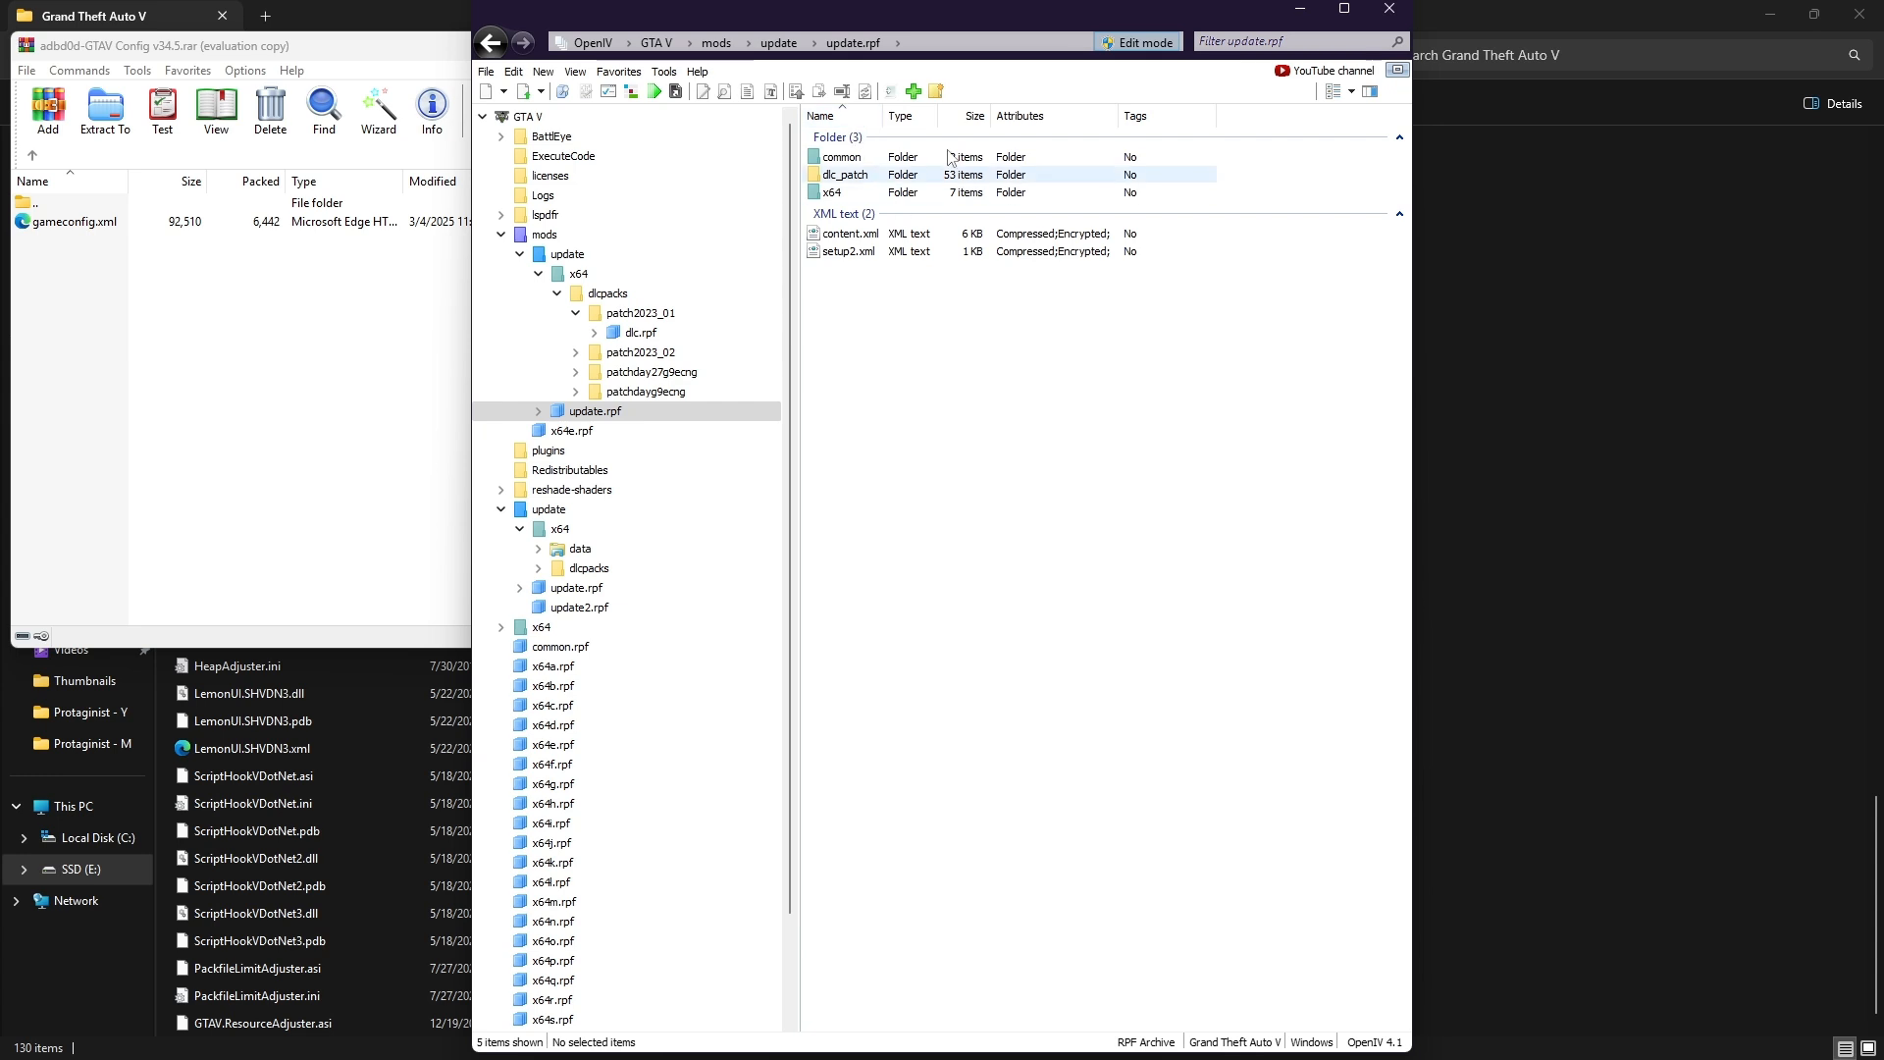
pyautogui.click(842, 156)
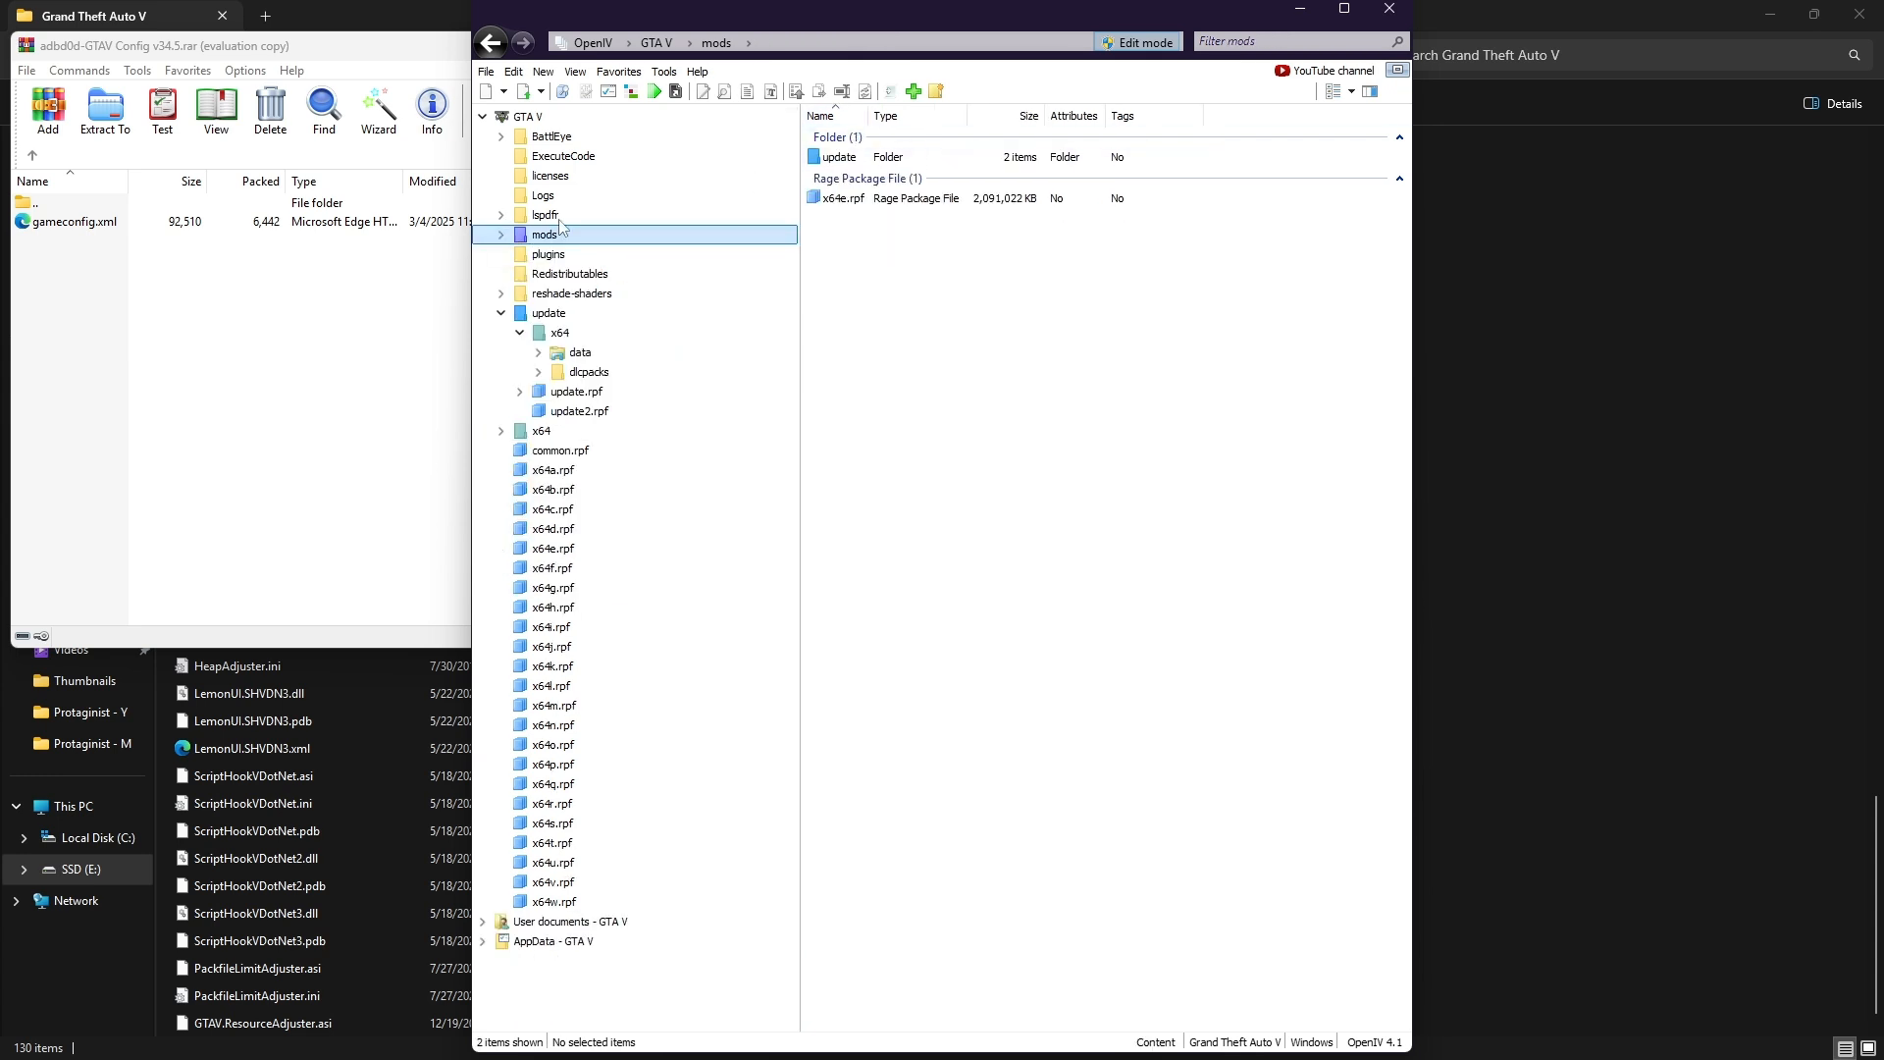
pyautogui.click(502, 314)
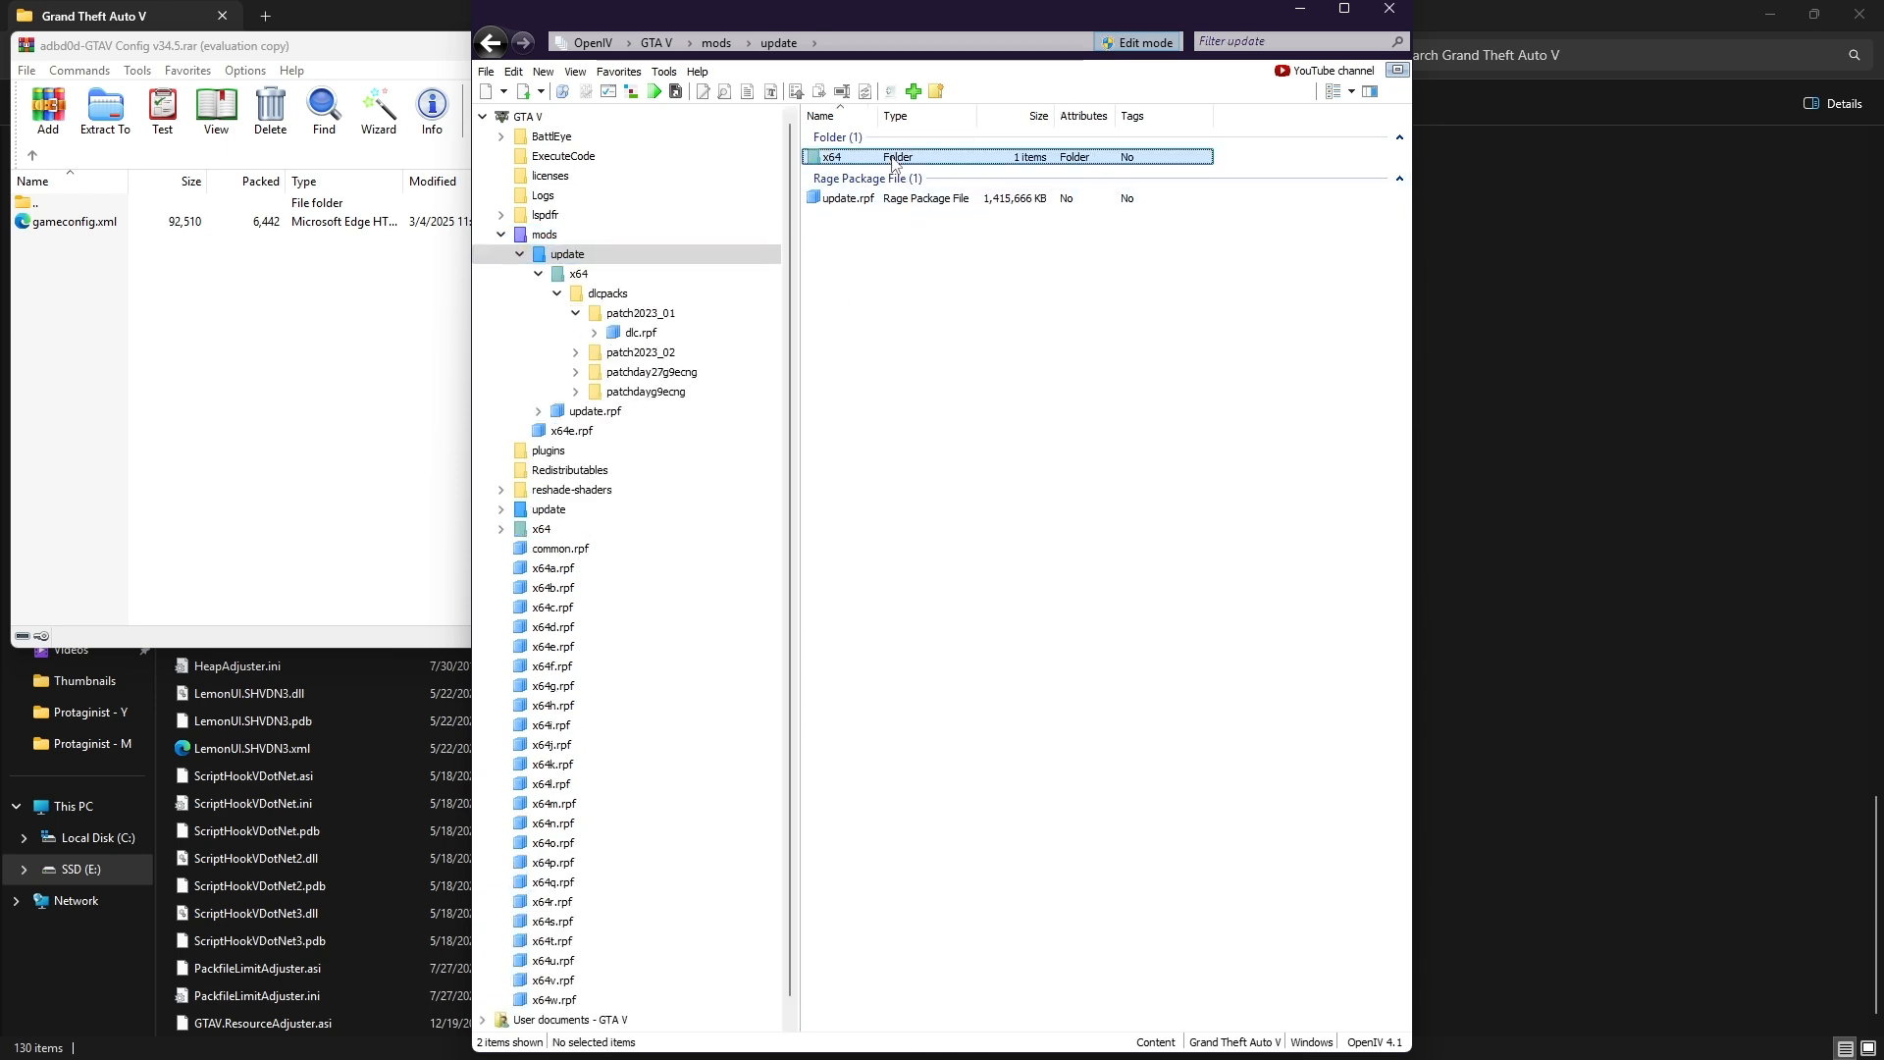
pyautogui.doubleClick(853, 197)
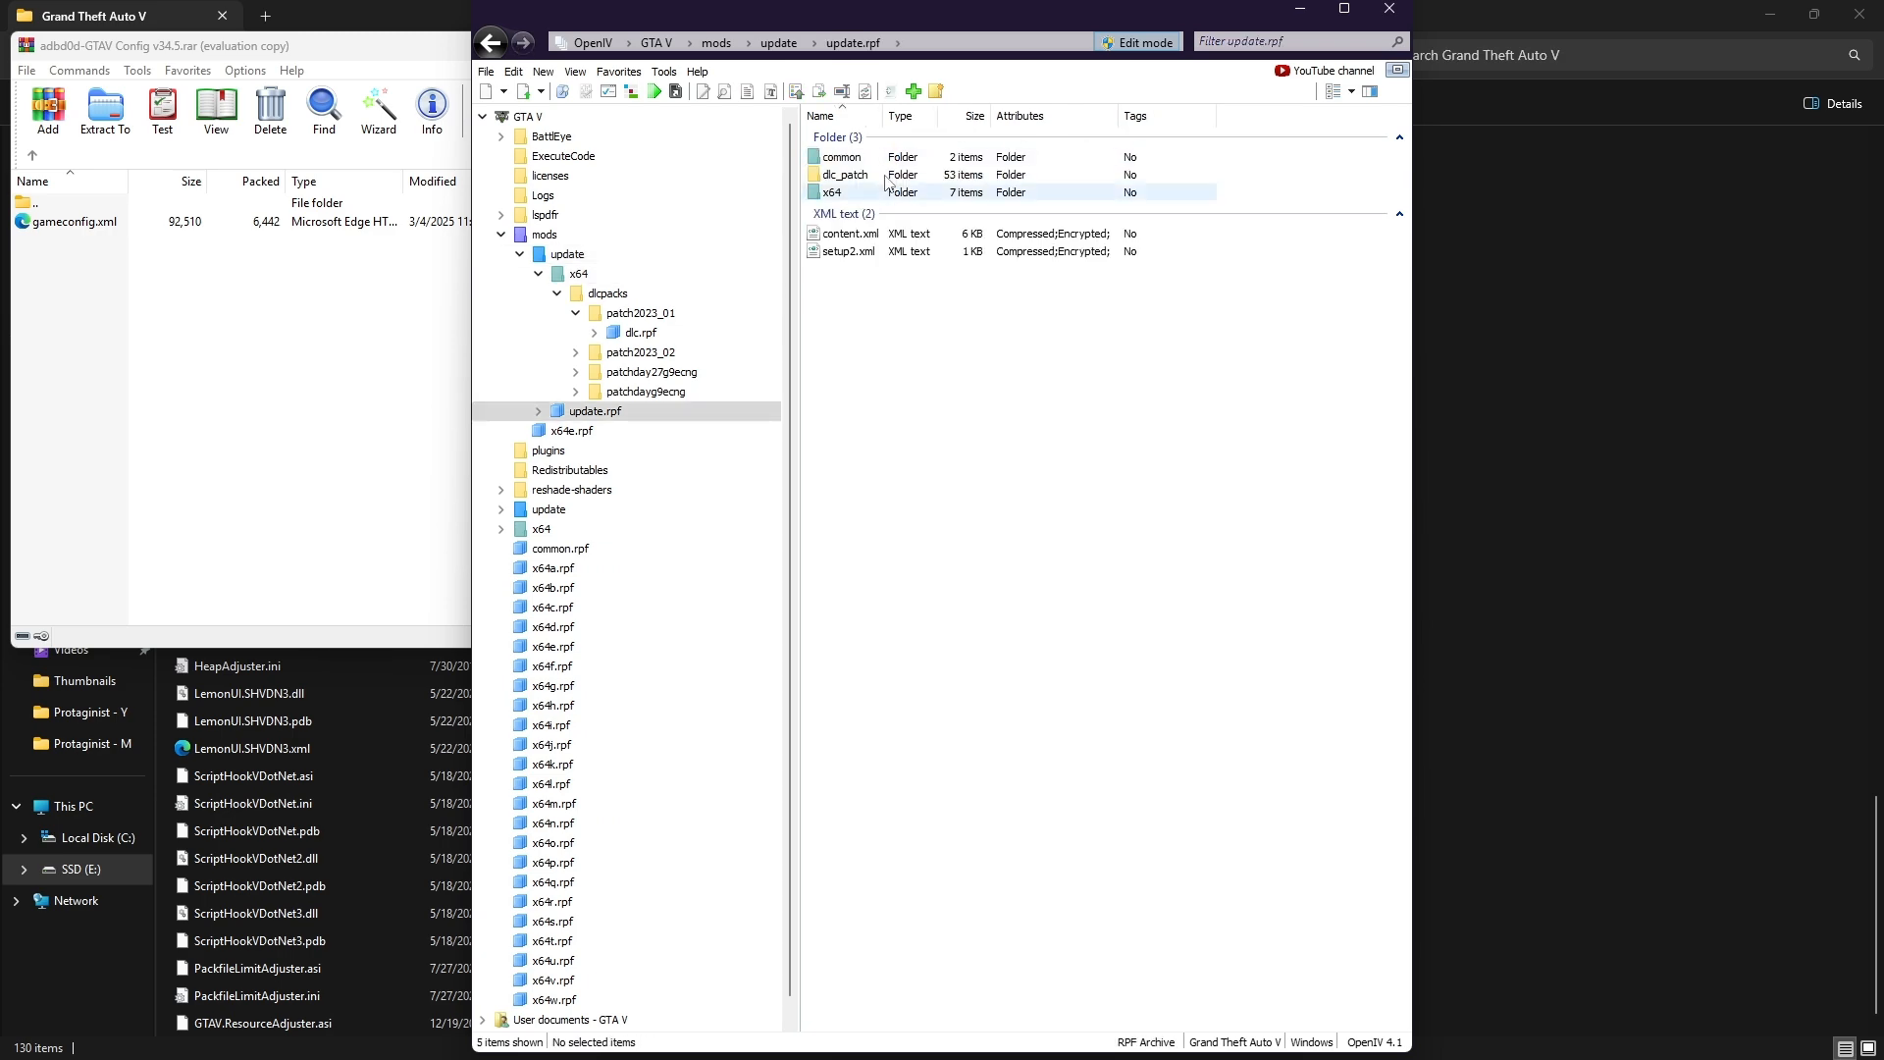
pyautogui.doubleClick(842, 156)
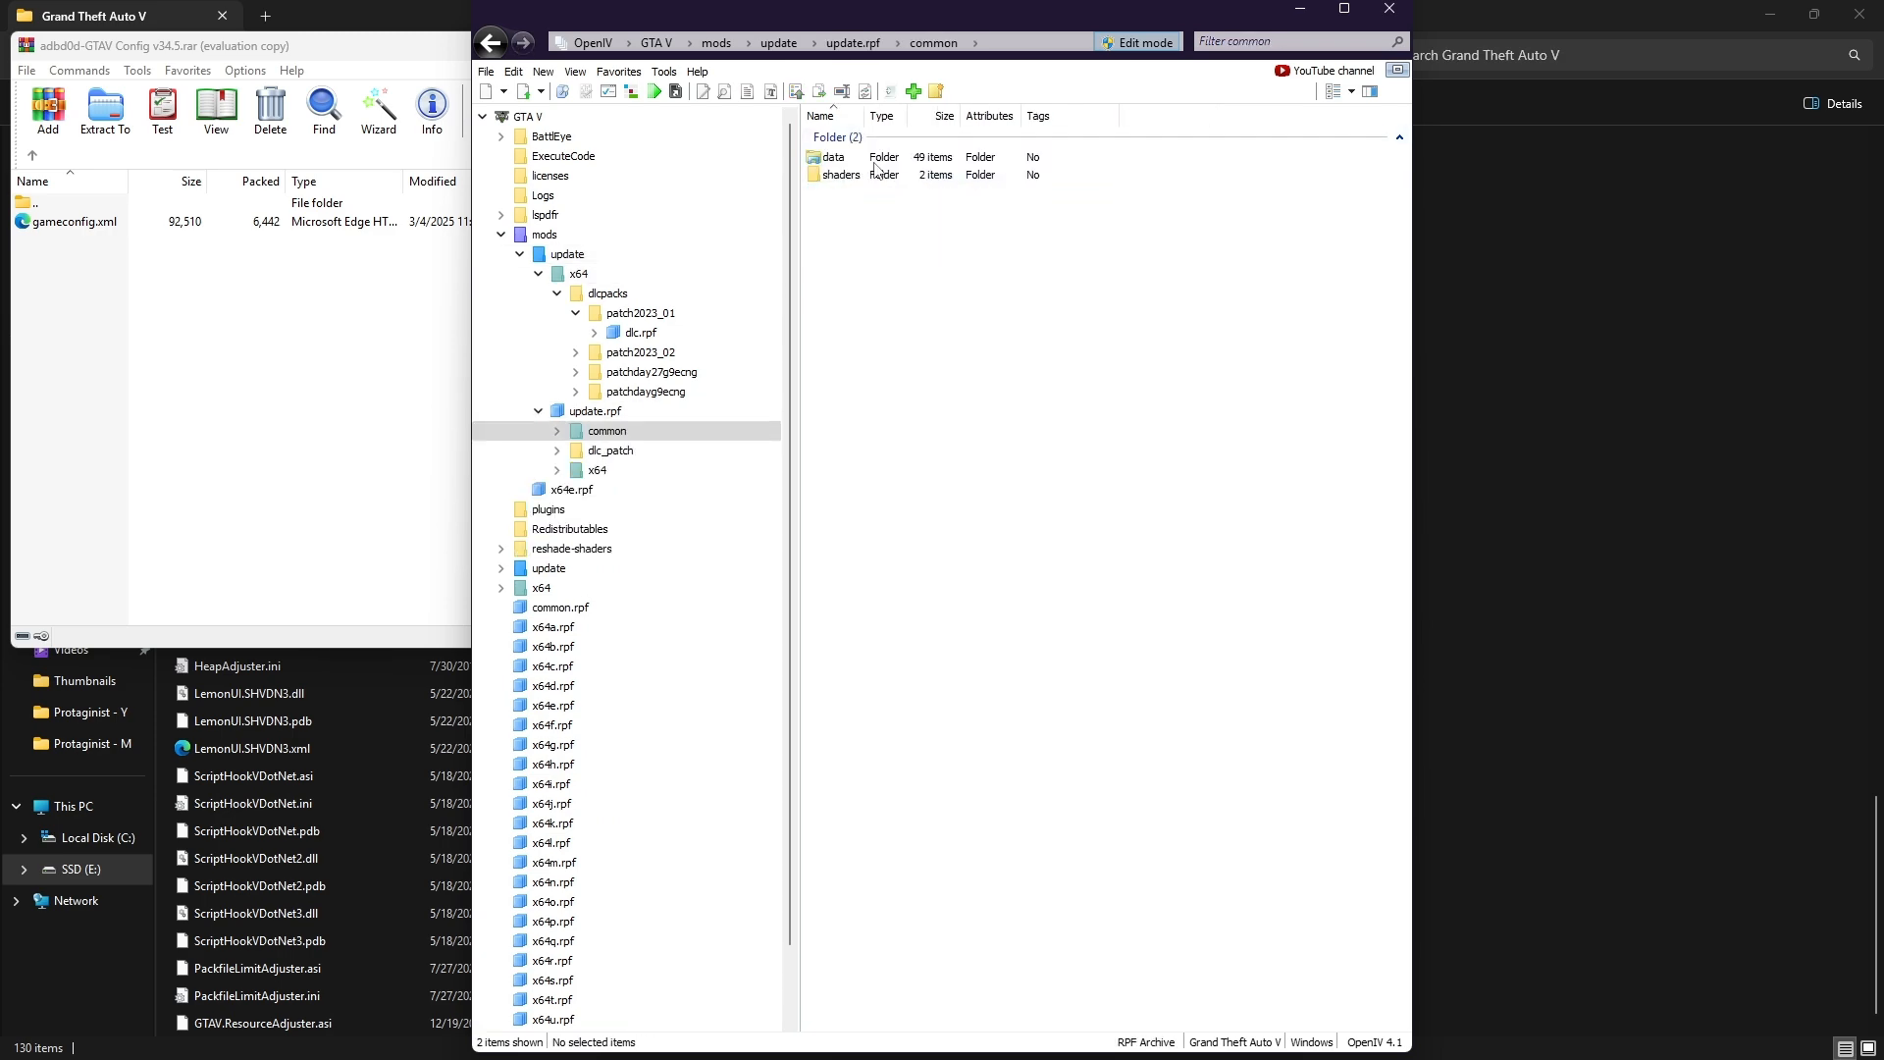
pyautogui.doubleClick(833, 156)
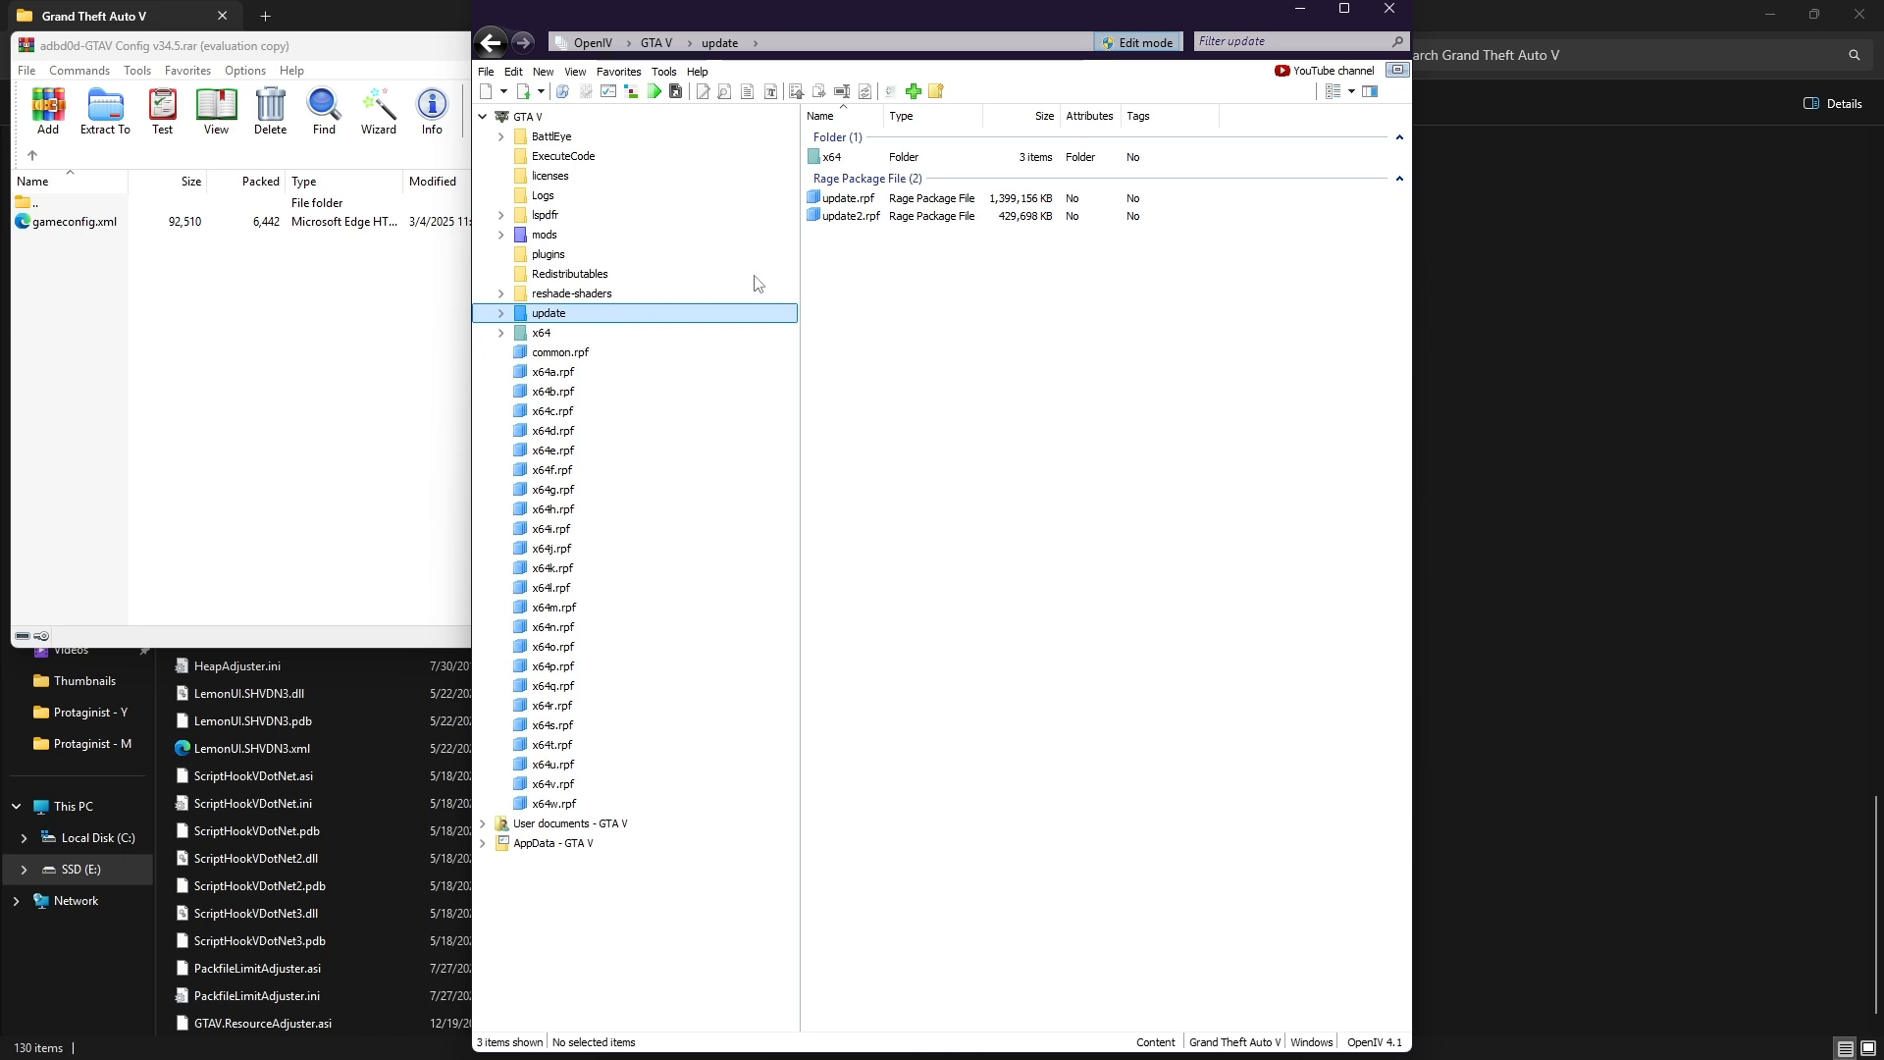
# Reopen the mods update.rpf and drop the new gameconfig.xml into common/data.
pyautogui.doubleClick(845, 197)
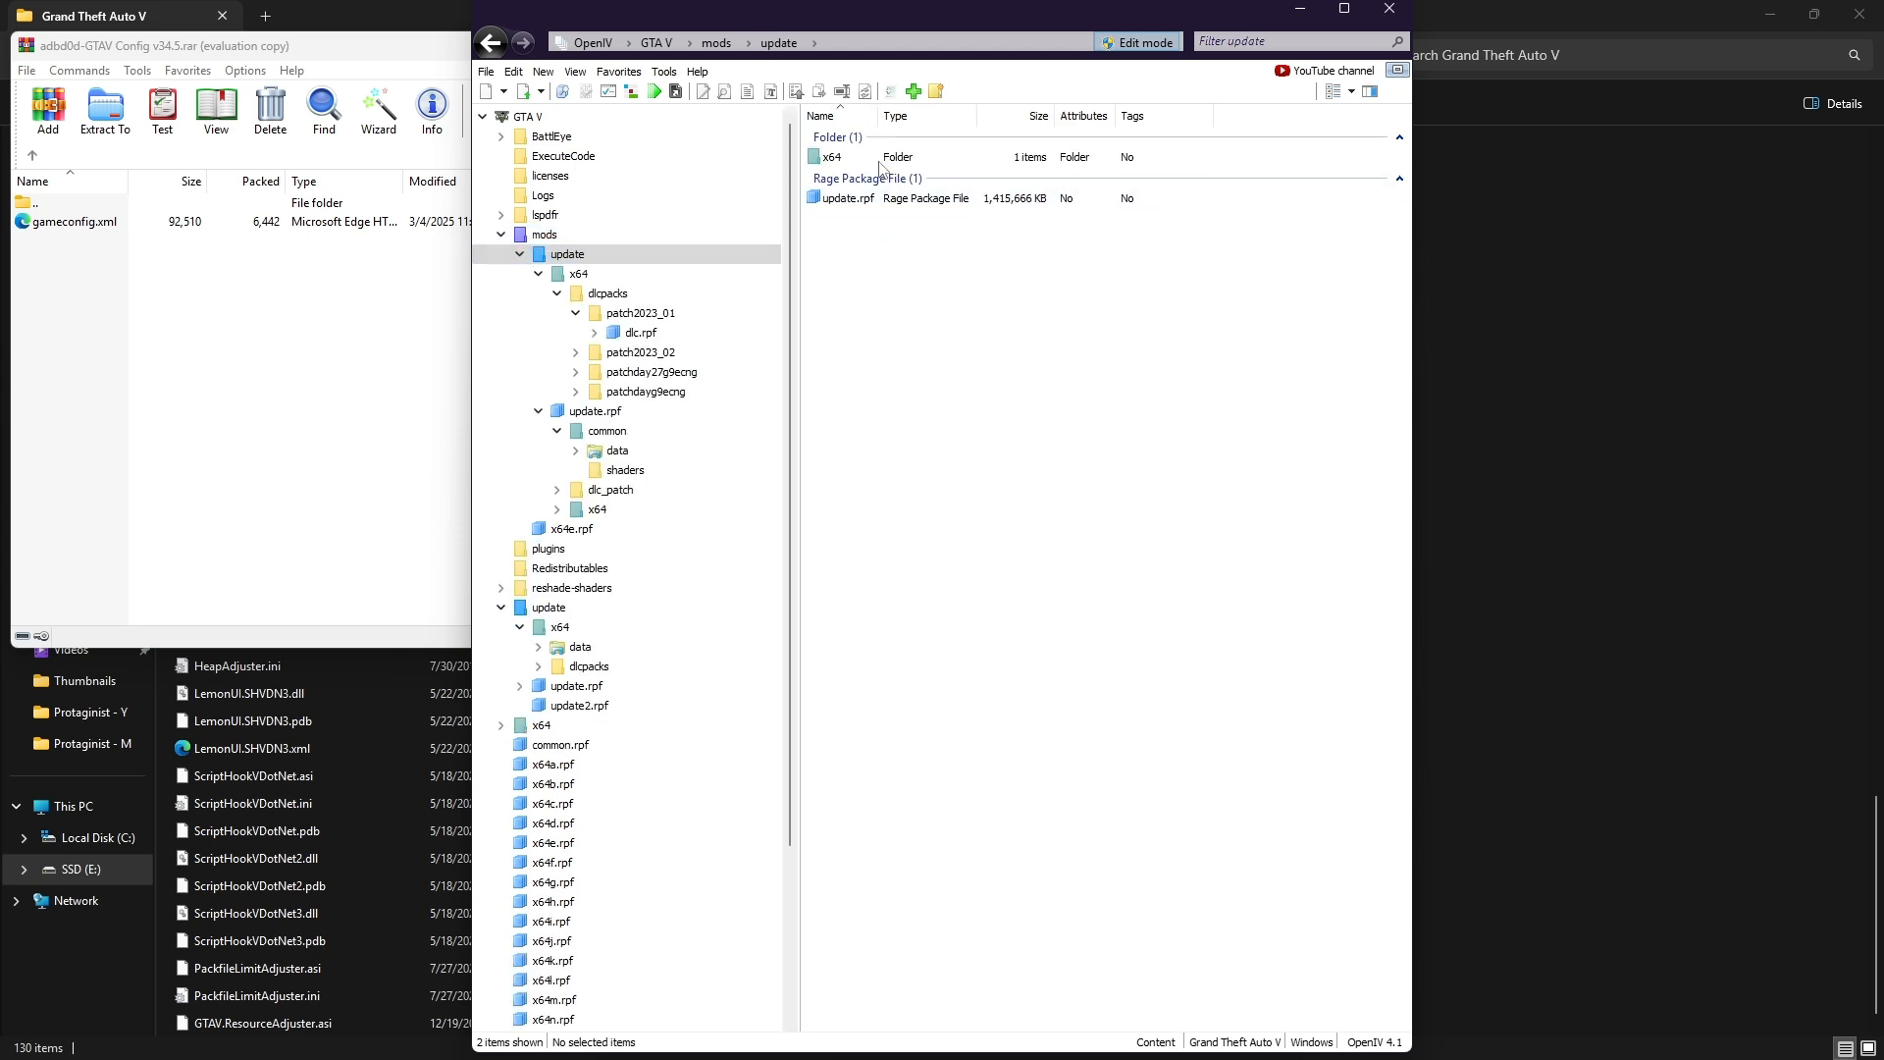
pyautogui.click(846, 198)
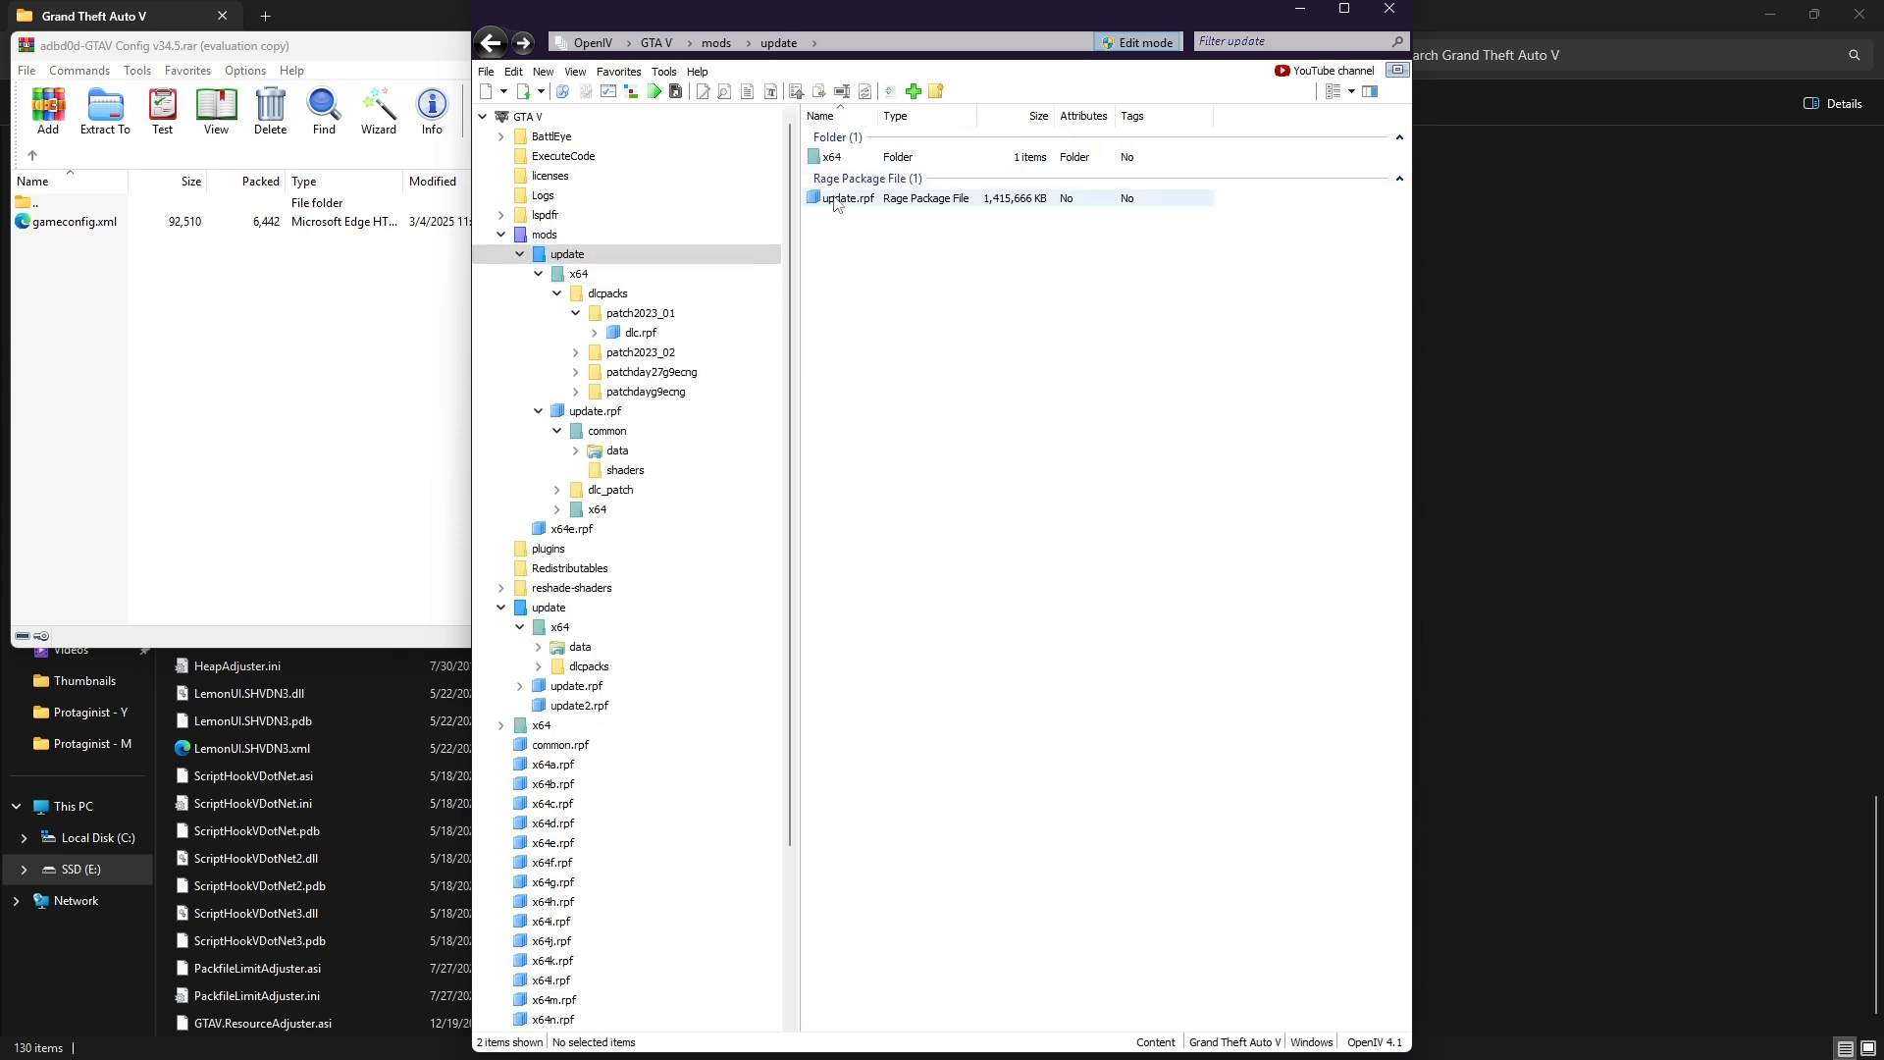
pyautogui.doubleClick(846, 197)
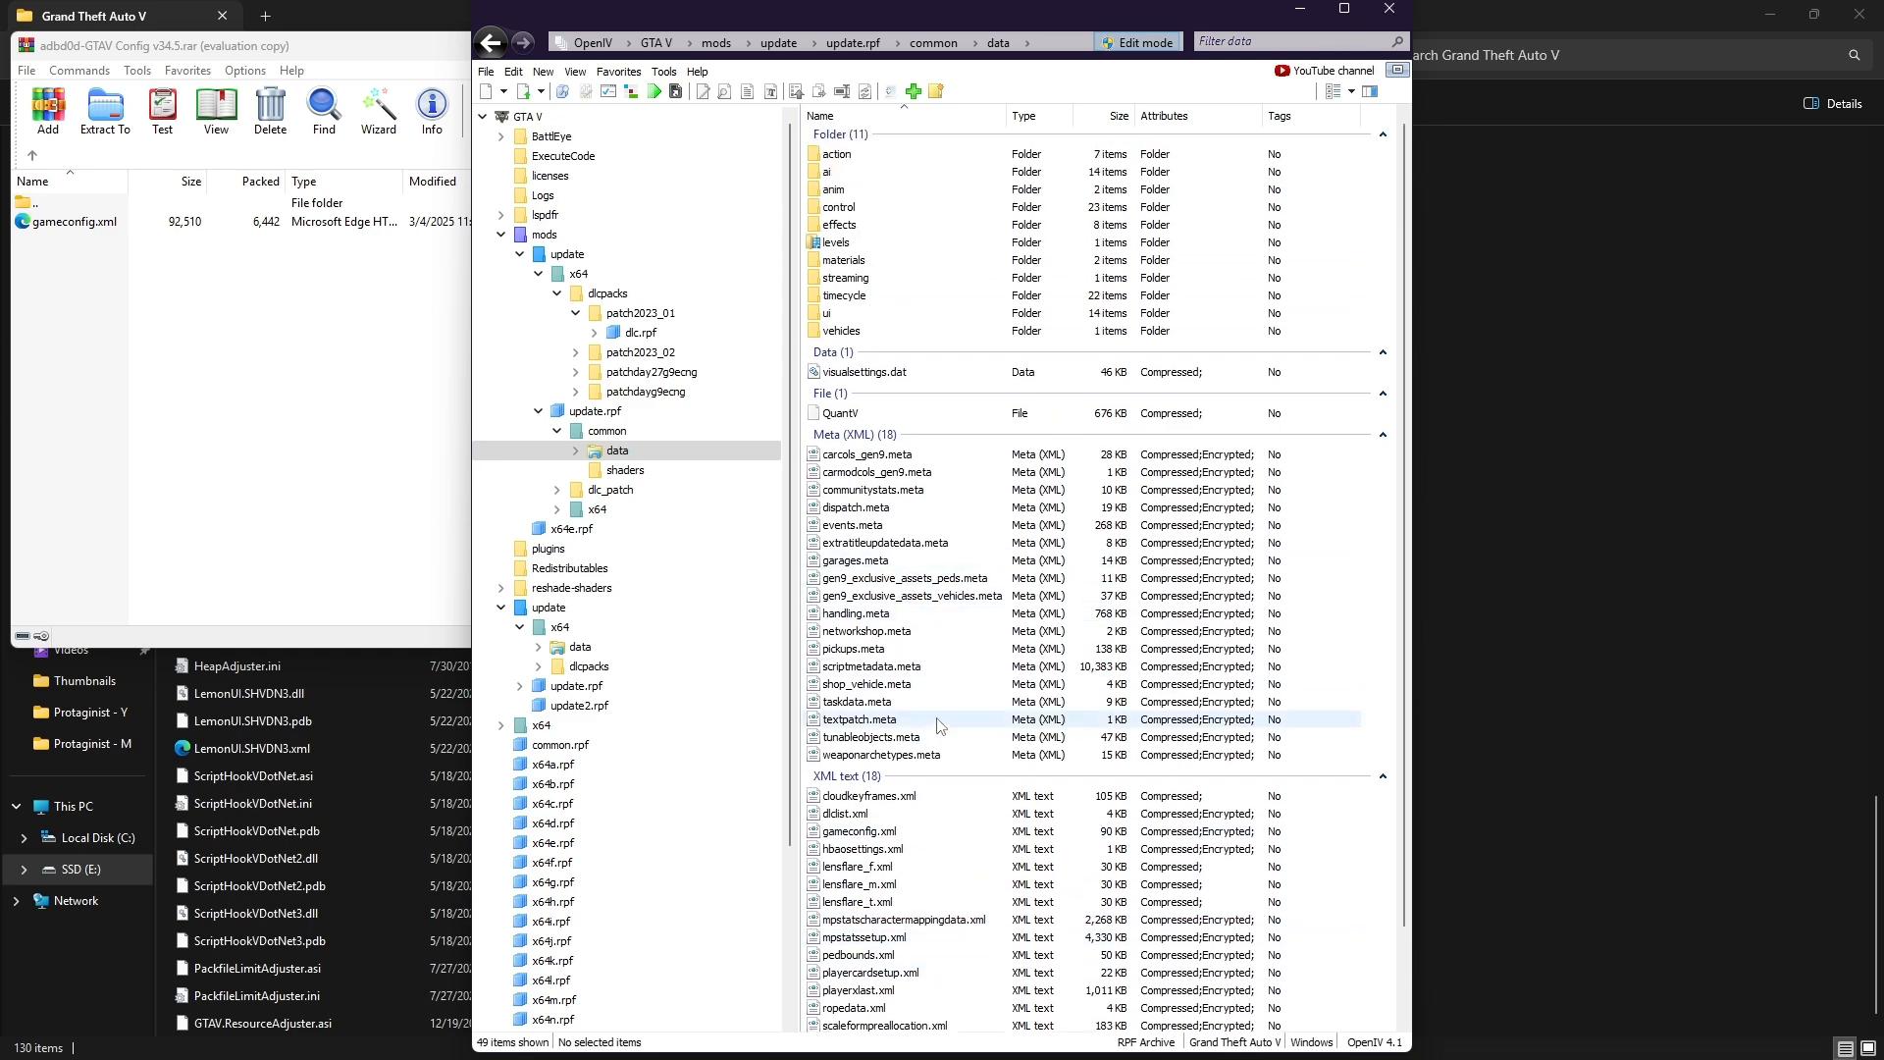
pyautogui.click(858, 831)
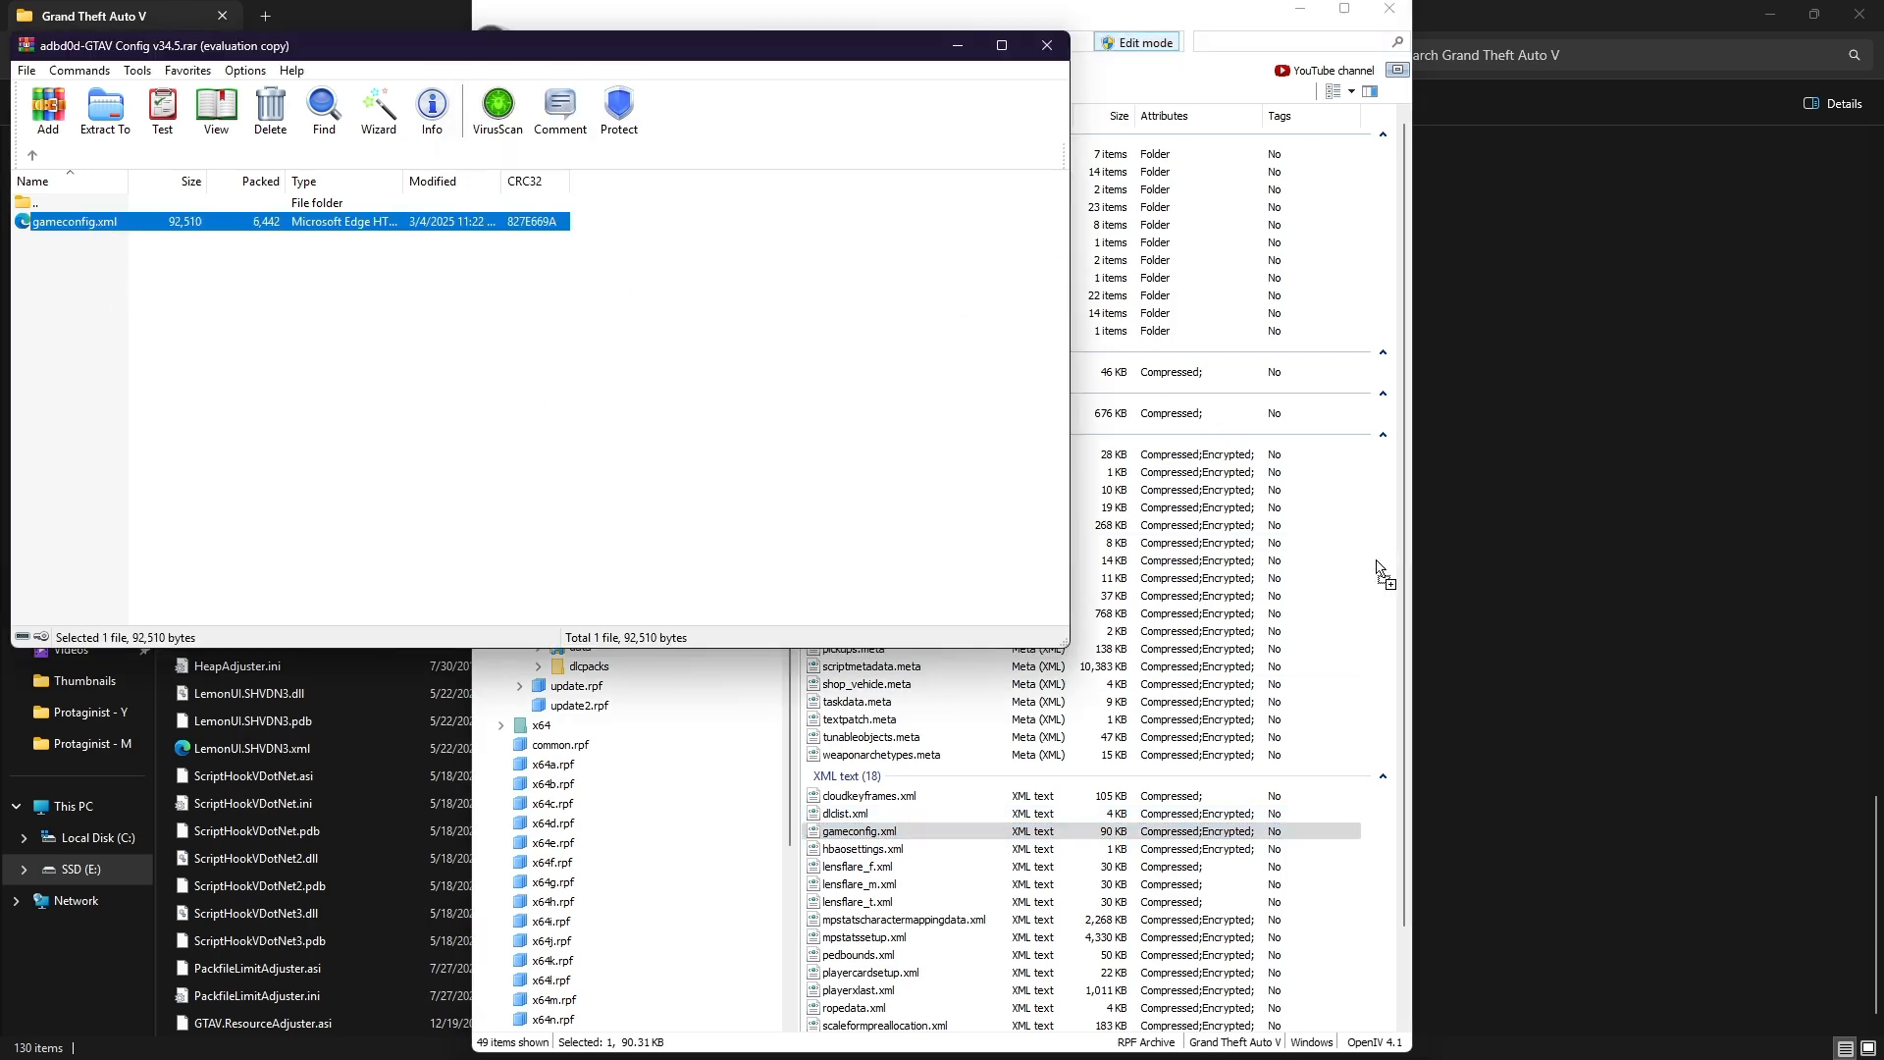
pyautogui.click(858, 830)
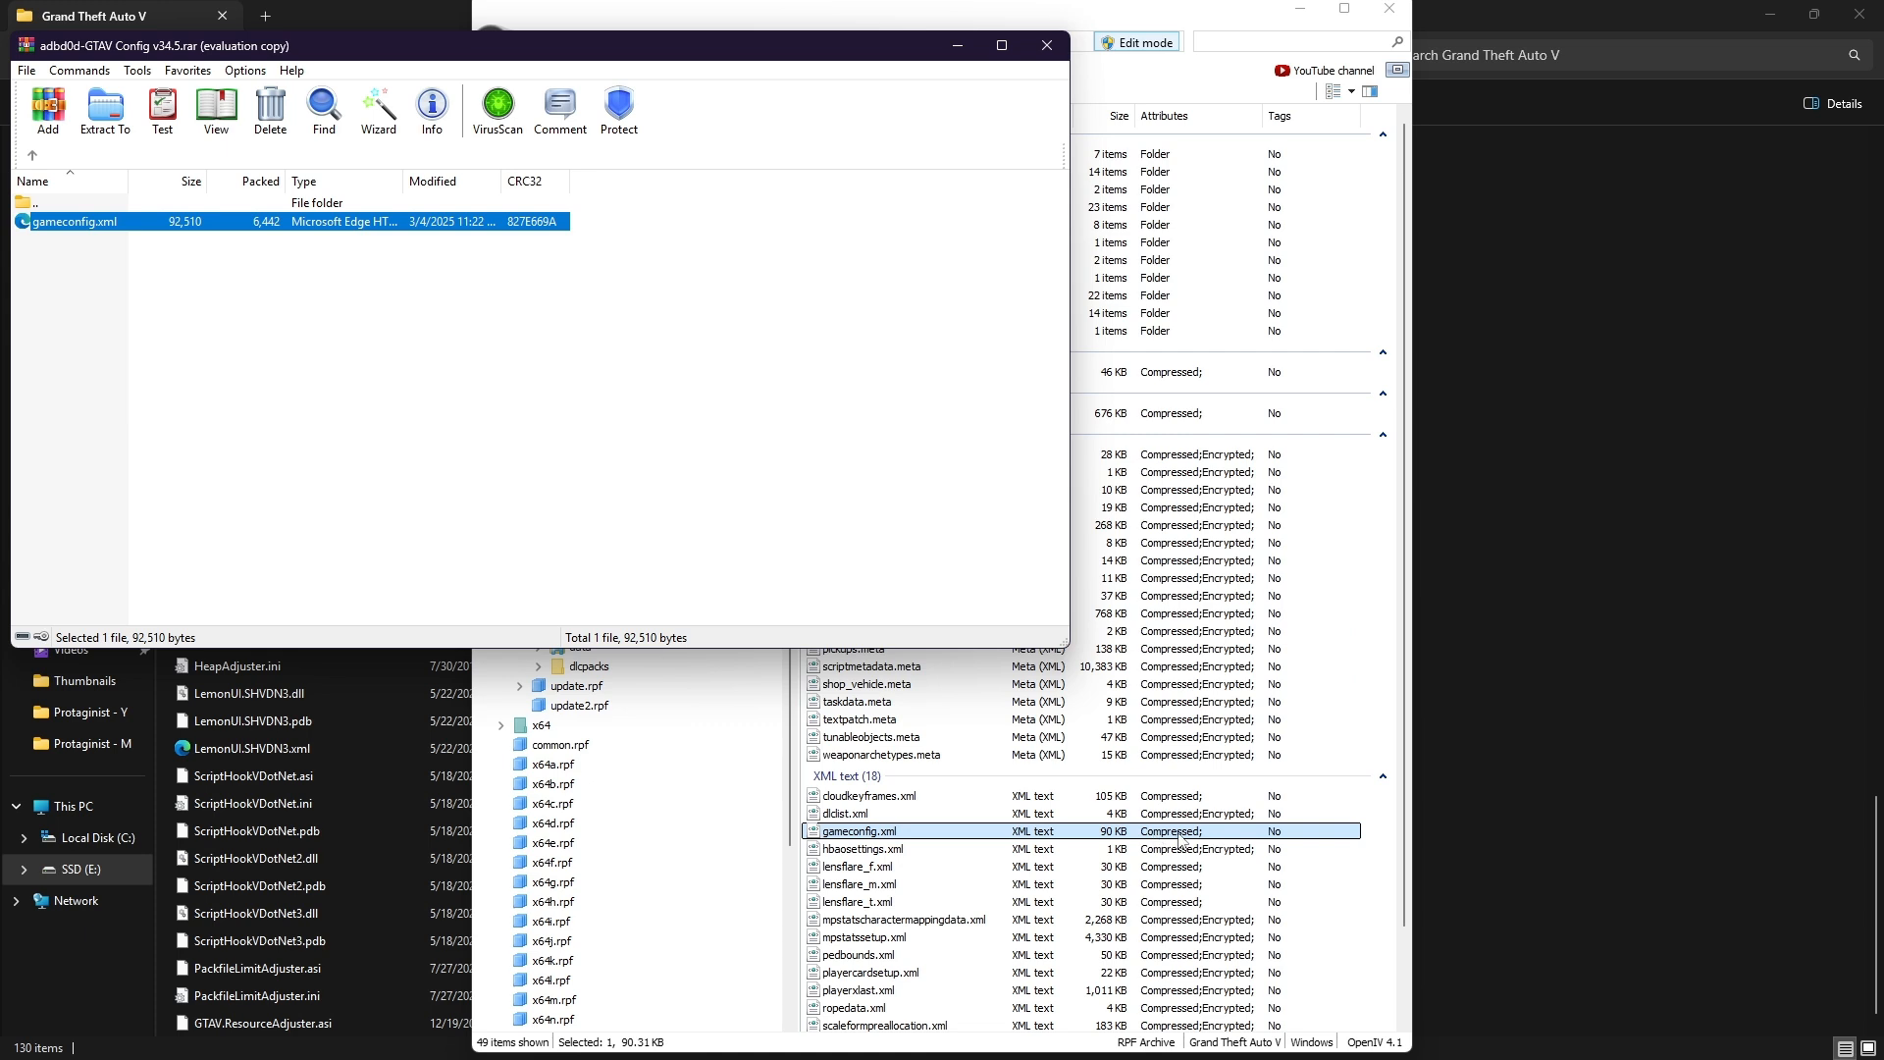
pyautogui.moveTo(1182, 840)
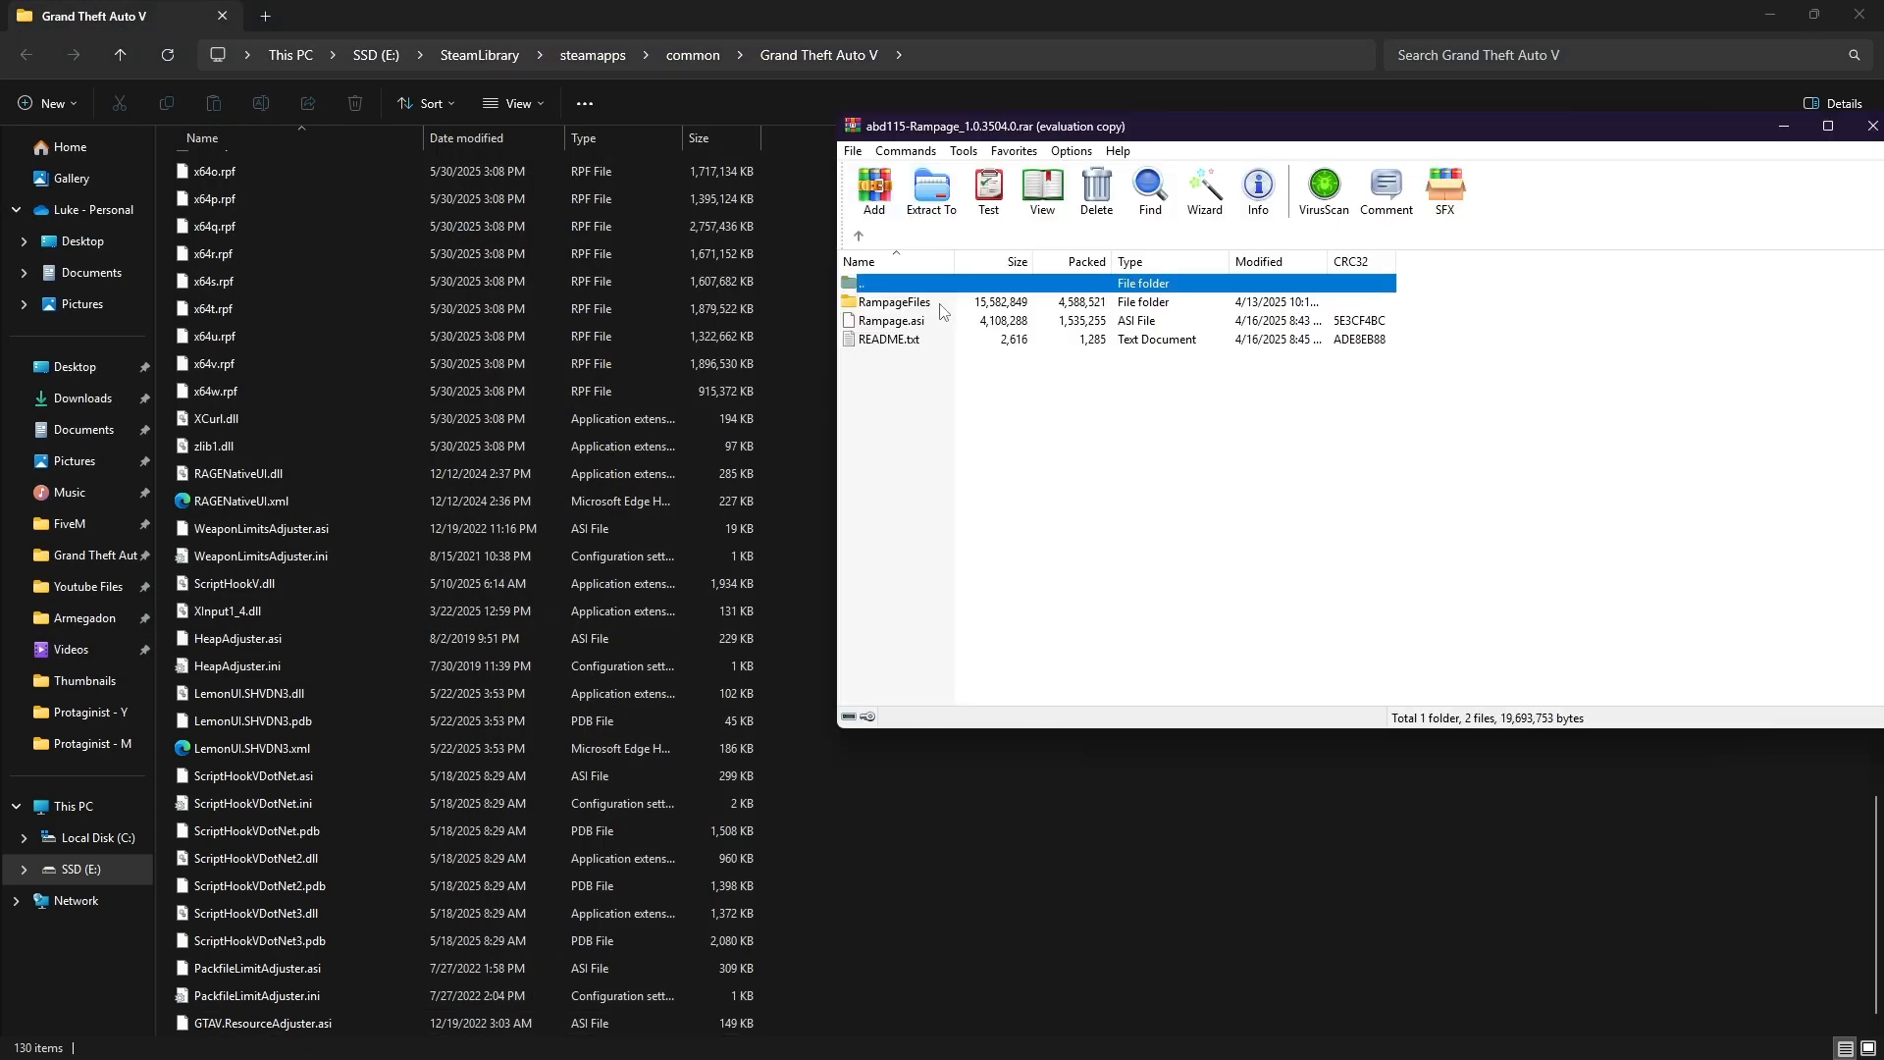
# Select the RampageFiles folder and Rampage.asi together in the Rampage 1.0.3504.0 archive.
pyautogui.click(895, 301)
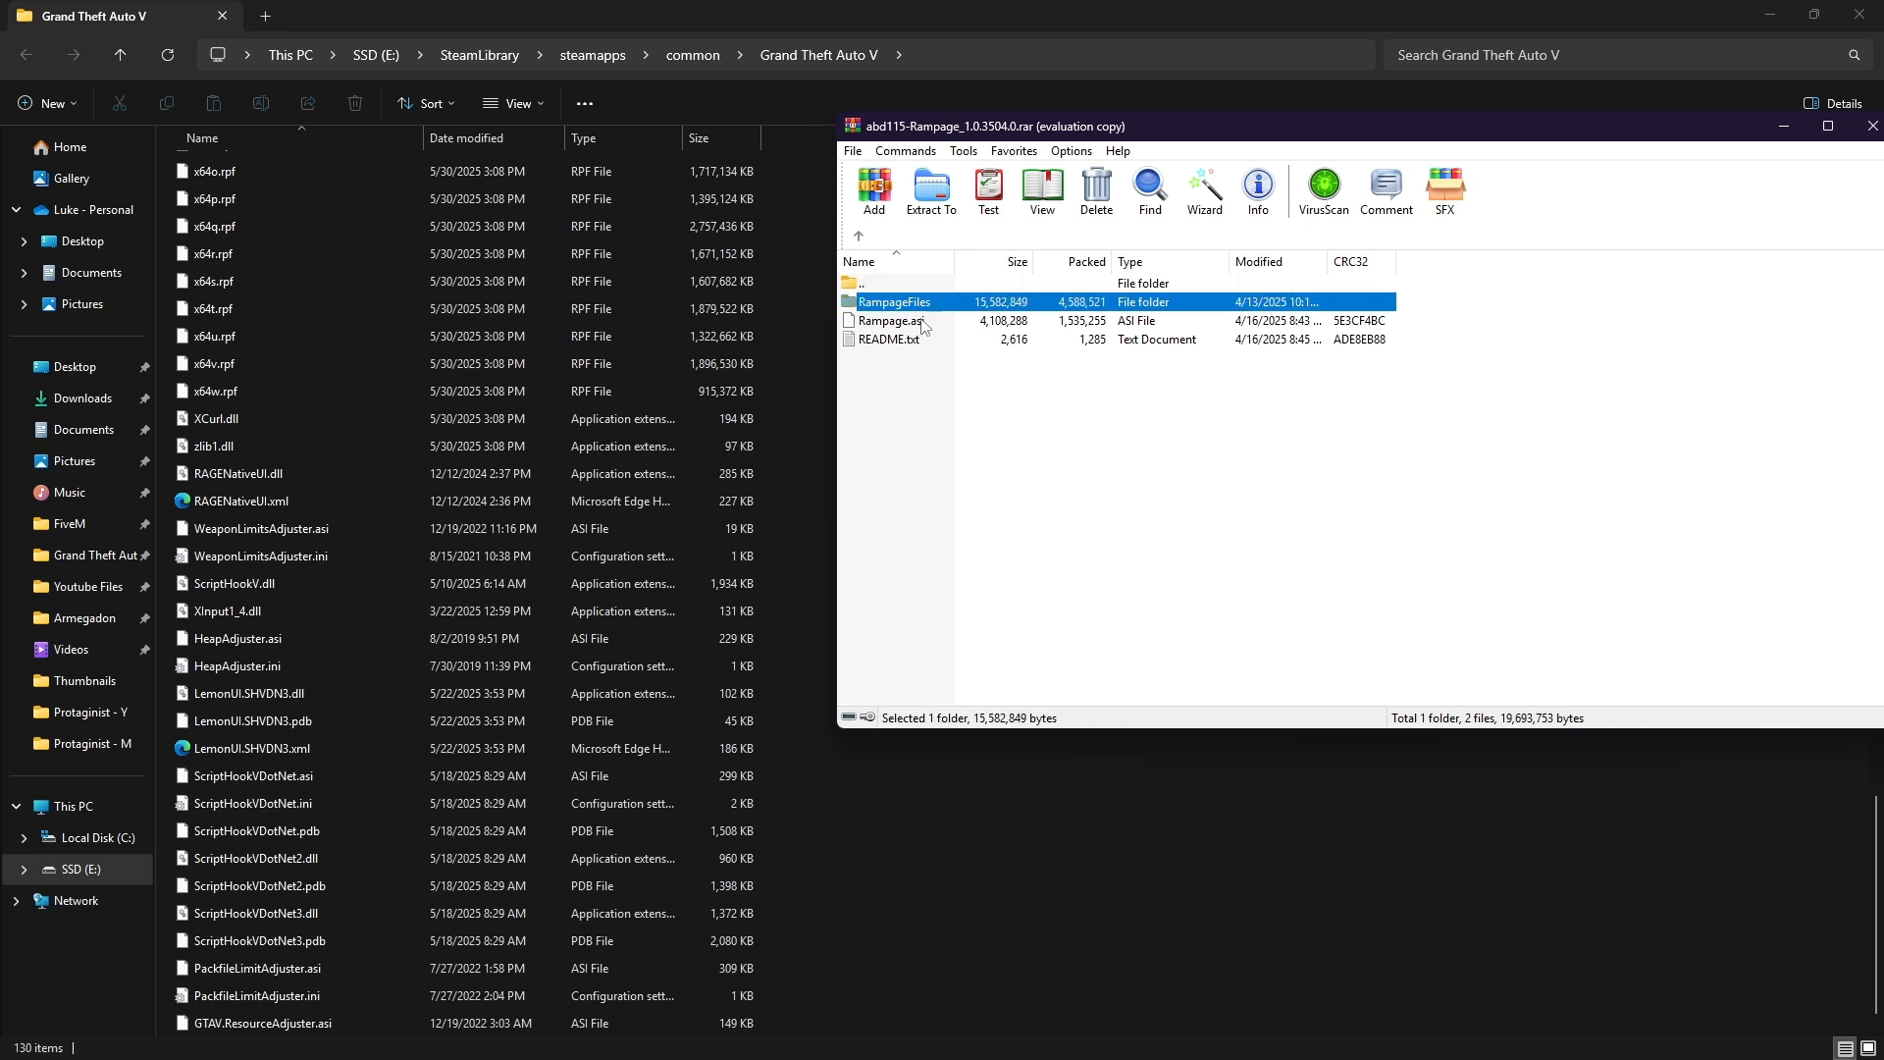
pyautogui.click(892, 320)
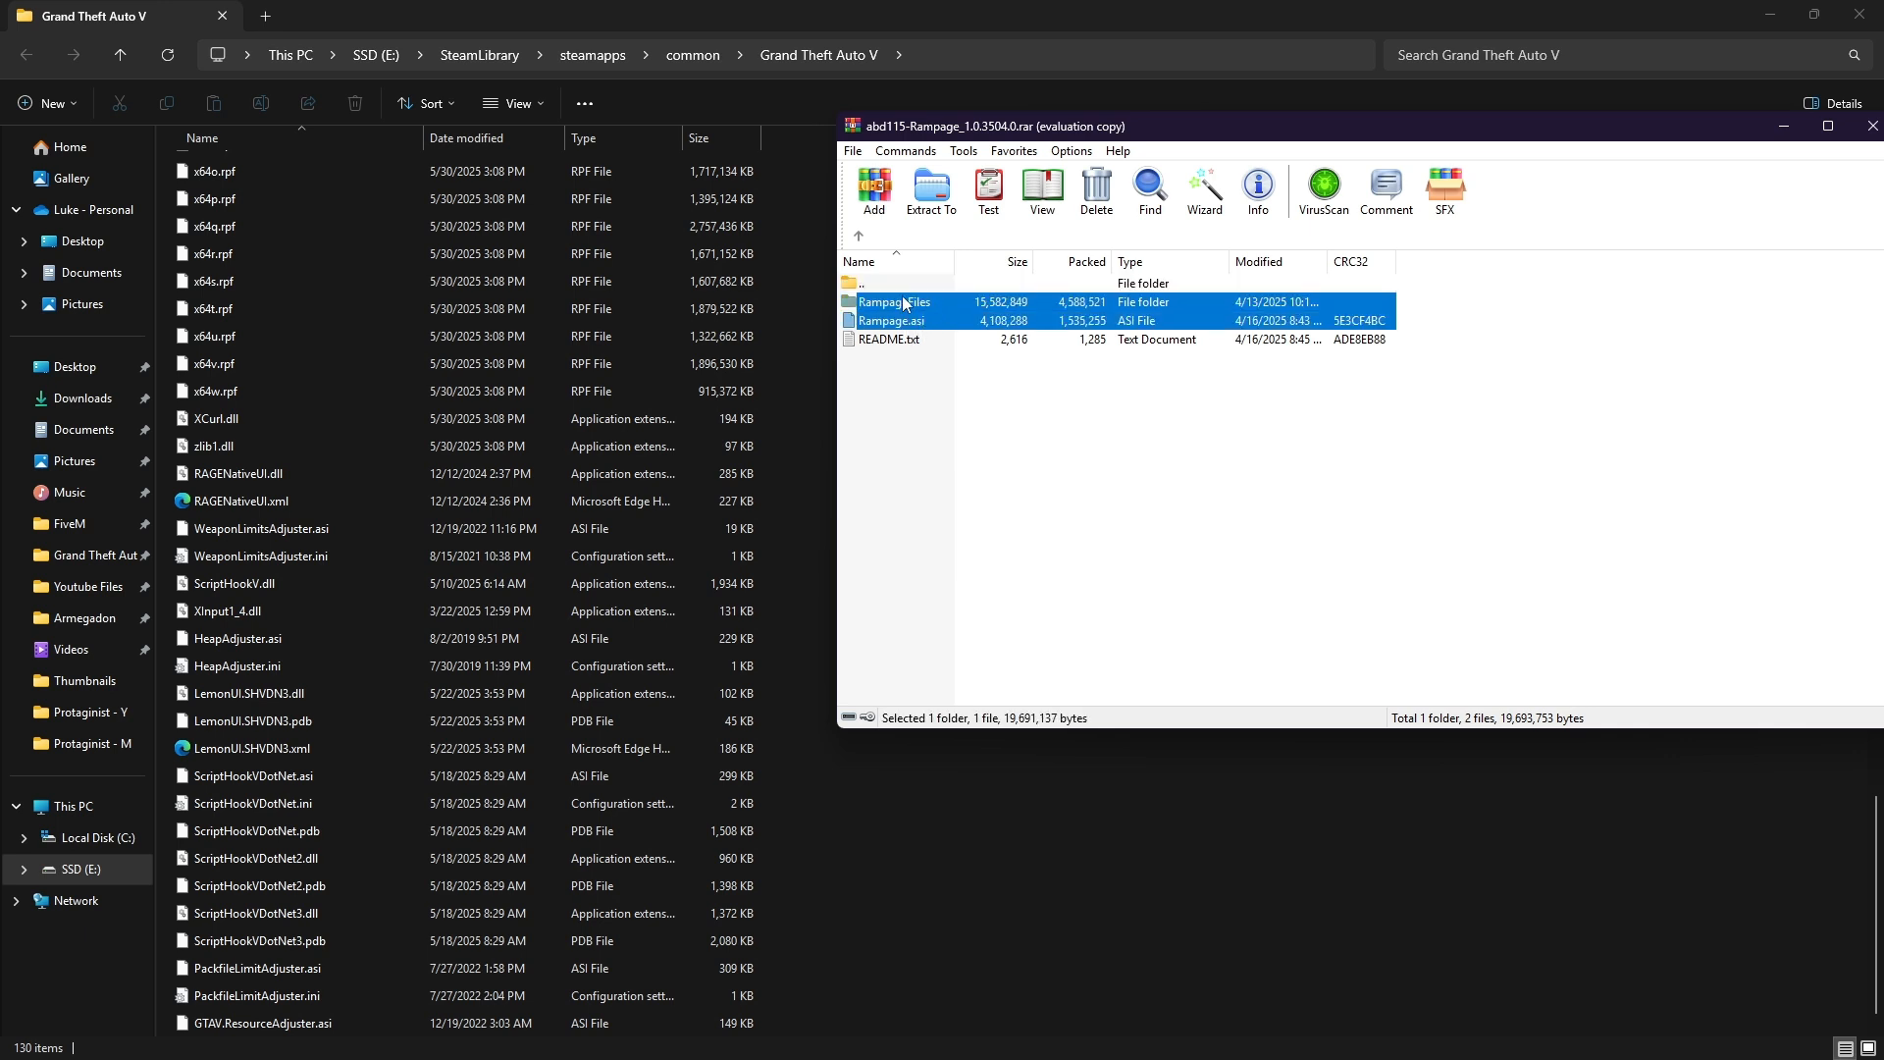